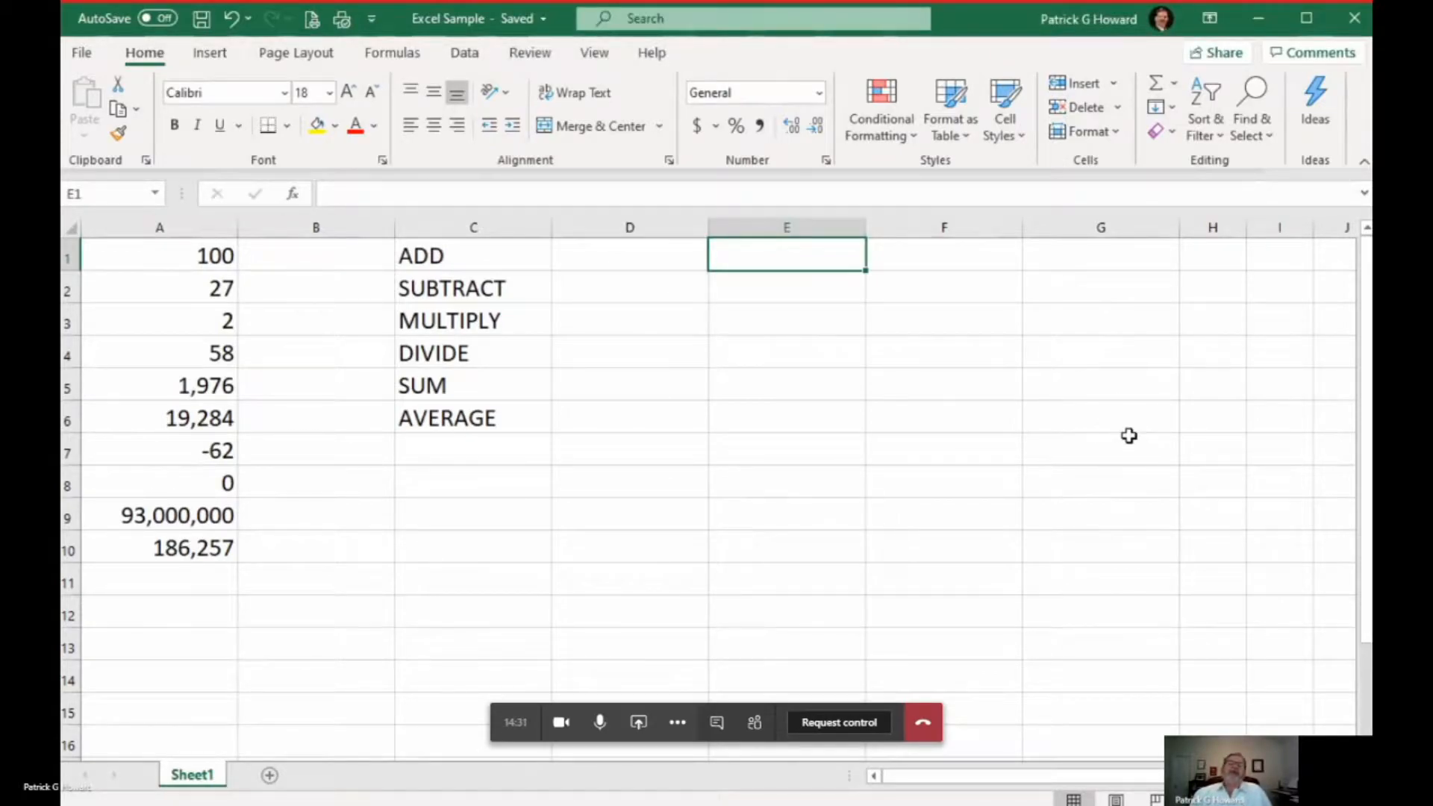
{"action": "mouse_move", "coordinate": [733, 477]}
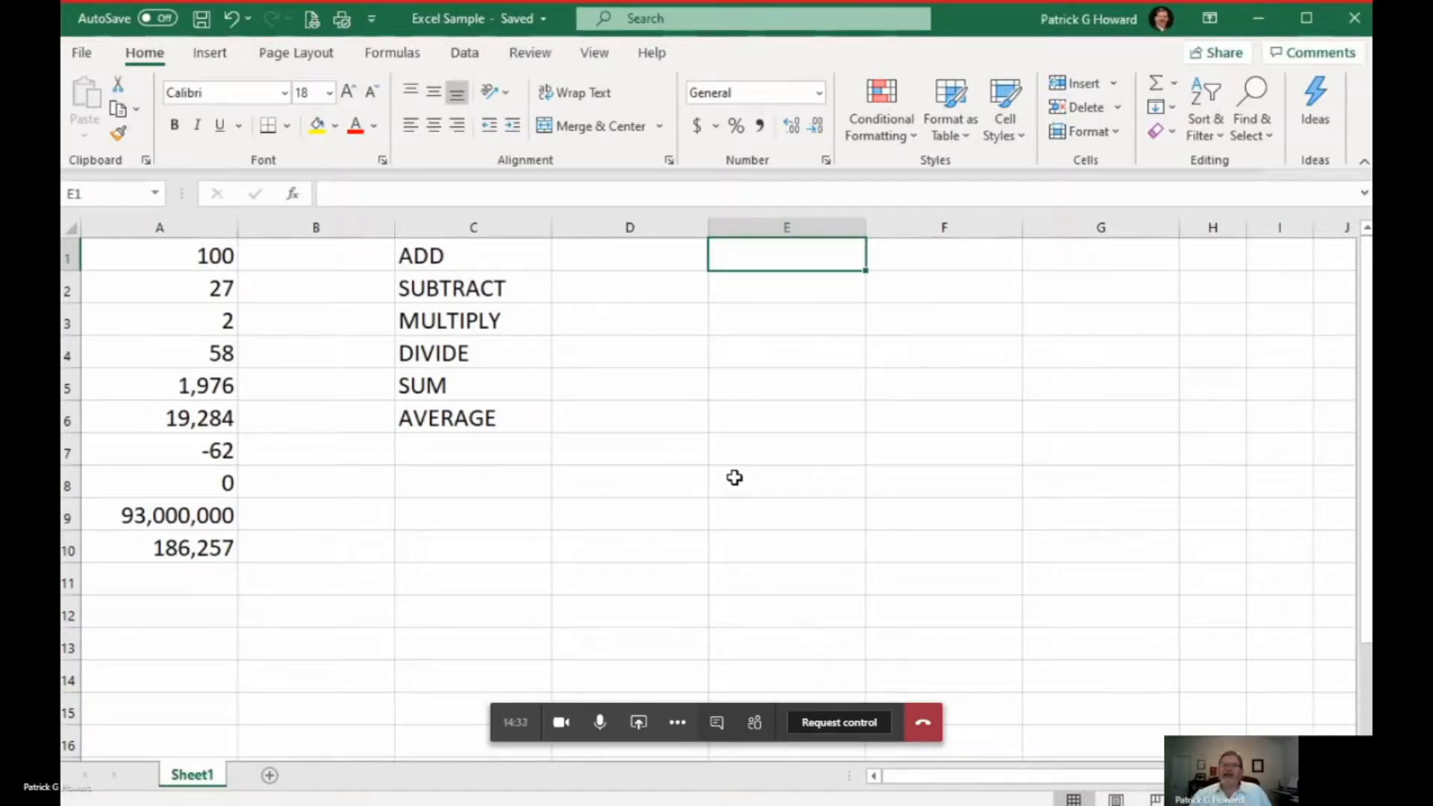
{"action": "mouse_move", "coordinate": [295, 212]}
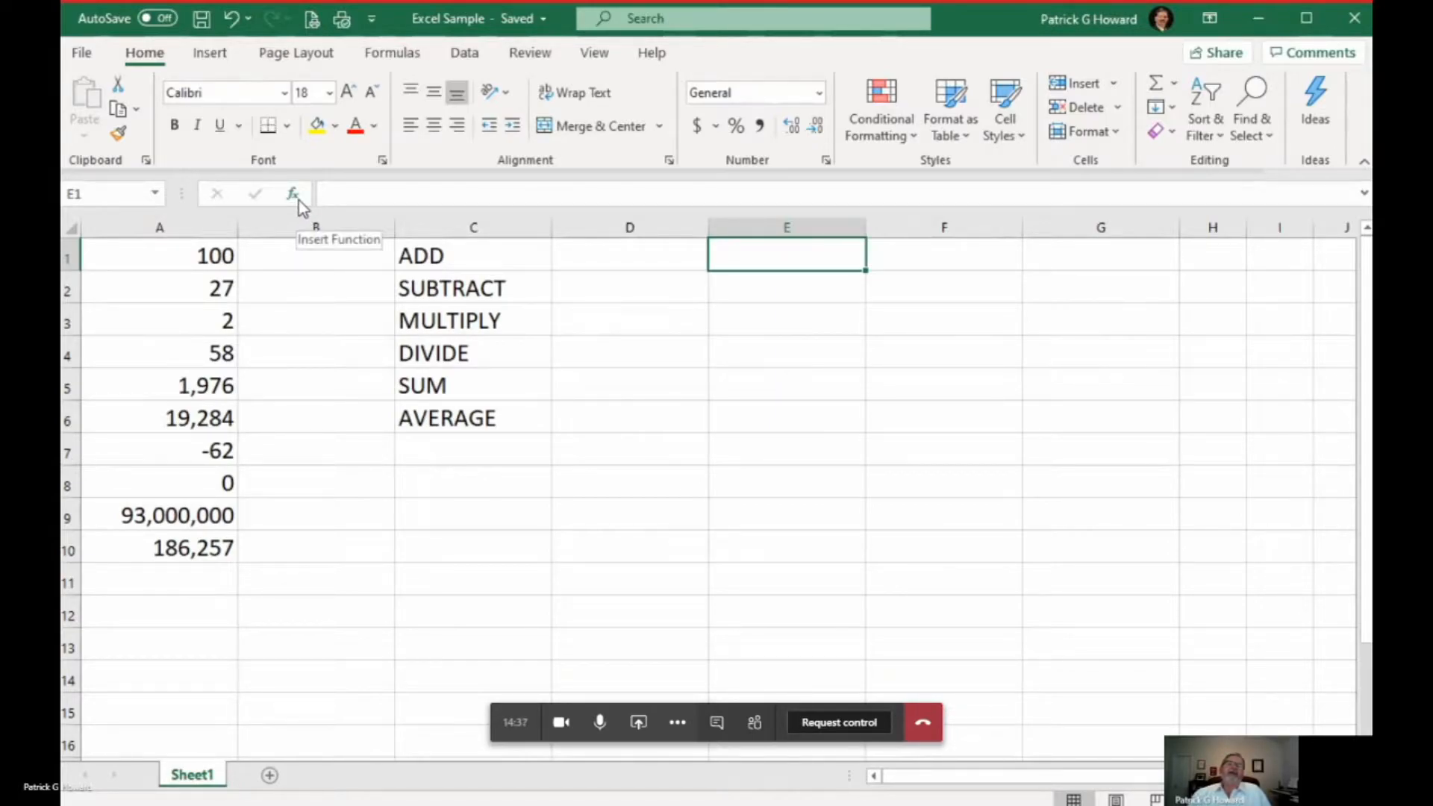
Browse the function list, then abandon a half-typed AVERAGE formula without entering anything
{"action": "left_click", "coordinate": [786, 288]}
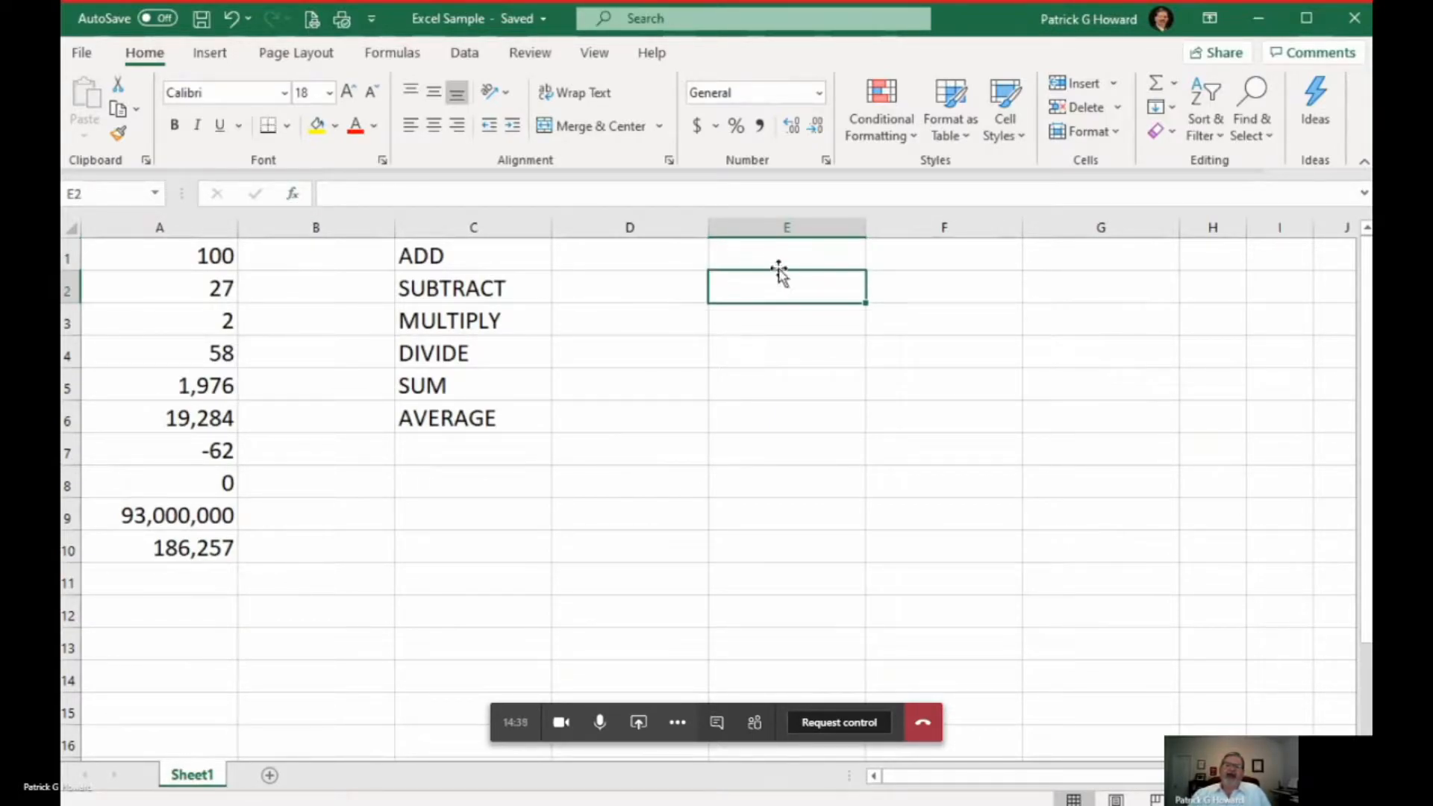
{"action": "left_click", "coordinate": [786, 255]}
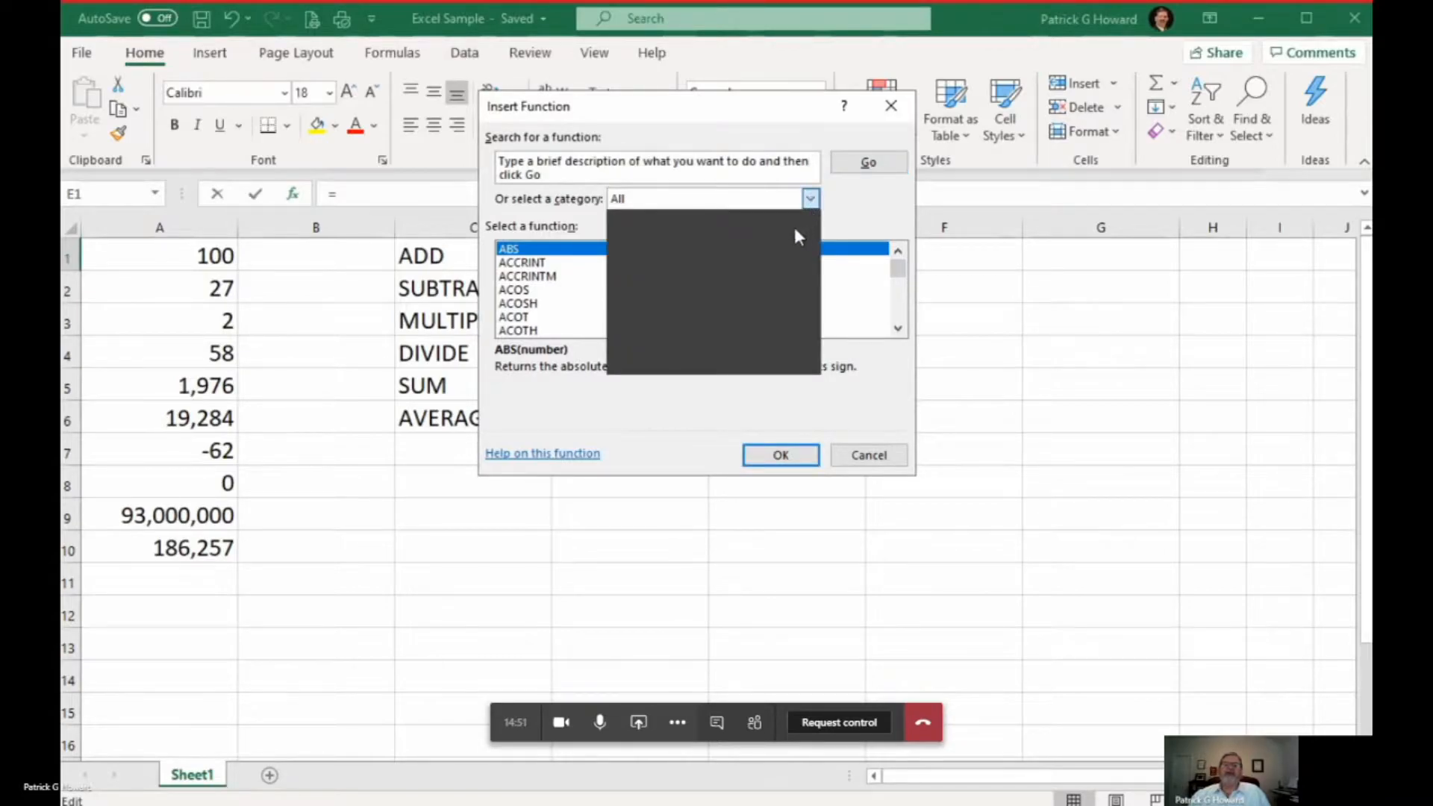
{"action": "mouse_move", "coordinate": [647, 320]}
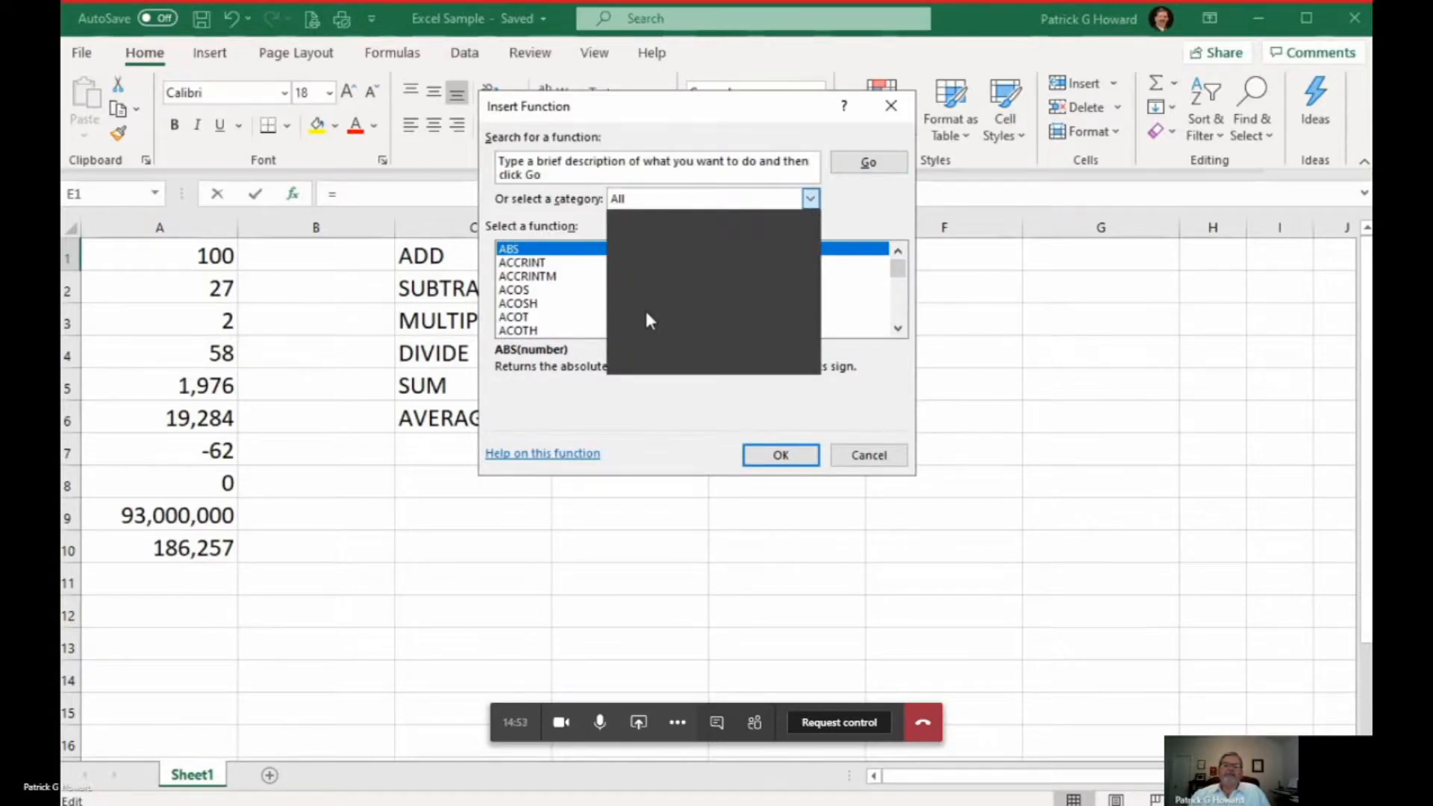
{"action": "mouse_move", "coordinate": [645, 333]}
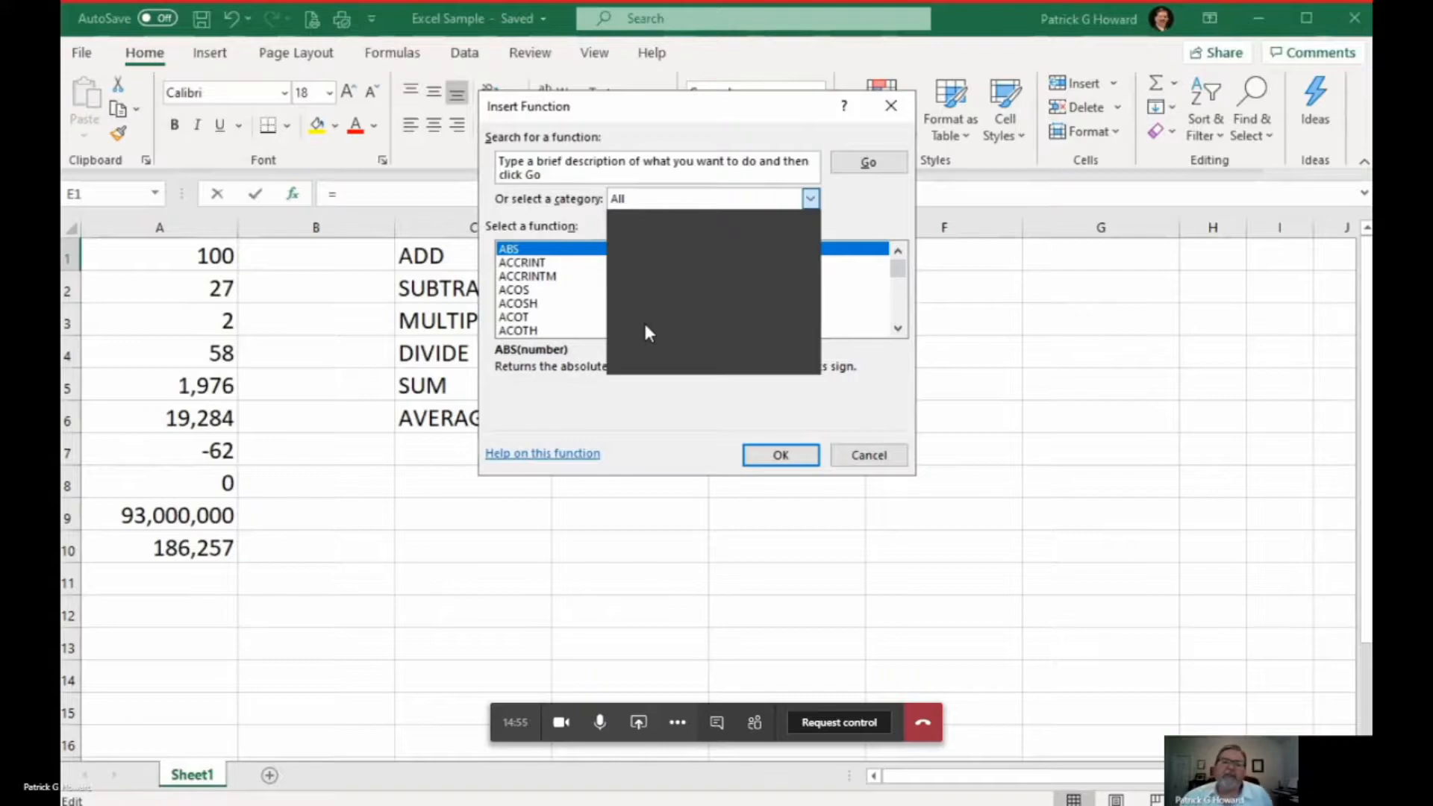
{"action": "mouse_move", "coordinate": [656, 260]}
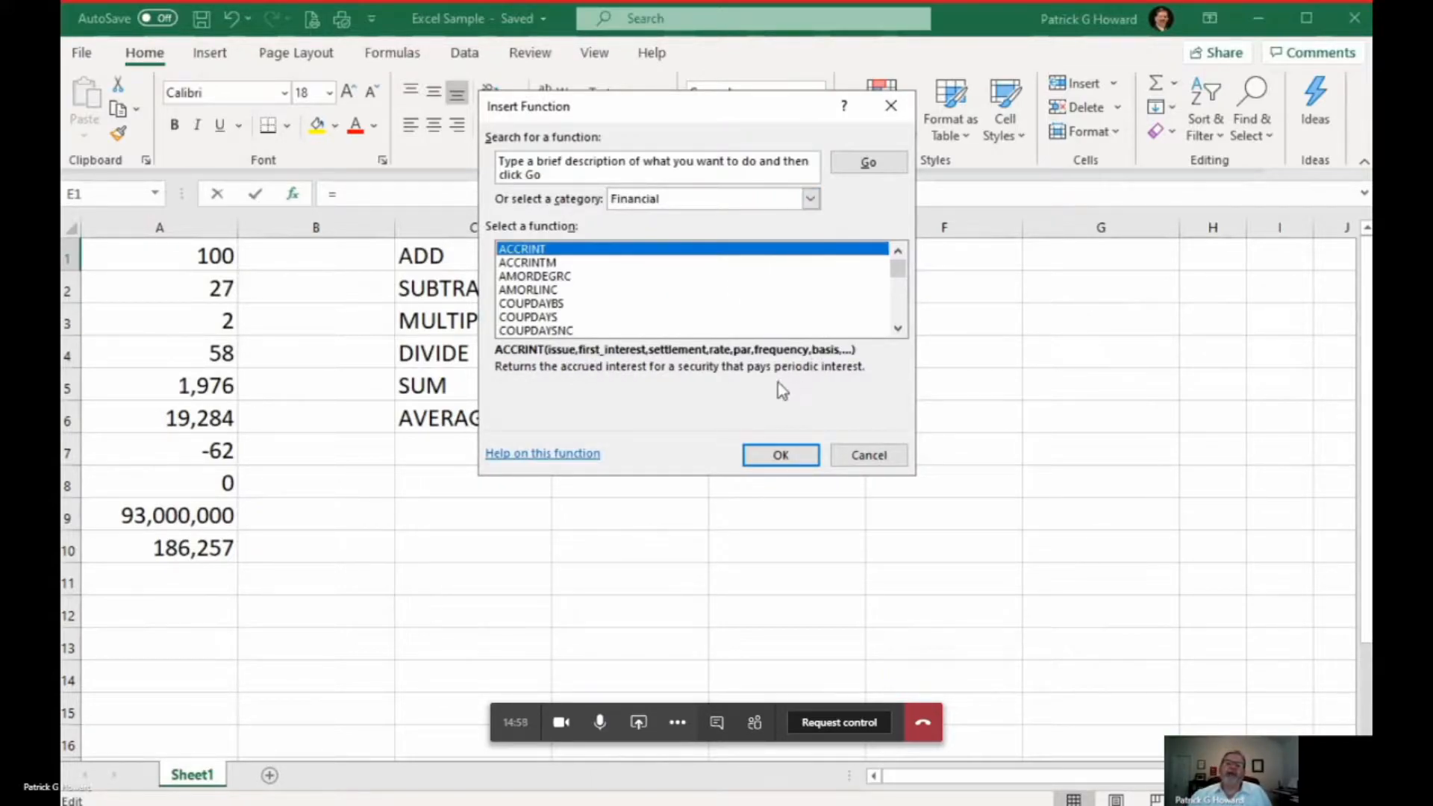
{"action": "left_click", "coordinate": [867, 456]}
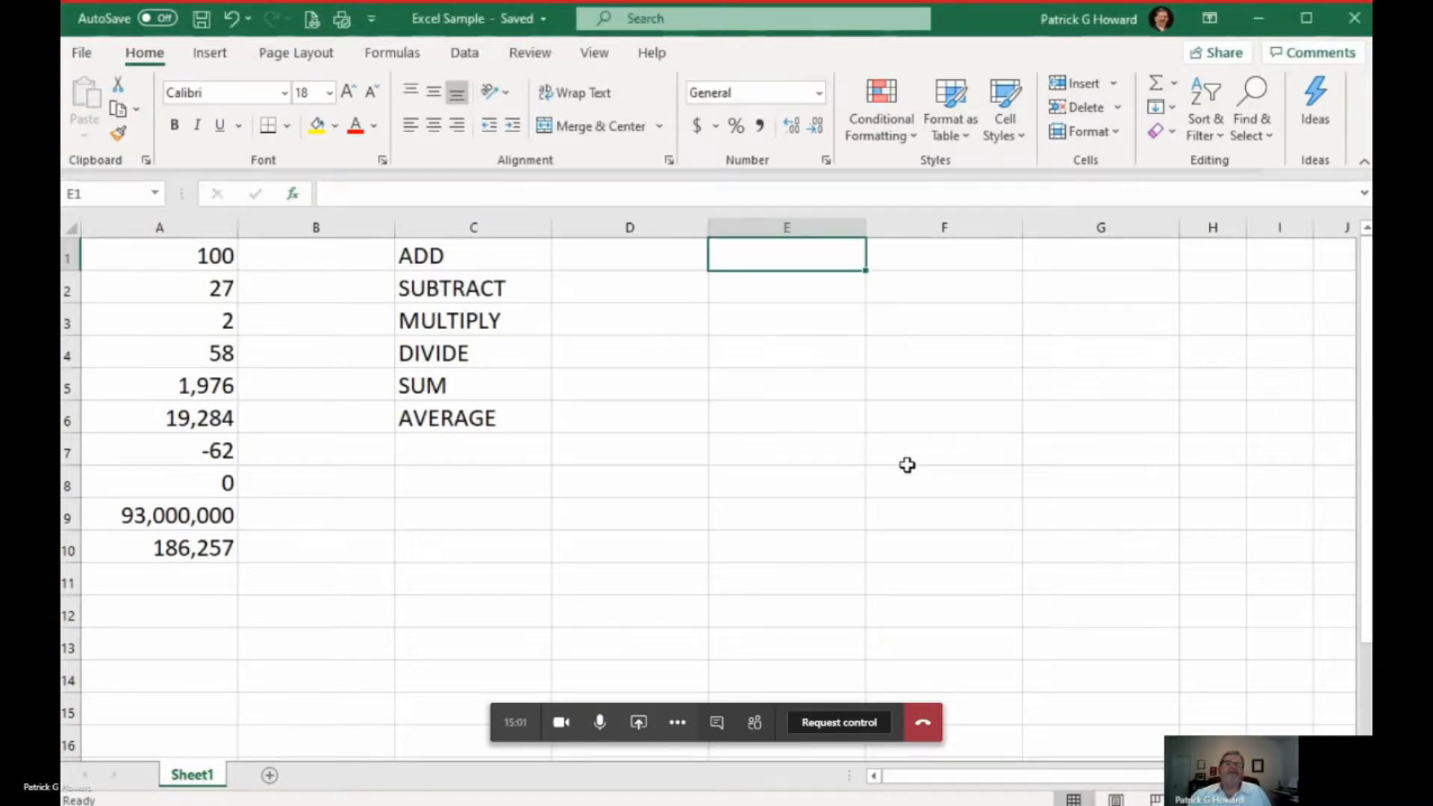
{"action": "mouse_move", "coordinate": [806, 346]}
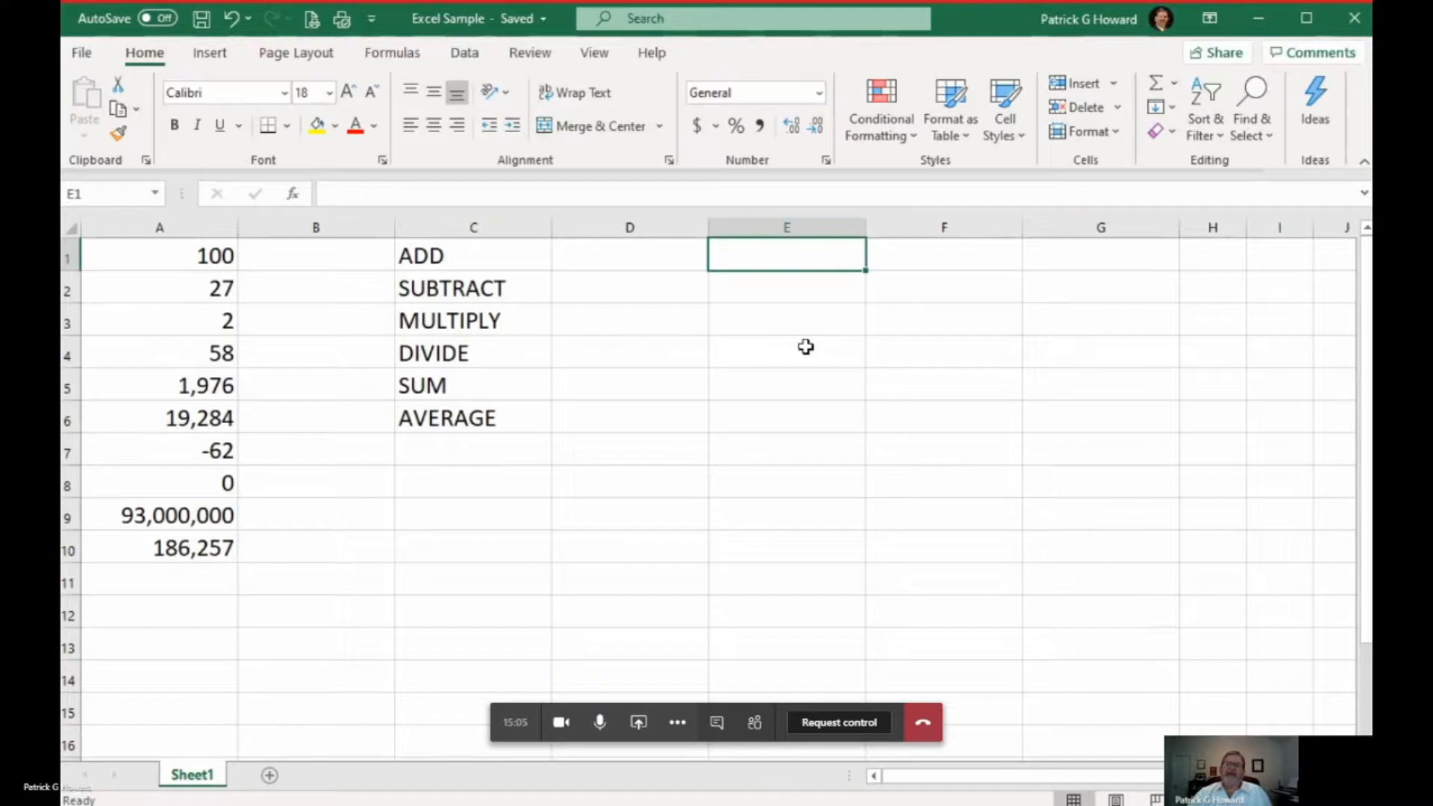
{"action": "type", "text": "="}
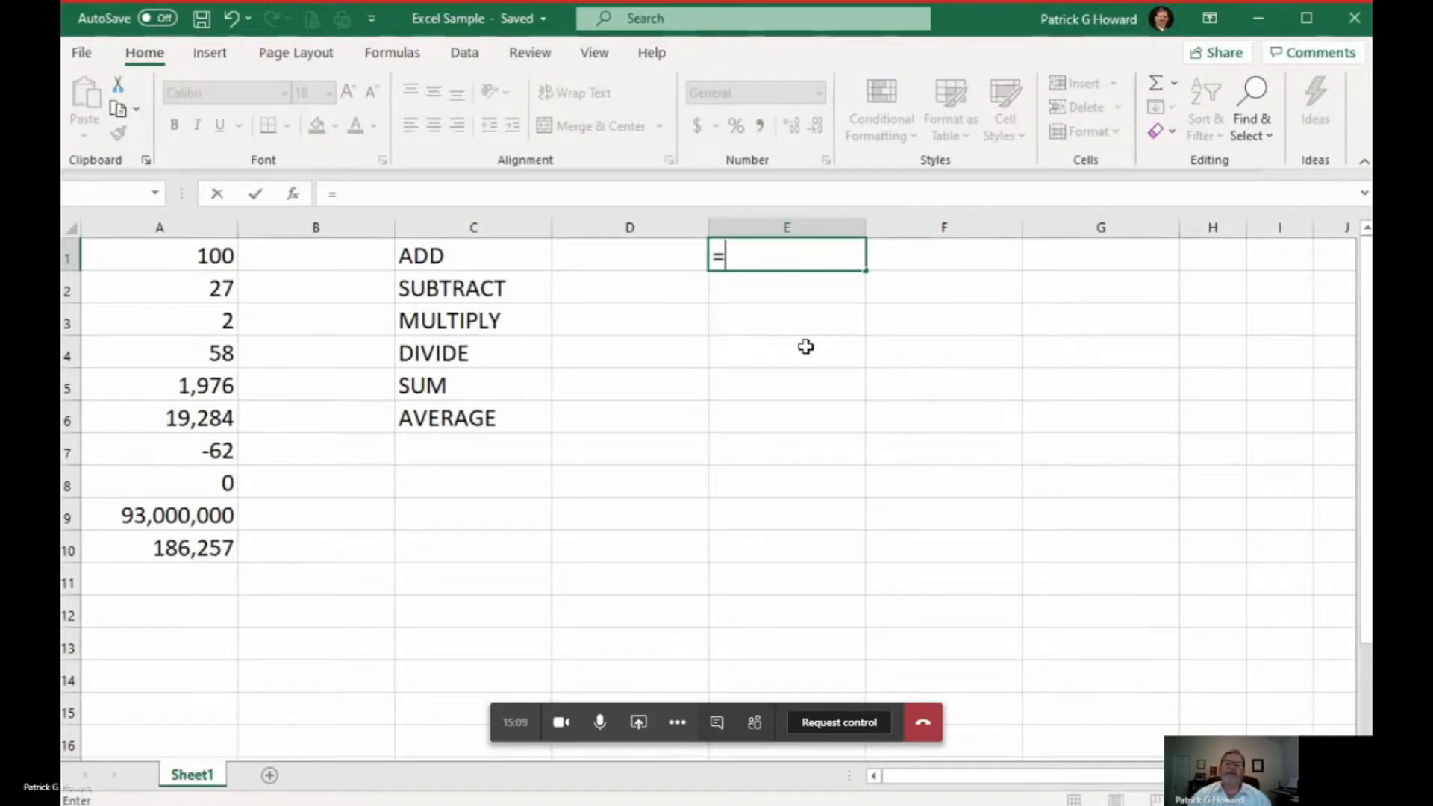
{"action": "type", "text": "a"}
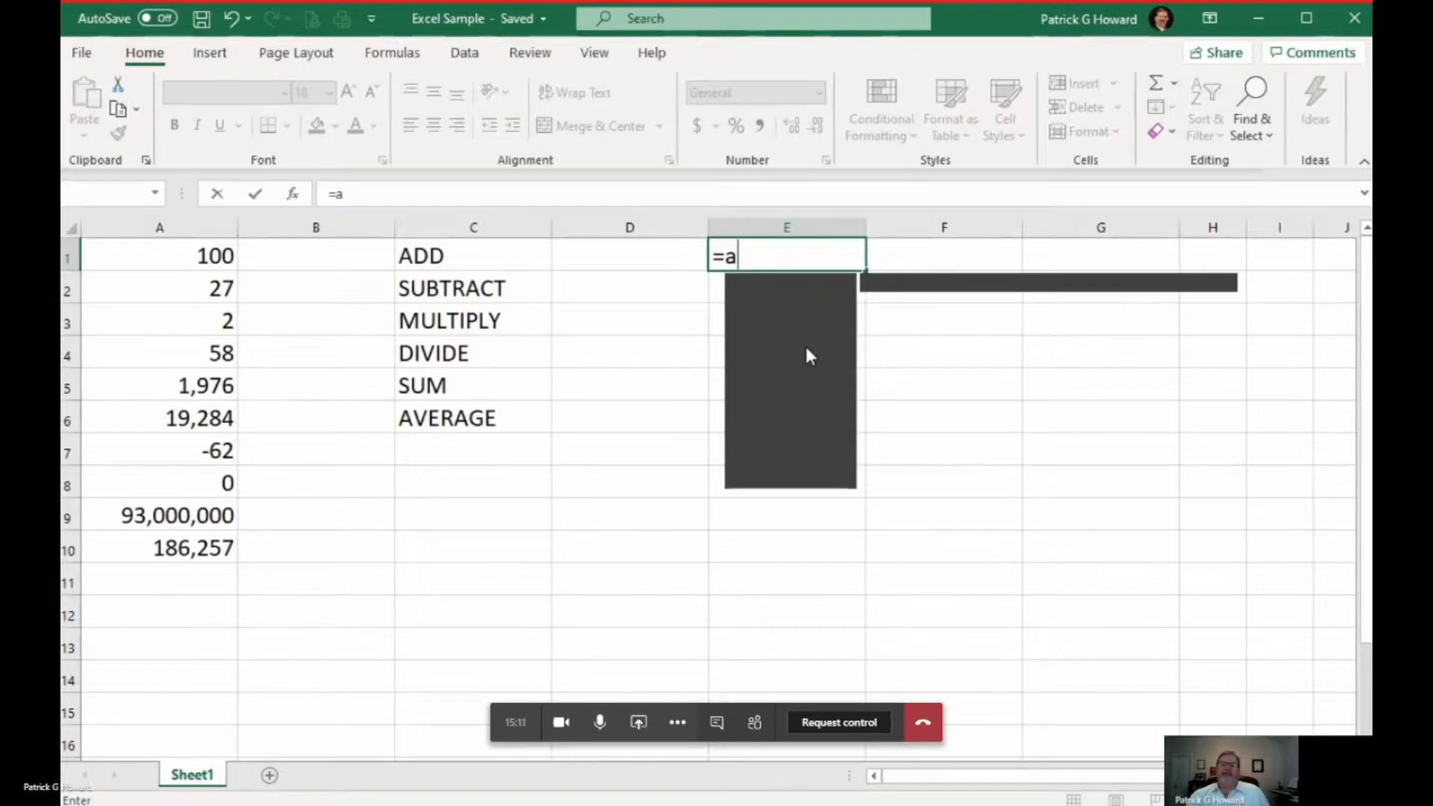
{"action": "mouse_move", "coordinate": [847, 343]}
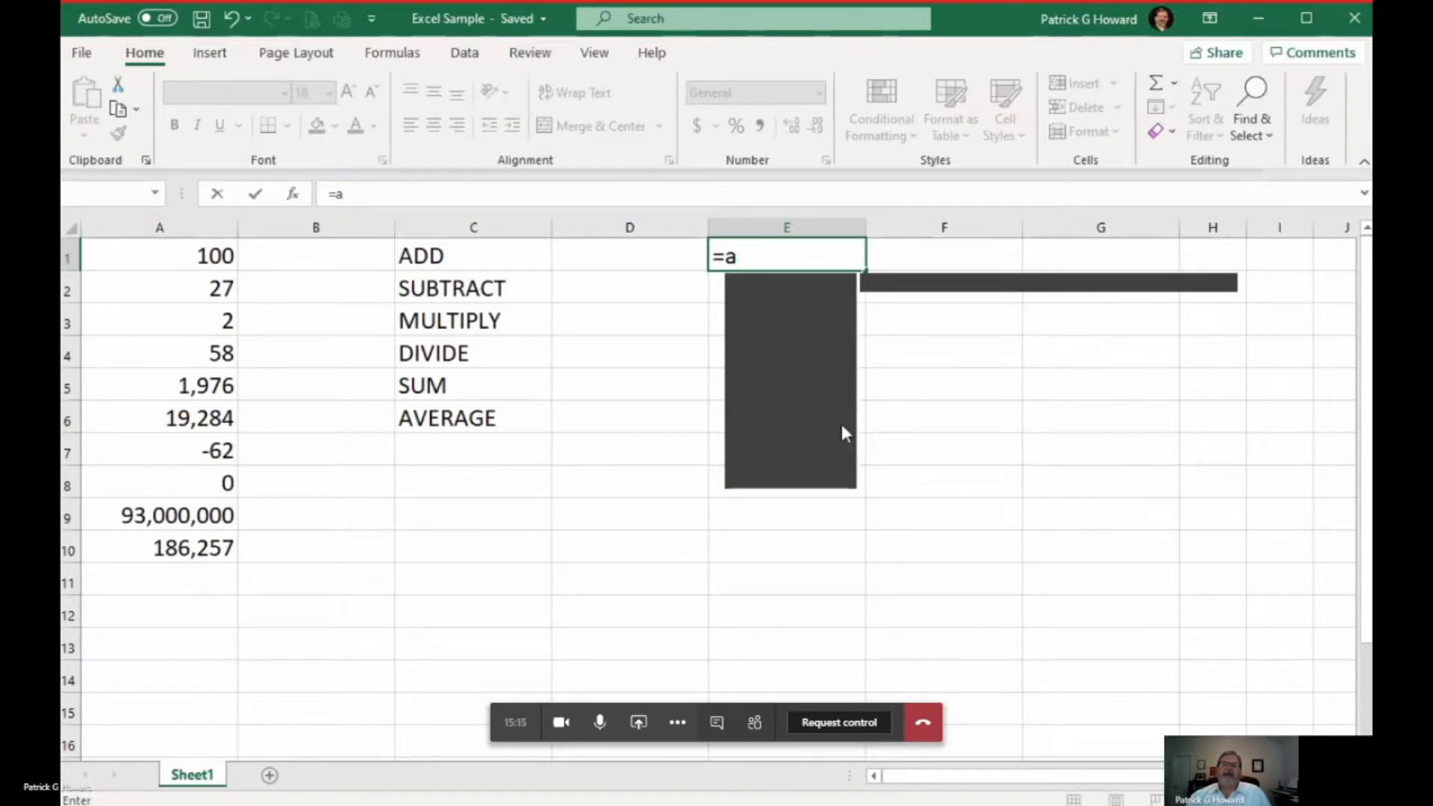
{"action": "mouse_move", "coordinate": [1137, 454]}
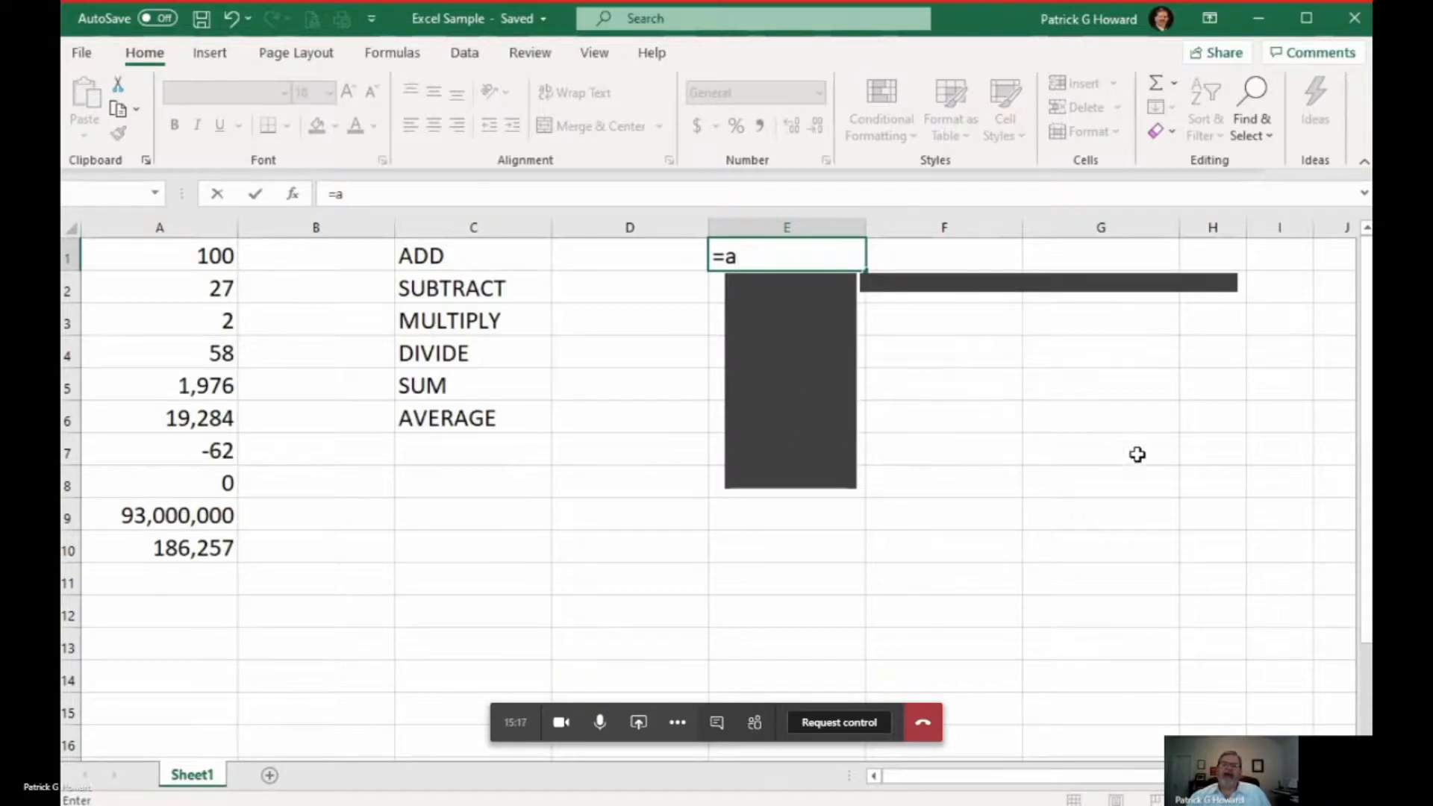
{"action": "type", "text": "vera"}
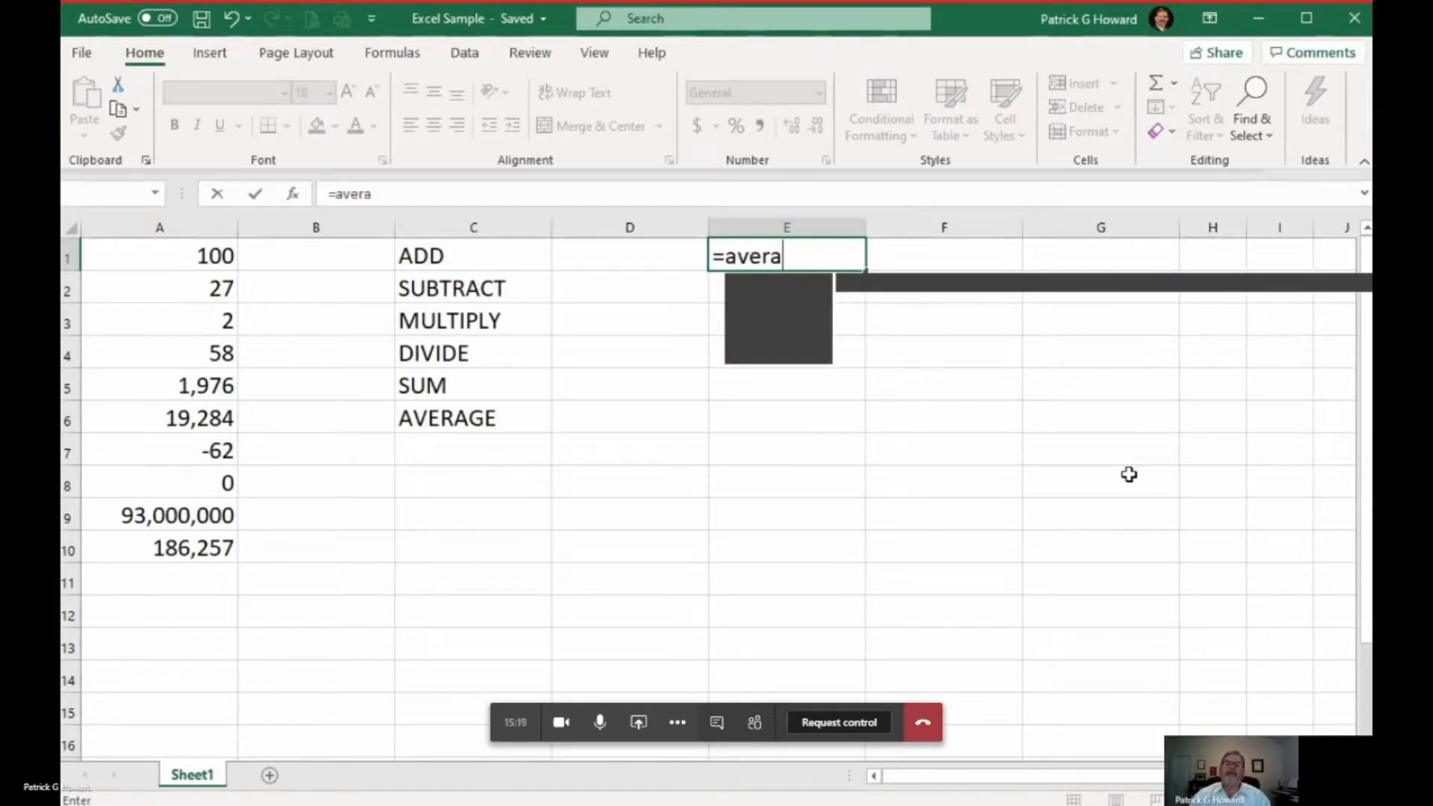
{"action": "type", "text": "ge"}
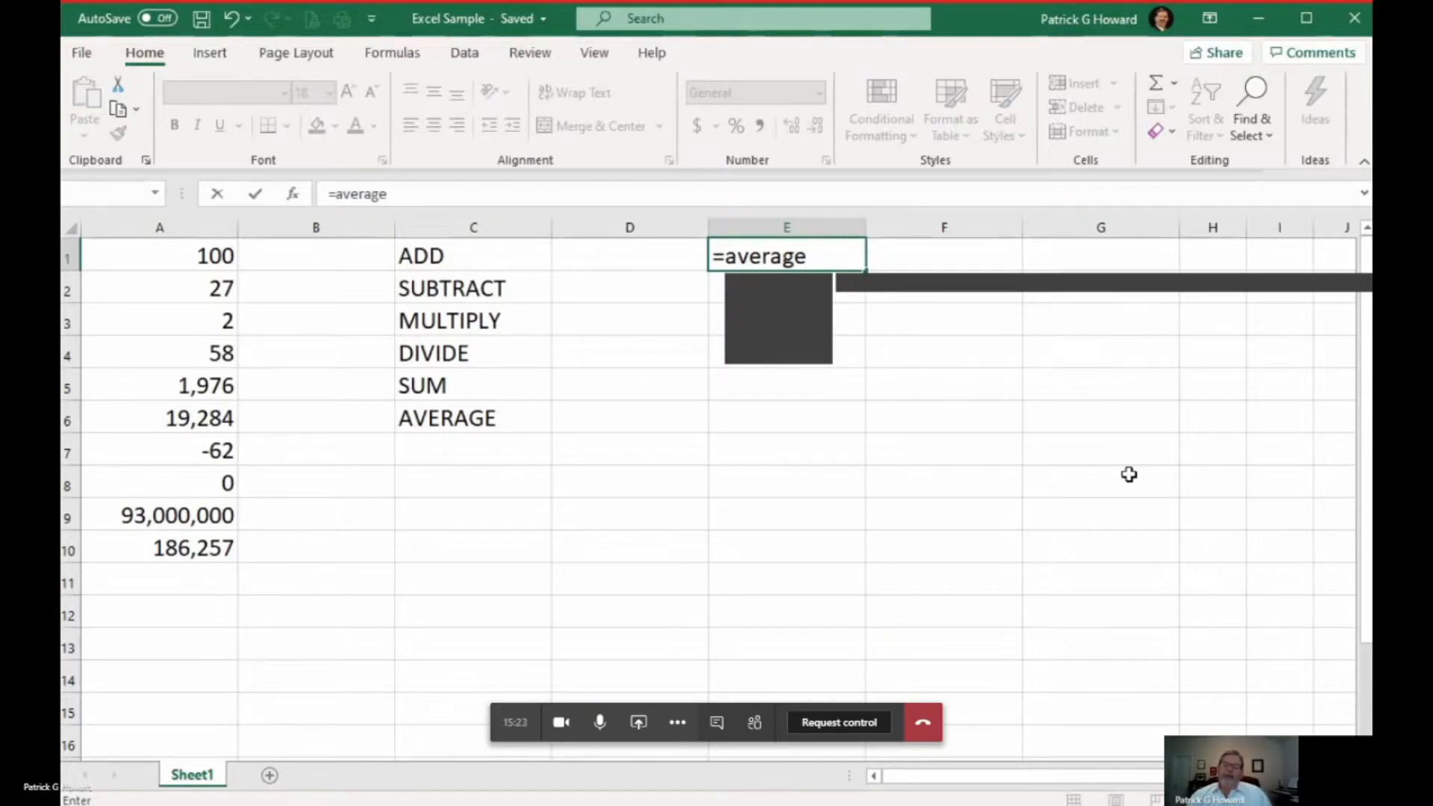
{"action": "key", "text": "Escape"}
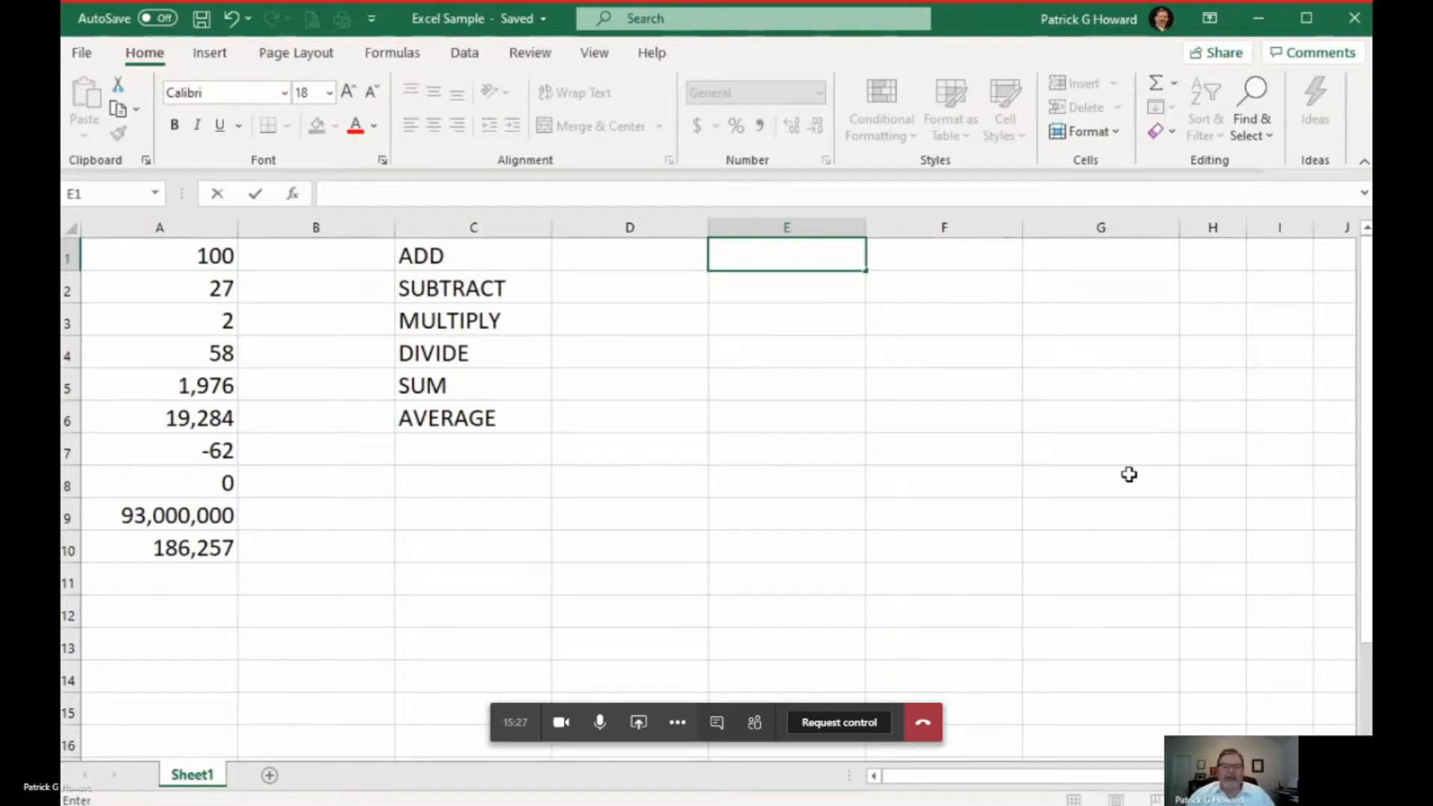
{"action": "mouse_move", "coordinate": [819, 354]}
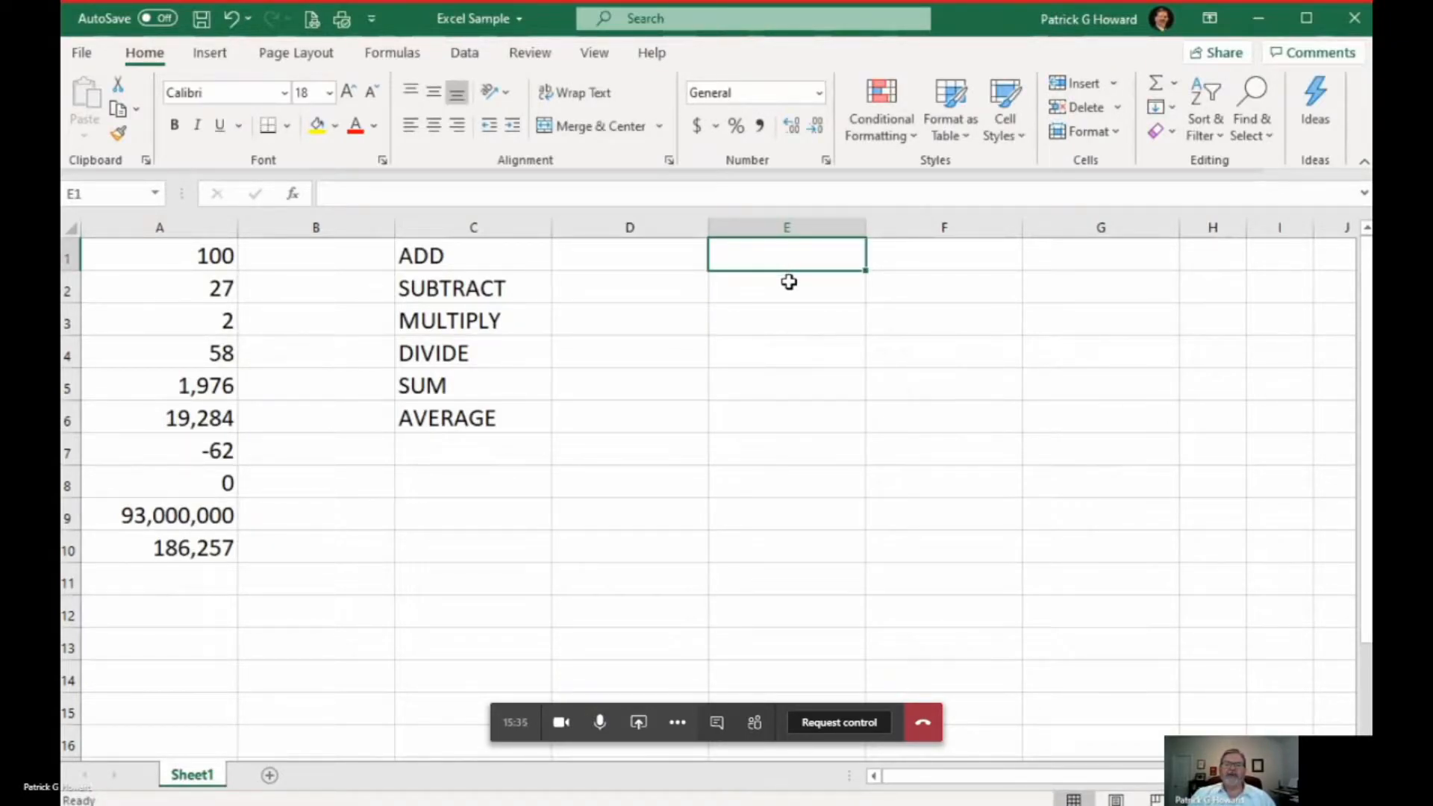
Type the number 12345 into a cell and discard it unentered
{"action": "type", "text": "i"}
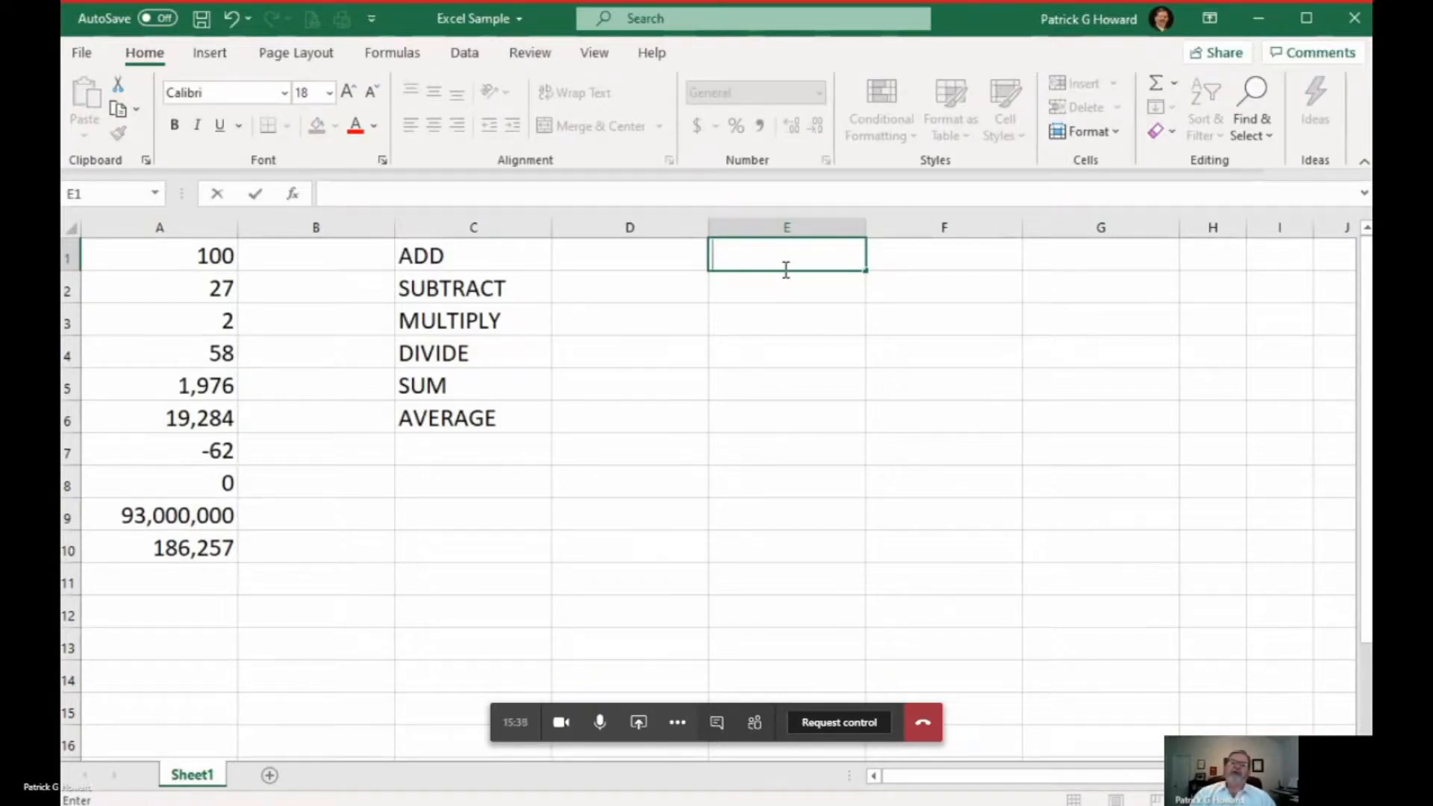
{"action": "mouse_move", "coordinate": [761, 300]}
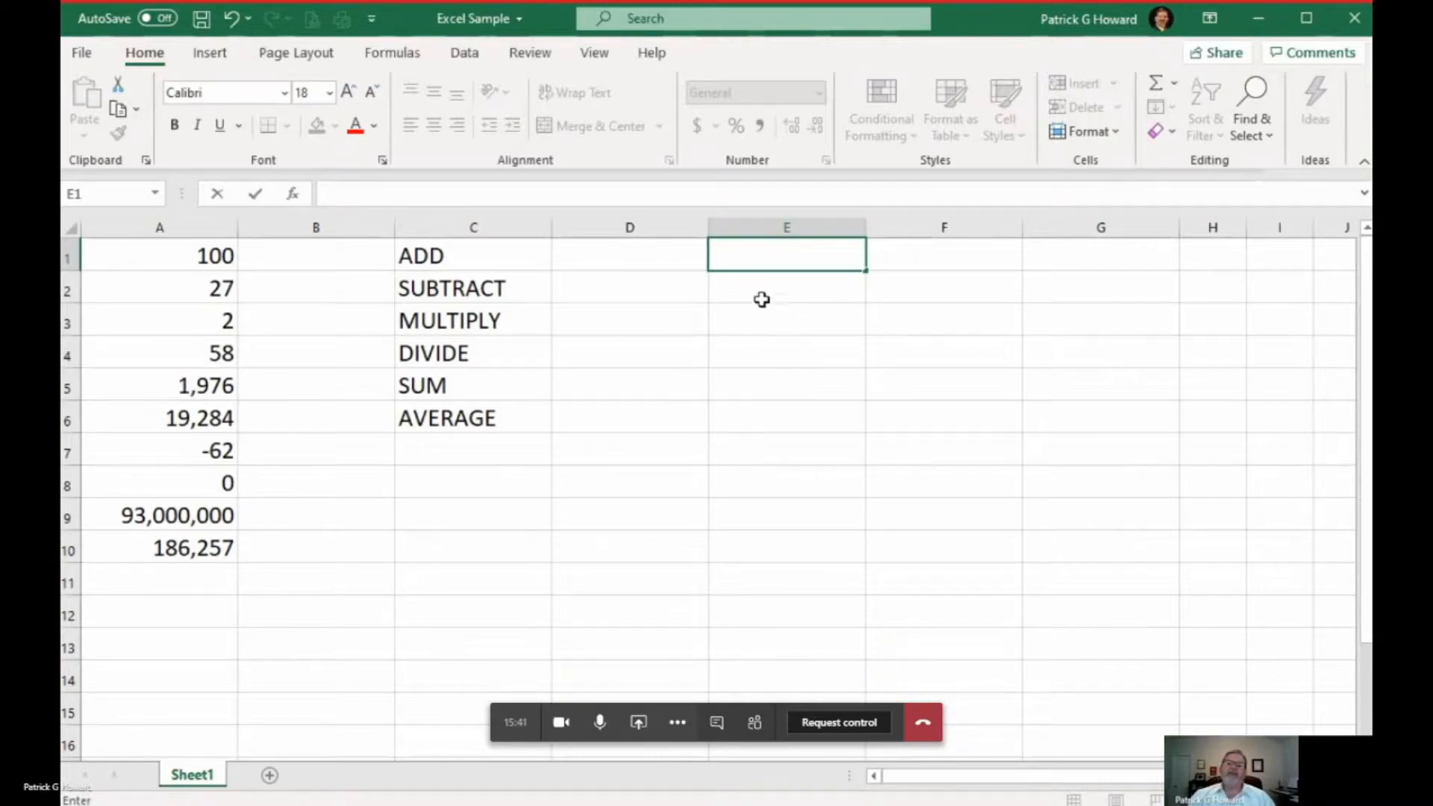
{"action": "type", "text": "12"}
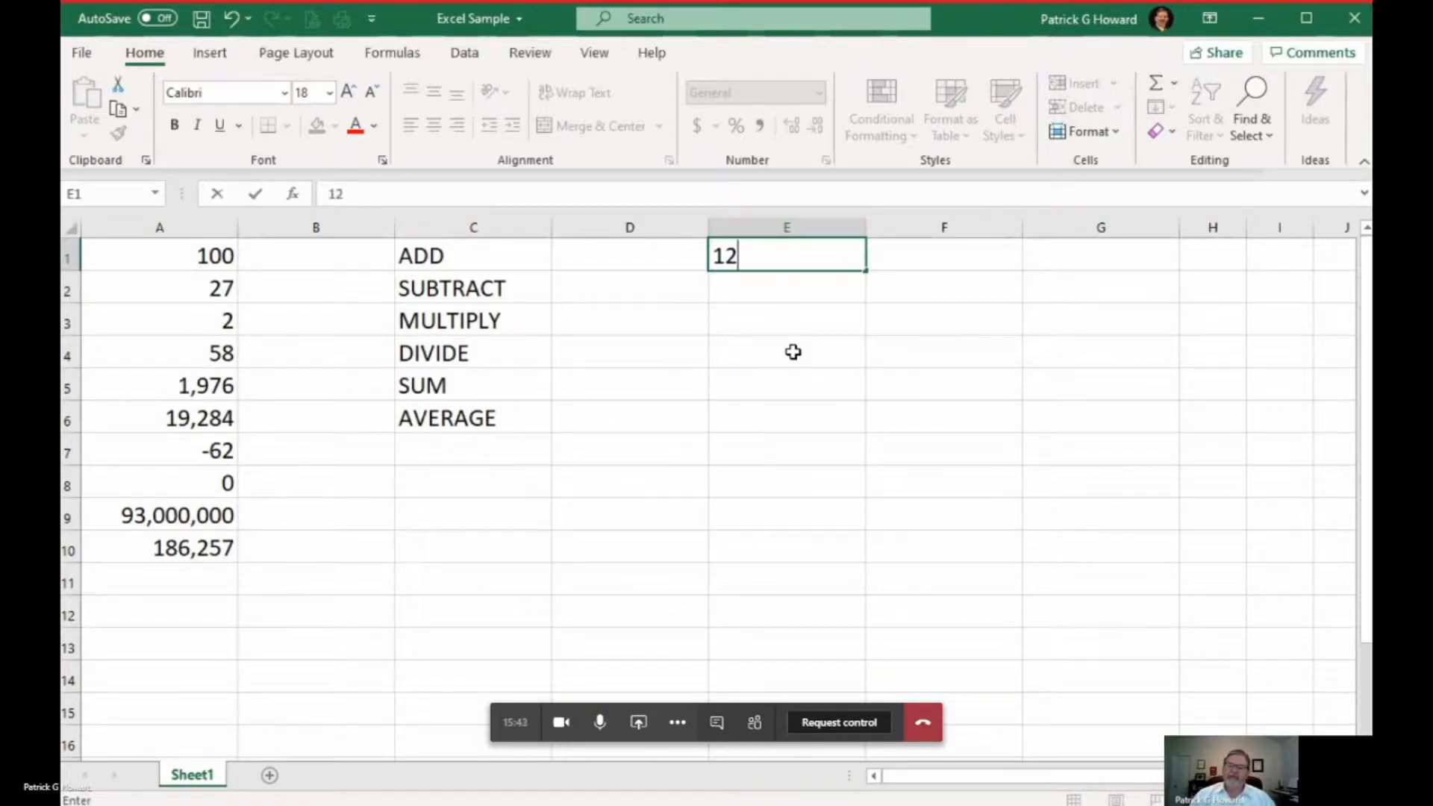
{"action": "type", "text": "345"}
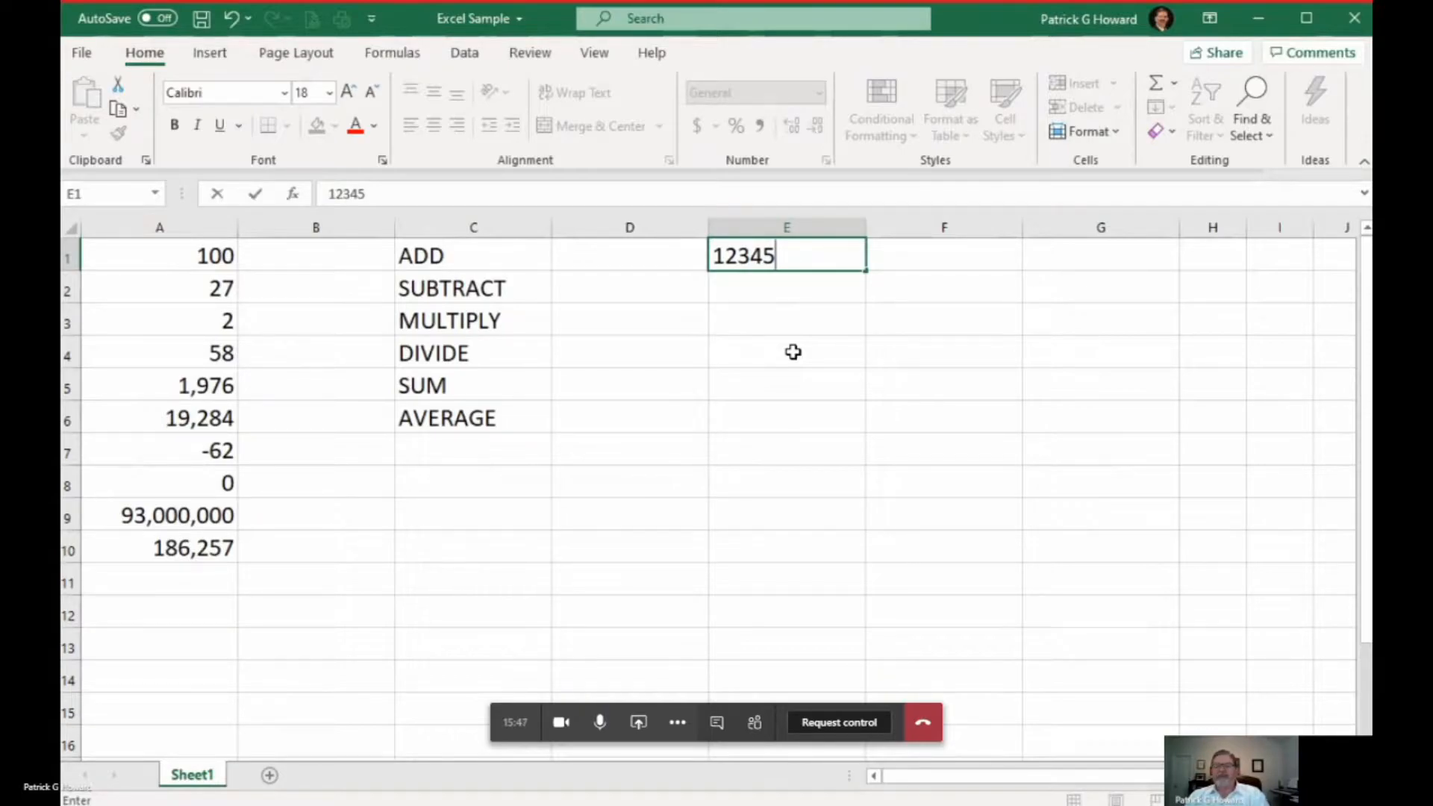
{"action": "key", "text": "Escape"}
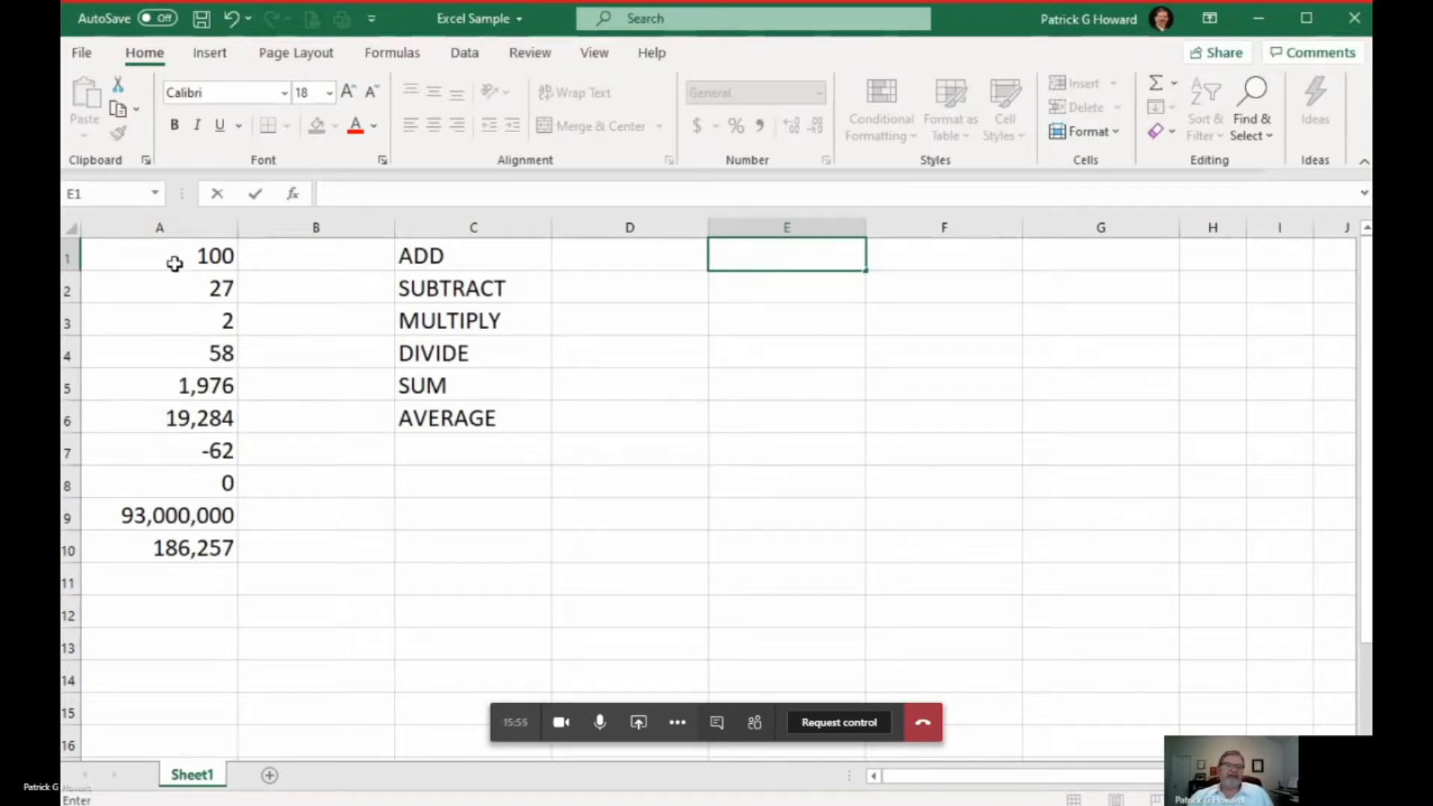
{"action": "mouse_move", "coordinate": [384, 626]}
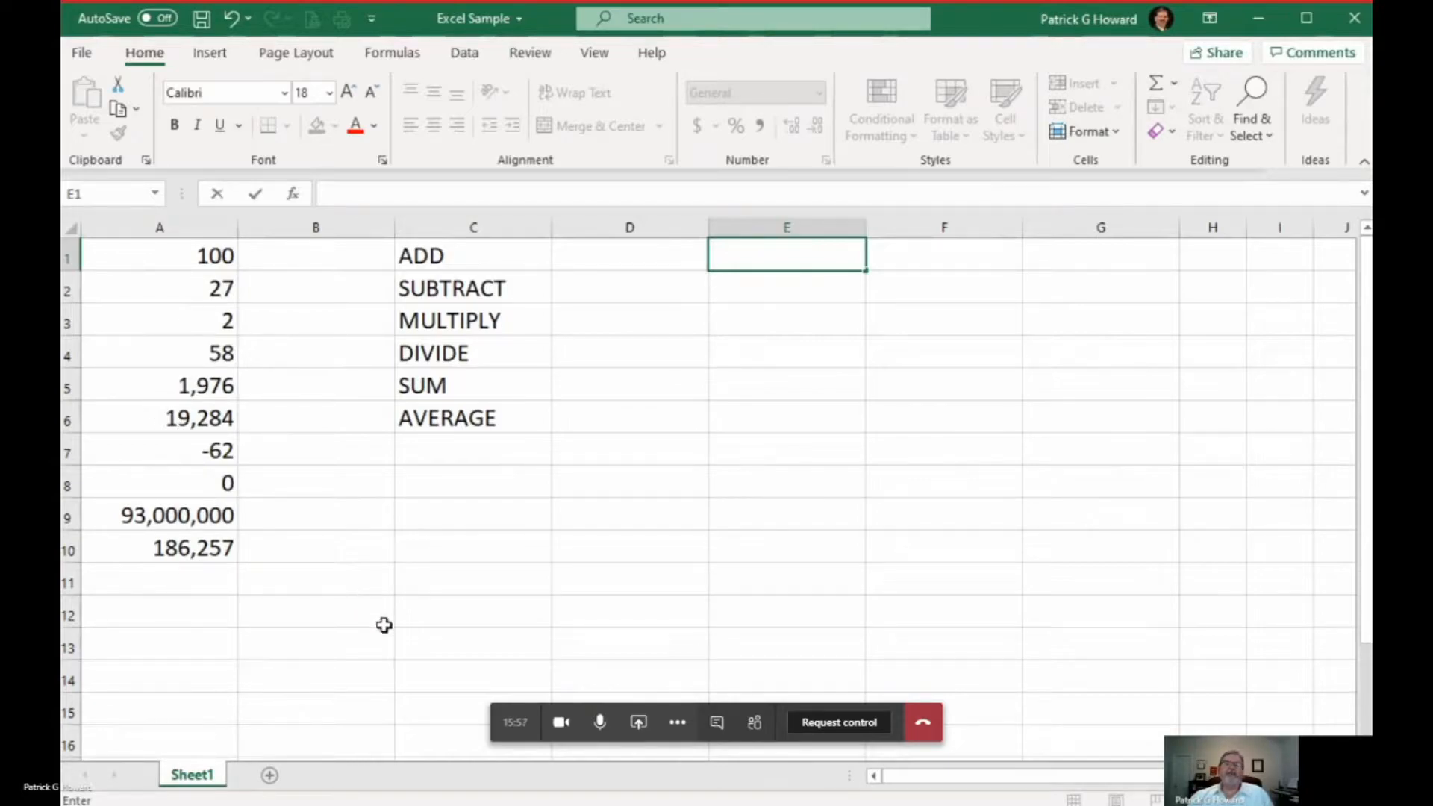
{"action": "mouse_move", "coordinate": [149, 259]}
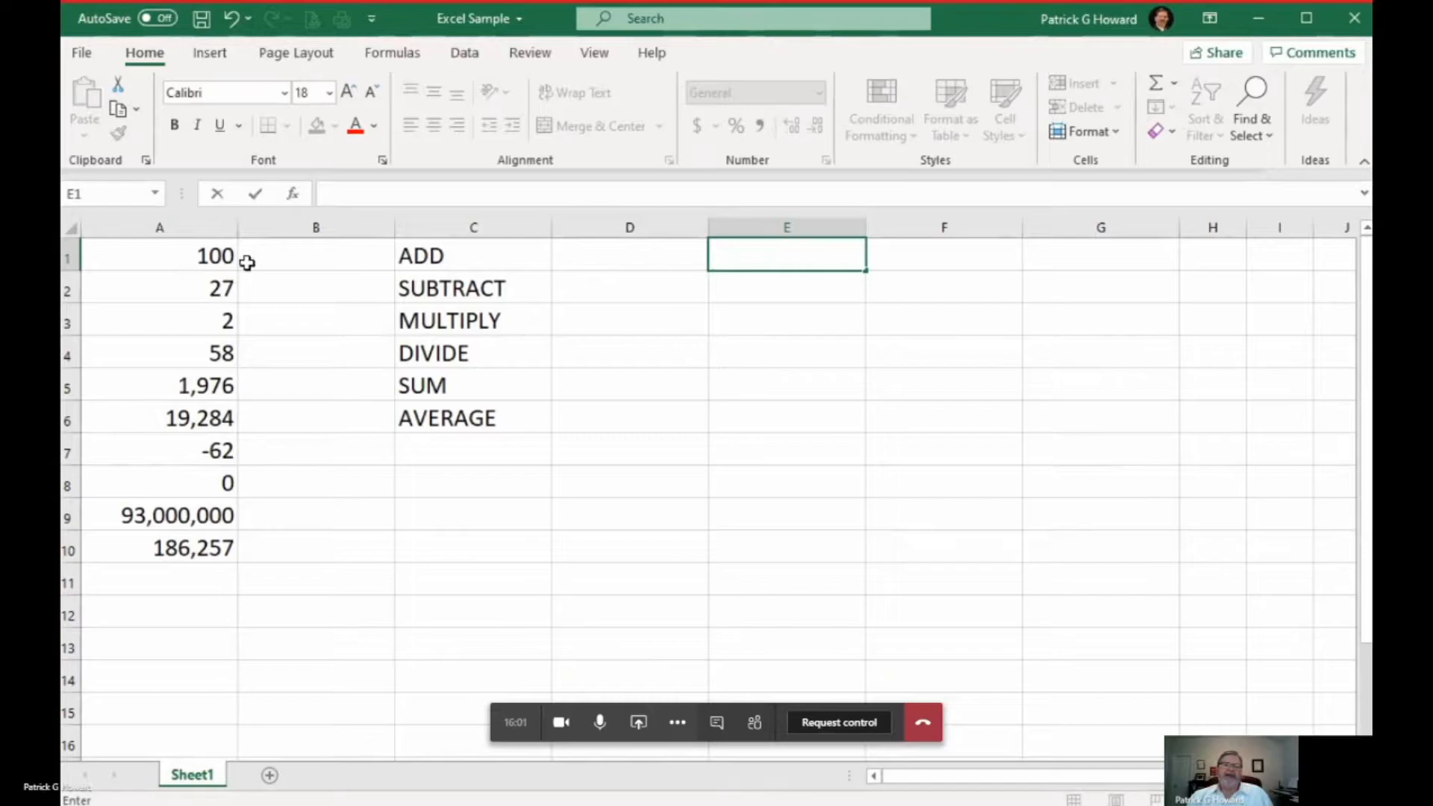
Enter =AVERAGE(A1:A10) in E1, showing 9,320,764
{"action": "type", "text": "="}
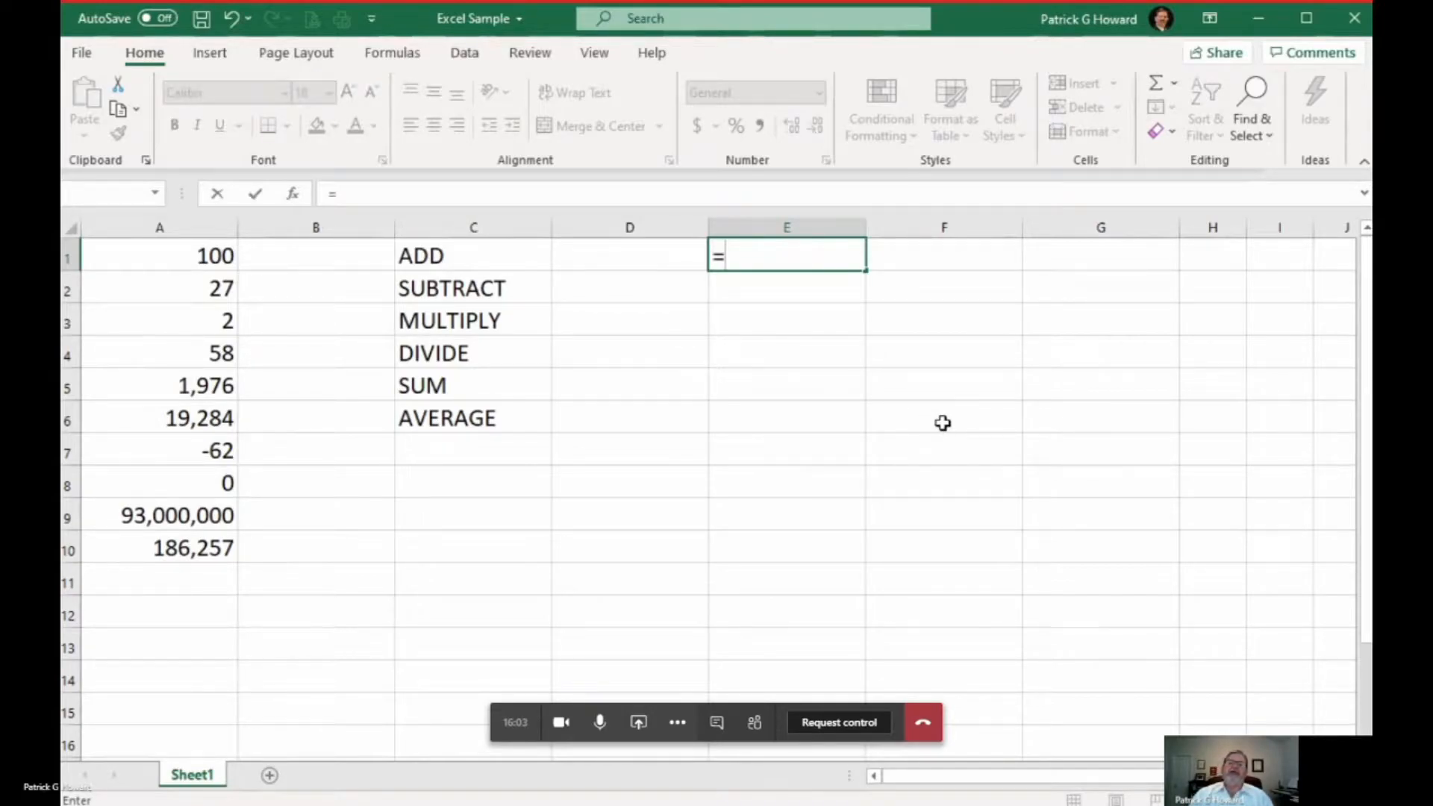
{"action": "type", "text": "average"}
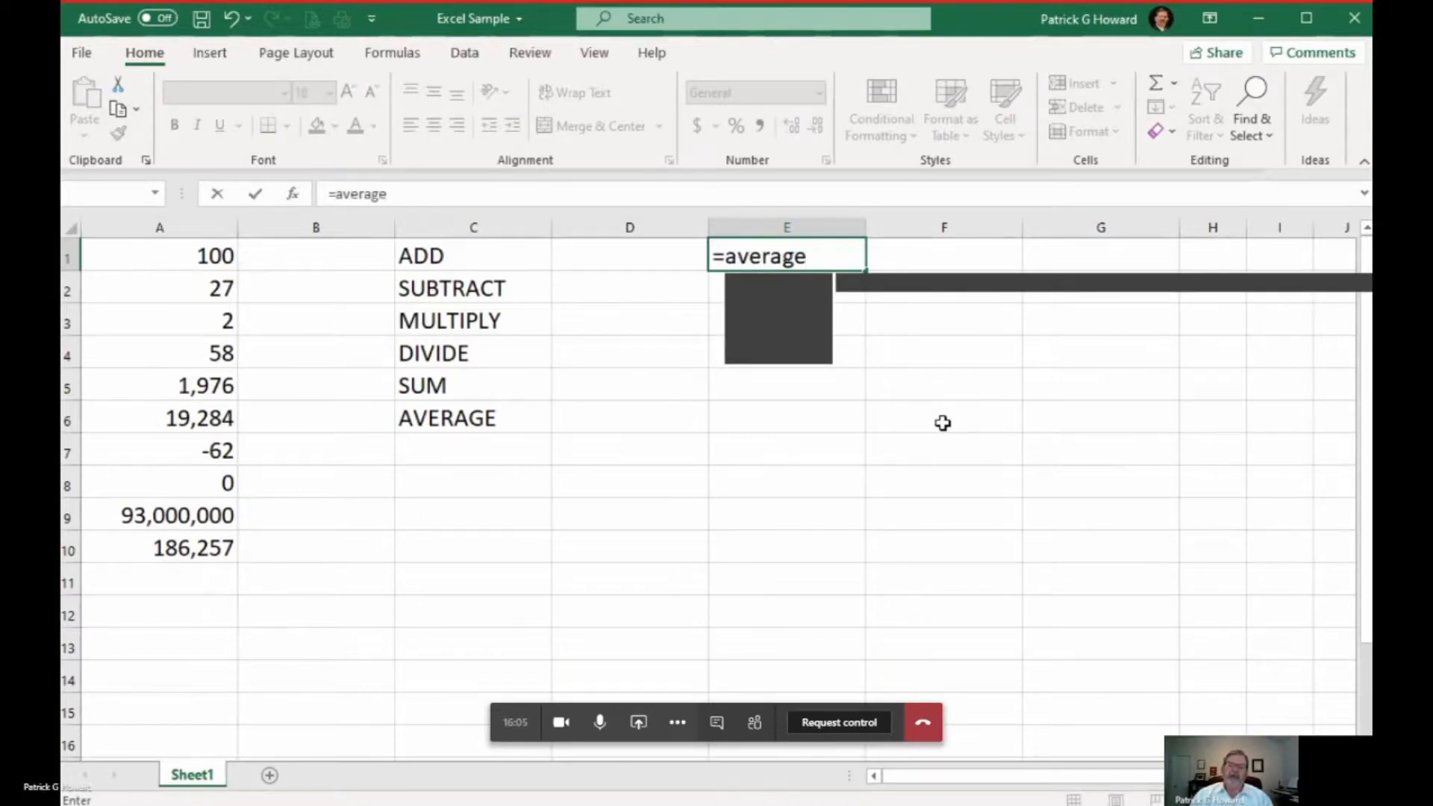
{"action": "type", "text": "("}
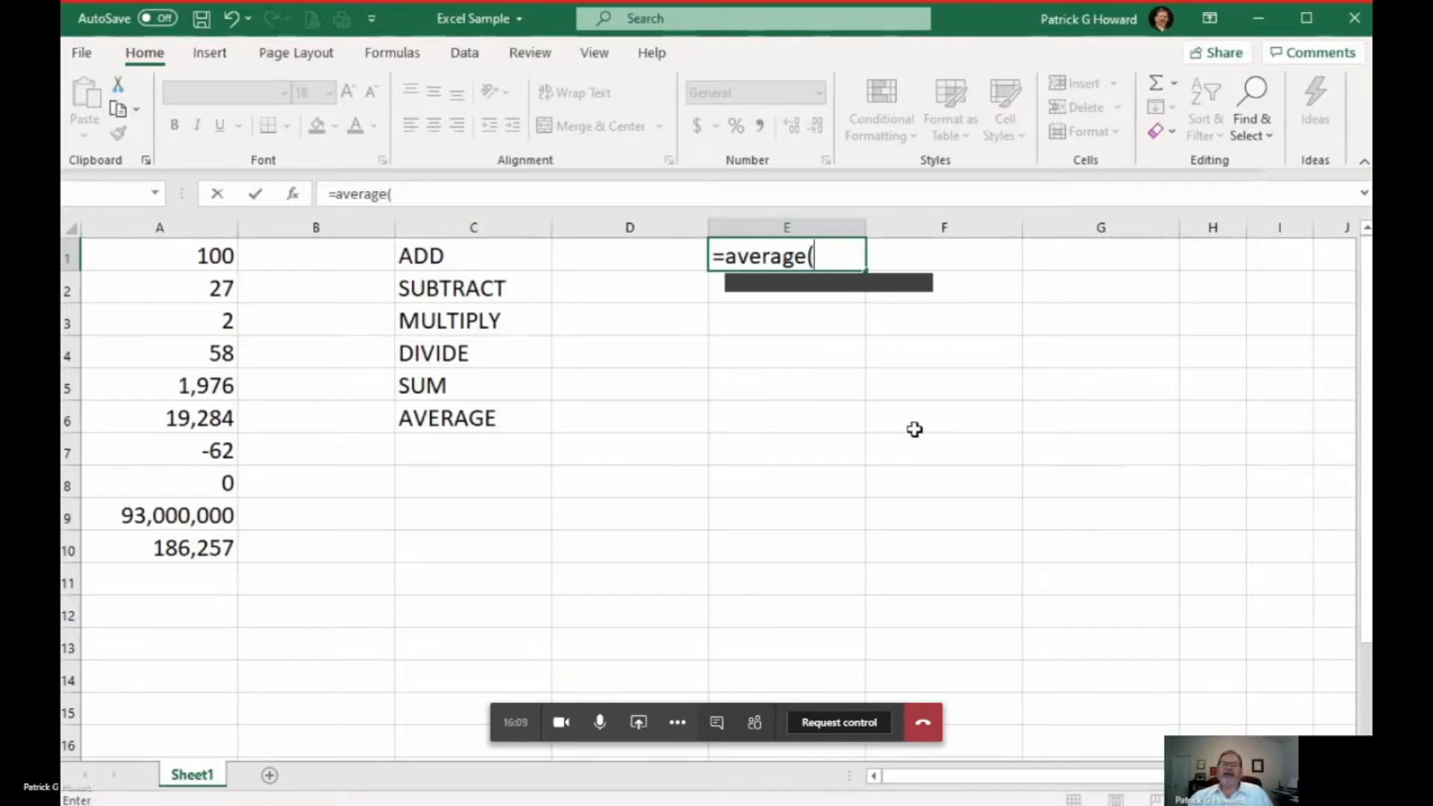
{"action": "mouse_move", "coordinate": [881, 440]}
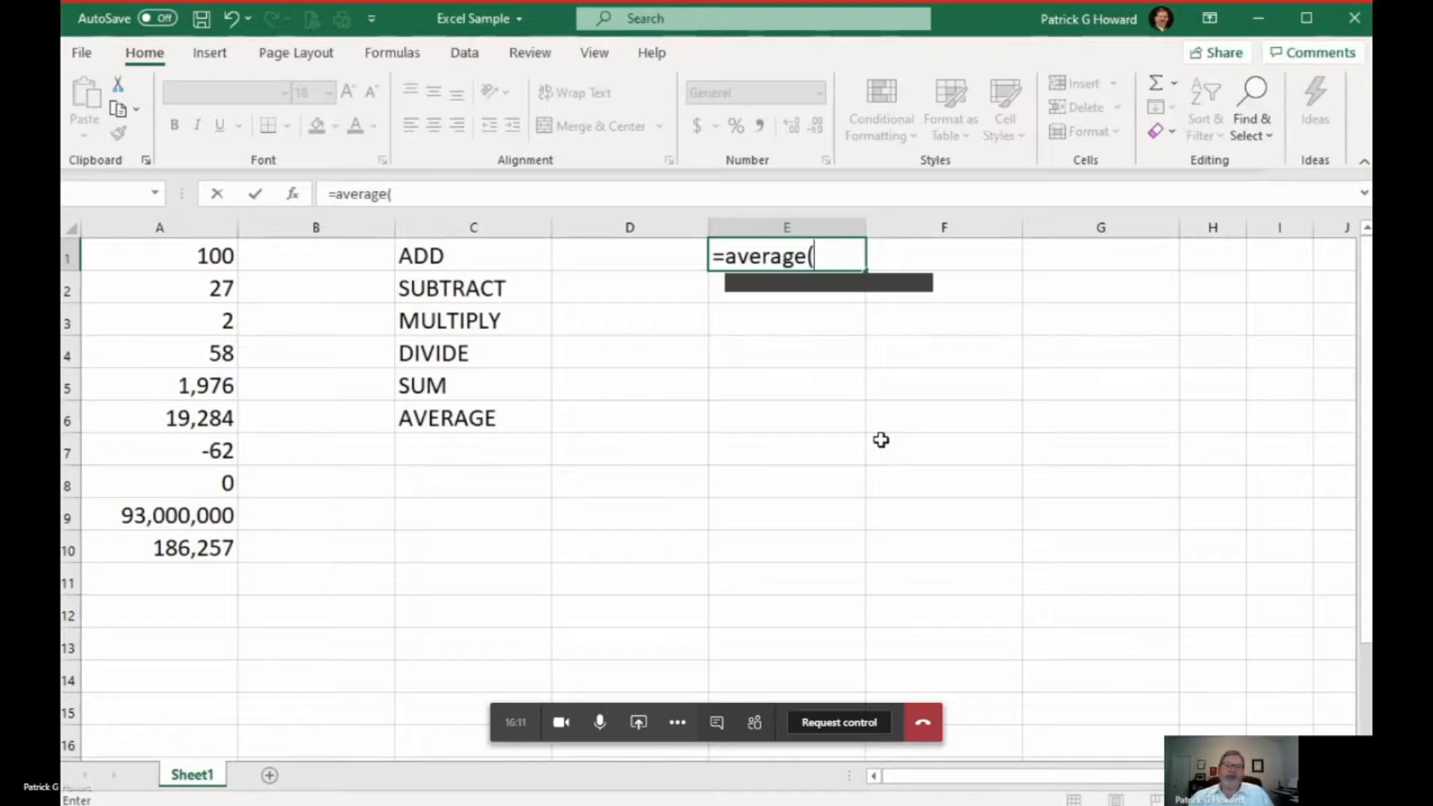
{"action": "mouse_move", "coordinate": [399, 489]}
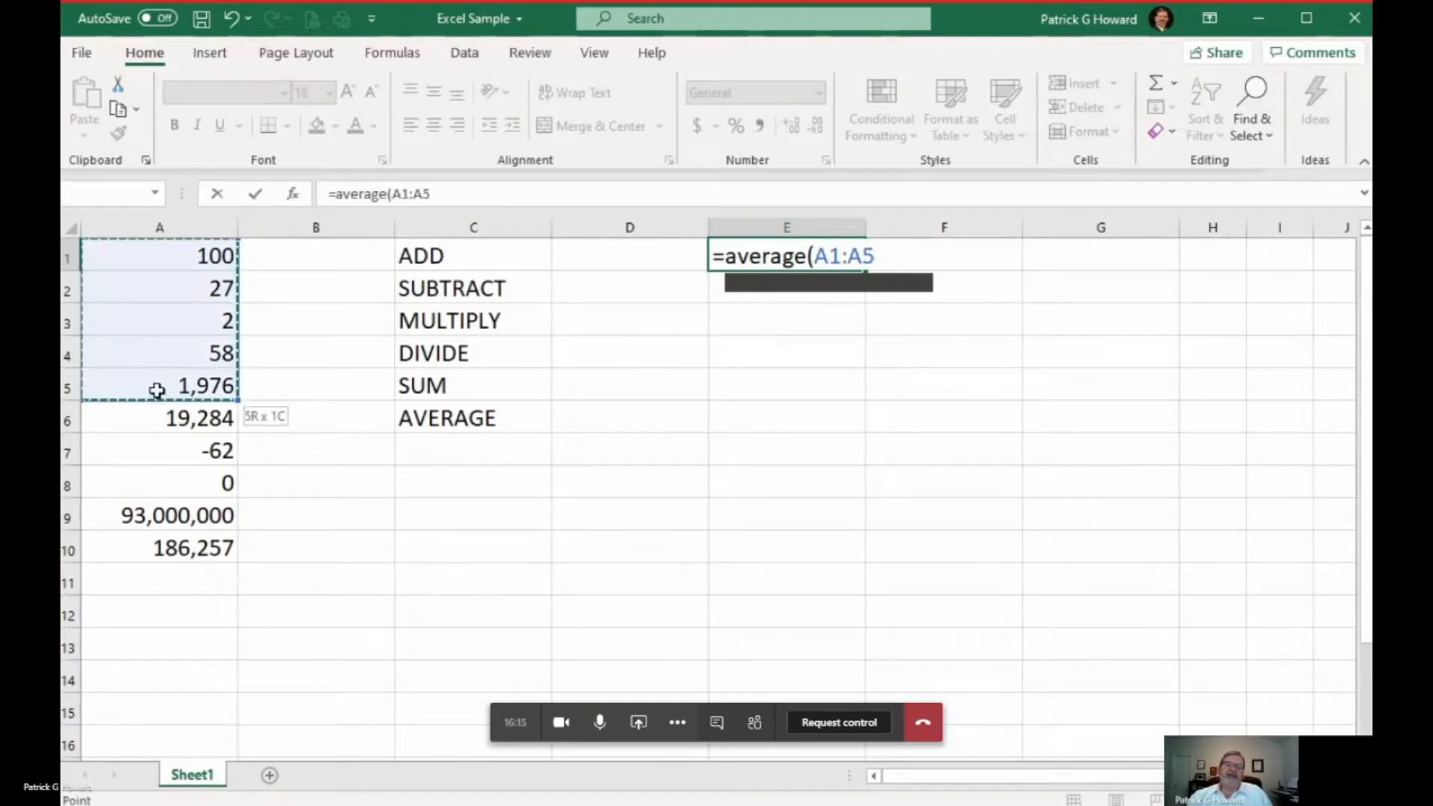
{"action": "left_click_drag", "start_coordinate": [159, 385], "coordinate": [159, 547]}
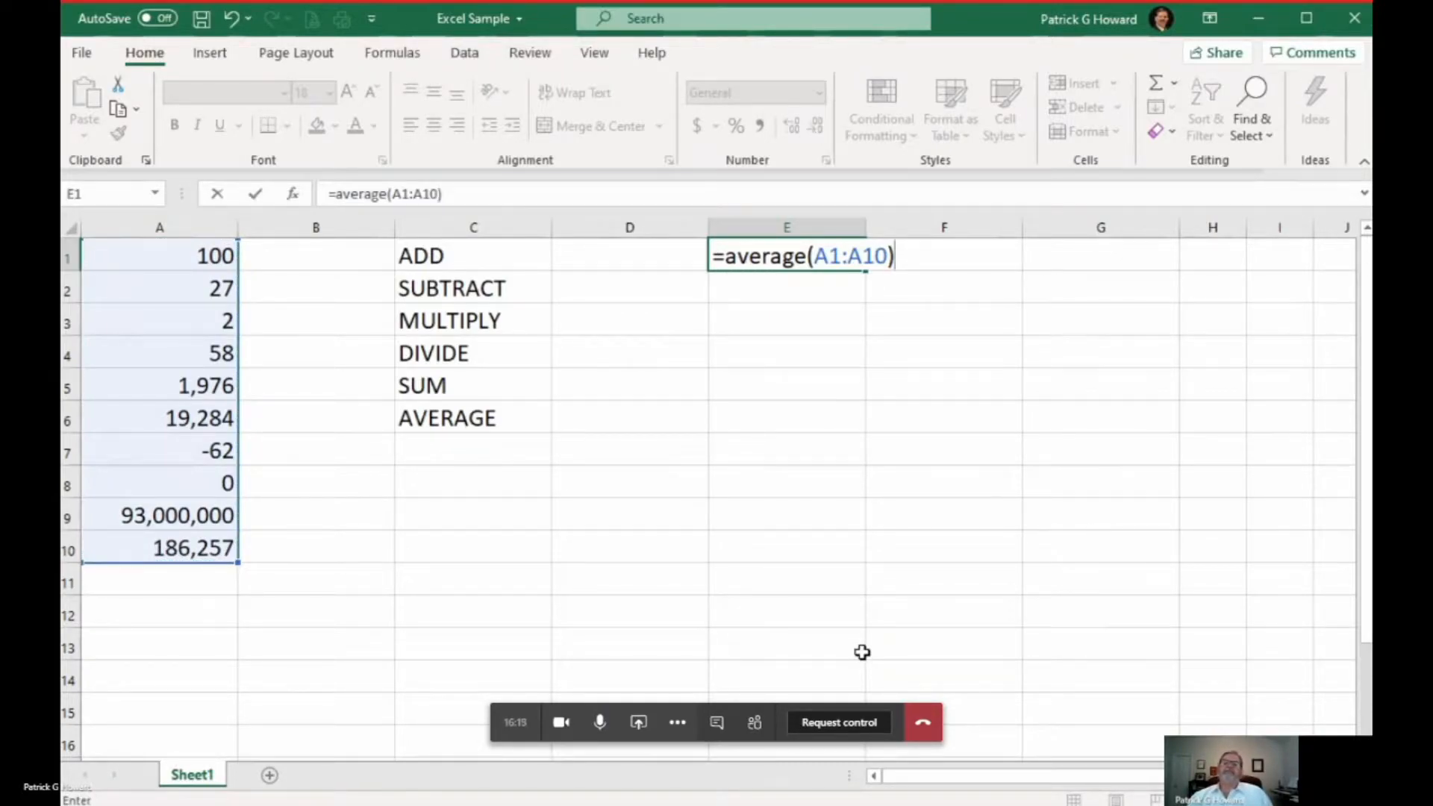
{"action": "key", "text": "enter"}
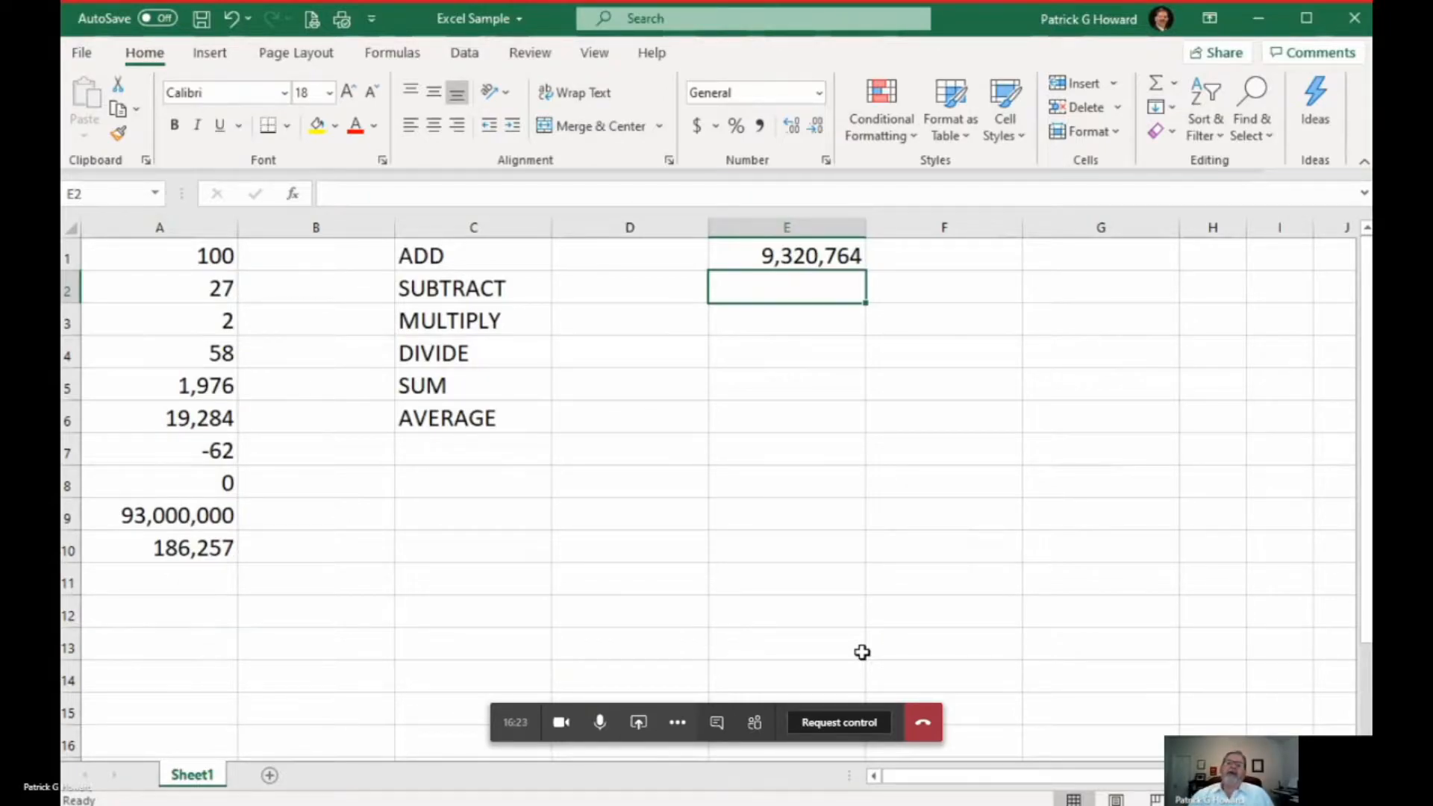
{"action": "left_click", "coordinate": [786, 255]}
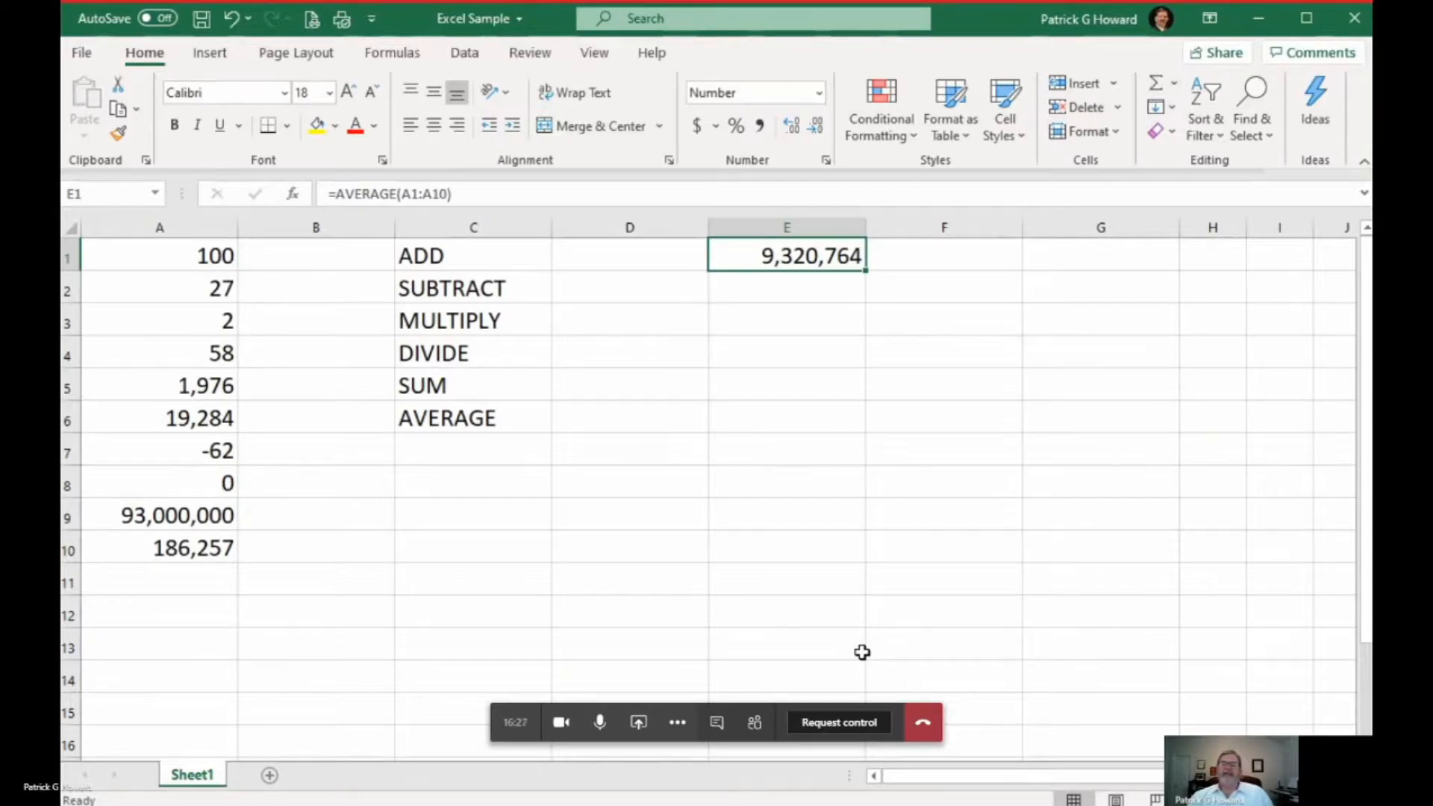
{"action": "mouse_move", "coordinate": [1071, 573]}
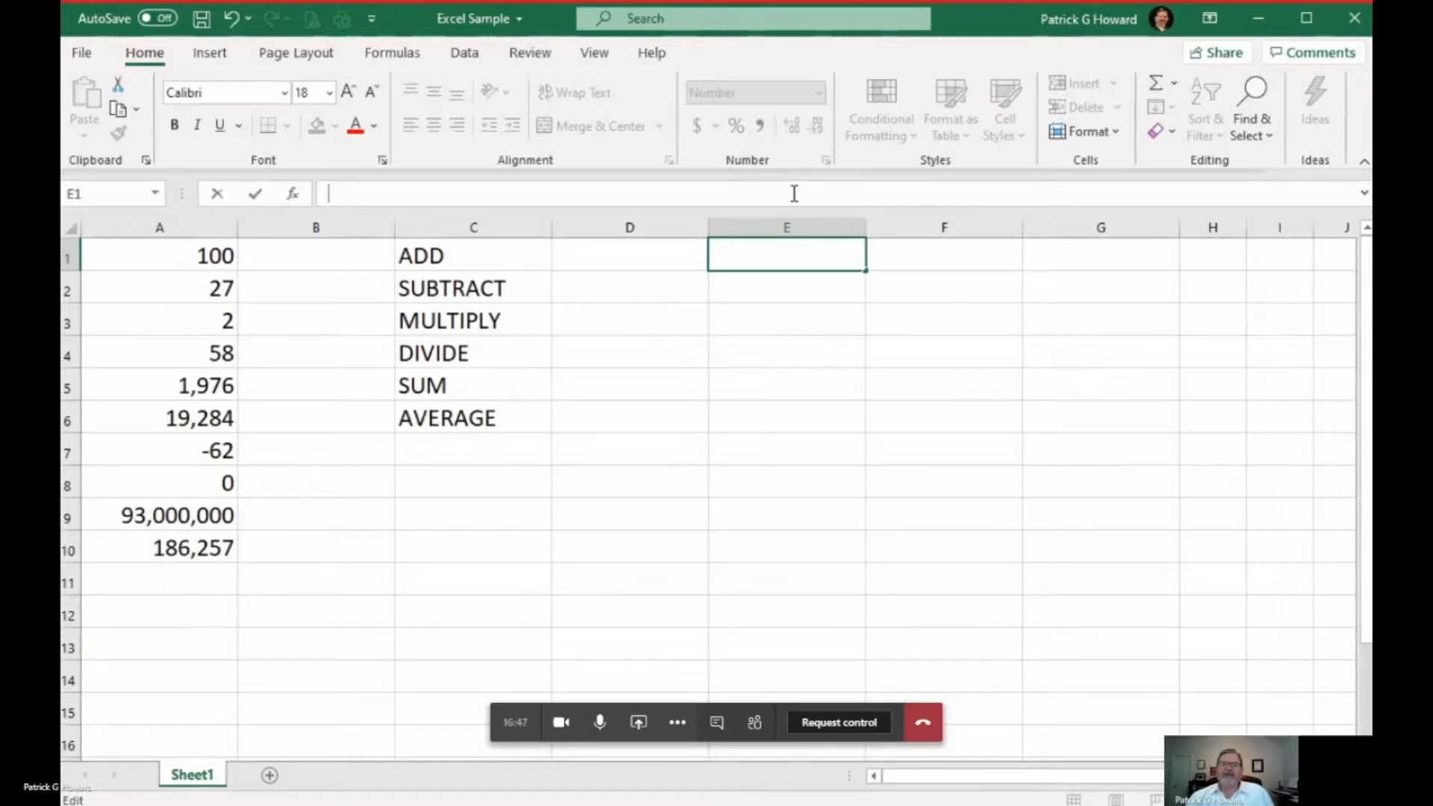
{"action": "mouse_move", "coordinate": [443, 261]}
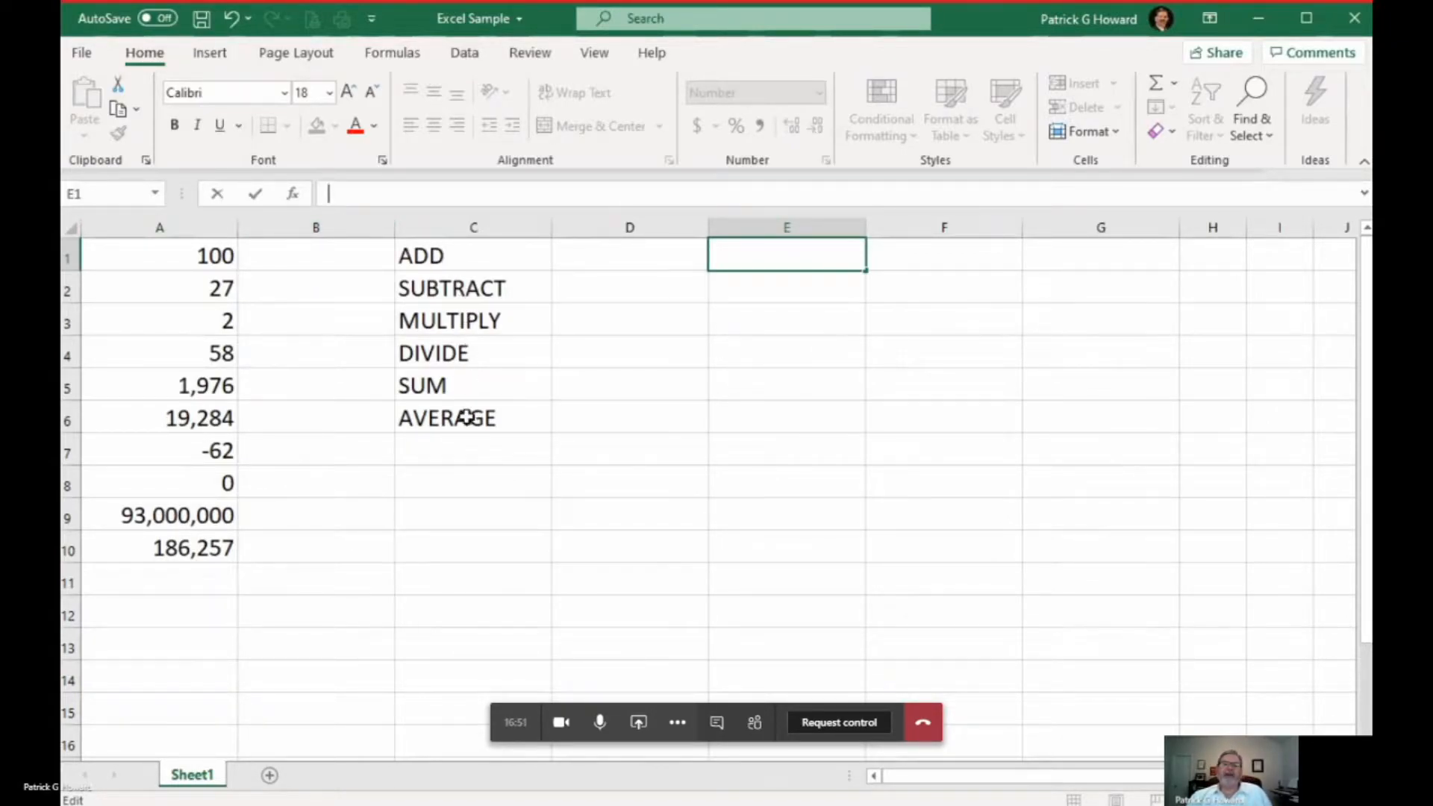
Enter a formula in D1 that adds A2 and A3
{"action": "left_click", "coordinate": [629, 256]}
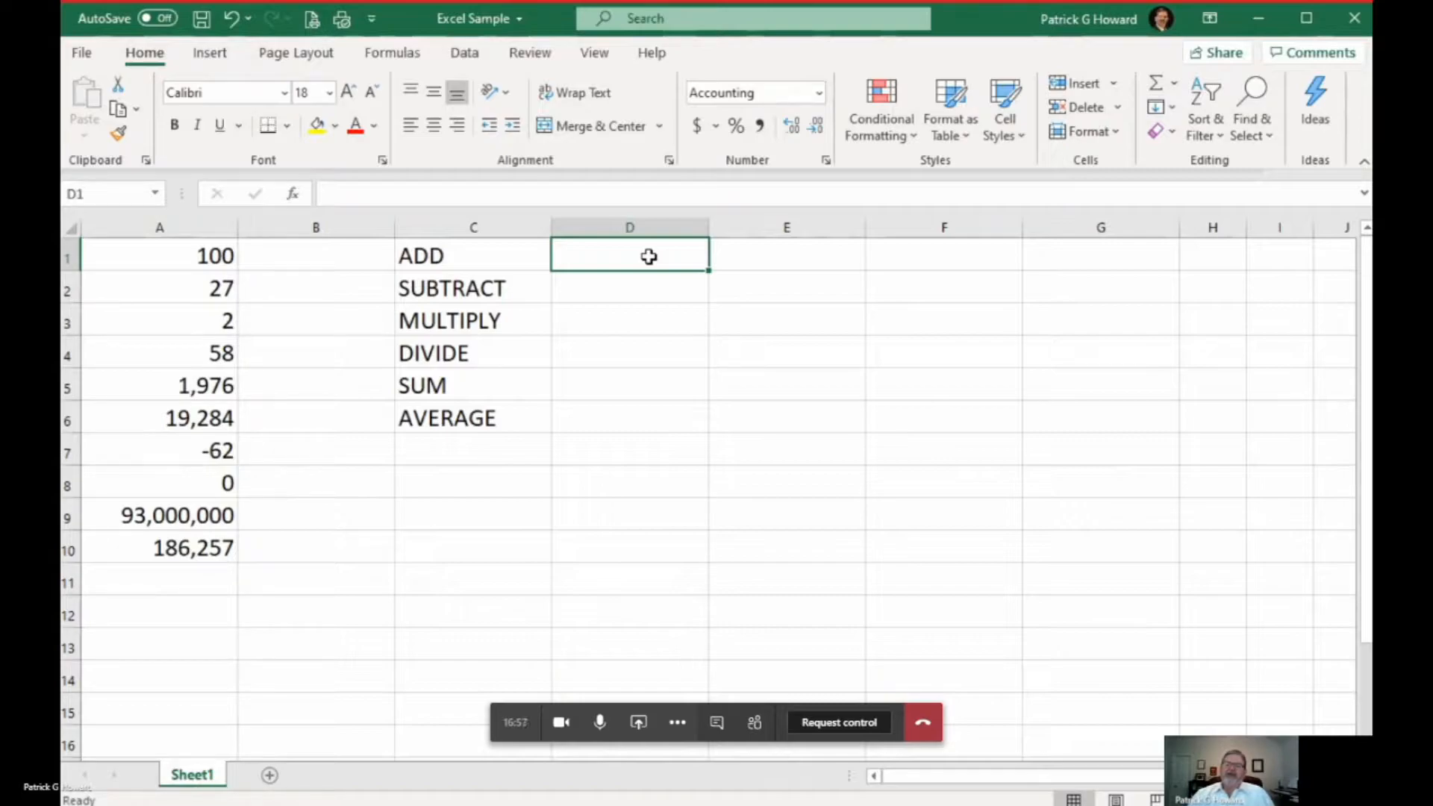
{"action": "type", "text": "=A2"}
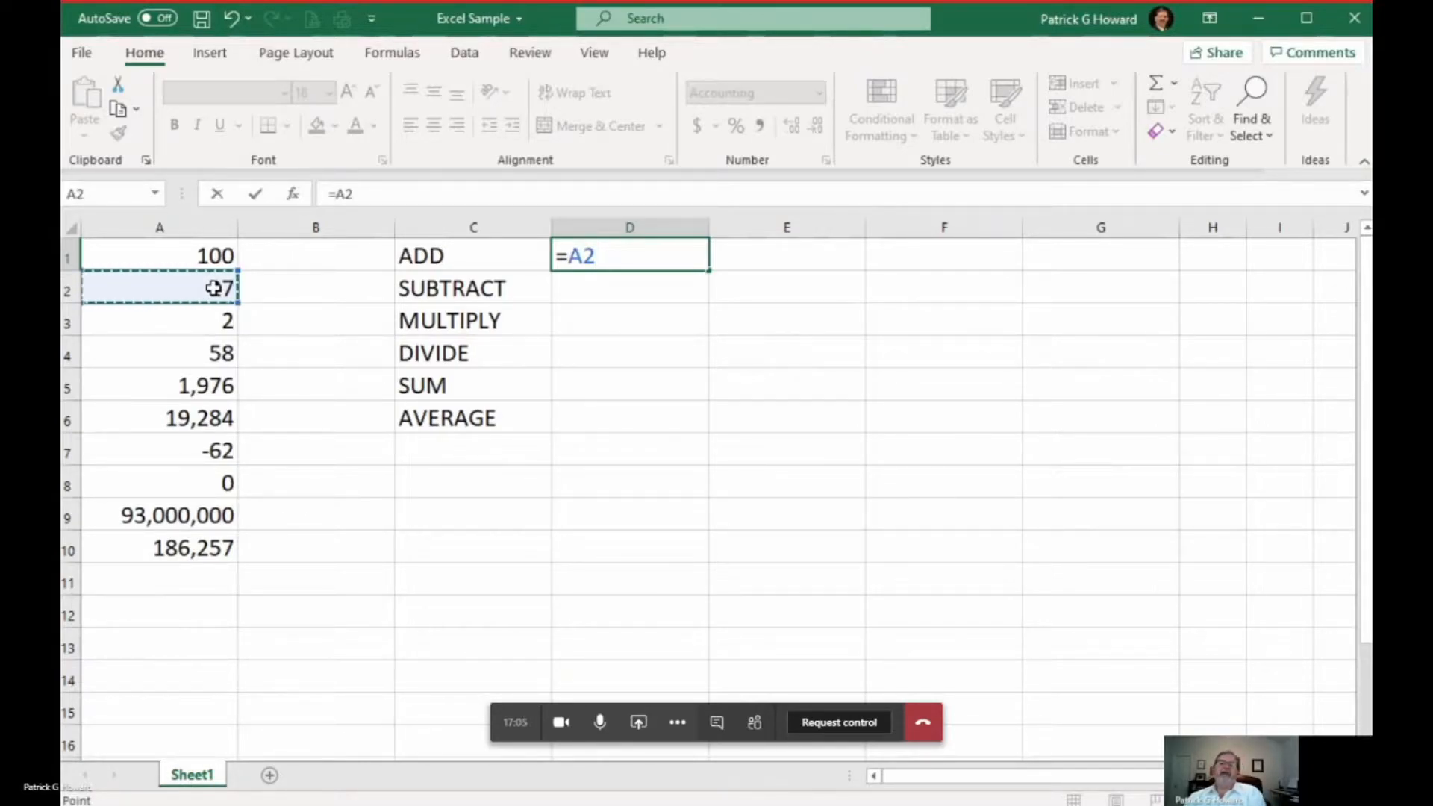
{"action": "type", "text": "+A3"}
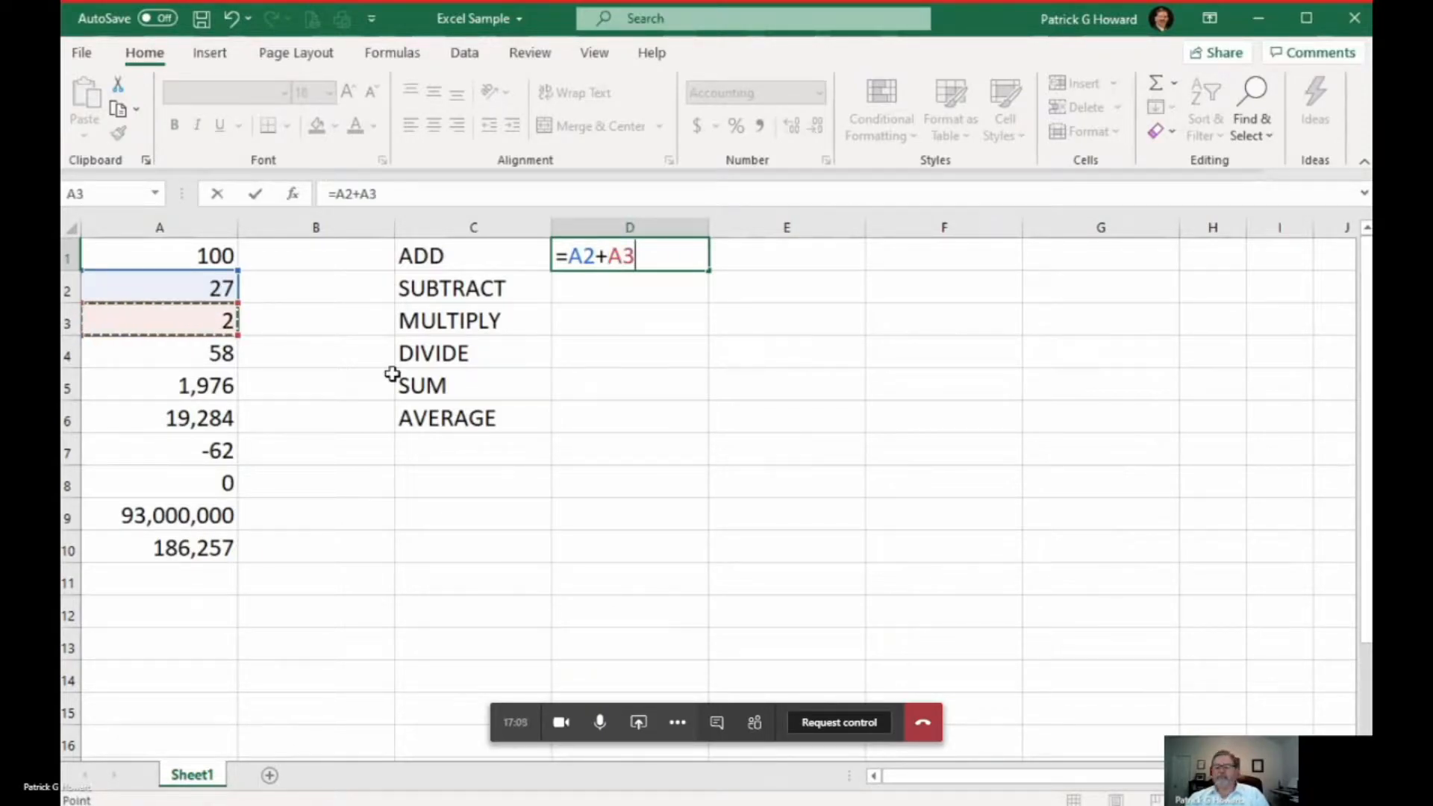
{"action": "key", "text": "enter"}
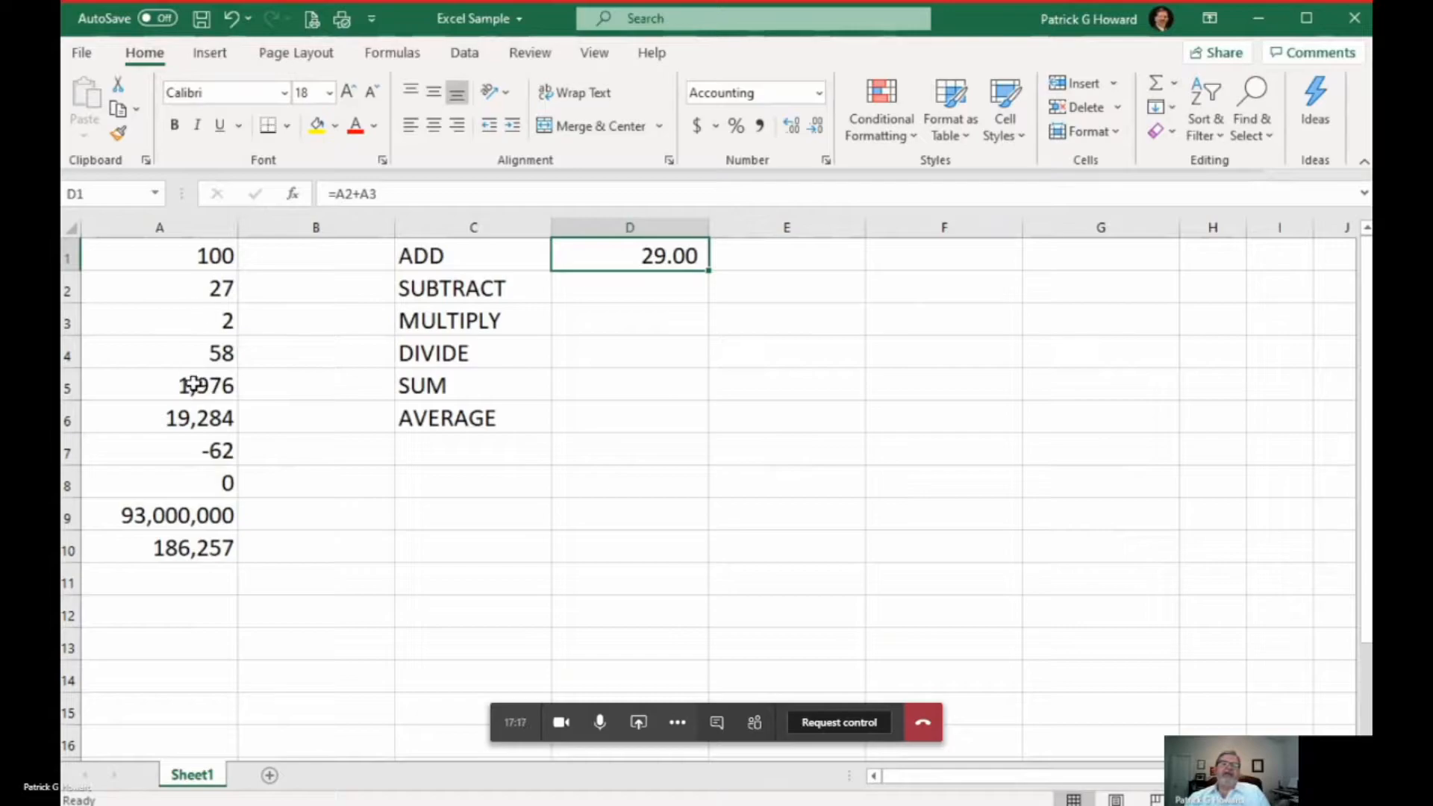
Change A3 to 9, then reopen D1's formula for rewriting
{"action": "left_click", "coordinate": [159, 321]}
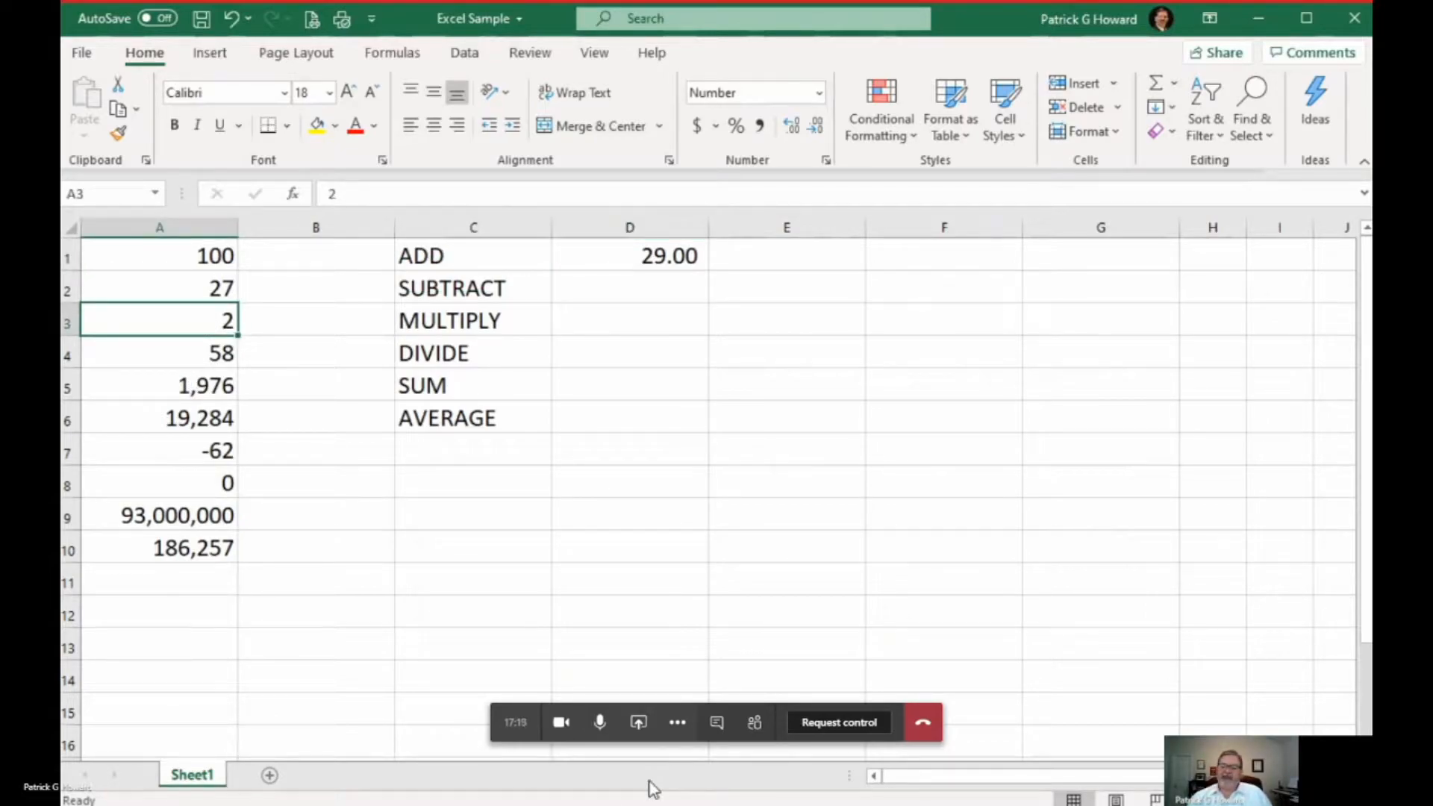
{"action": "type", "text": "9"}
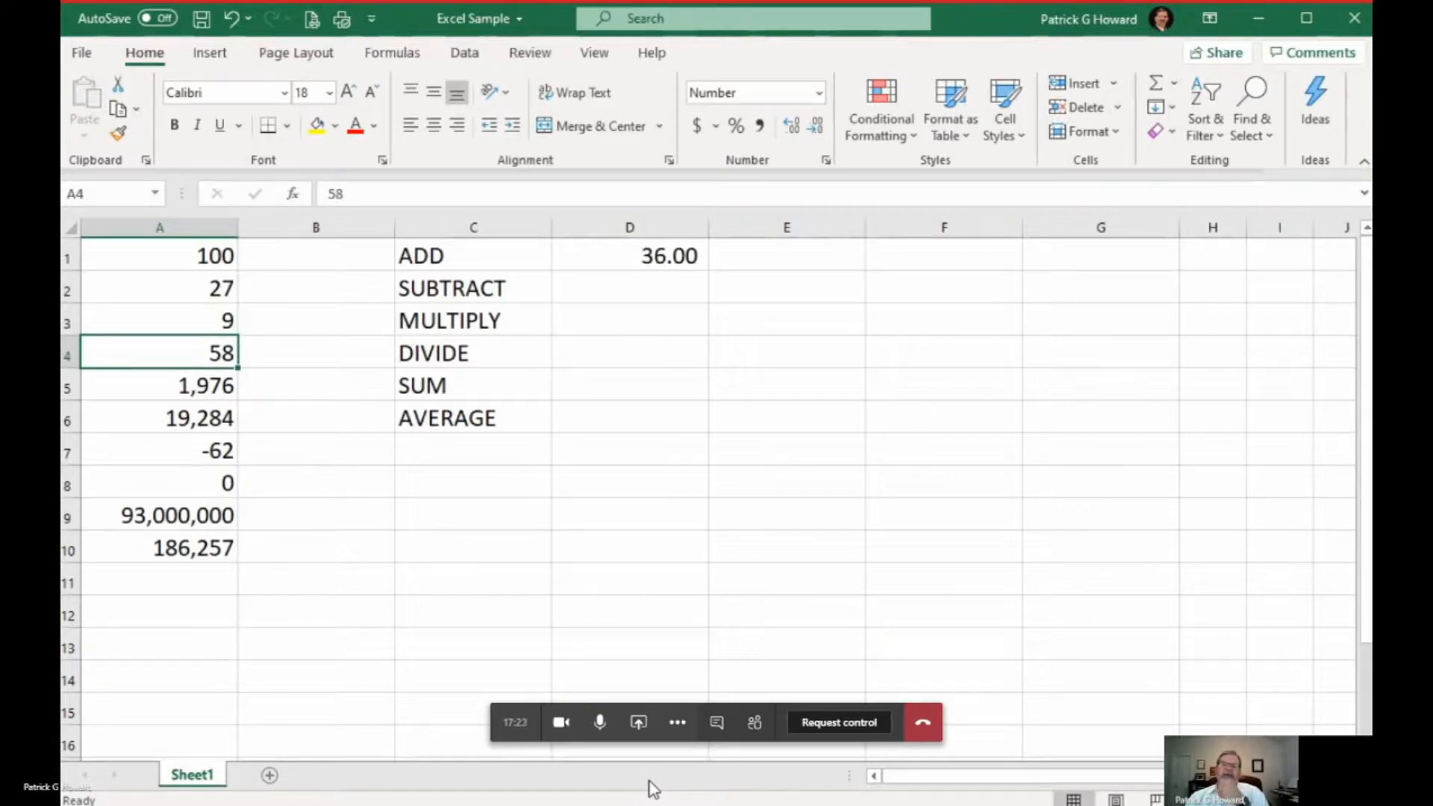
{"action": "mouse_move", "coordinate": [585, 776]}
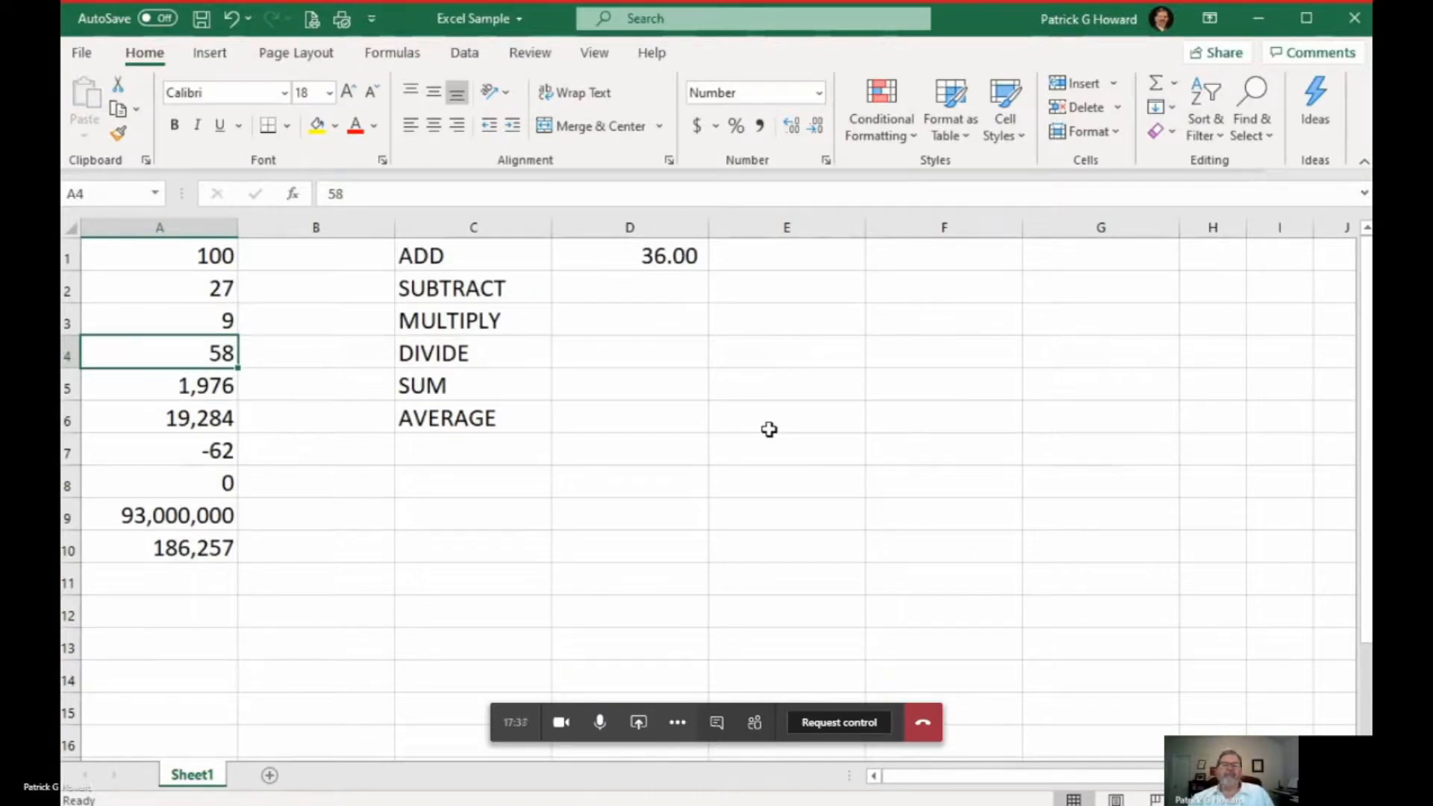
{"action": "left_click", "coordinate": [629, 255]}
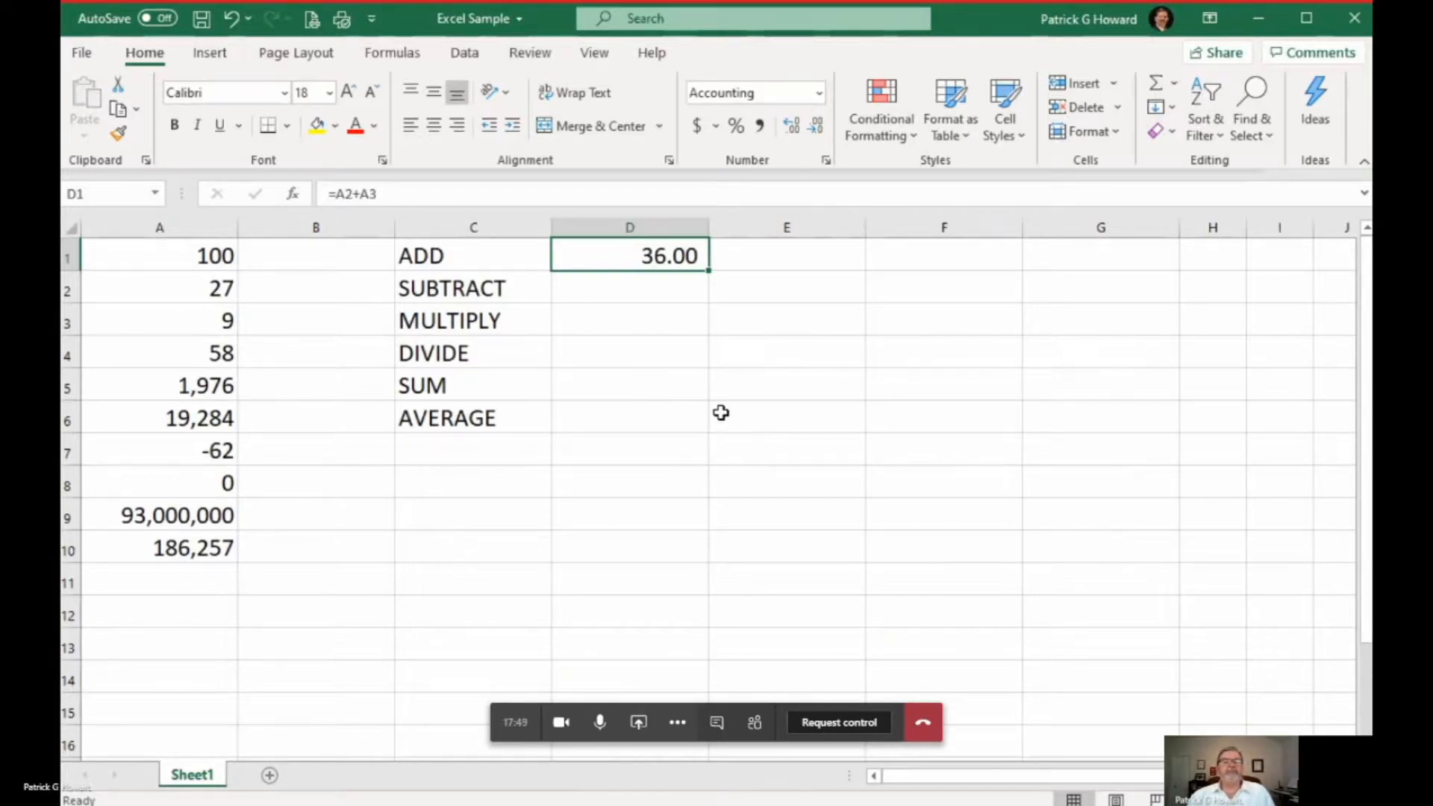
{"action": "mouse_move", "coordinate": [726, 429]}
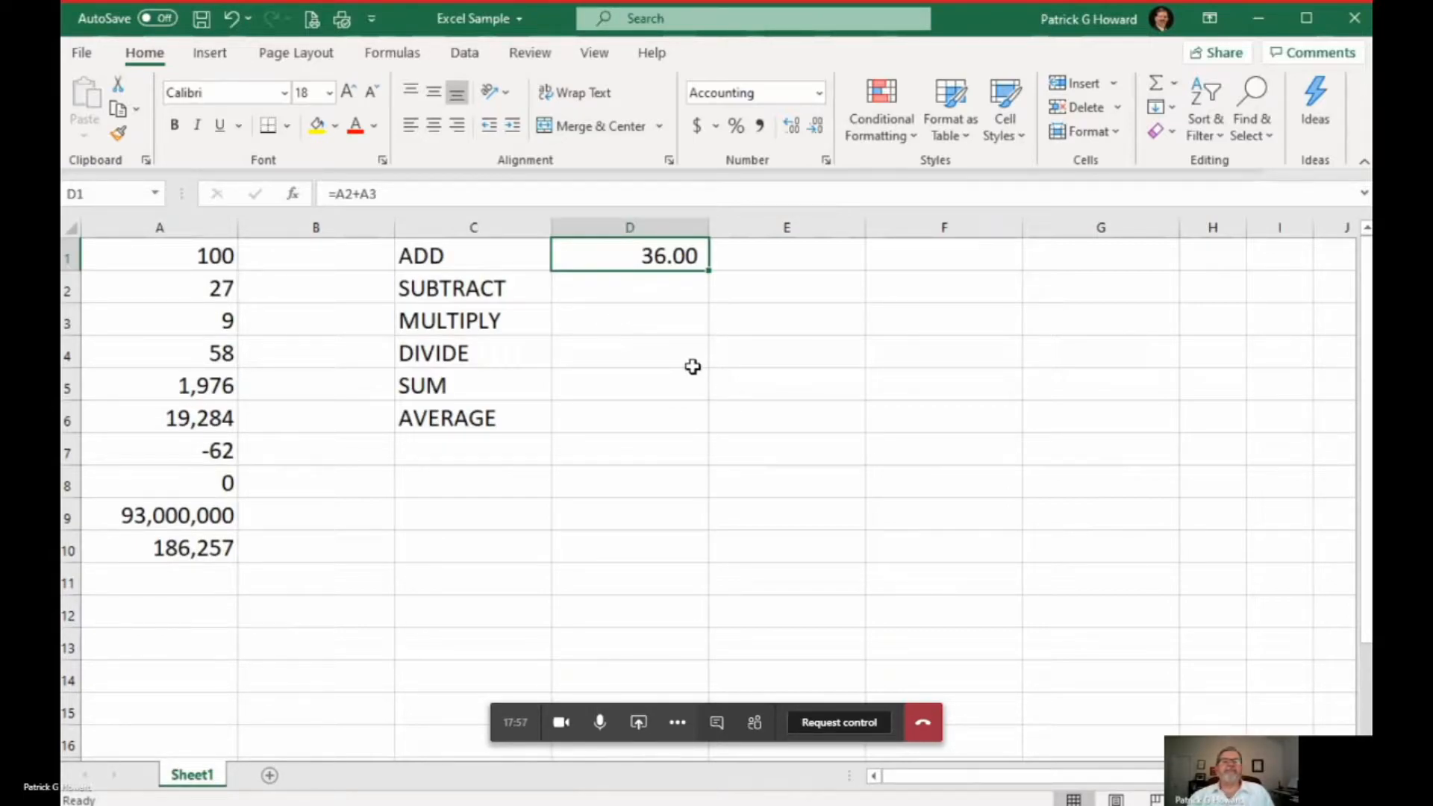
{"action": "double_click", "coordinate": [629, 255]}
{"action": "type", "text": "="}
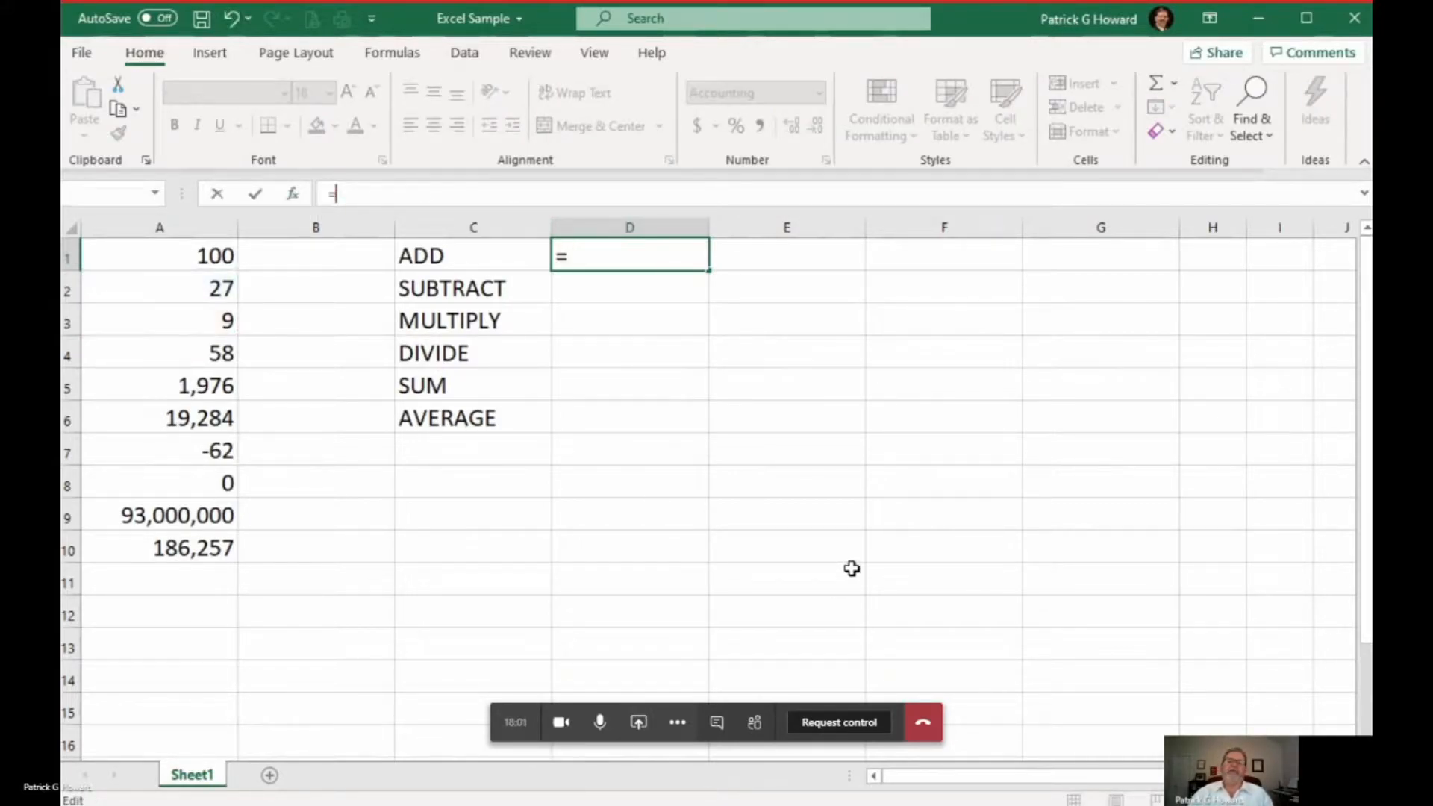
Rewrite D1 as A1 plus 50 and set A1 to 250, giving 300.00
{"action": "type", "text": "23+2"}
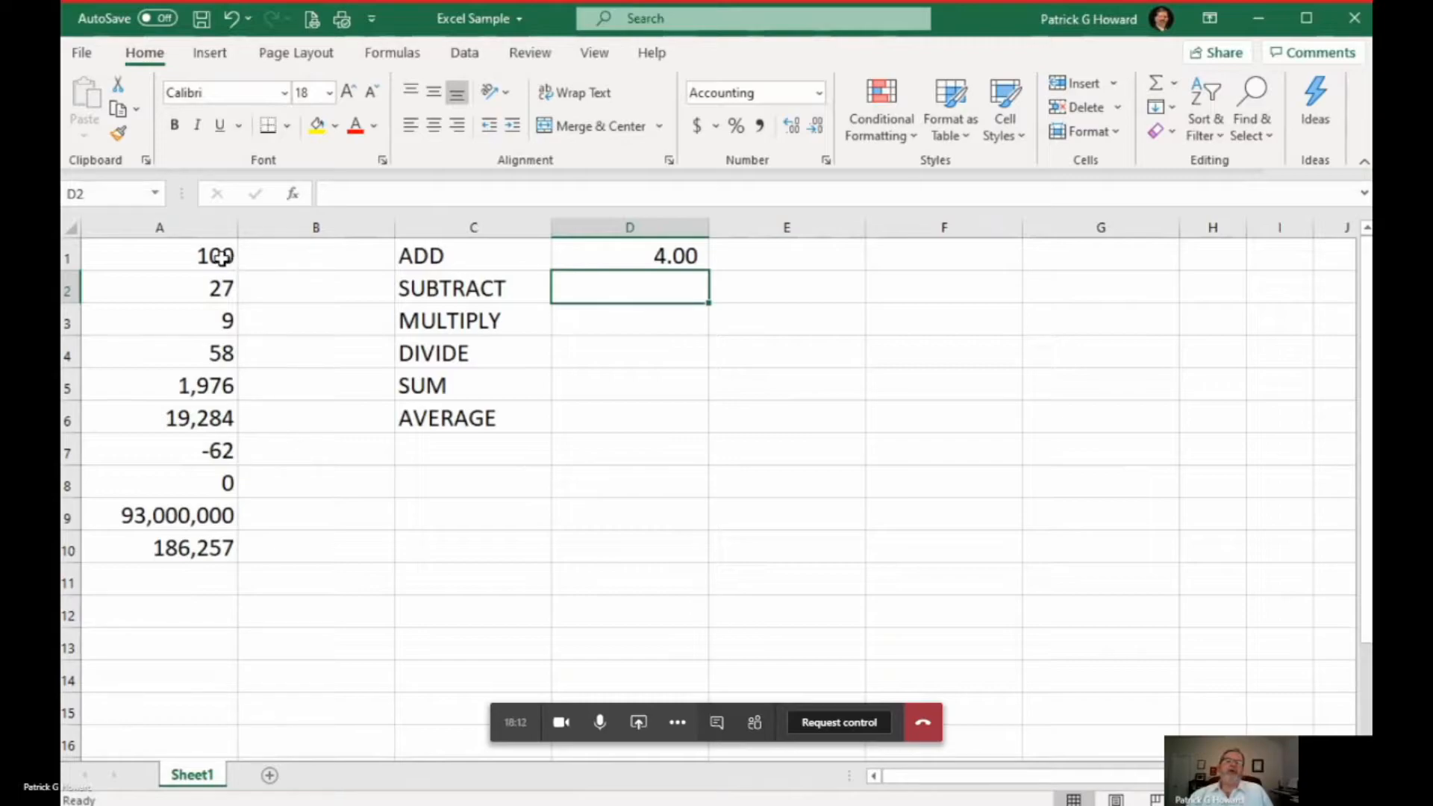
{"action": "left_click", "coordinate": [628, 255]}
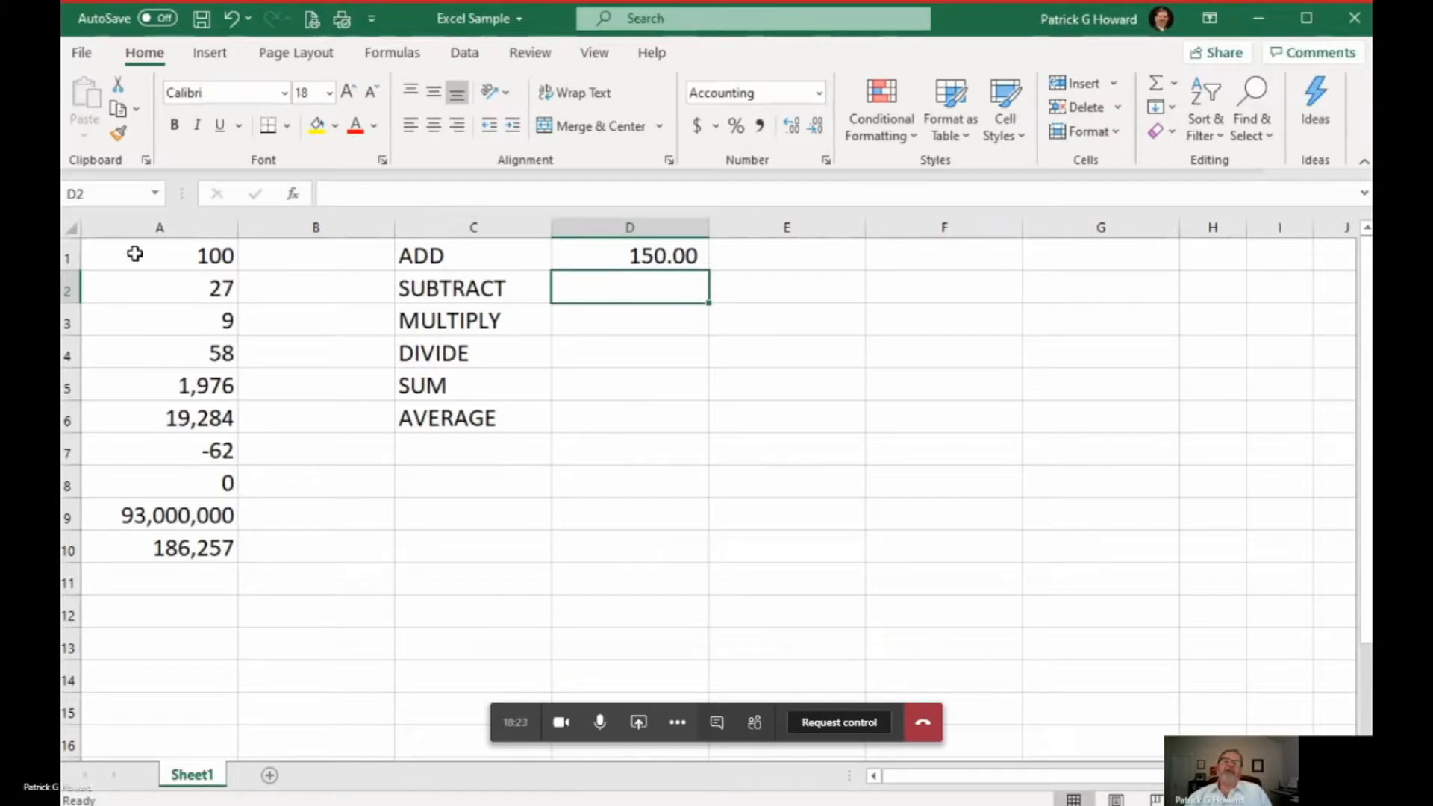
{"action": "left_click", "coordinate": [159, 255]}
{"action": "type", "text": "250"}
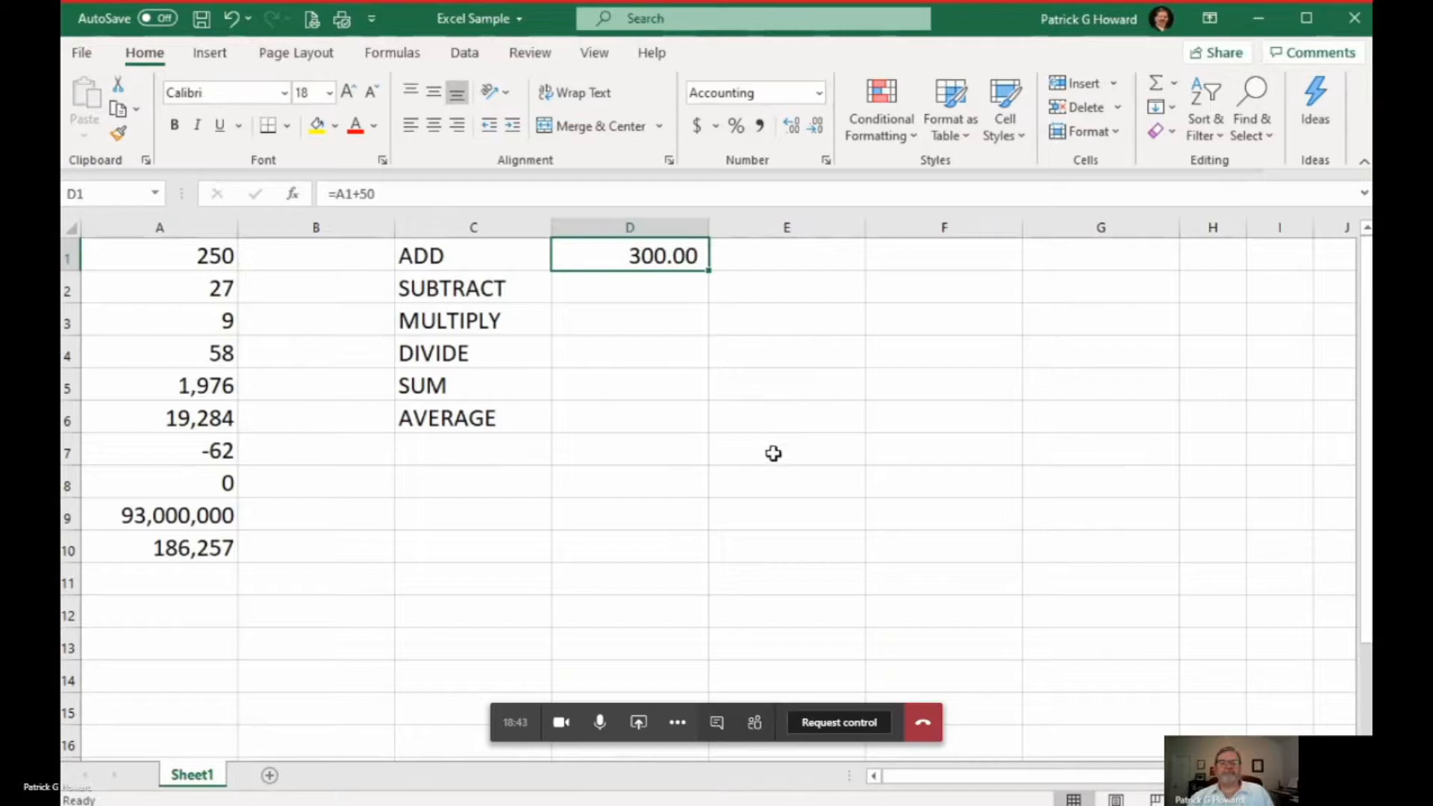
{"action": "mouse_move", "coordinate": [756, 430]}
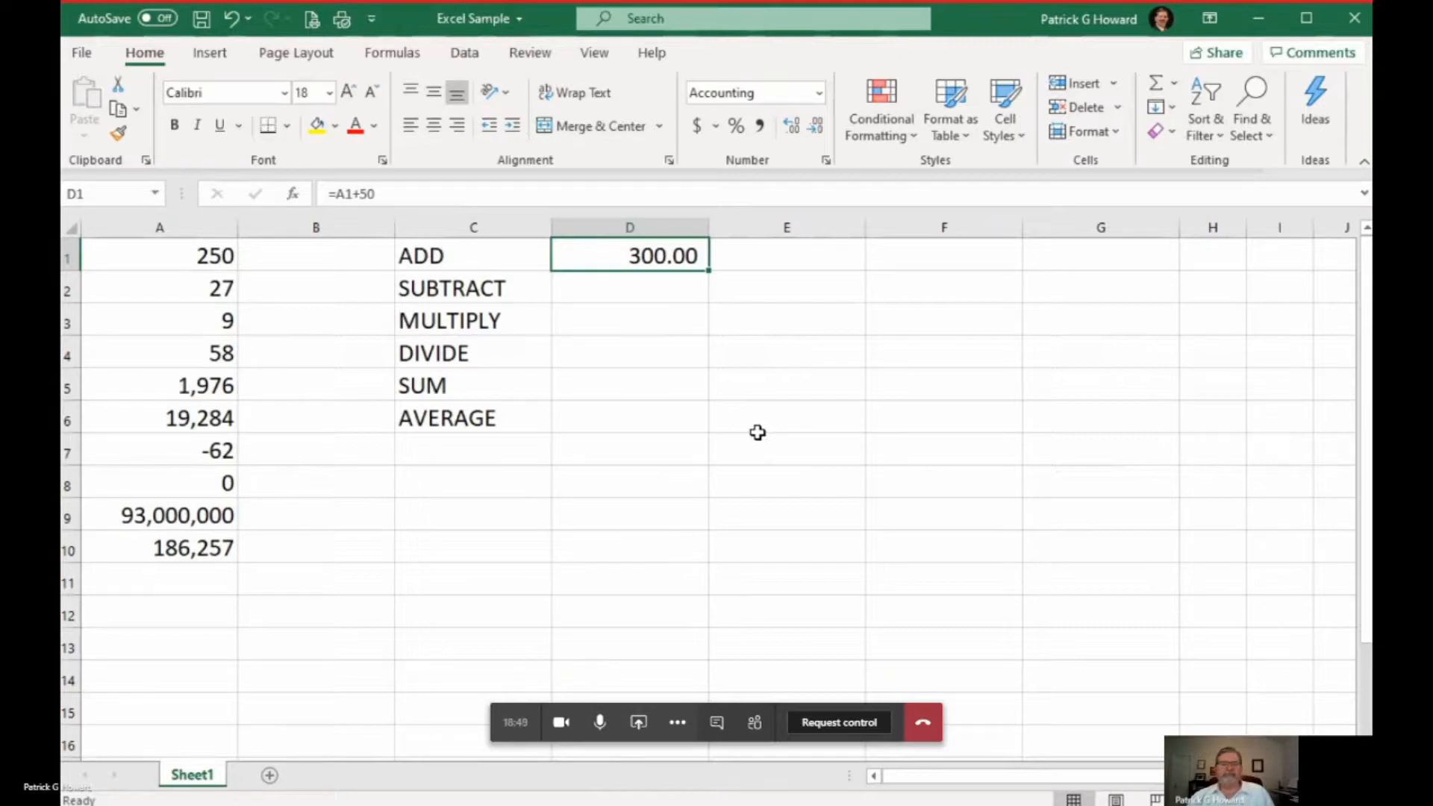
{"action": "mouse_move", "coordinate": [773, 423]}
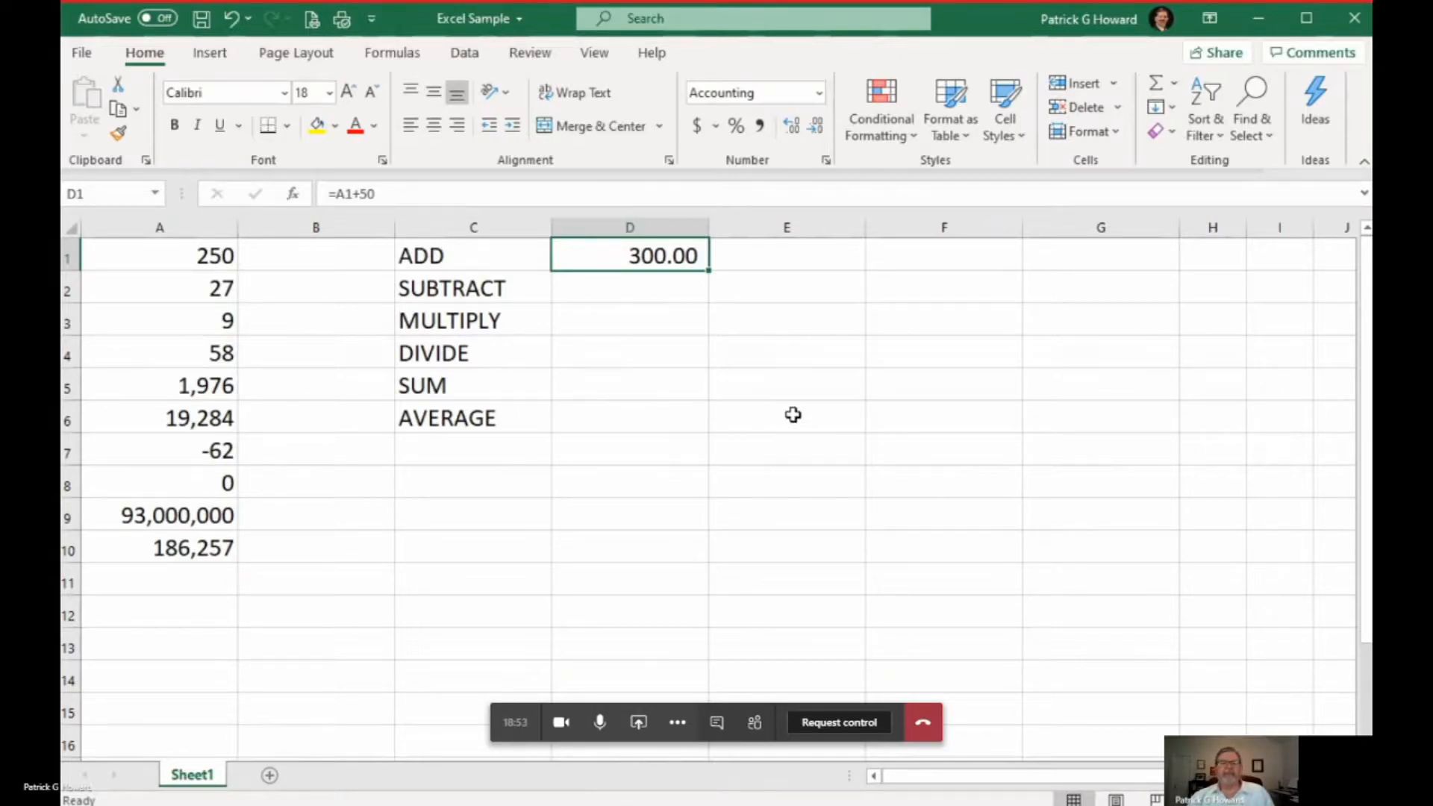
{"action": "mouse_move", "coordinate": [691, 323]}
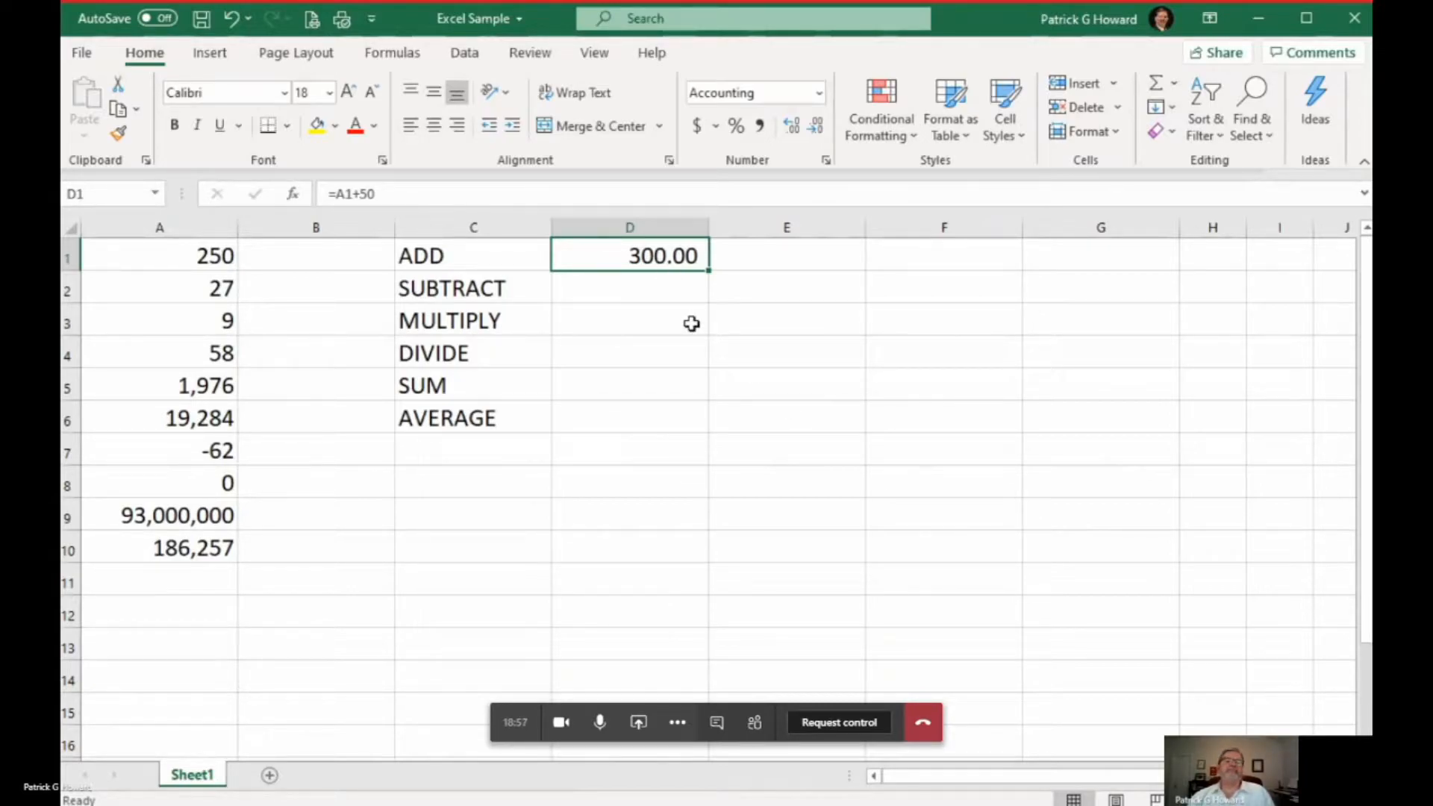
{"action": "mouse_move", "coordinate": [632, 297]}
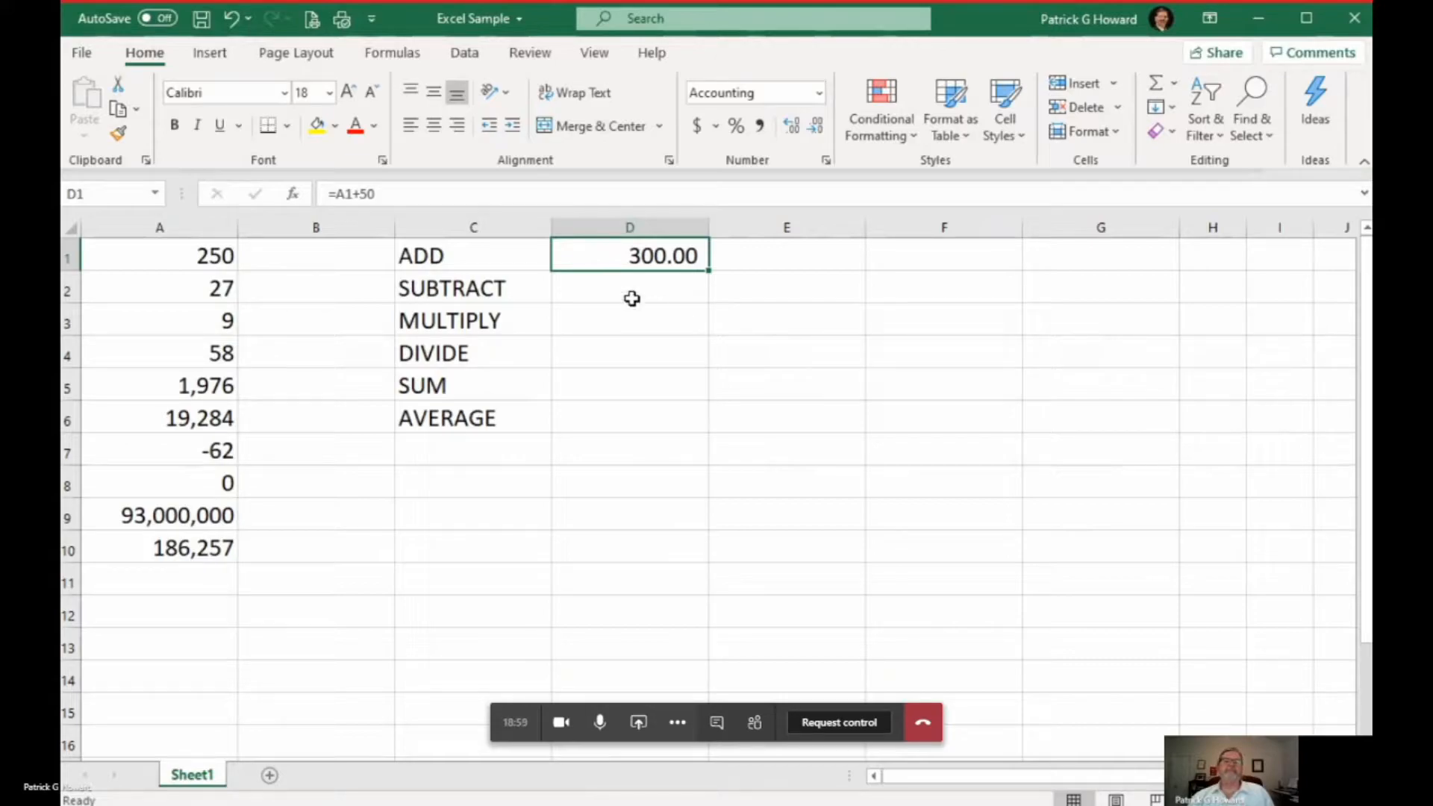
{"action": "mouse_move", "coordinate": [565, 277]}
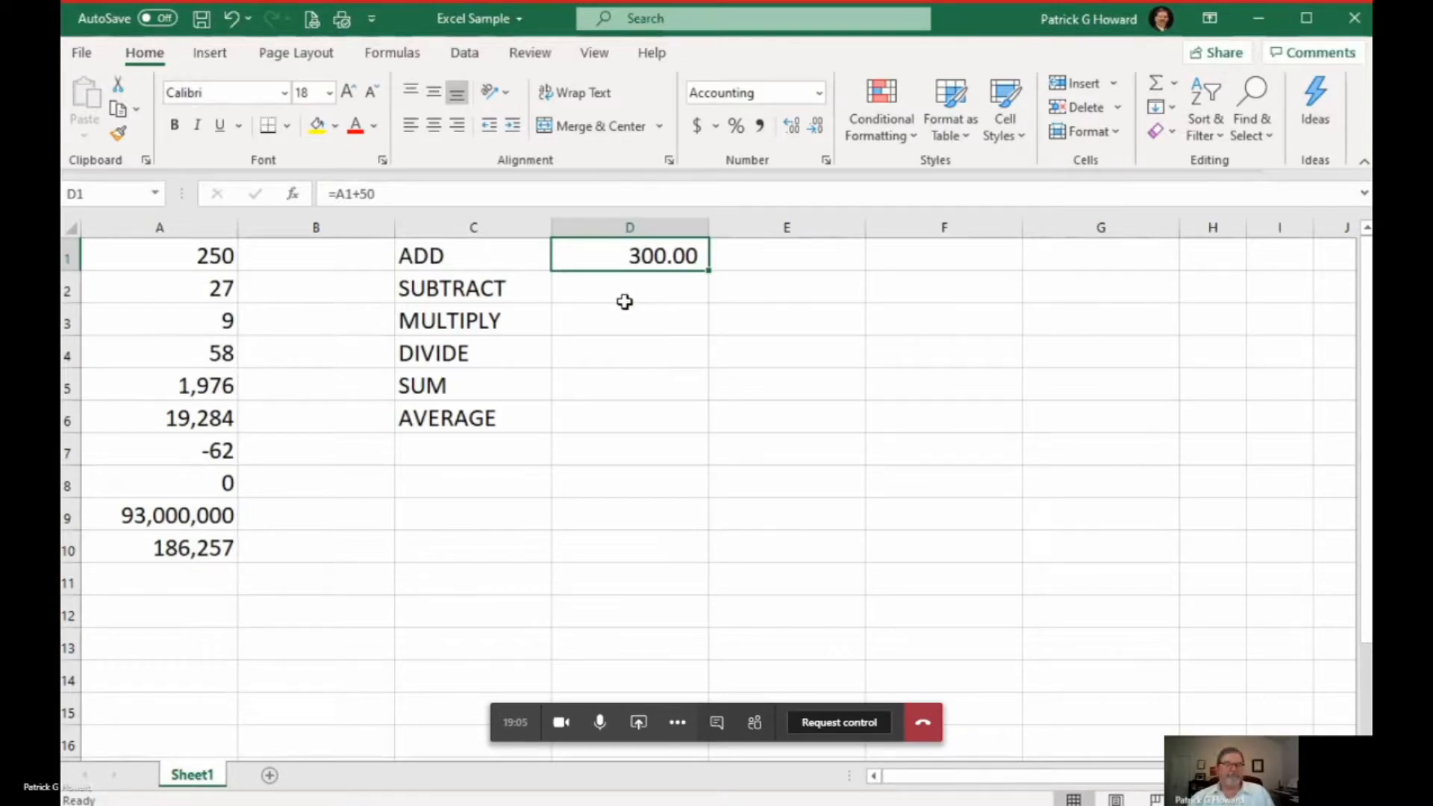
{"action": "mouse_move", "coordinate": [660, 307]}
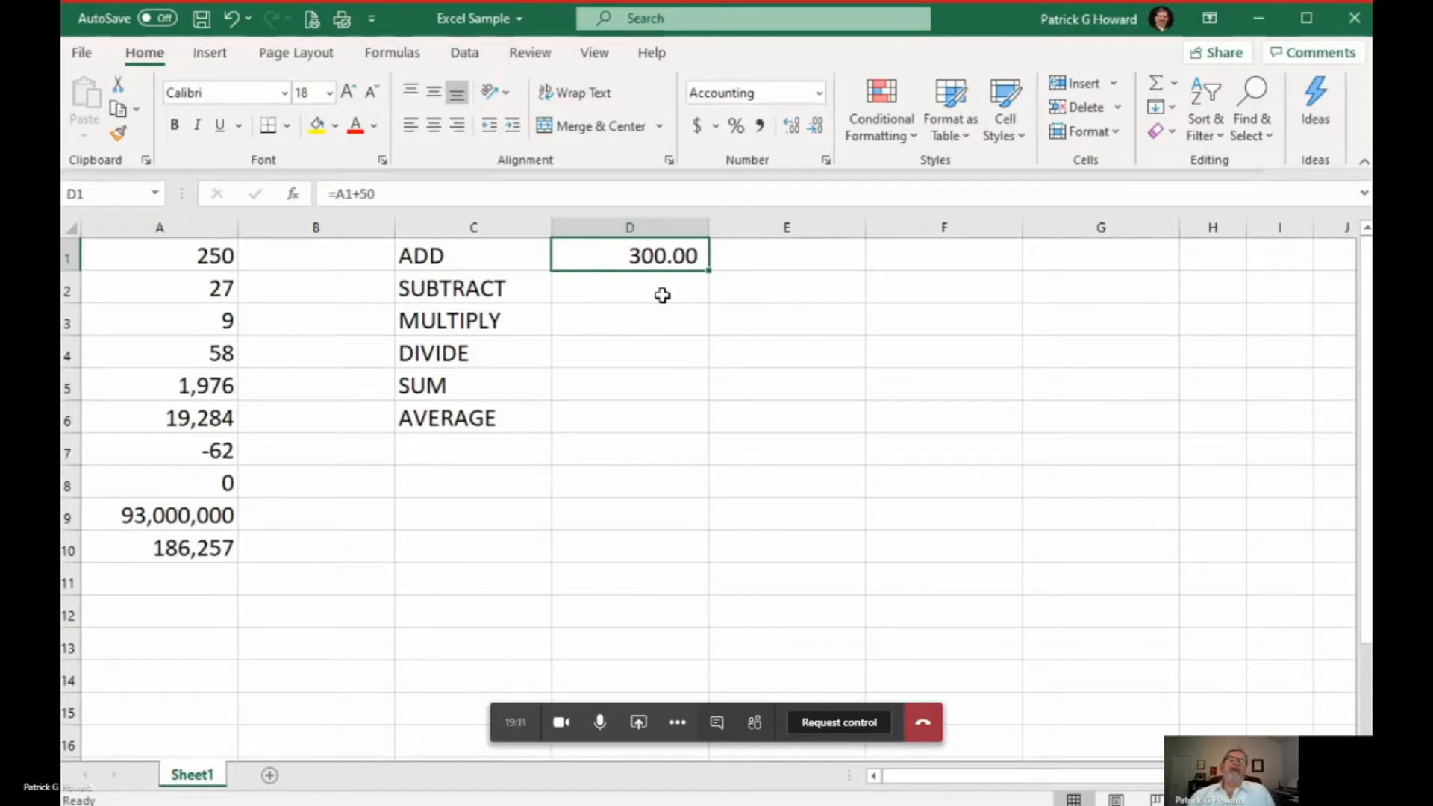
{"action": "mouse_move", "coordinate": [537, 207]}
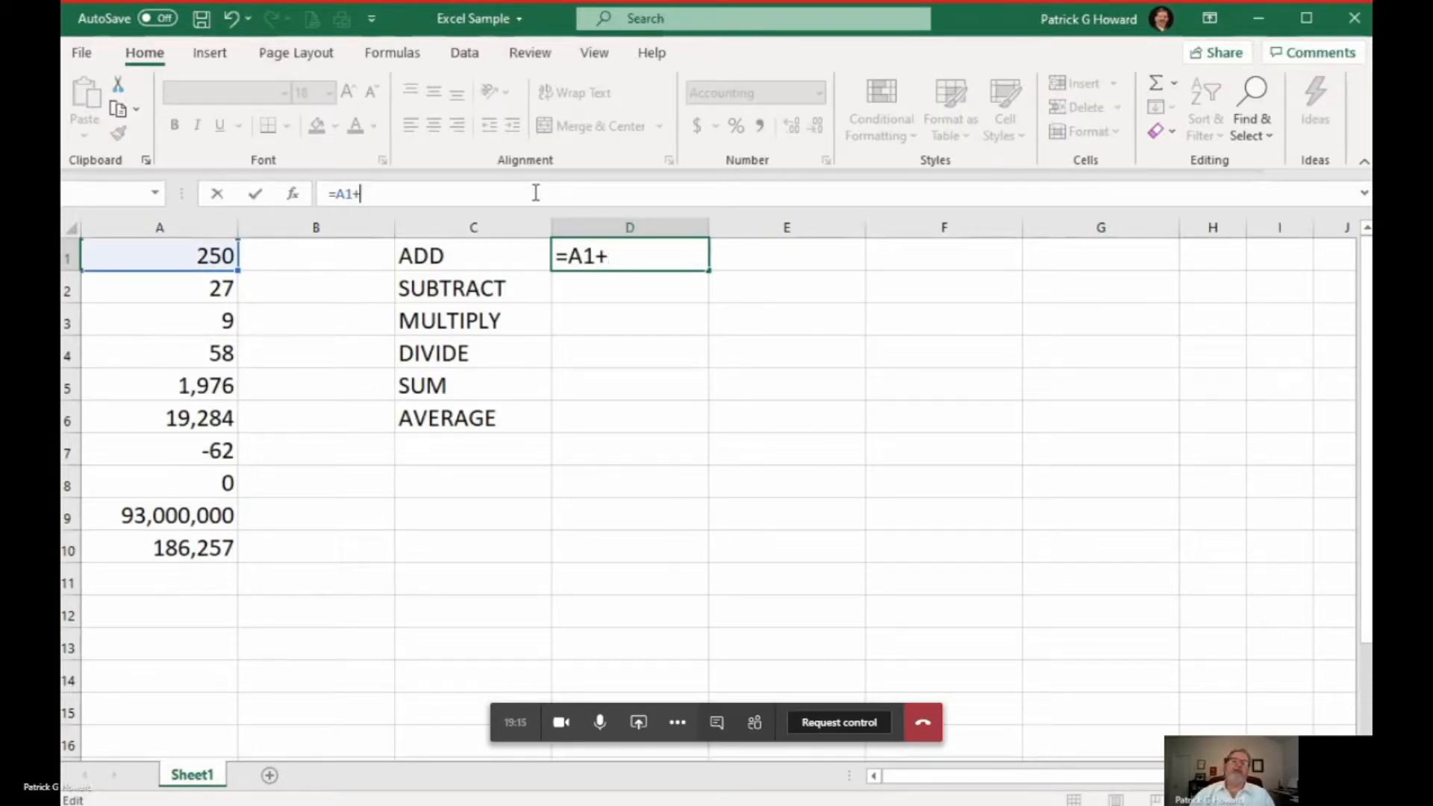
Rebuild the ADD formula in D1 as =A1+A4, showing 308
{"action": "left_click", "coordinate": [159, 288]}
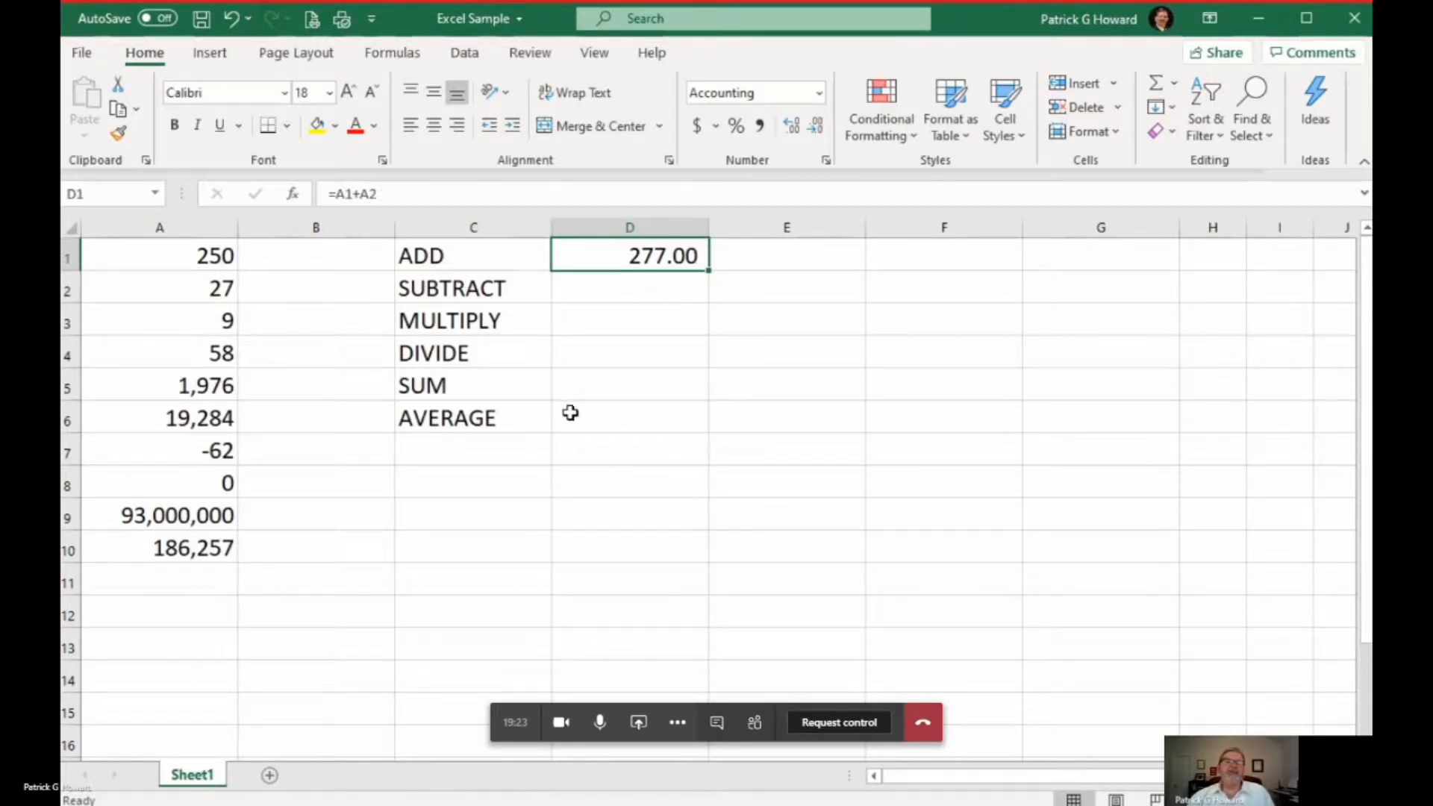
{"action": "mouse_move", "coordinate": [196, 278]}
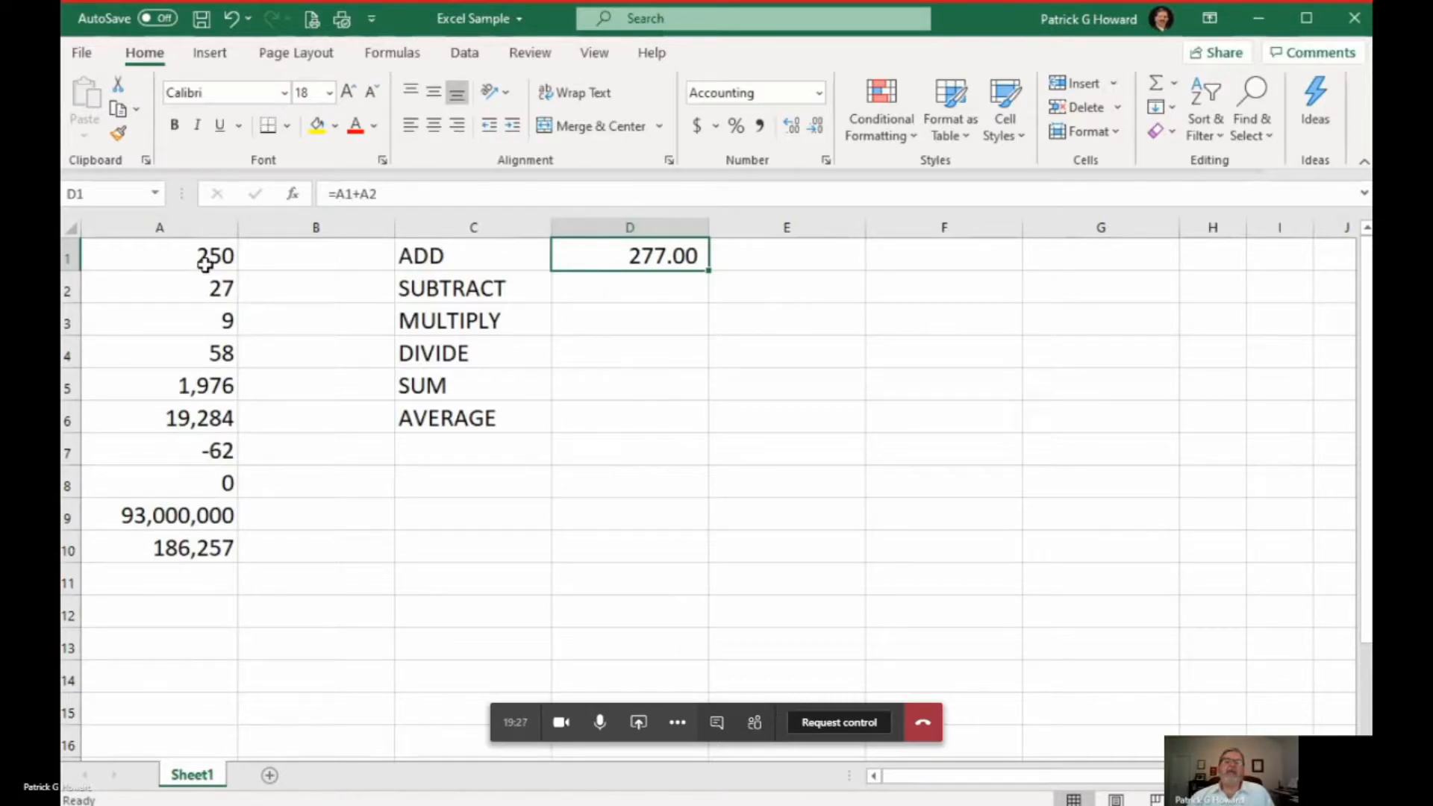
{"action": "double_click", "coordinate": [629, 255]}
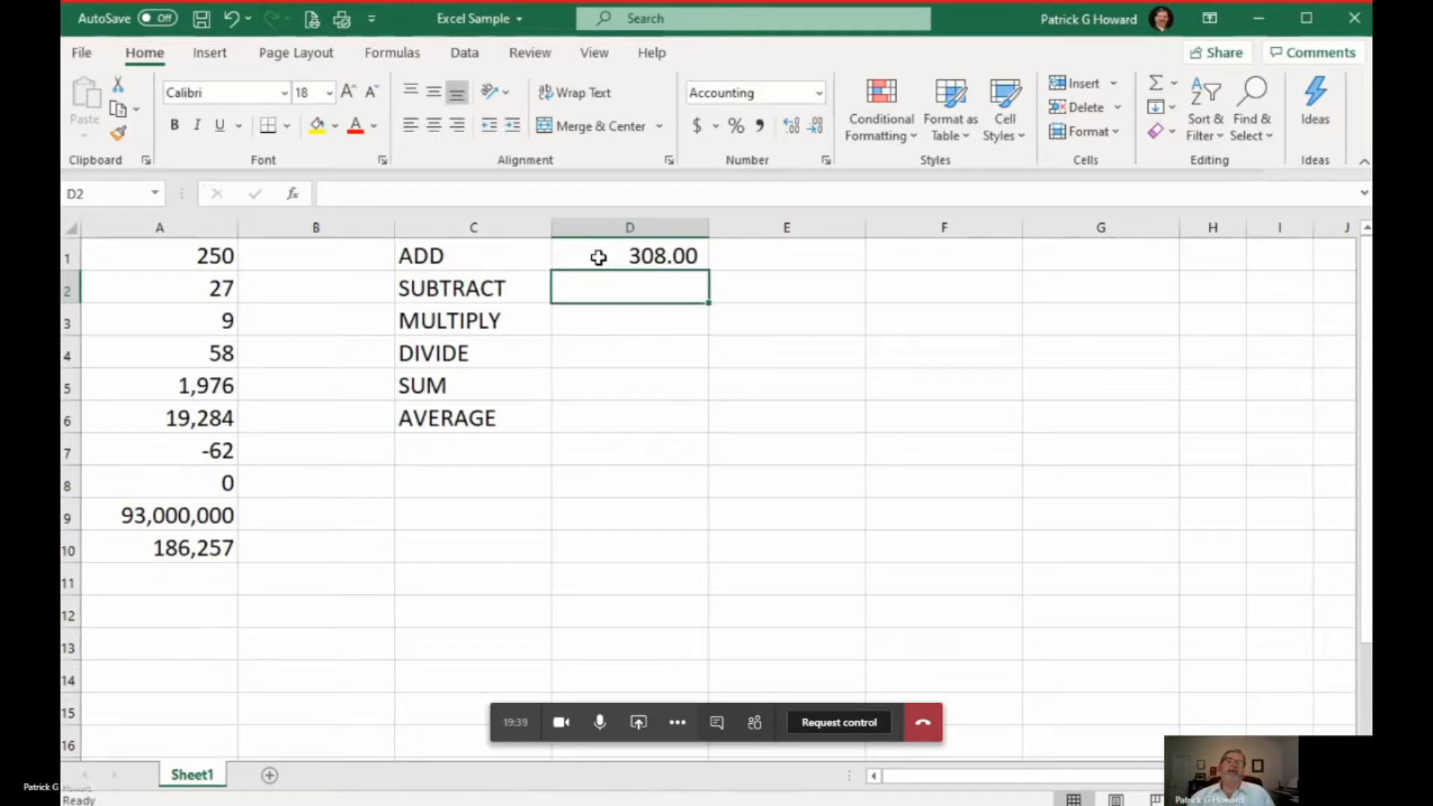
{"action": "left_click", "coordinate": [629, 255]}
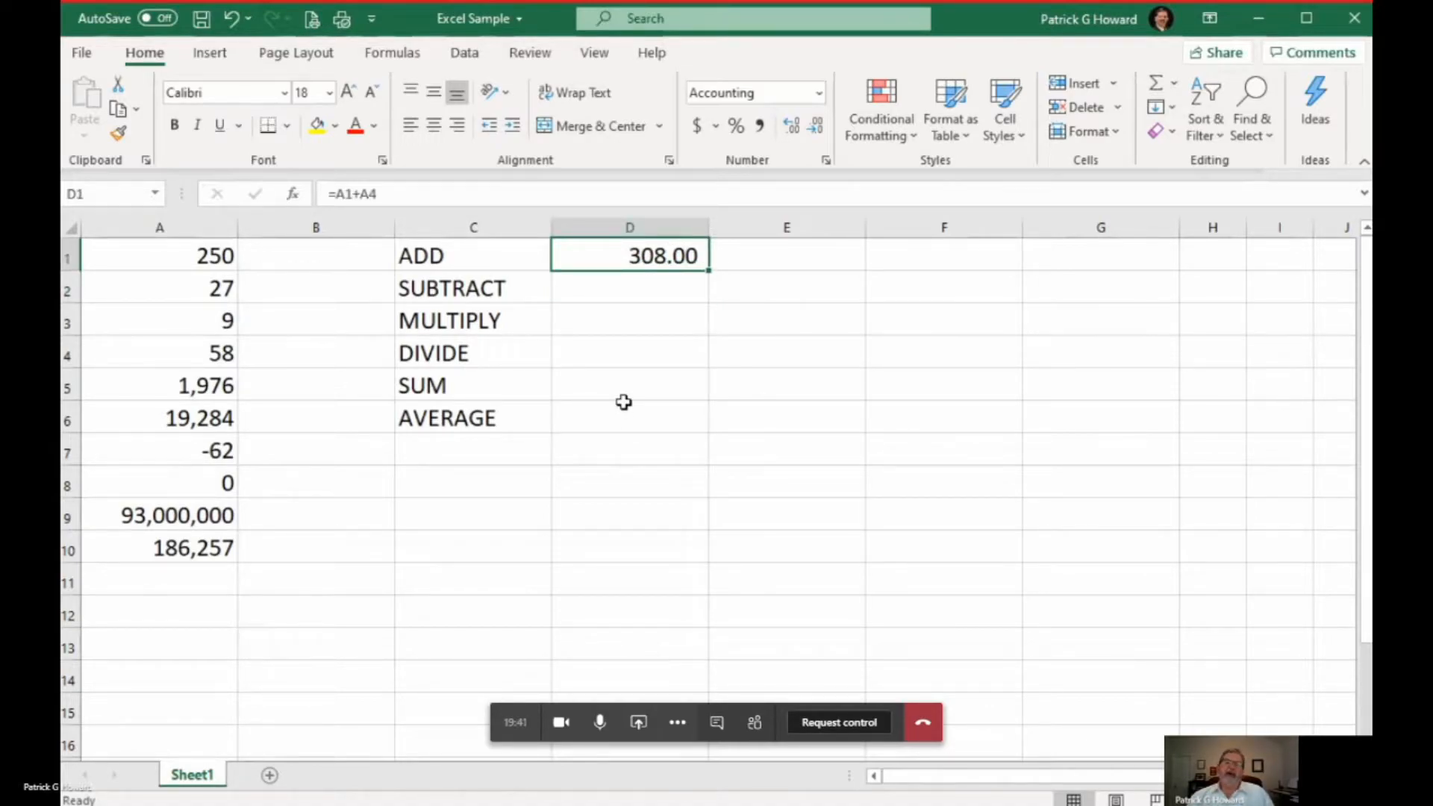
{"action": "mouse_move", "coordinate": [622, 387]}
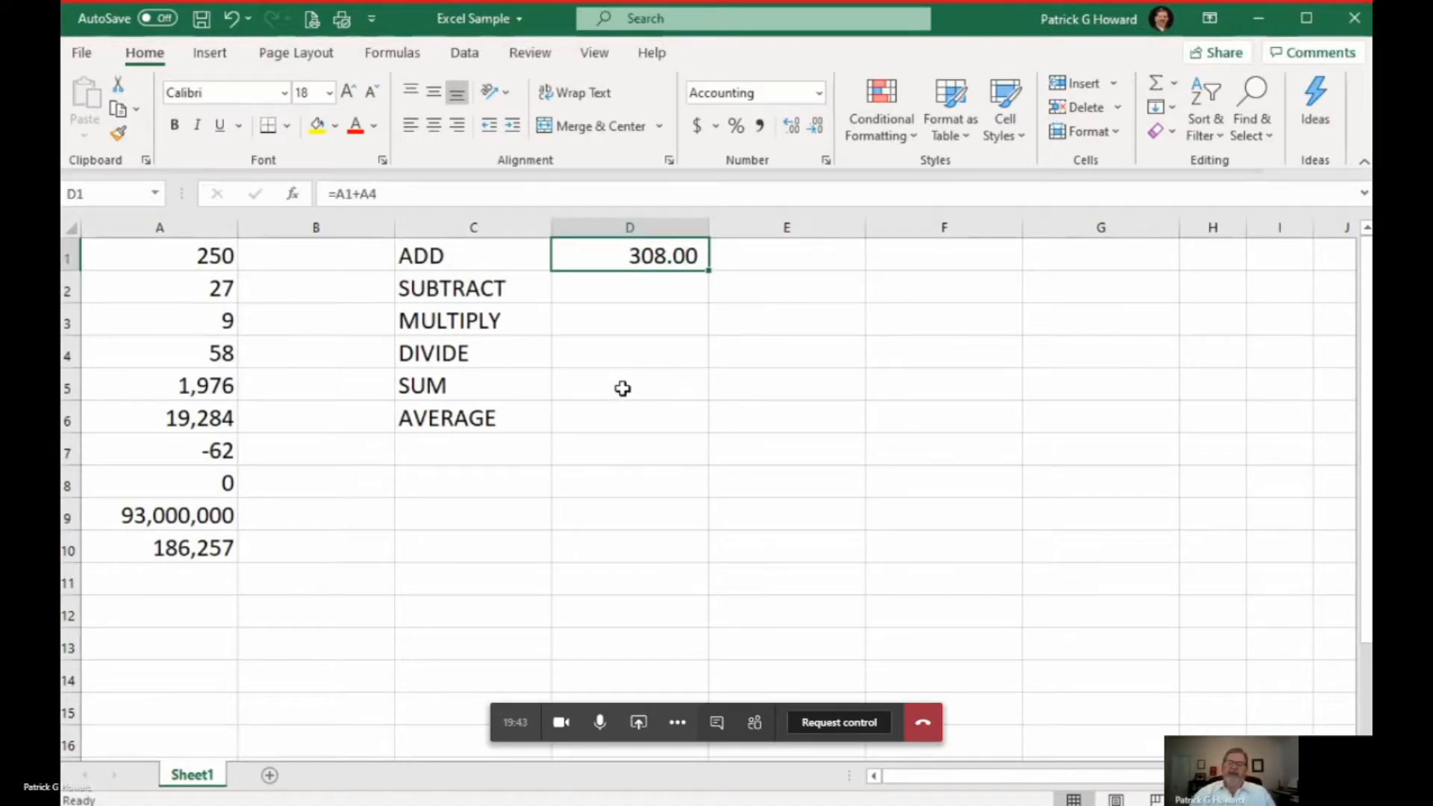
{"action": "type", "text": "=A1+"}
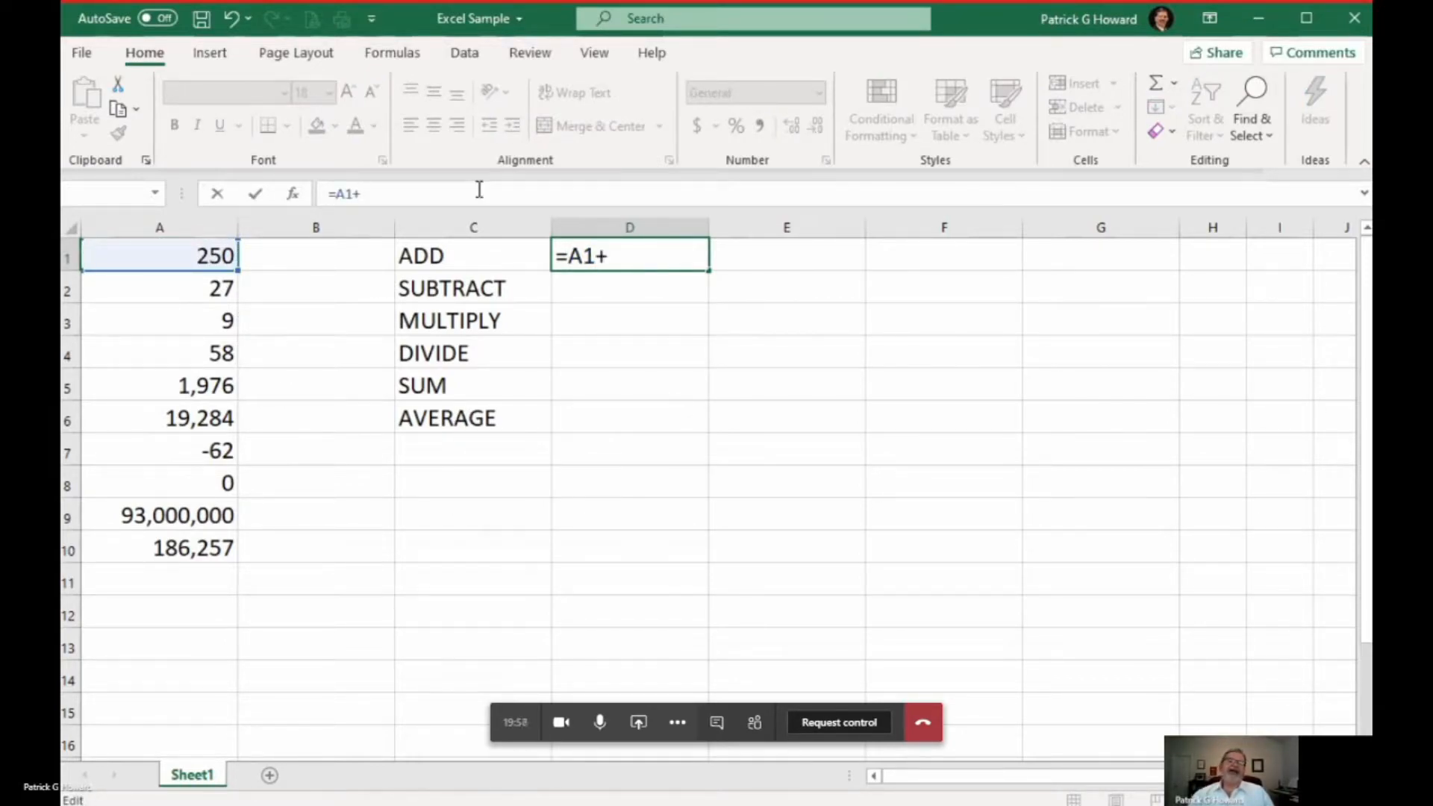
{"action": "left_click", "coordinate": [159, 353]}
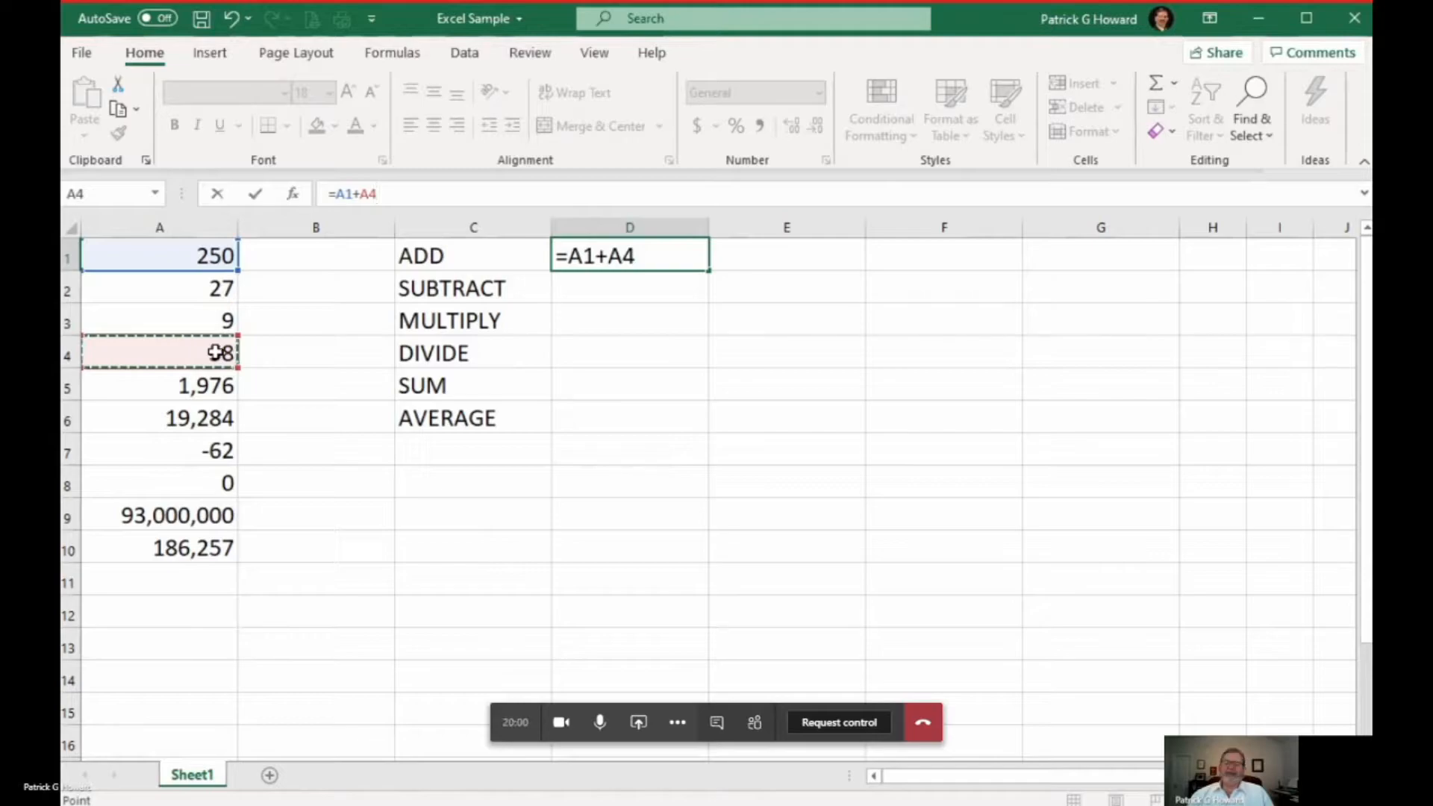
{"action": "key", "text": "enter"}
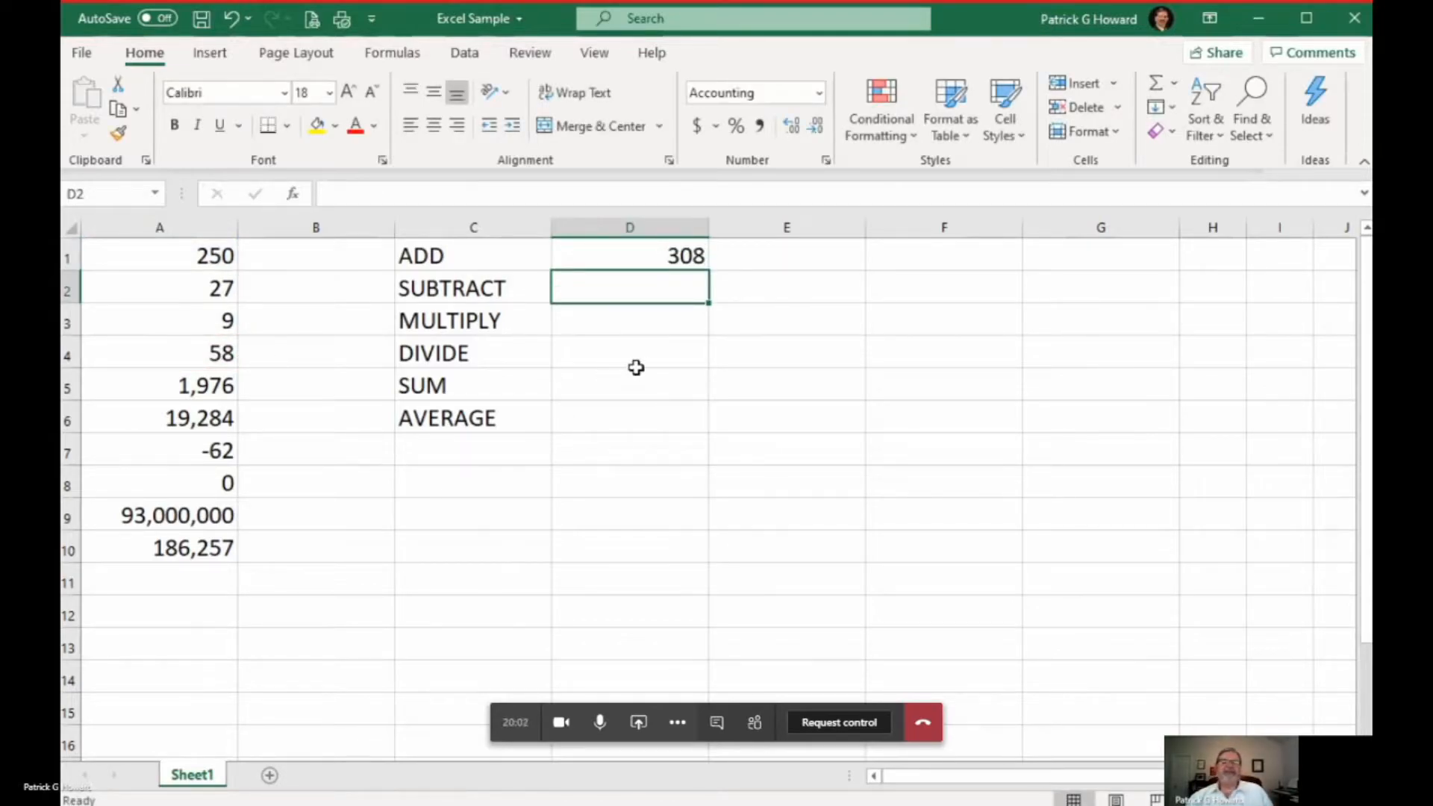
{"action": "left_click", "coordinate": [628, 256]}
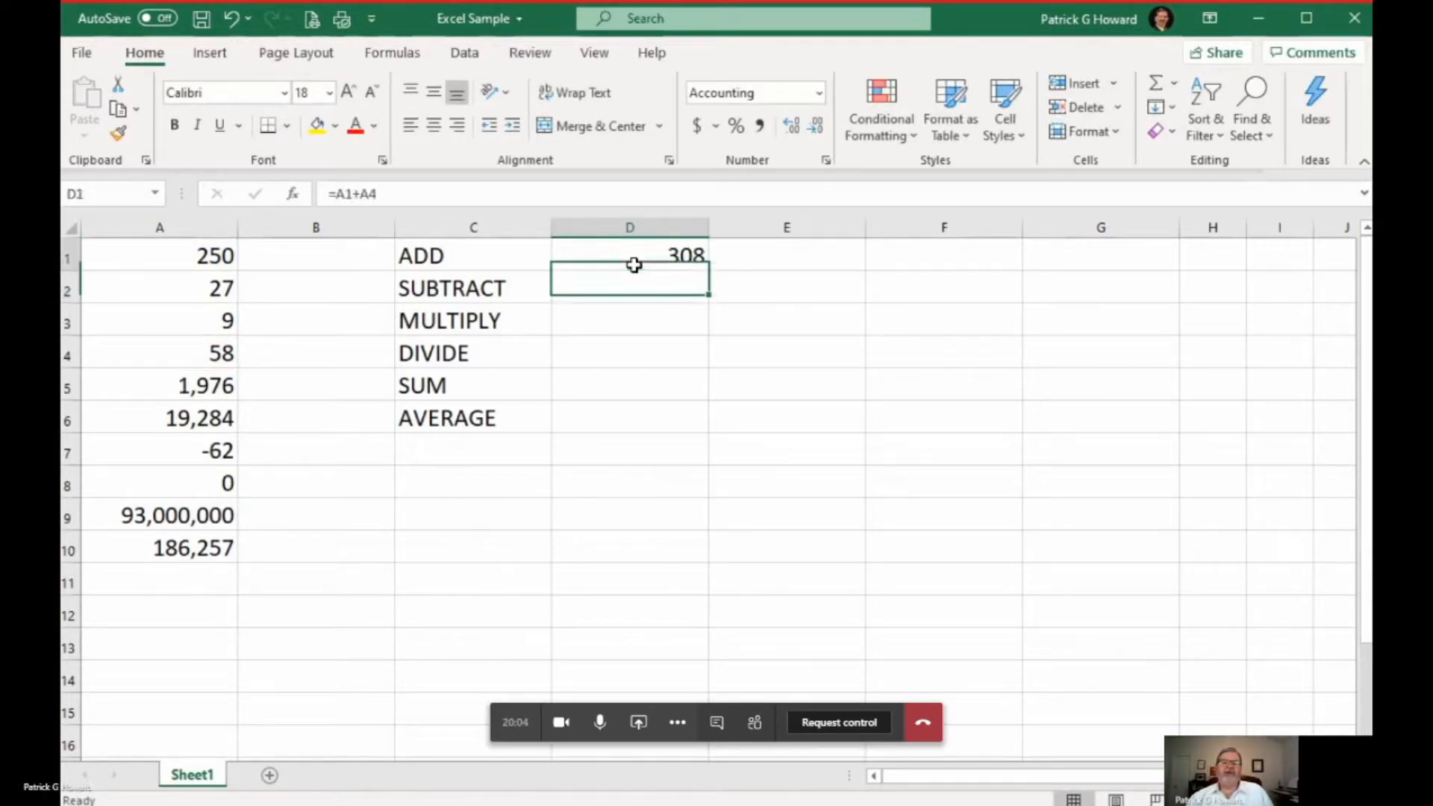
{"action": "left_click", "coordinate": [630, 256]}
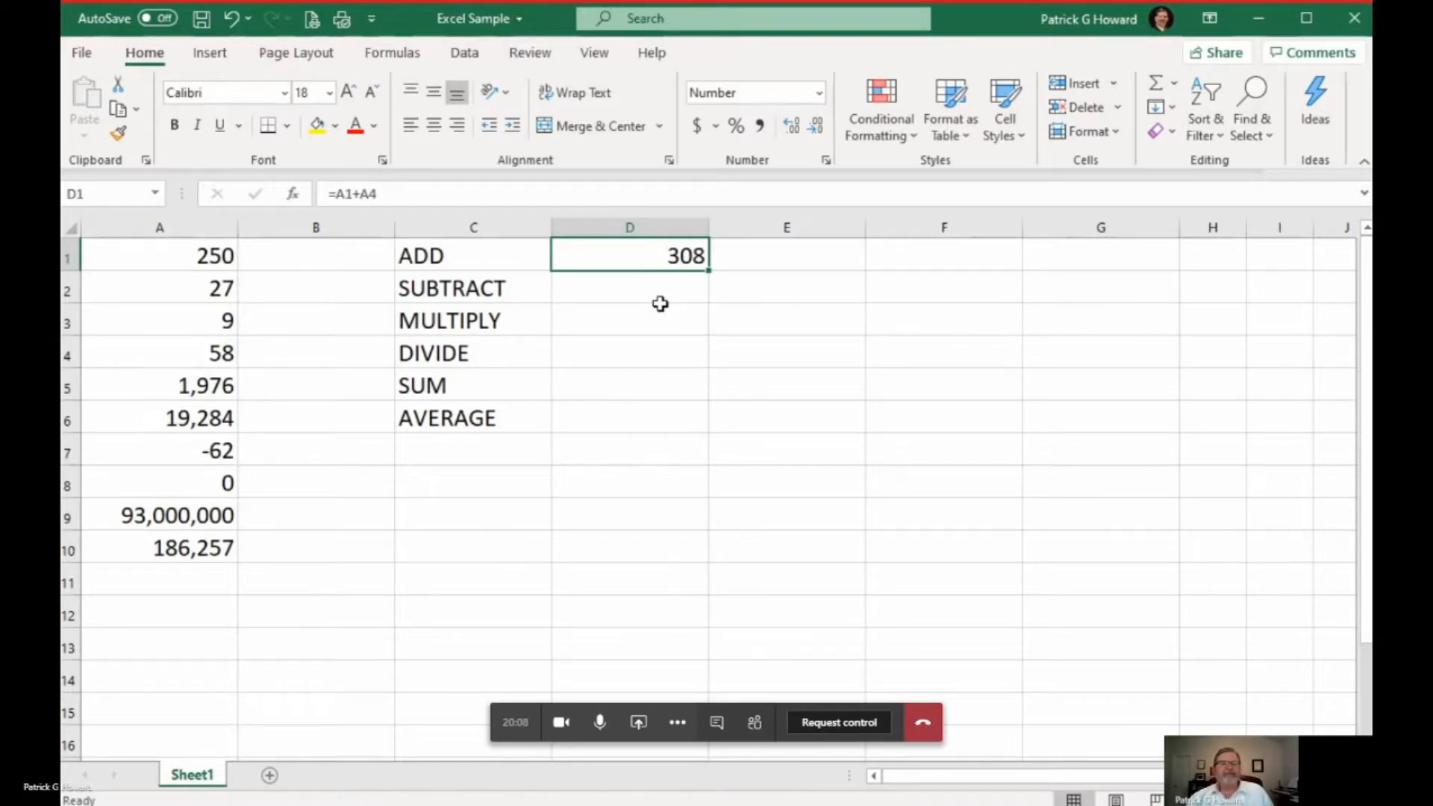
{"action": "left_click", "coordinate": [629, 288]}
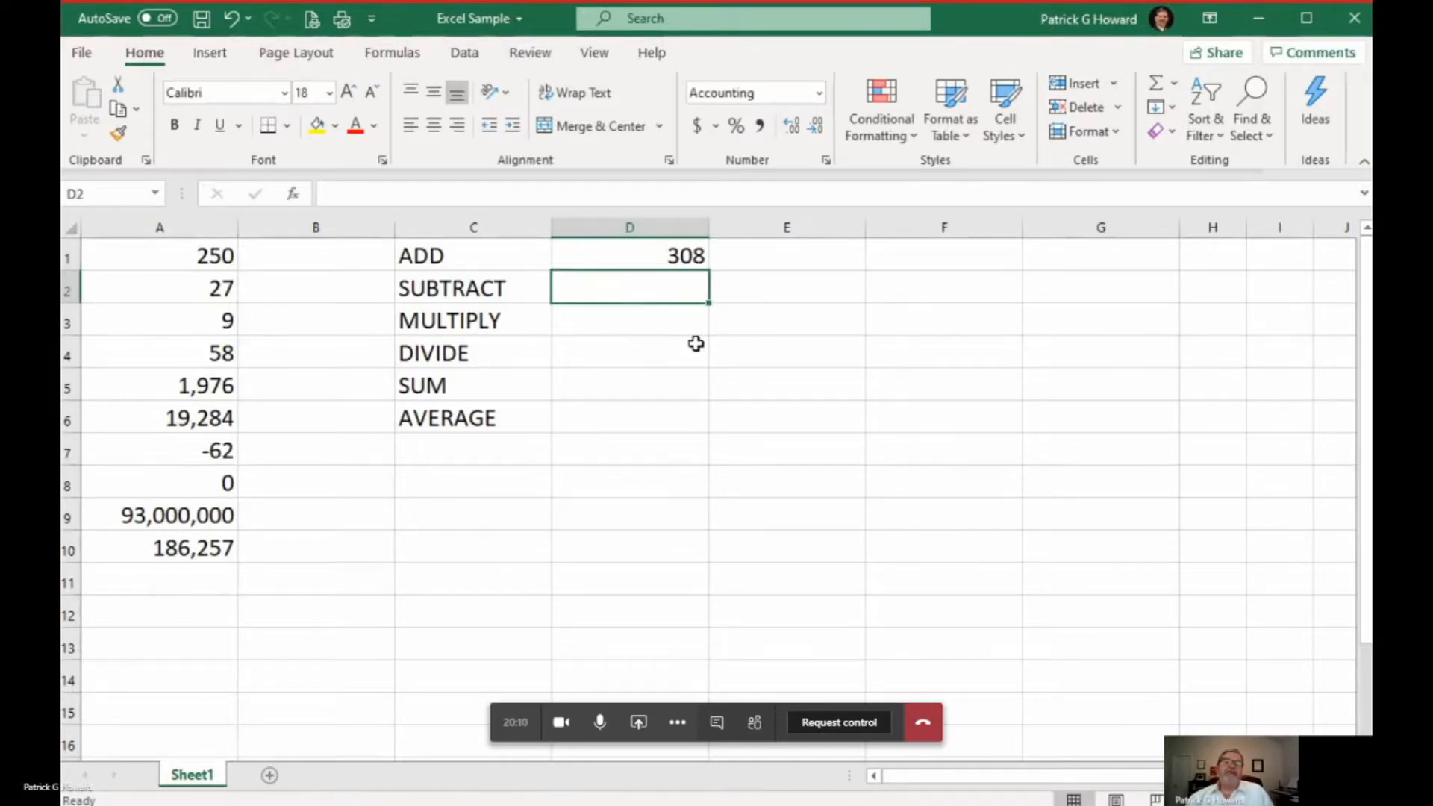
{"action": "mouse_move", "coordinate": [848, 457]}
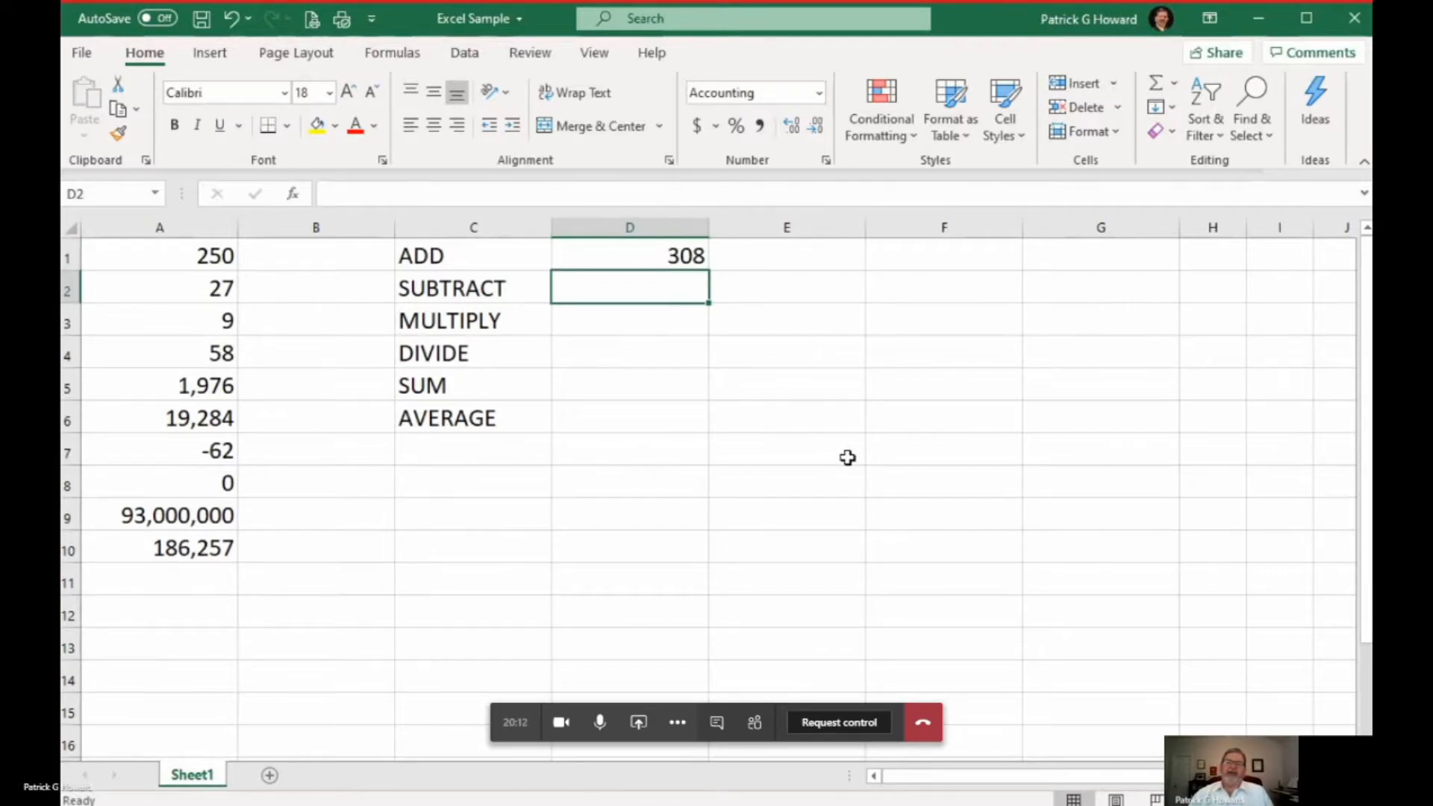
Enter =(A2-A8) in D2 (27.00) and a second A2 subtraction in E2
{"action": "type", "text": "=(A2-A8)"}
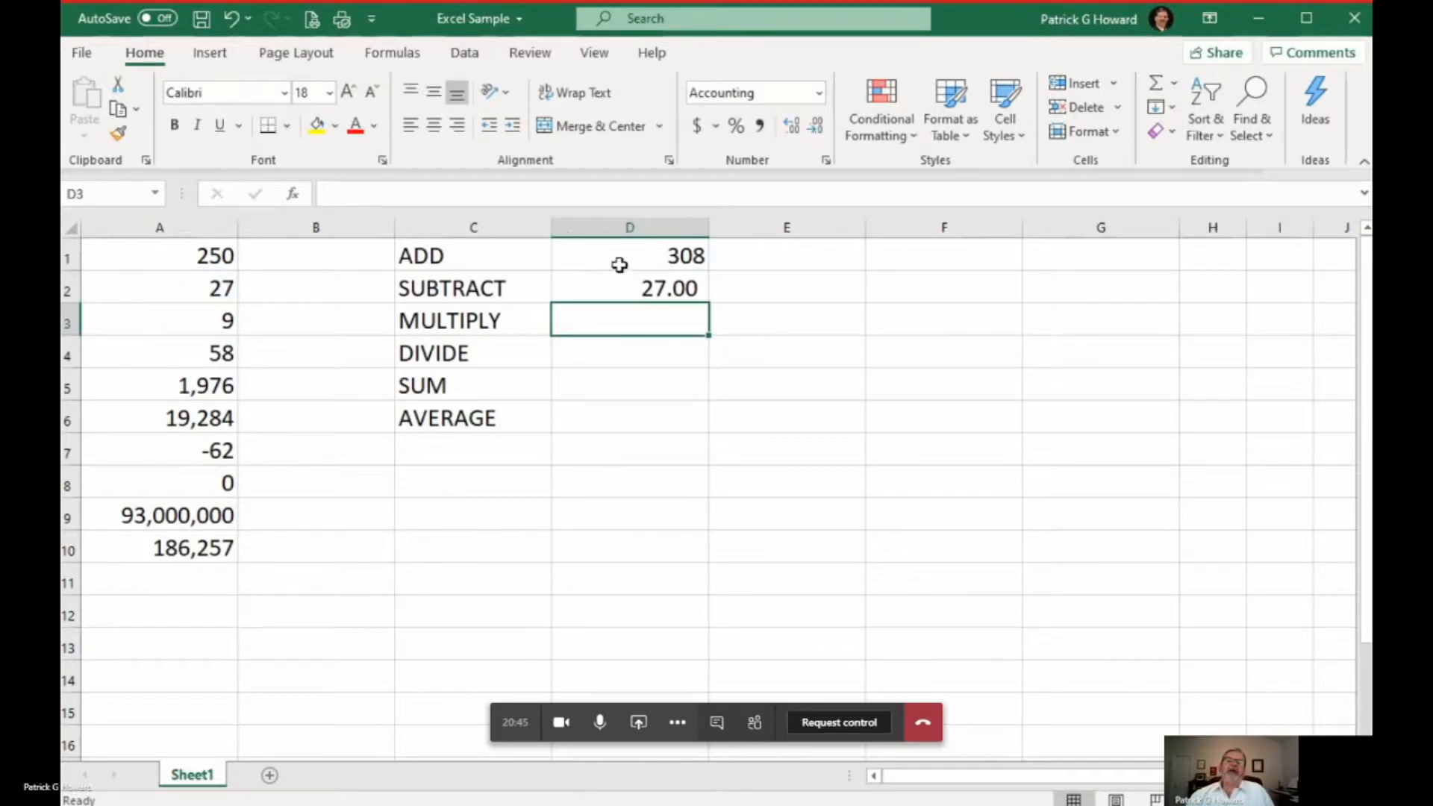
{"action": "left_click", "coordinate": [628, 288]}
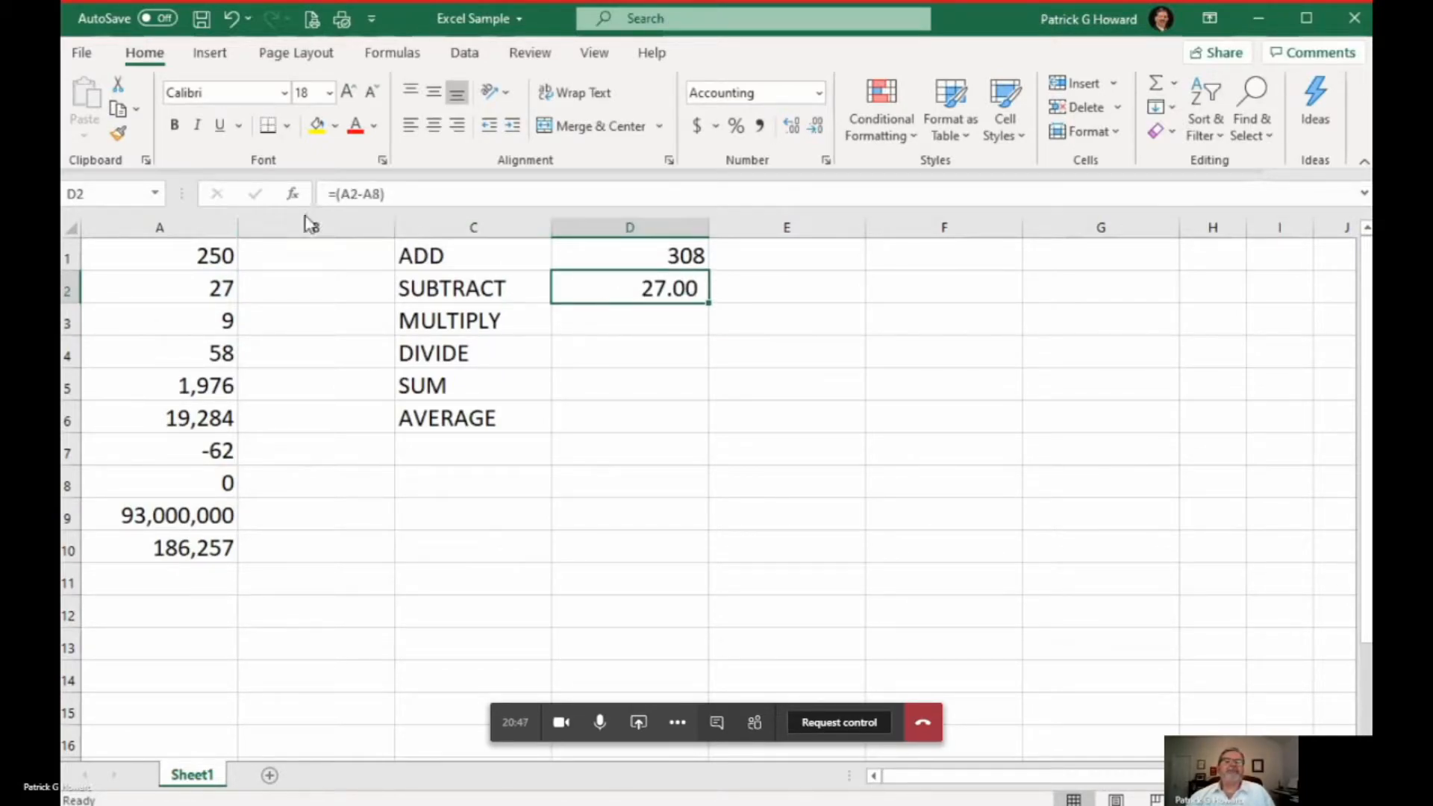
{"action": "mouse_move", "coordinate": [789, 343]}
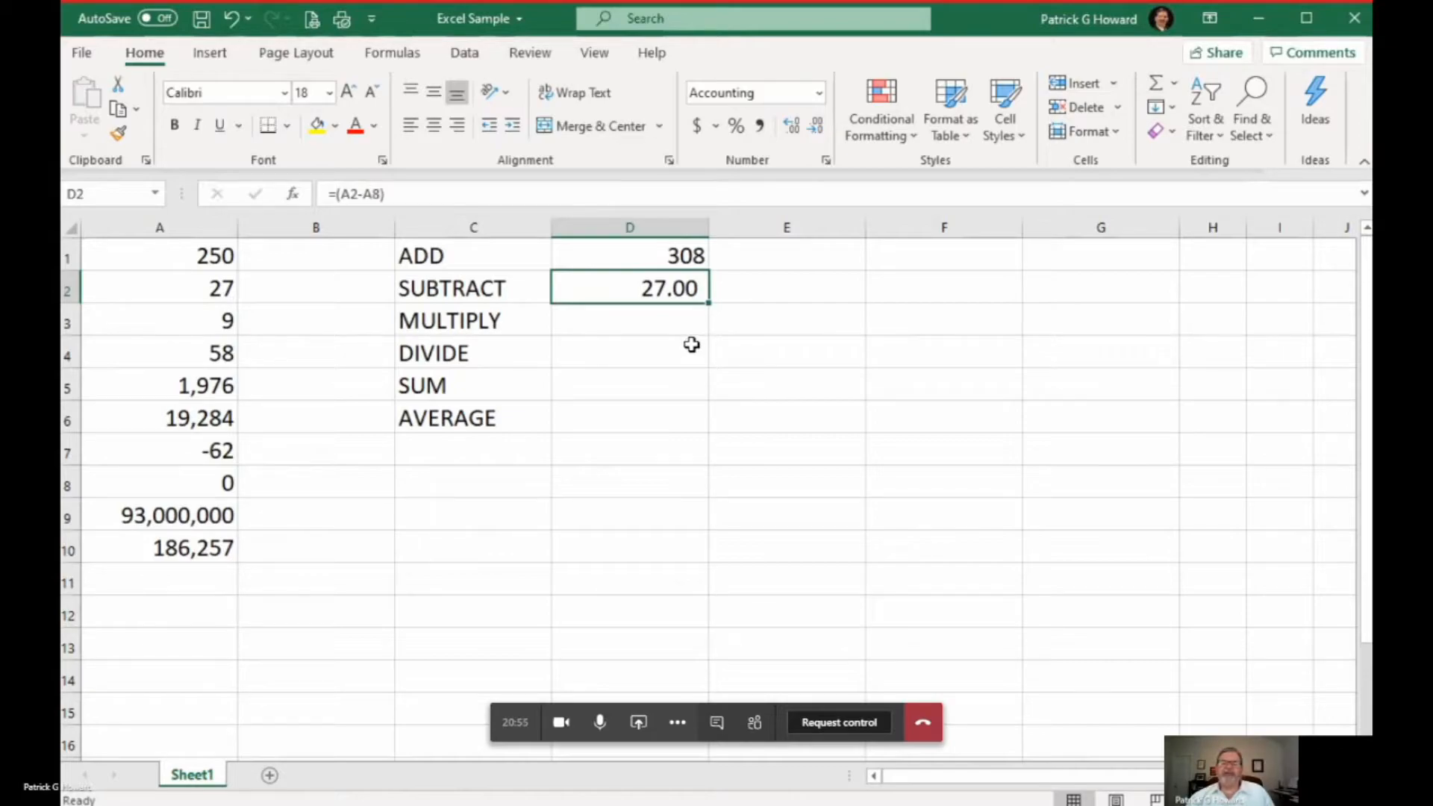
{"action": "left_click", "coordinate": [785, 288]}
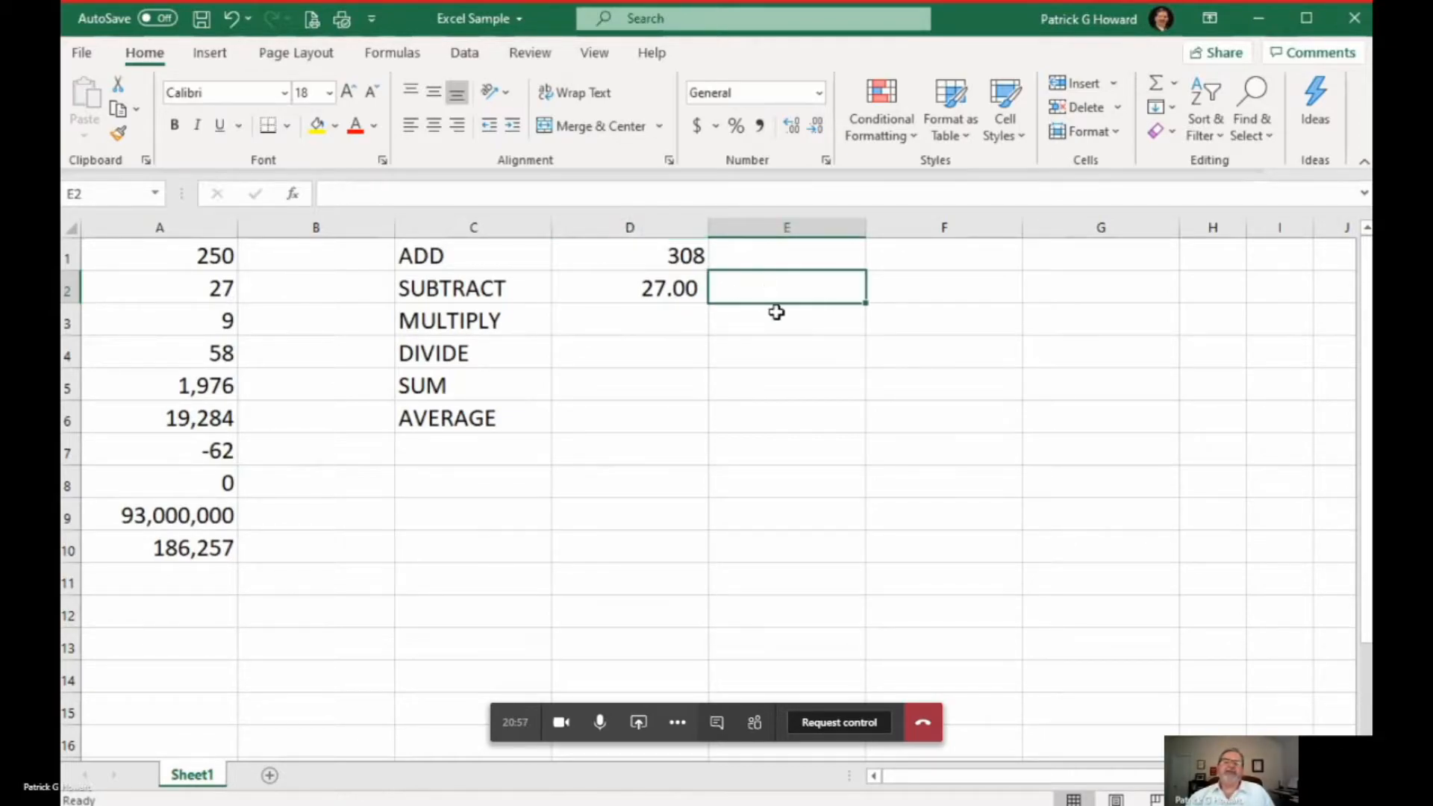
{"action": "mouse_move", "coordinate": [925, 398]}
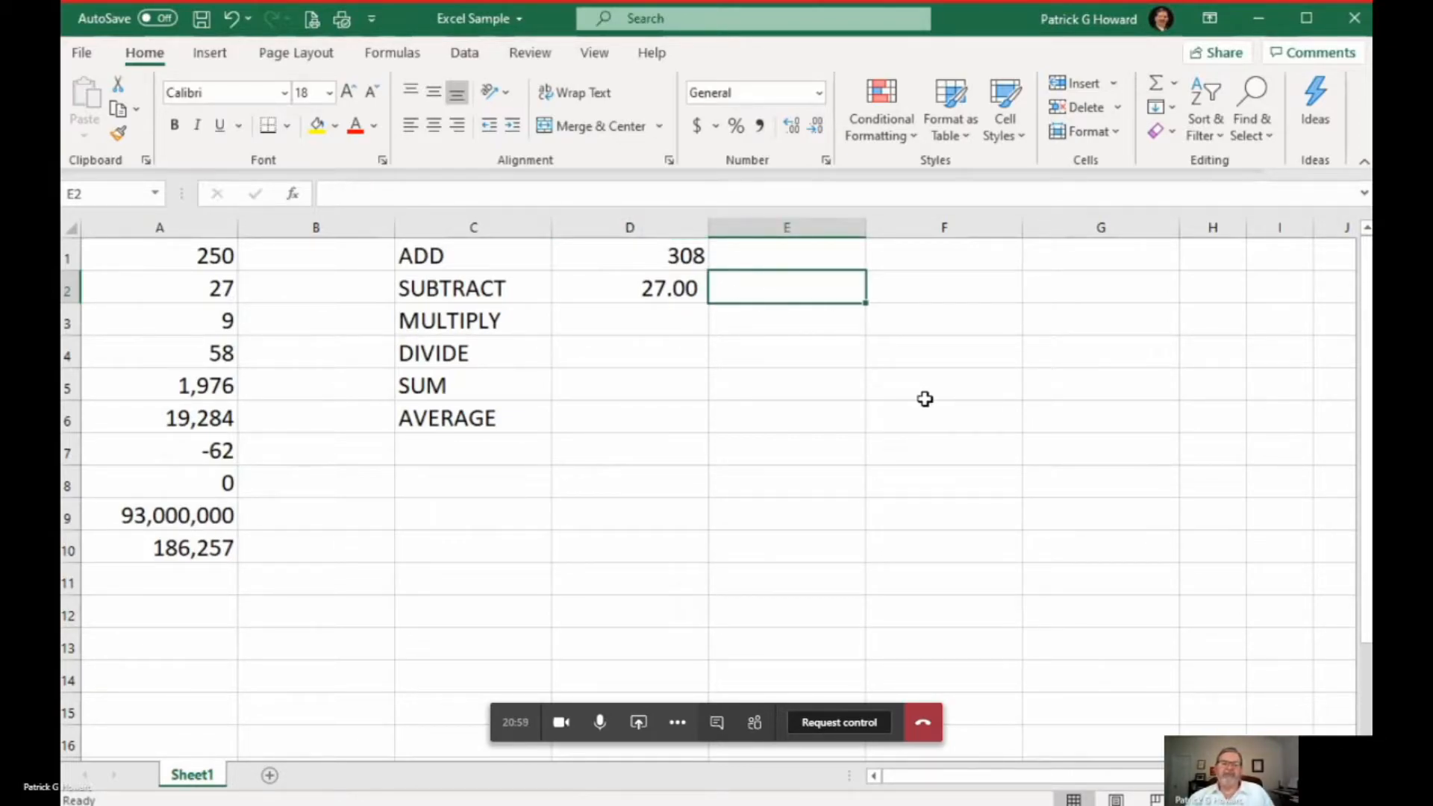
{"action": "type", "text": "="}
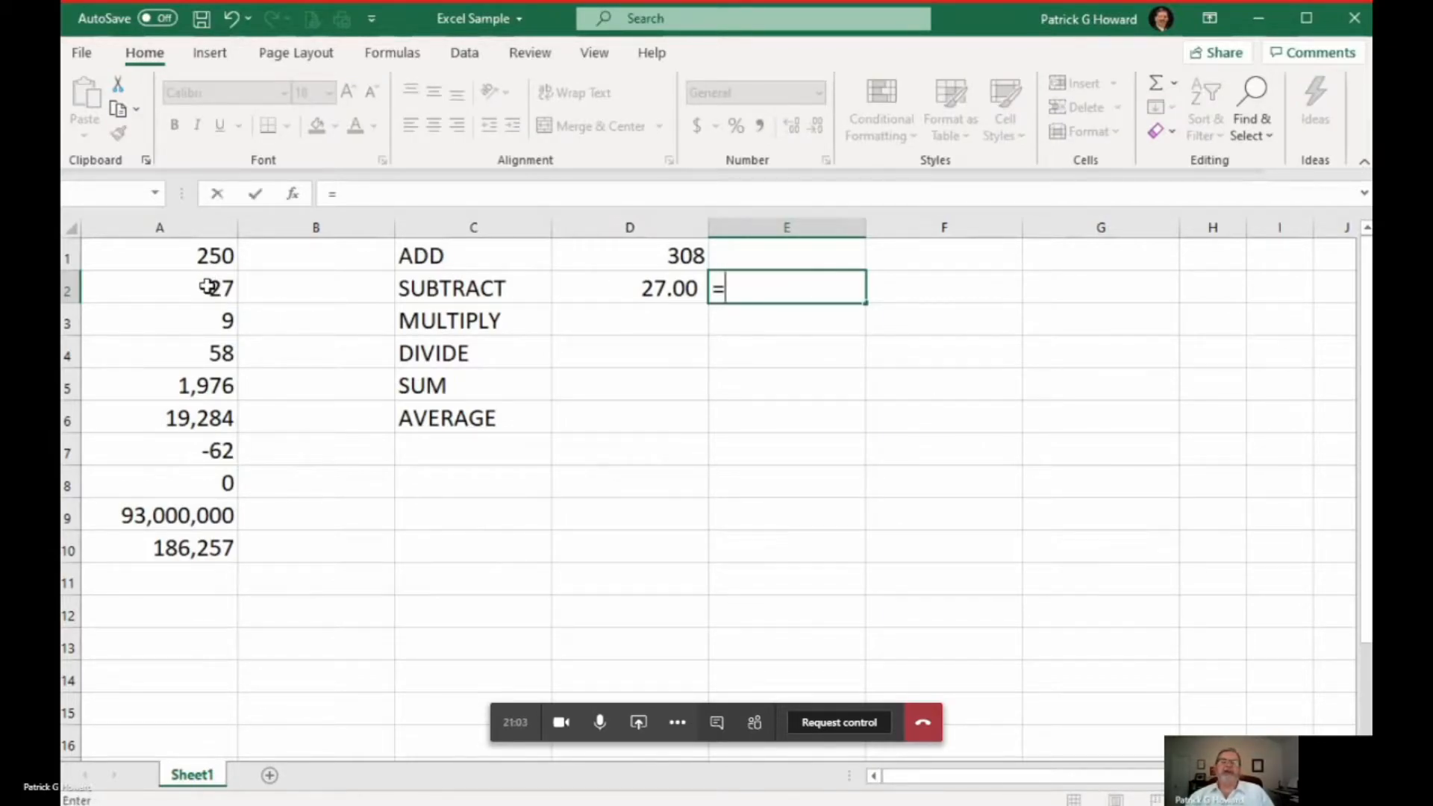
{"action": "left_click", "coordinate": [159, 288]}
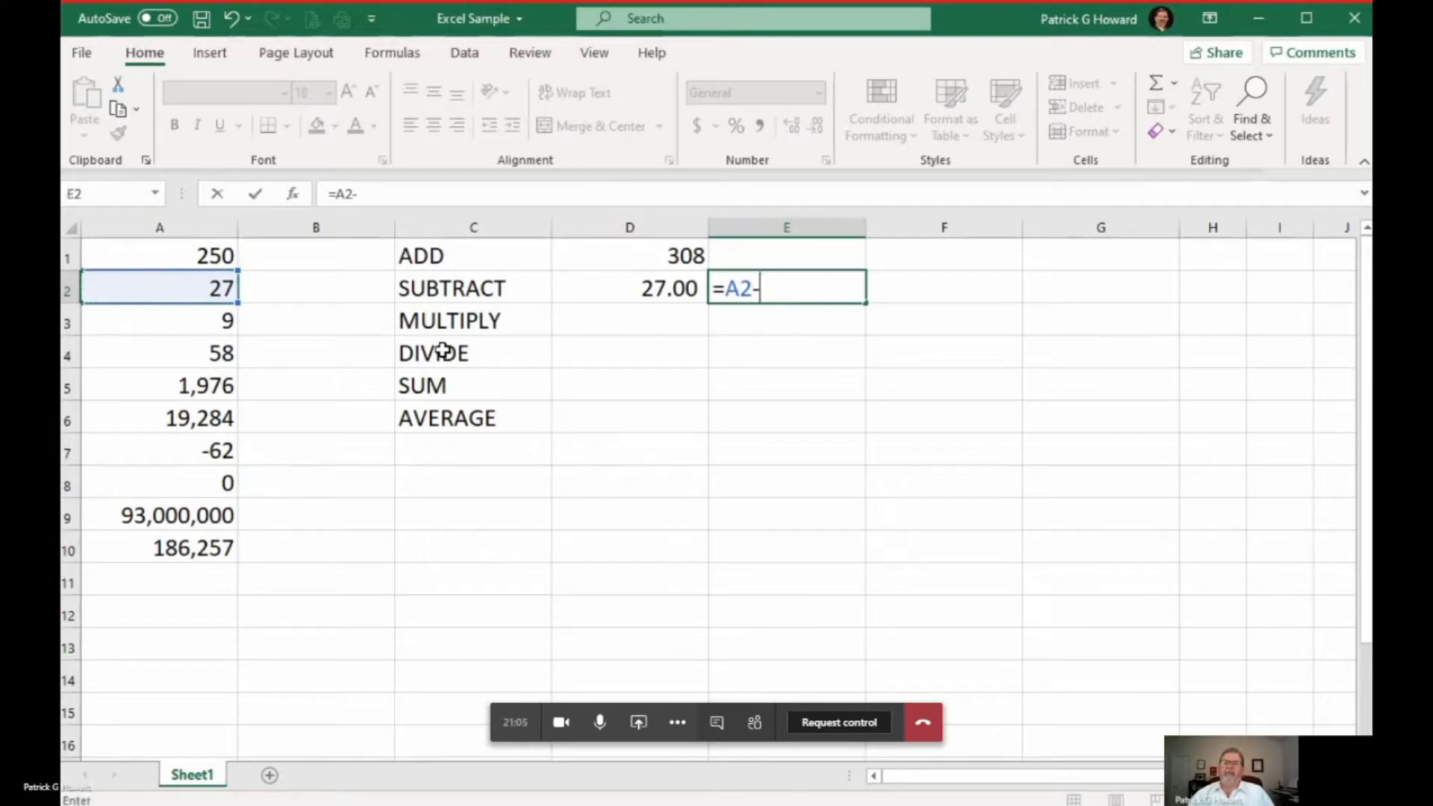
{"action": "left_click", "coordinate": [159, 483]}
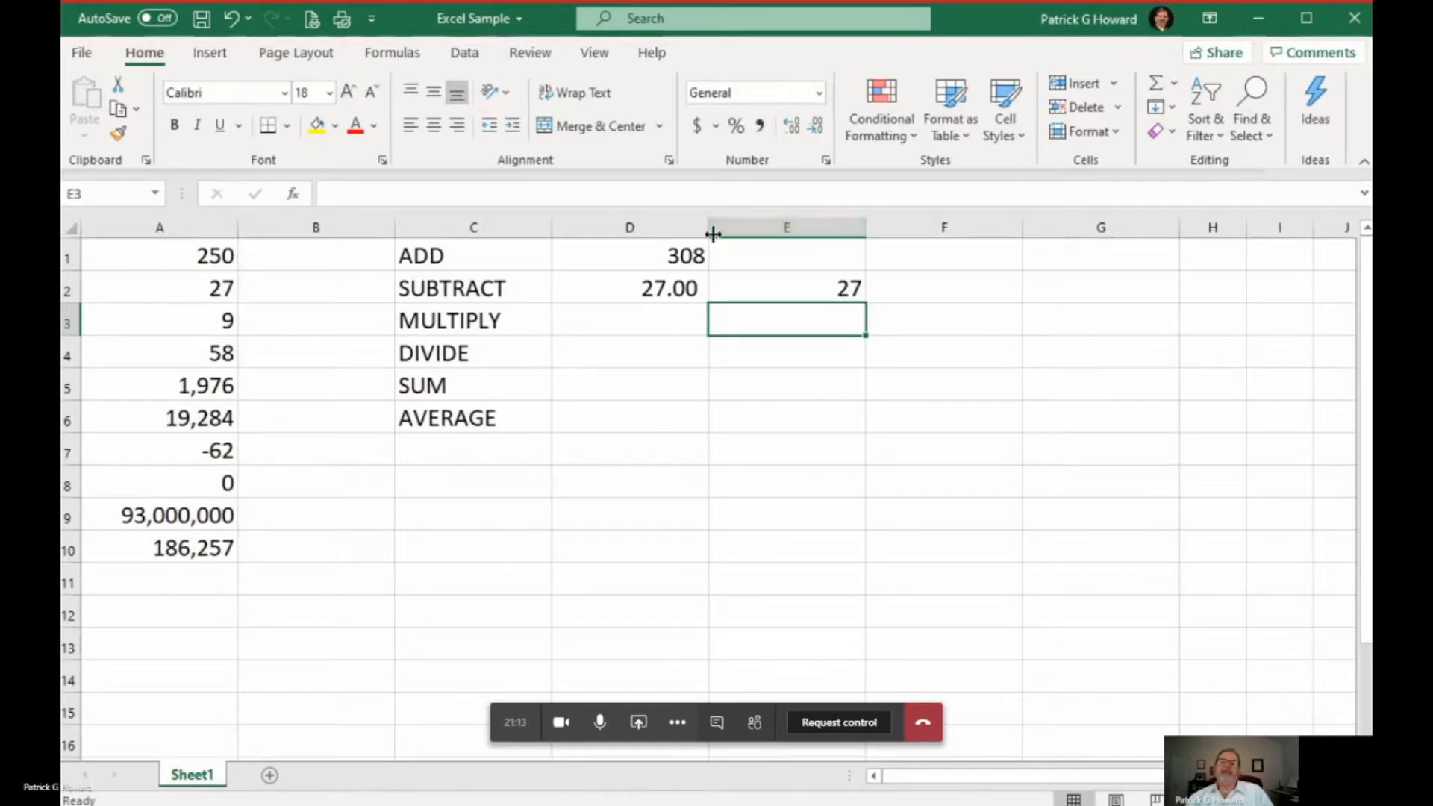
Increase decimals in columns E and D so results read 308.00, 27.00, 27.00
{"action": "left_click", "coordinate": [785, 227]}
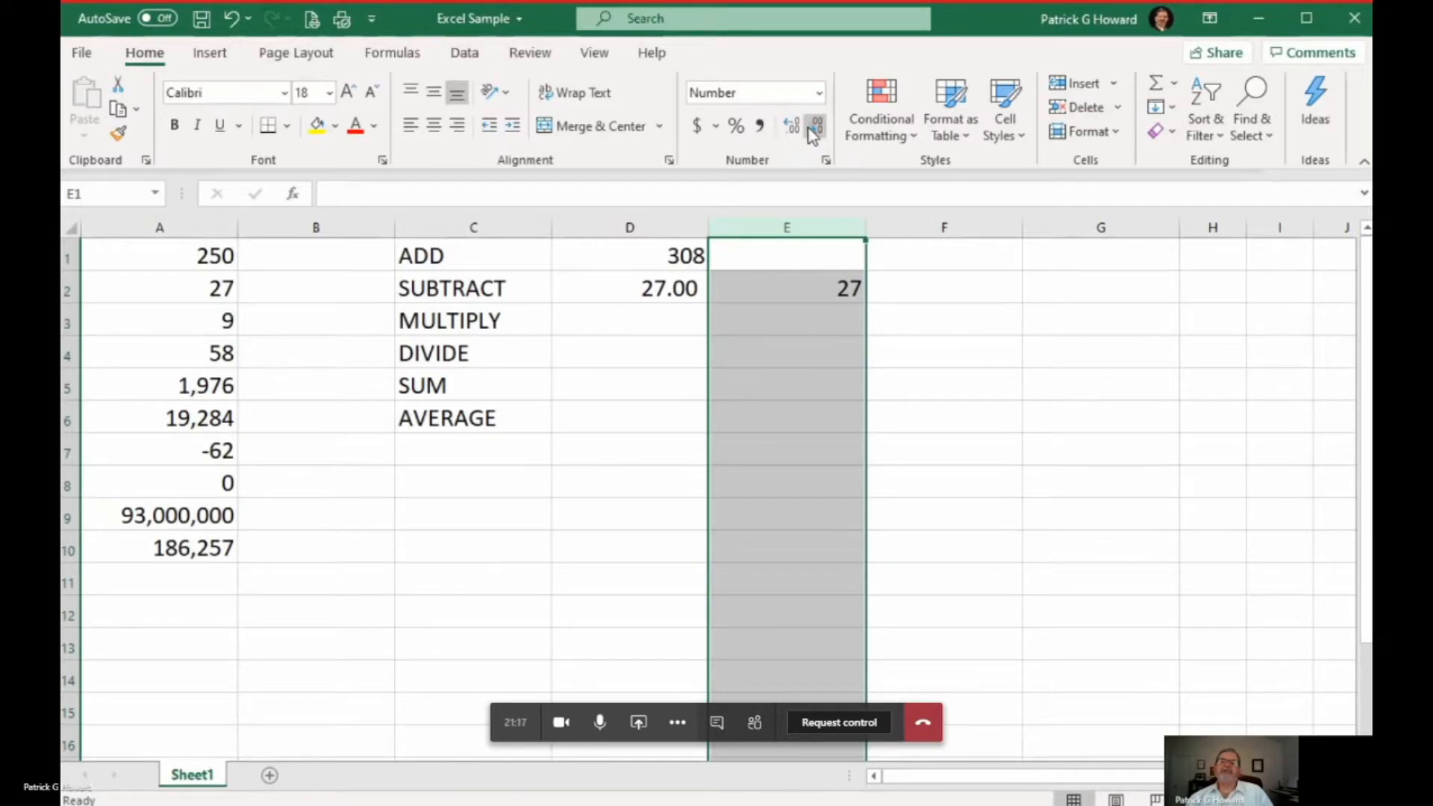
{"action": "left_click", "coordinate": [791, 126]}
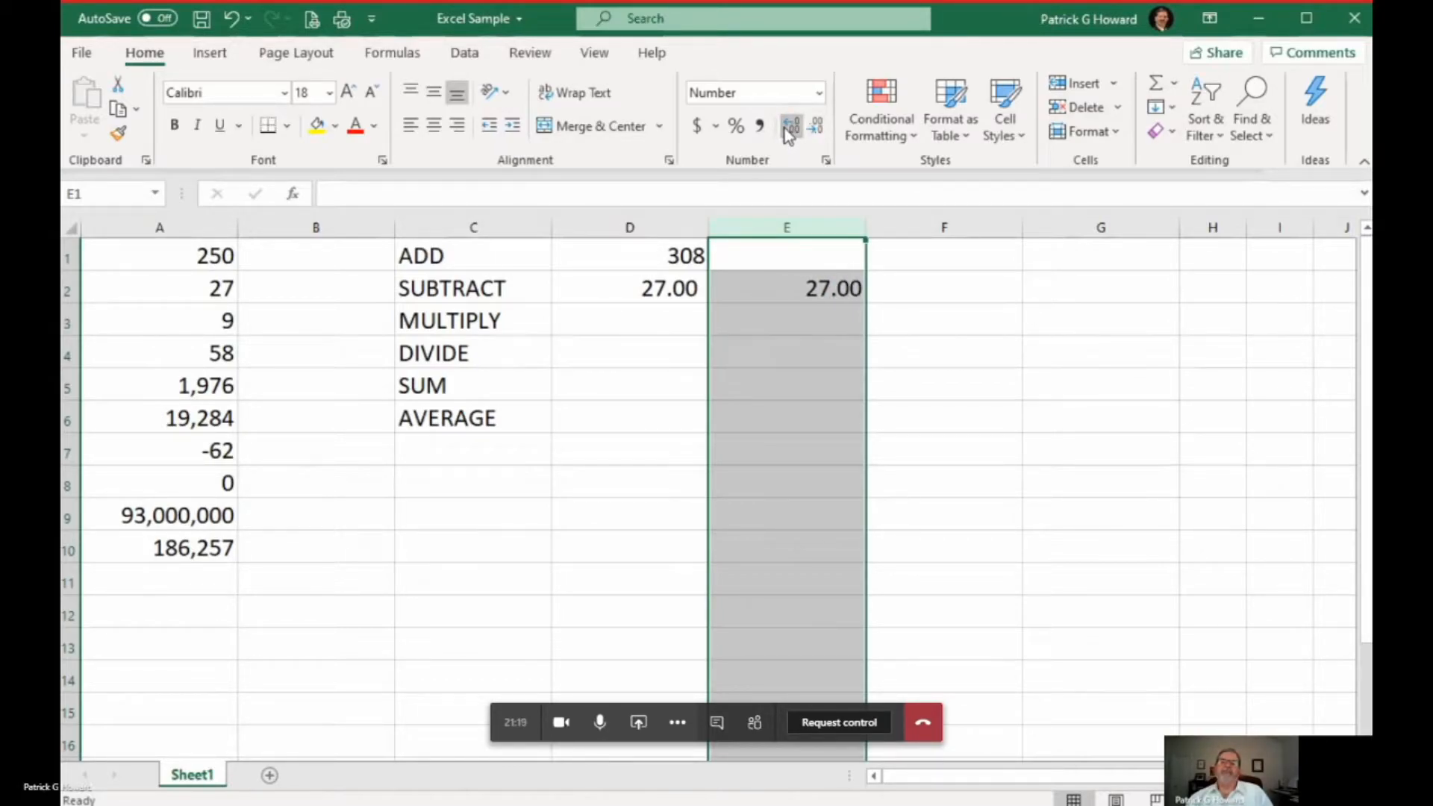
{"action": "left_click", "coordinate": [628, 227]}
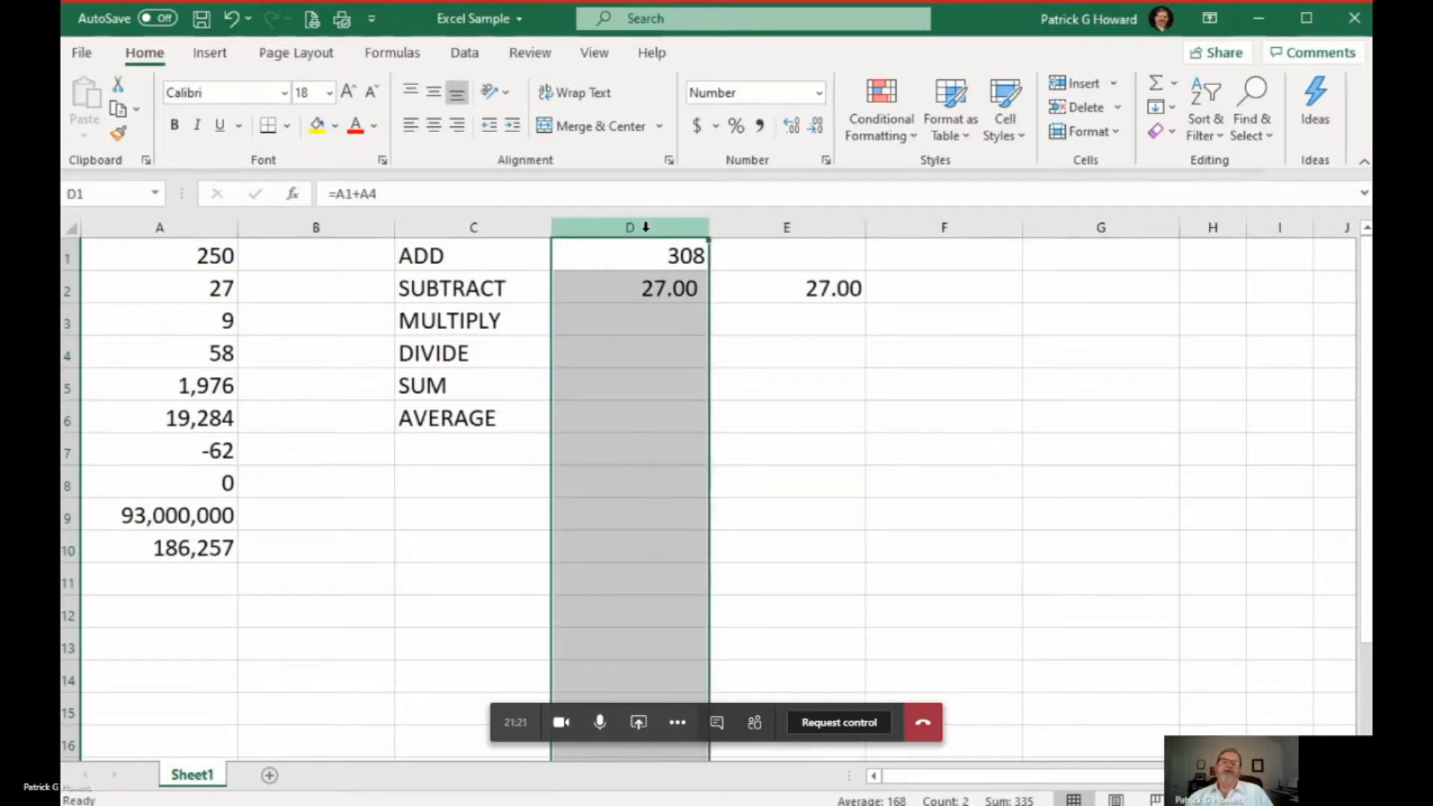
{"action": "left_click", "coordinate": [791, 126]}
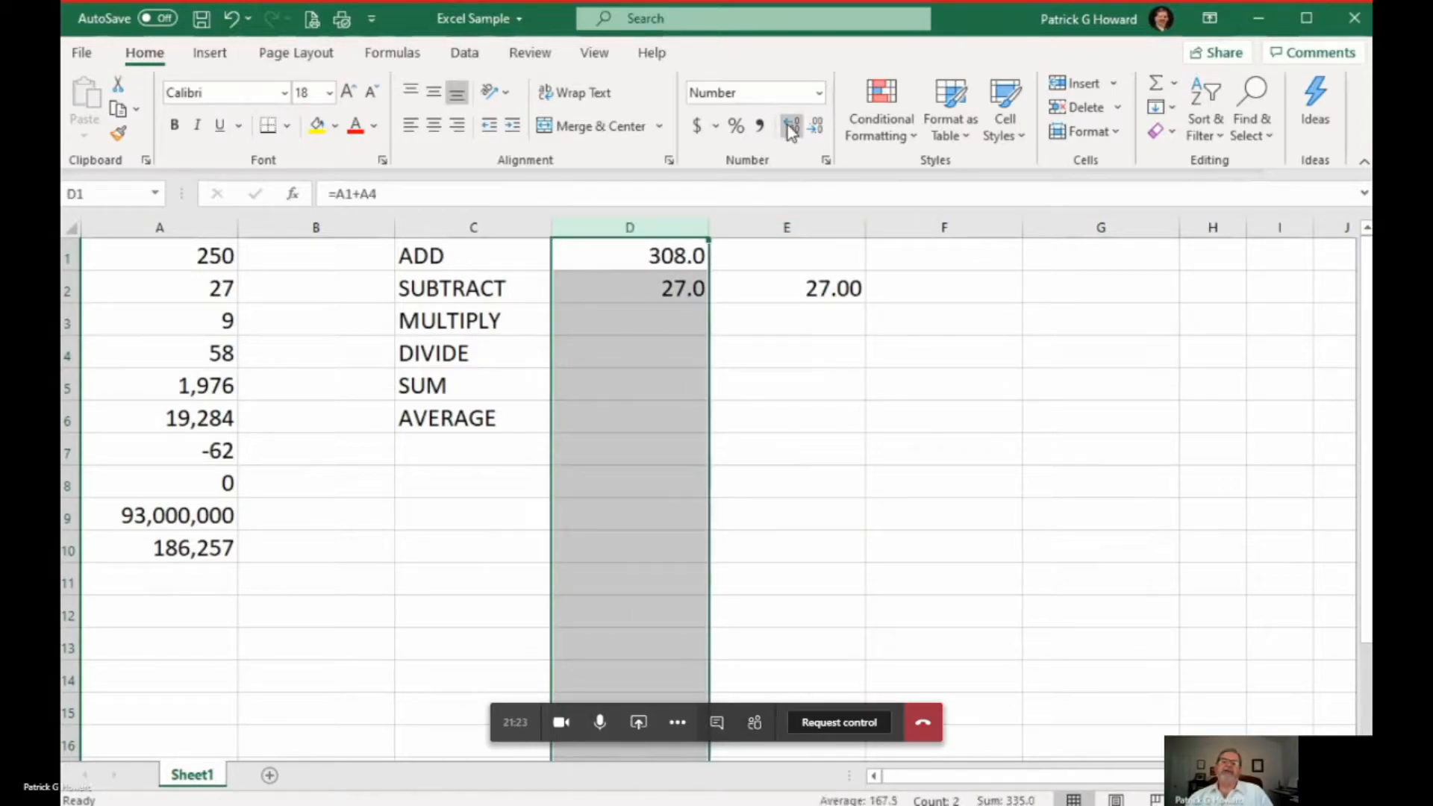
{"action": "left_click", "coordinate": [790, 125]}
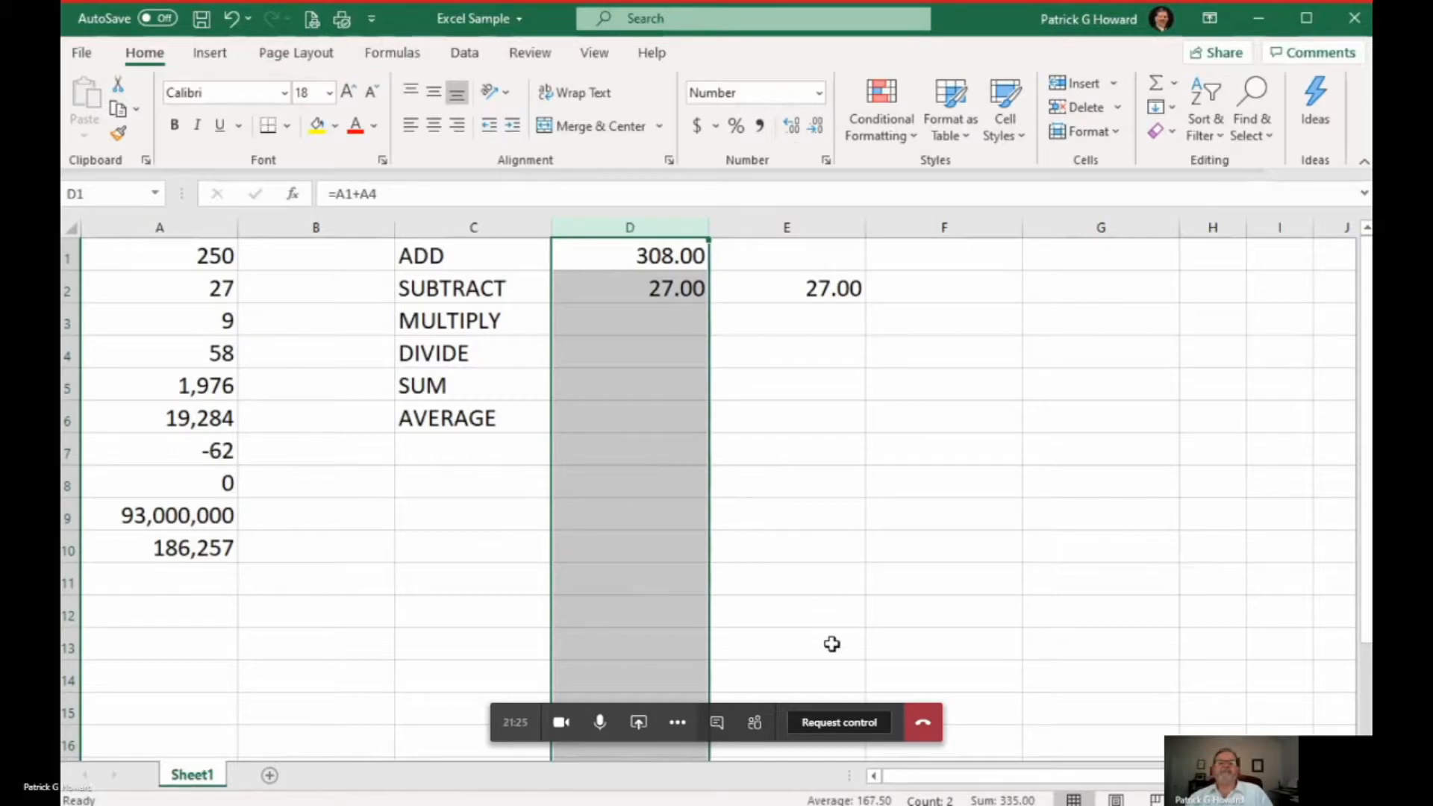
Revise E2's formula to =A2-A3, showing 18.00
{"action": "left_click", "coordinate": [786, 255]}
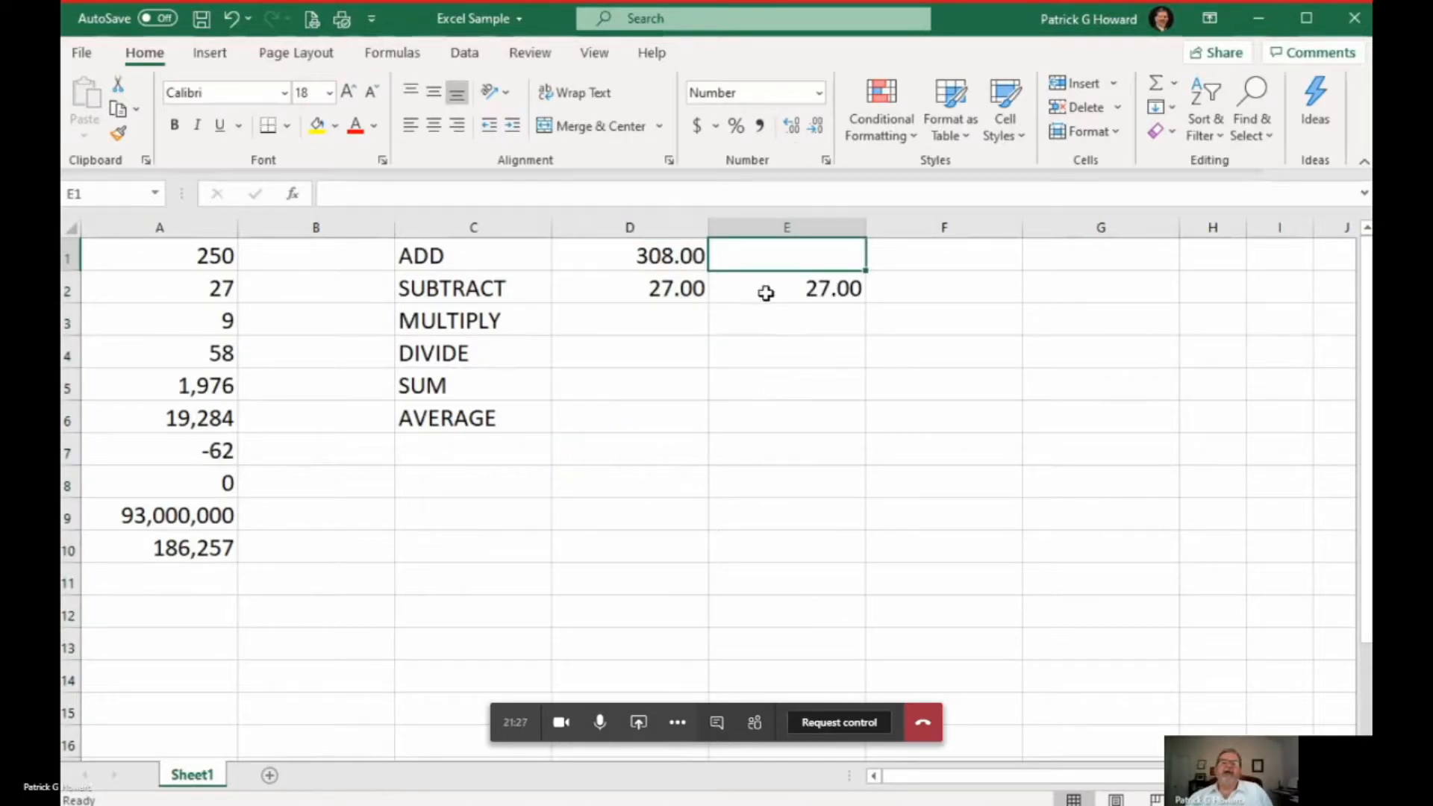
{"action": "left_click", "coordinate": [785, 288]}
{"action": "type", "text": "=A2-A"}
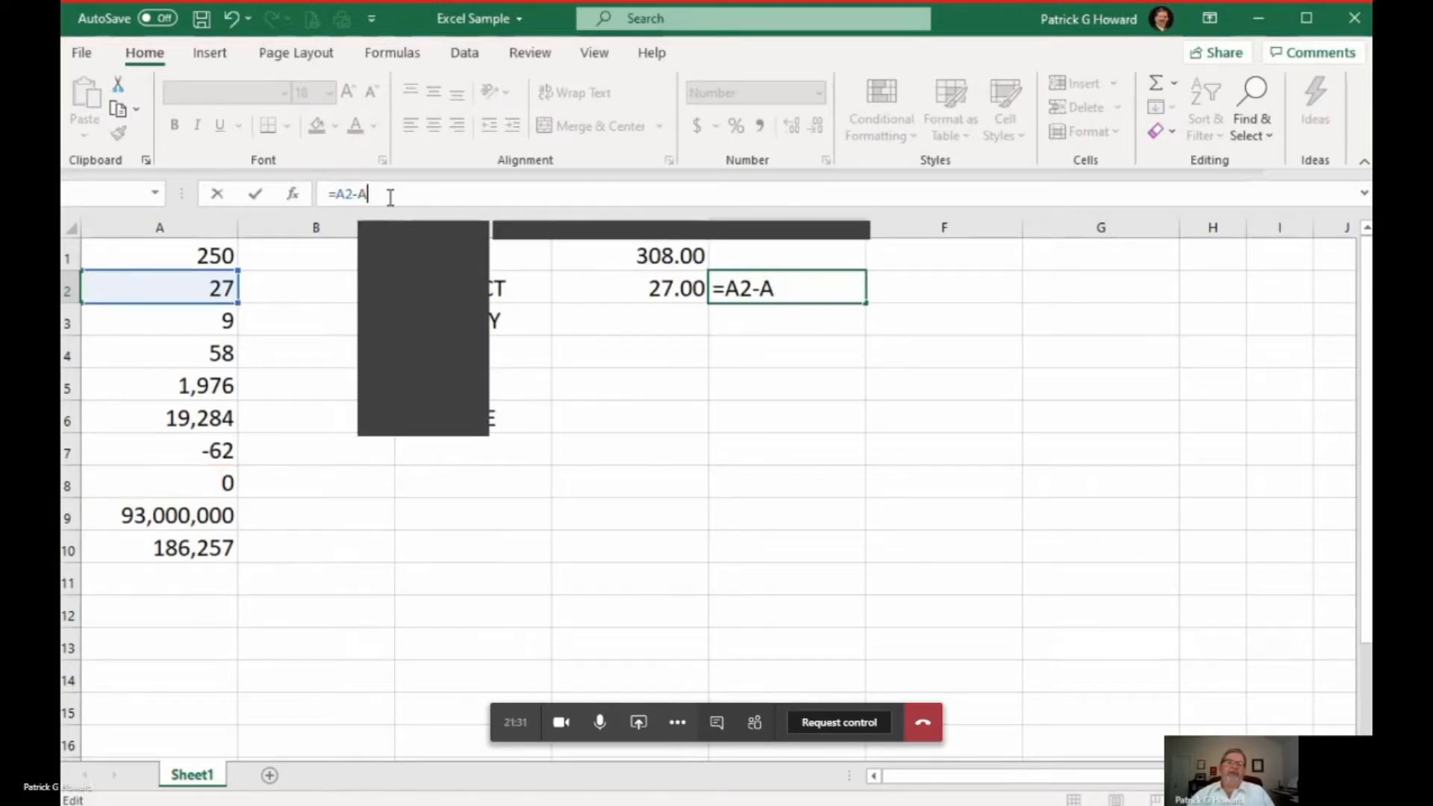
{"action": "mouse_move", "coordinate": [217, 440]}
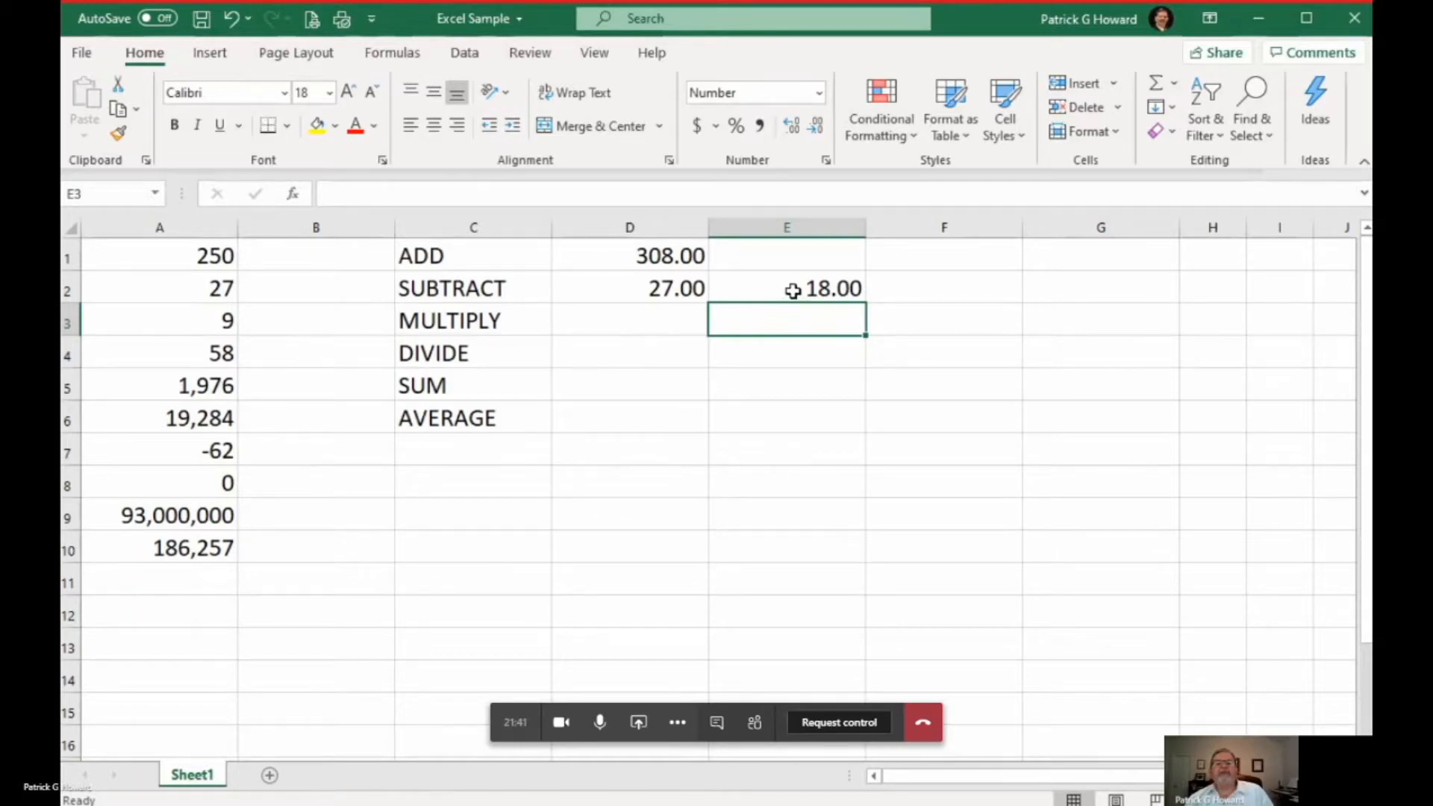
{"action": "left_click", "coordinate": [786, 288]}
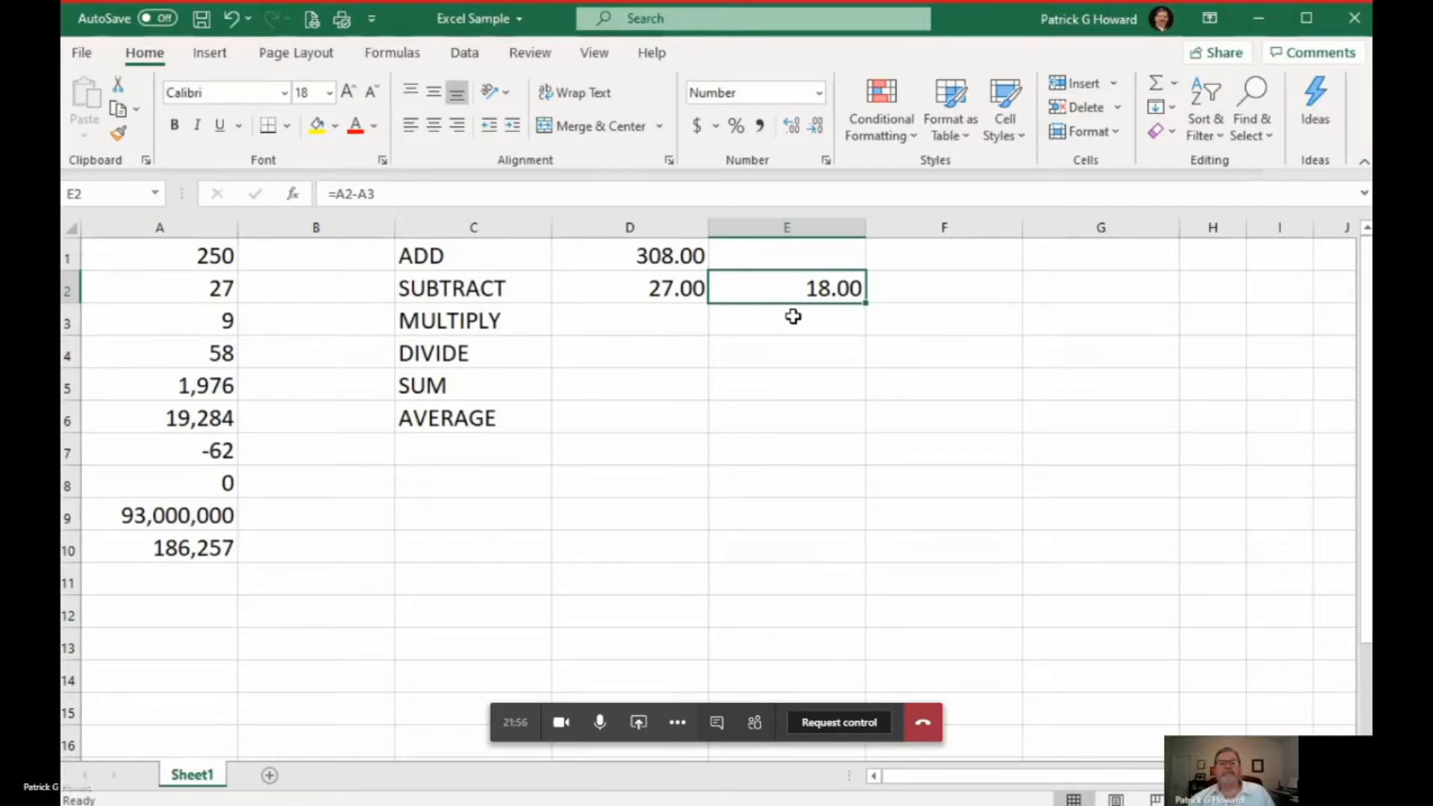
{"action": "mouse_move", "coordinate": [716, 353]}
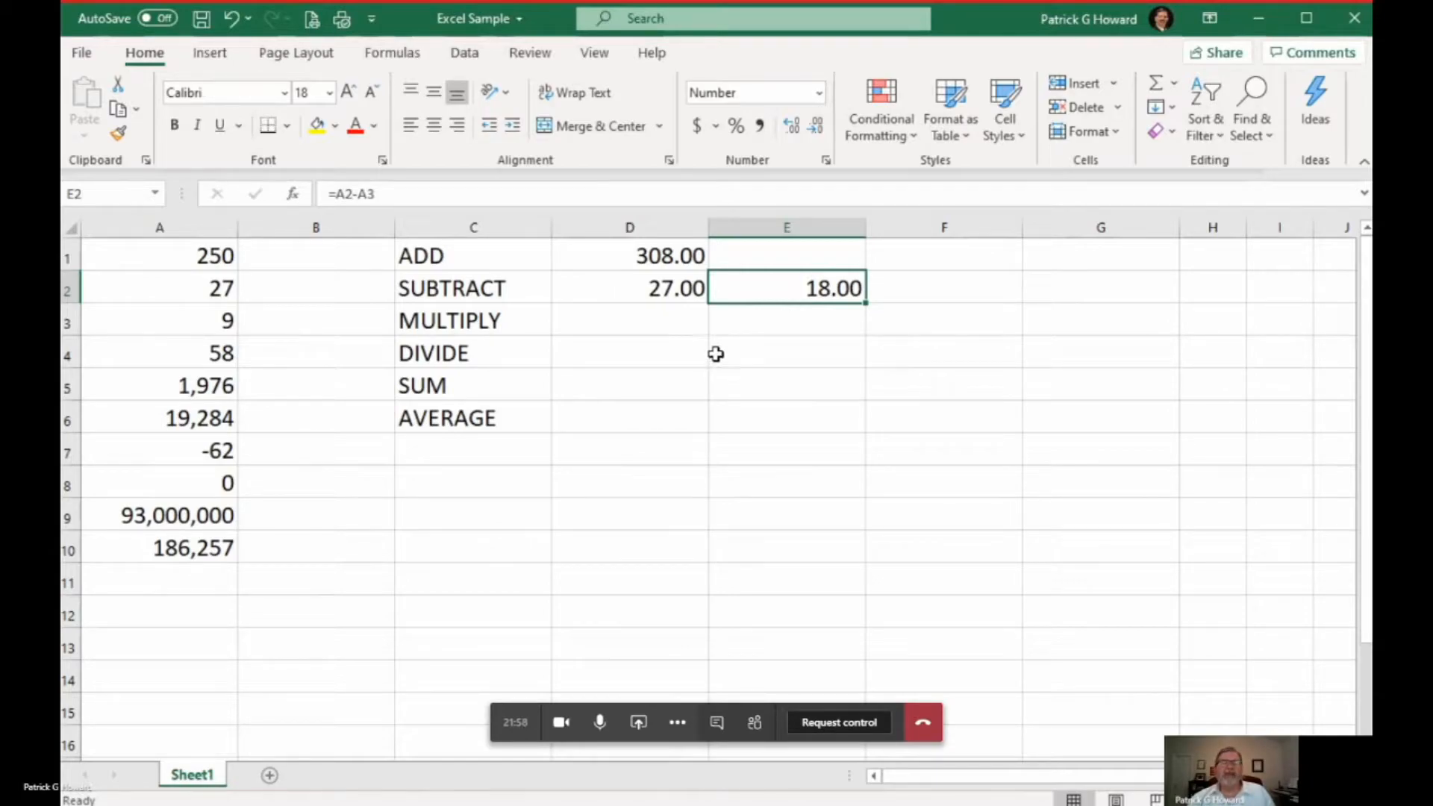
{"action": "mouse_move", "coordinate": [293, 194]}
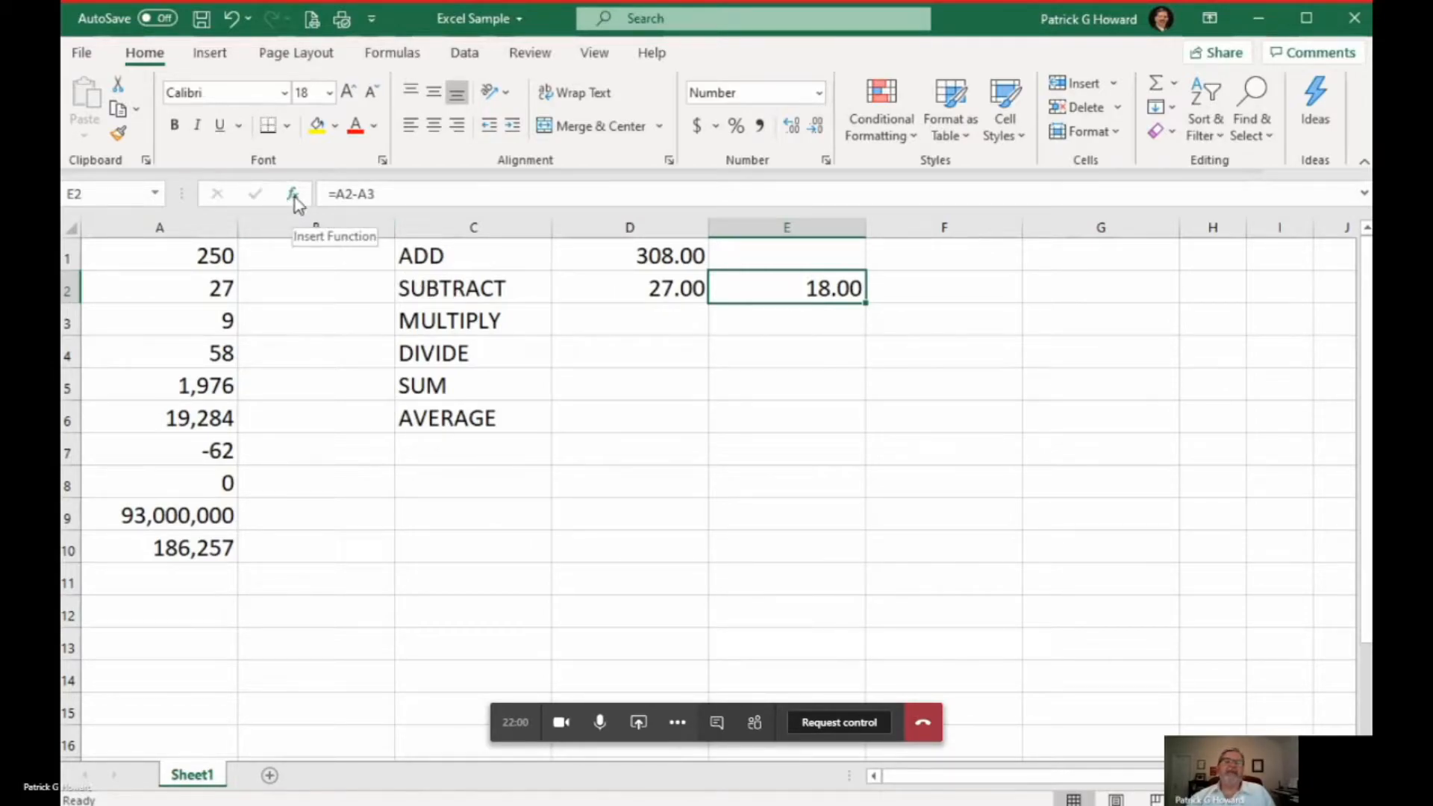
Open the Insert Function dialog and view the SUM function's description
{"action": "left_click", "coordinate": [293, 193]}
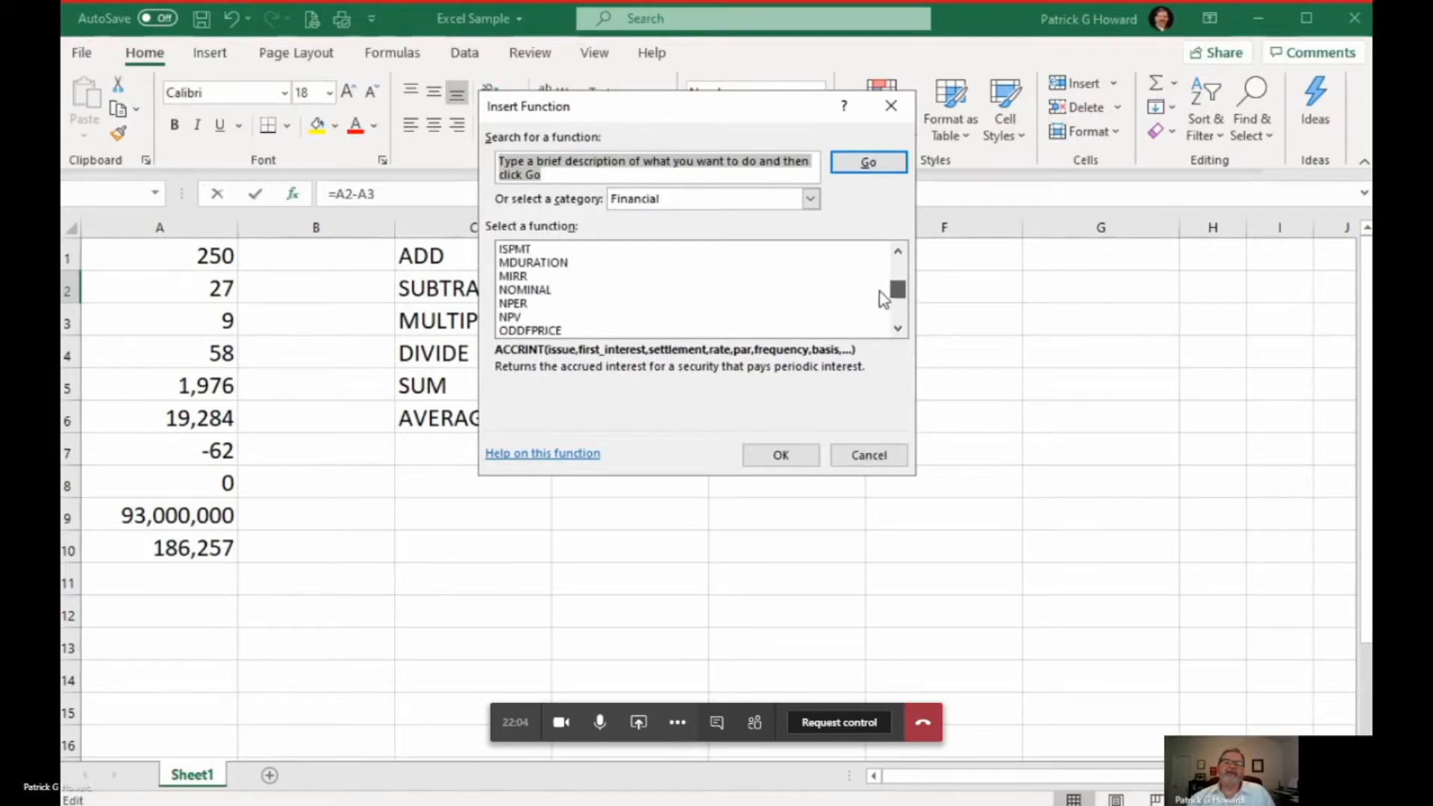
{"action": "scroll", "scroll_direction": "down", "scroll_amount": 3}
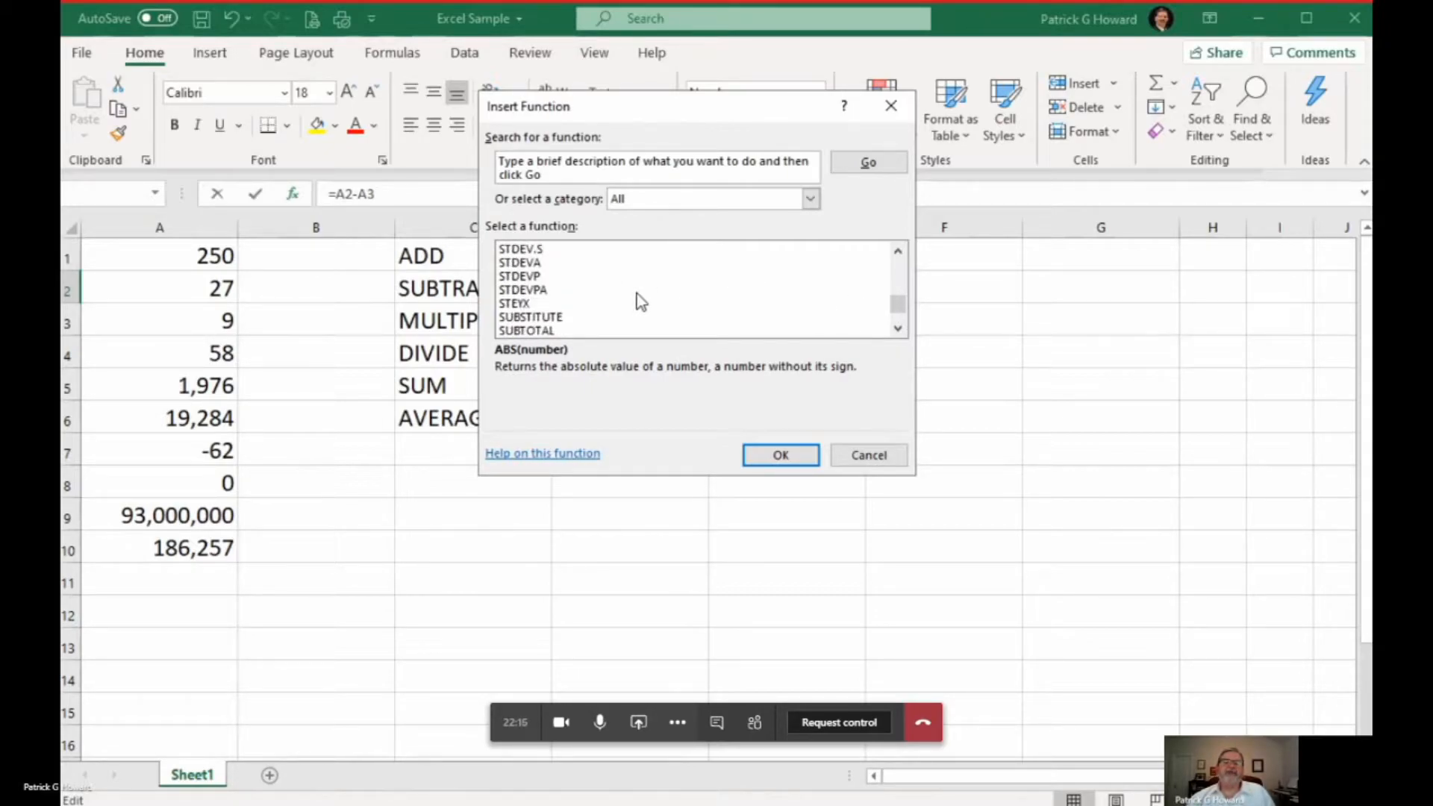
{"action": "left_click", "coordinate": [510, 303]}
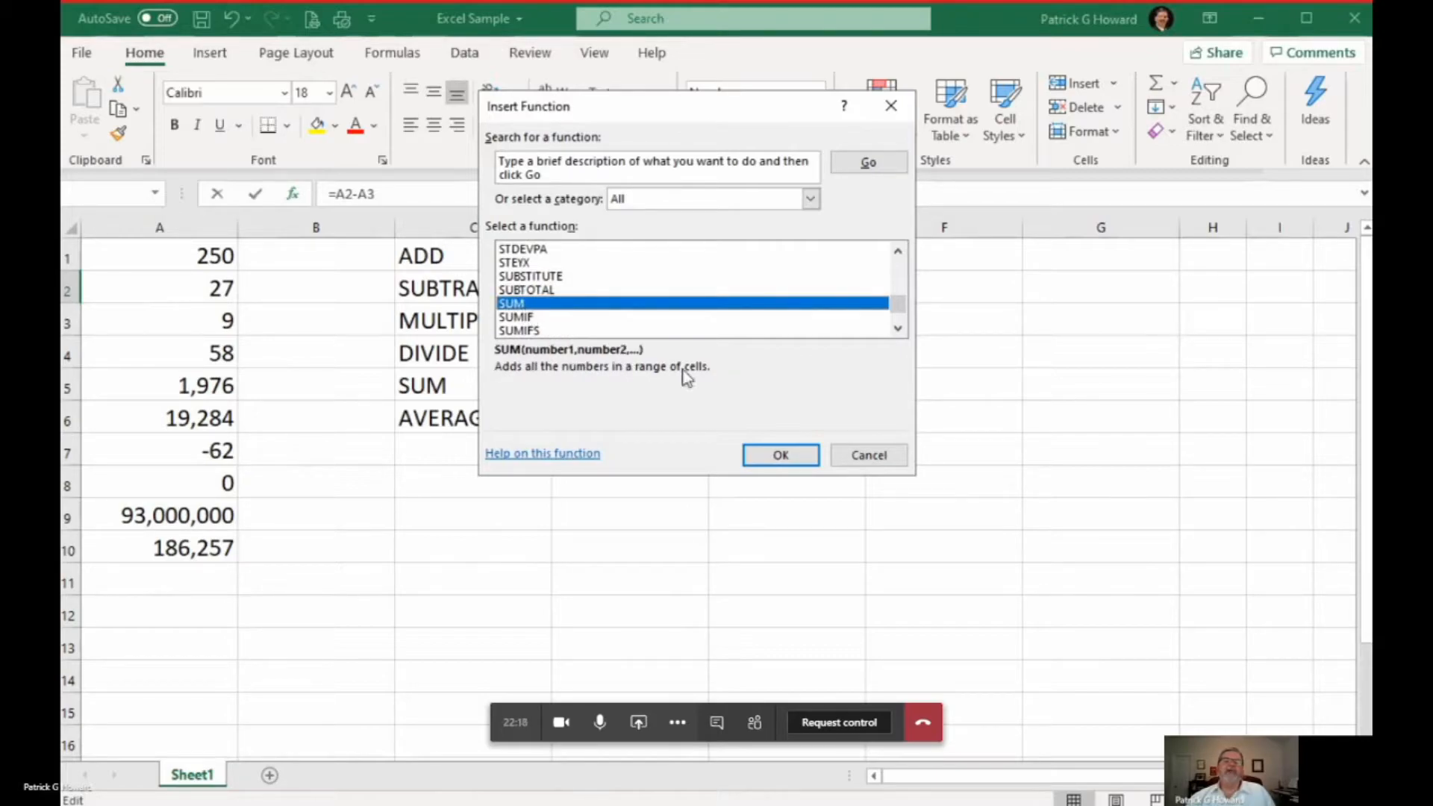
{"action": "mouse_move", "coordinate": [724, 391]}
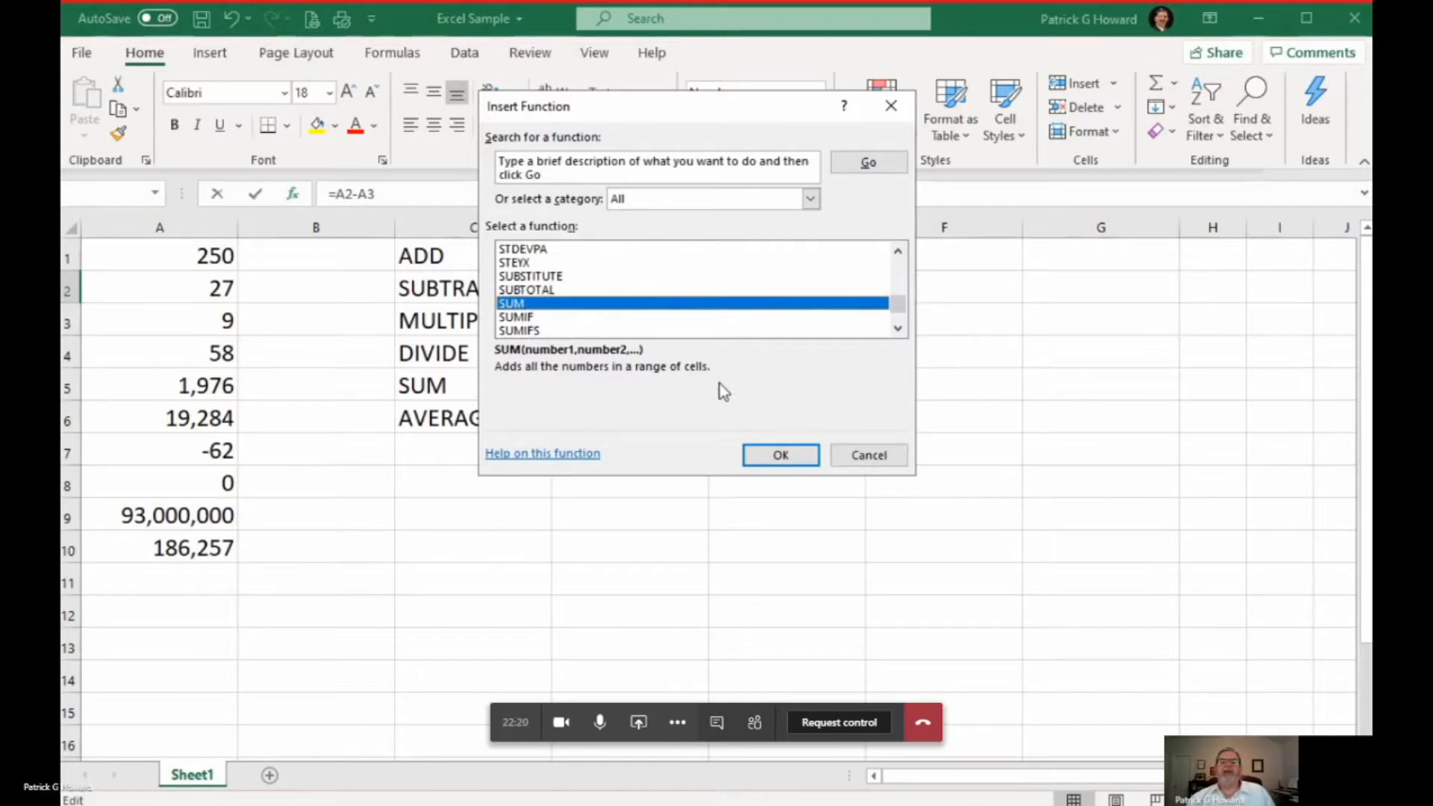
{"action": "mouse_move", "coordinate": [521, 366]}
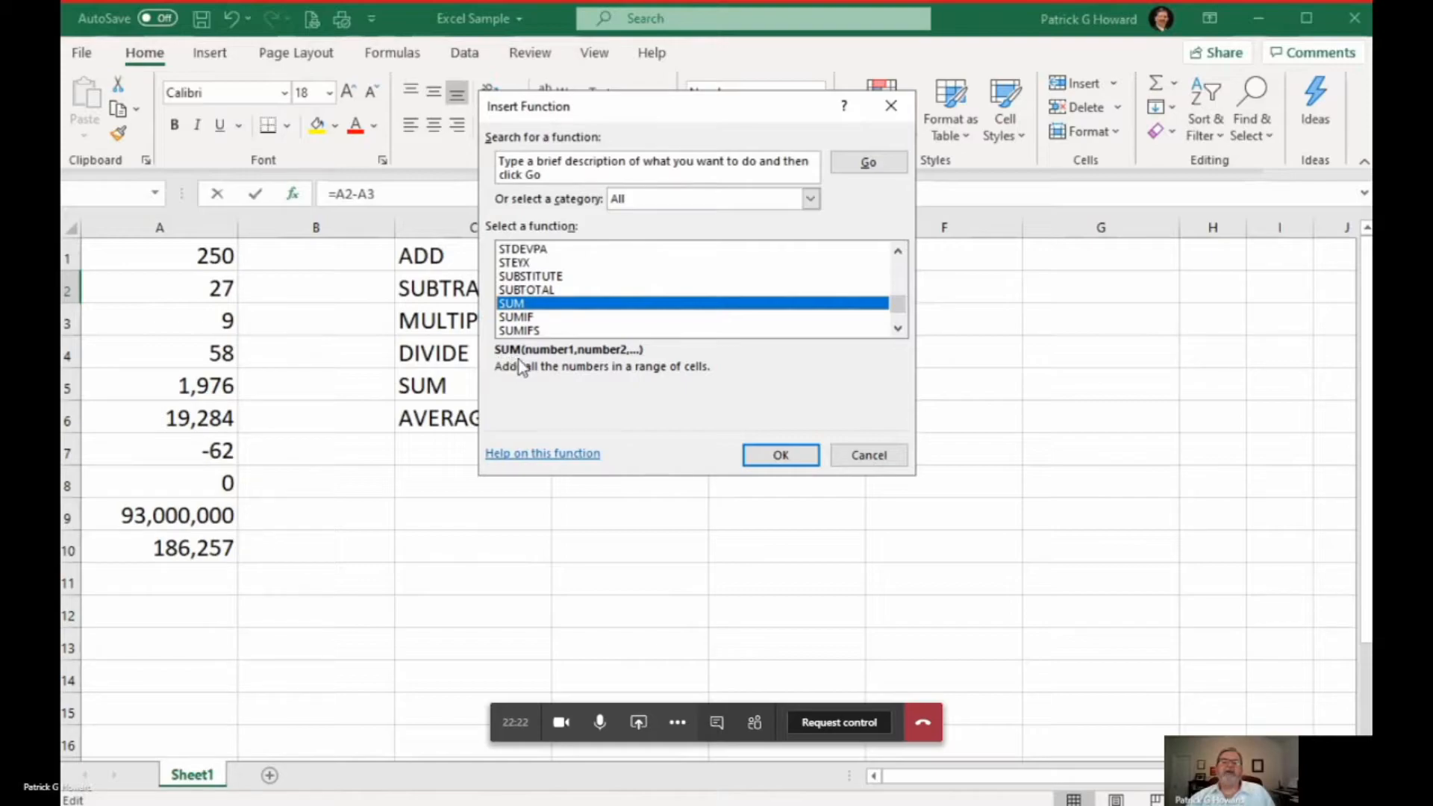
{"action": "mouse_move", "coordinate": [626, 366]}
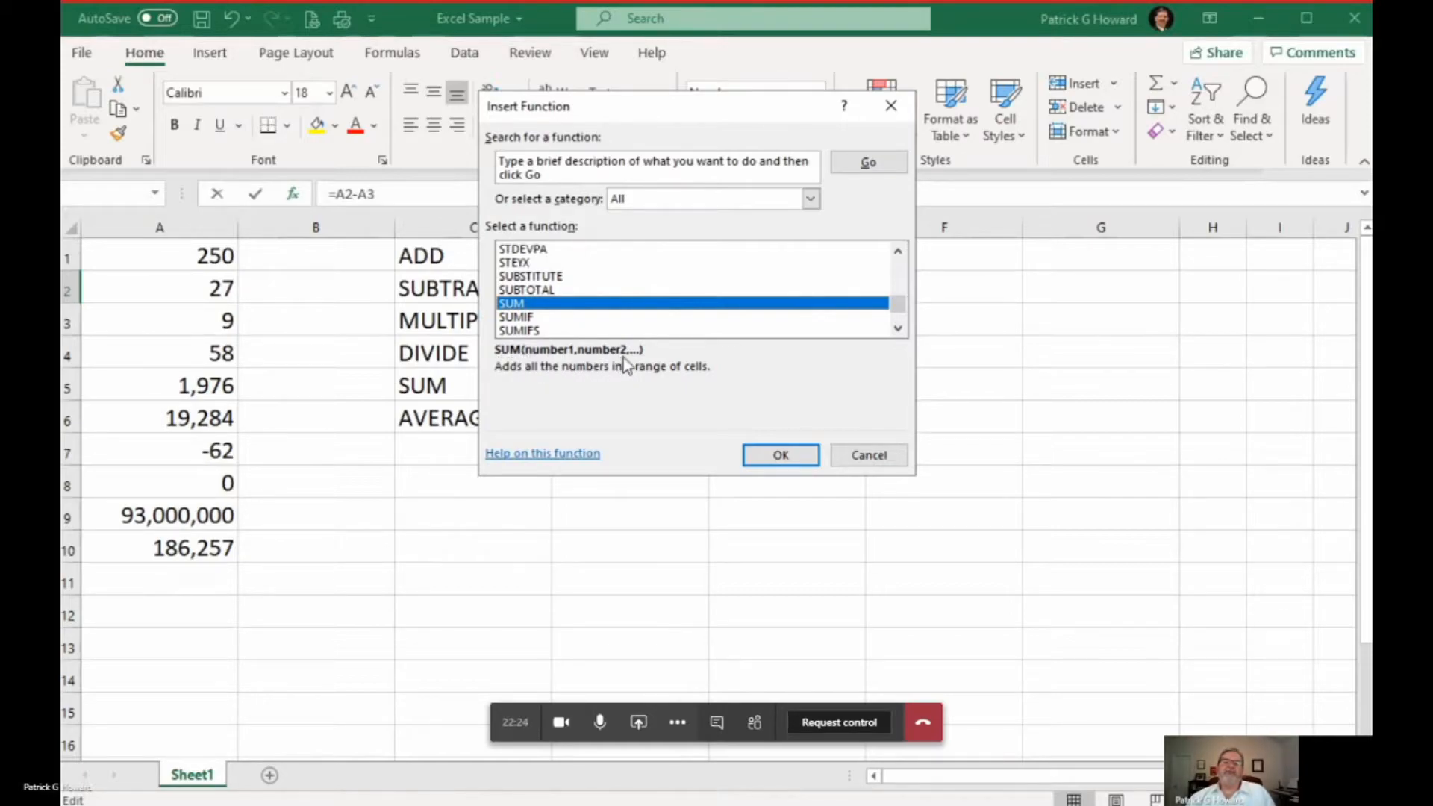
{"action": "mouse_move", "coordinate": [651, 366]}
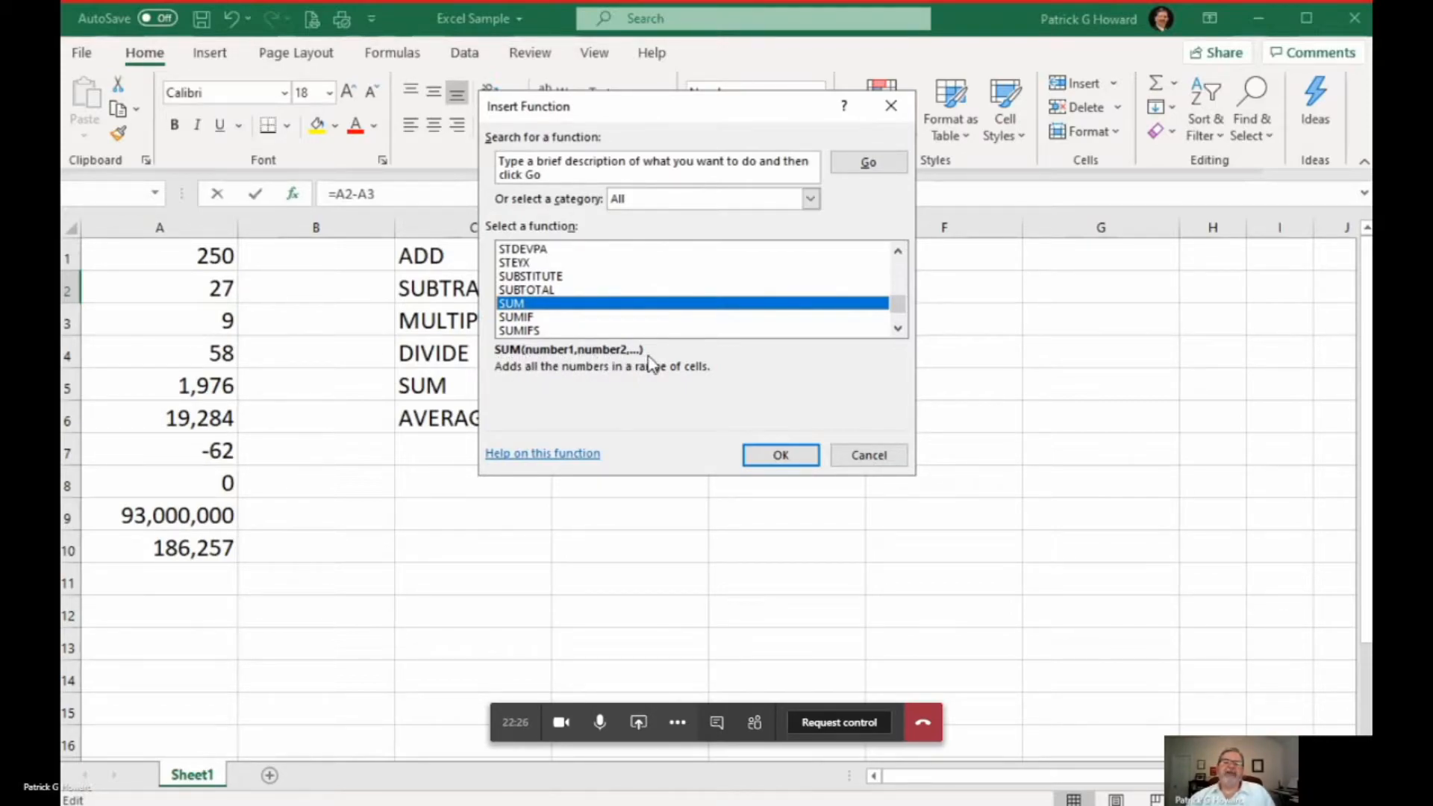
{"action": "mouse_move", "coordinate": [542, 362]}
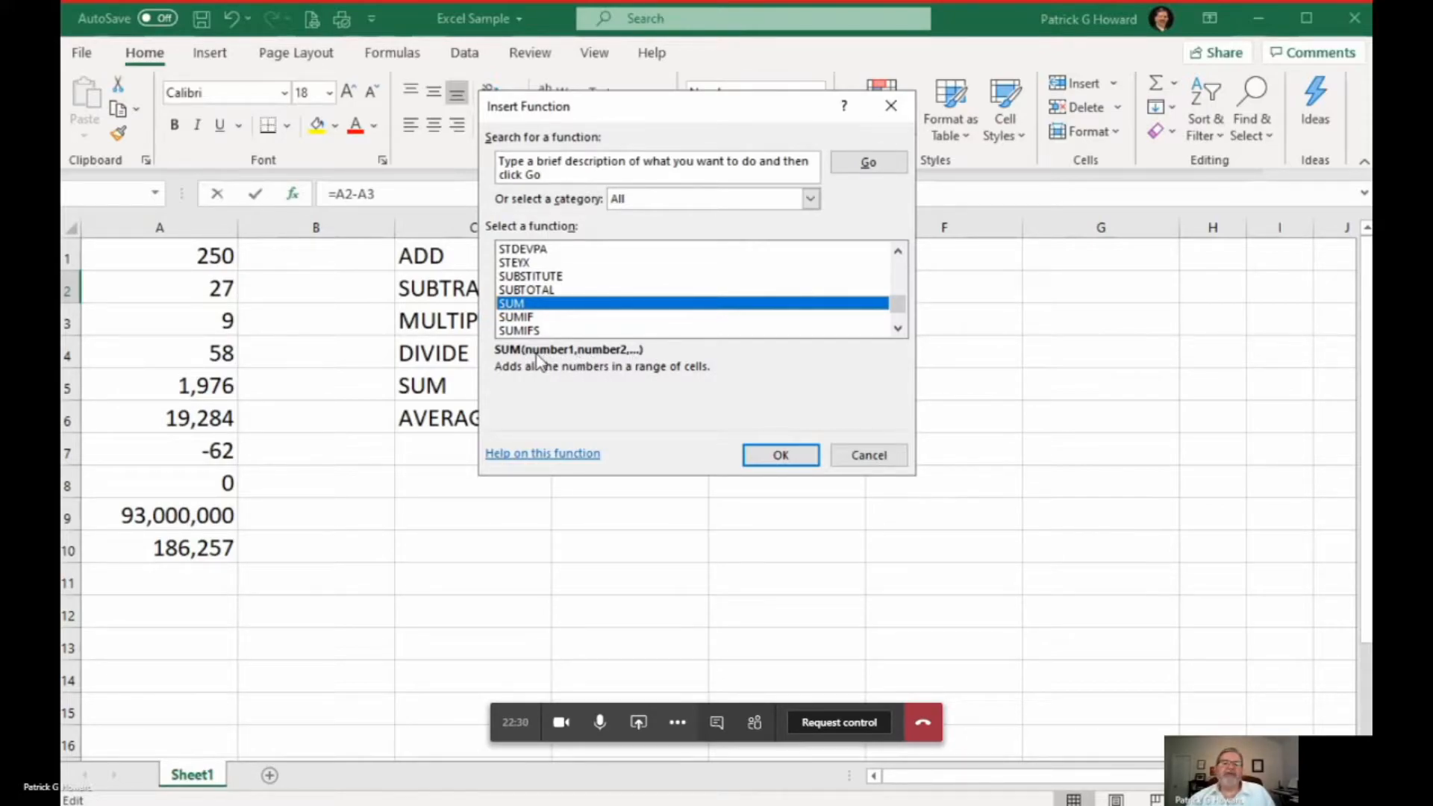
{"action": "mouse_move", "coordinate": [590, 364]}
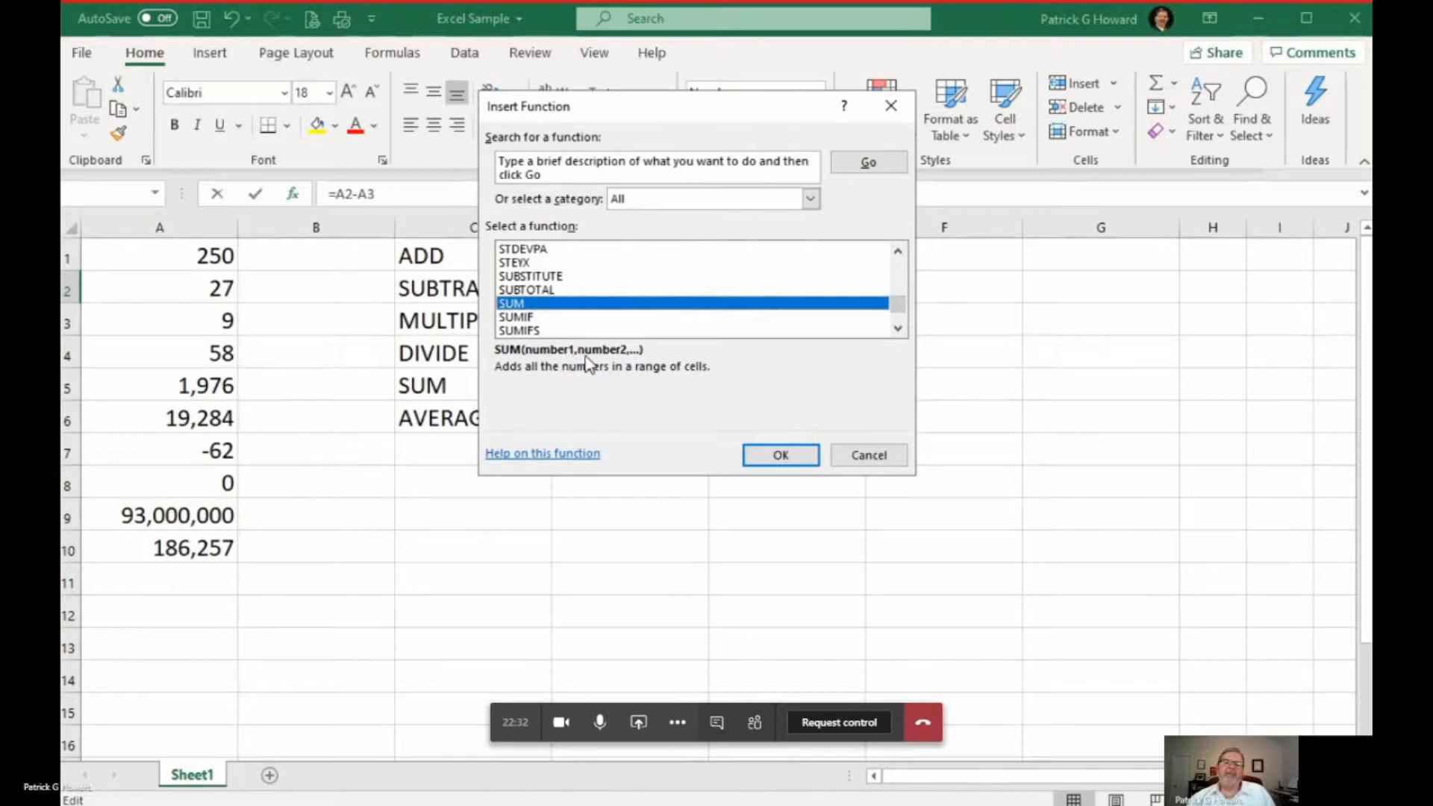
{"action": "mouse_move", "coordinate": [538, 361]}
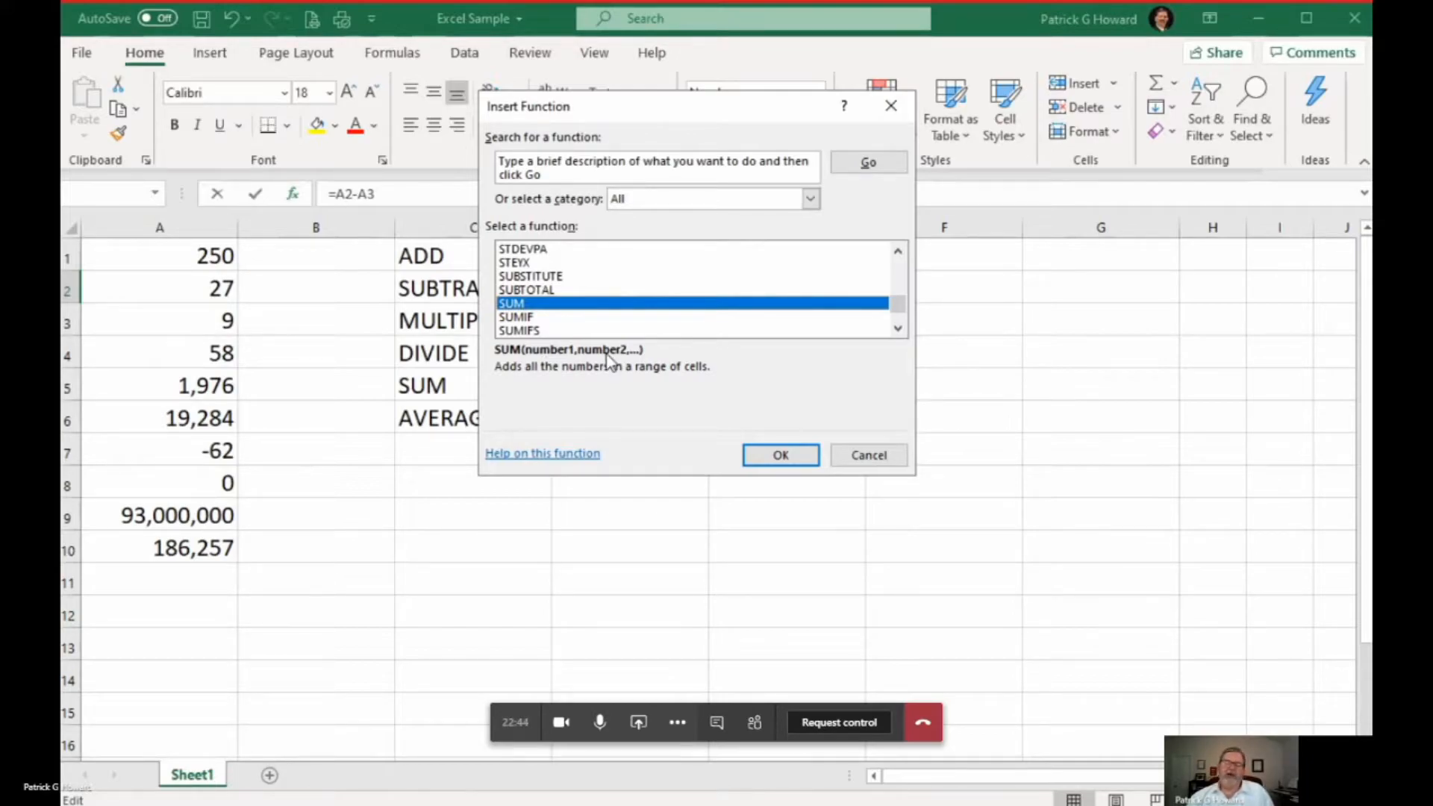
{"action": "mouse_move", "coordinate": [553, 359]}
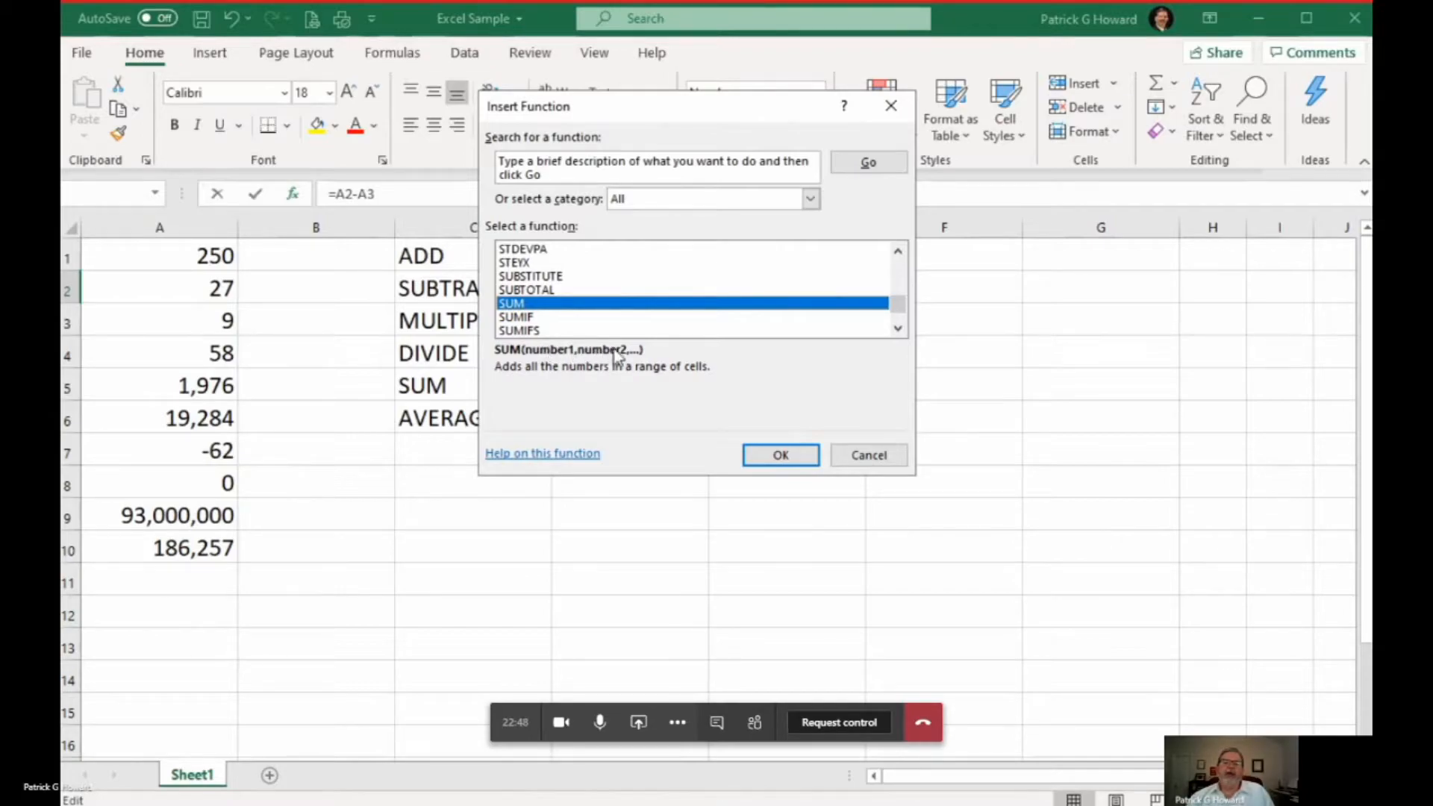
{"action": "mouse_move", "coordinate": [548, 359]}
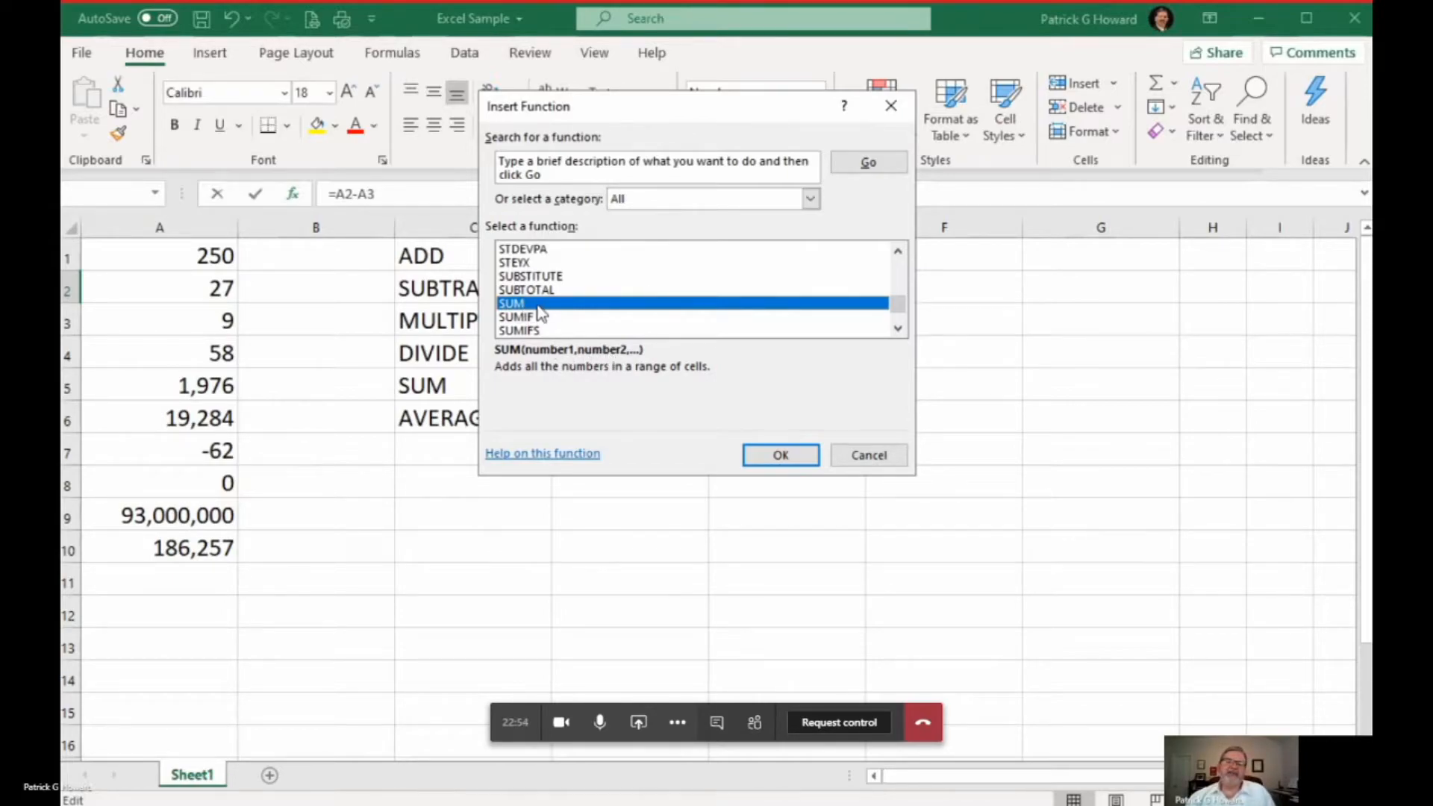
{"action": "mouse_move", "coordinate": [582, 433]}
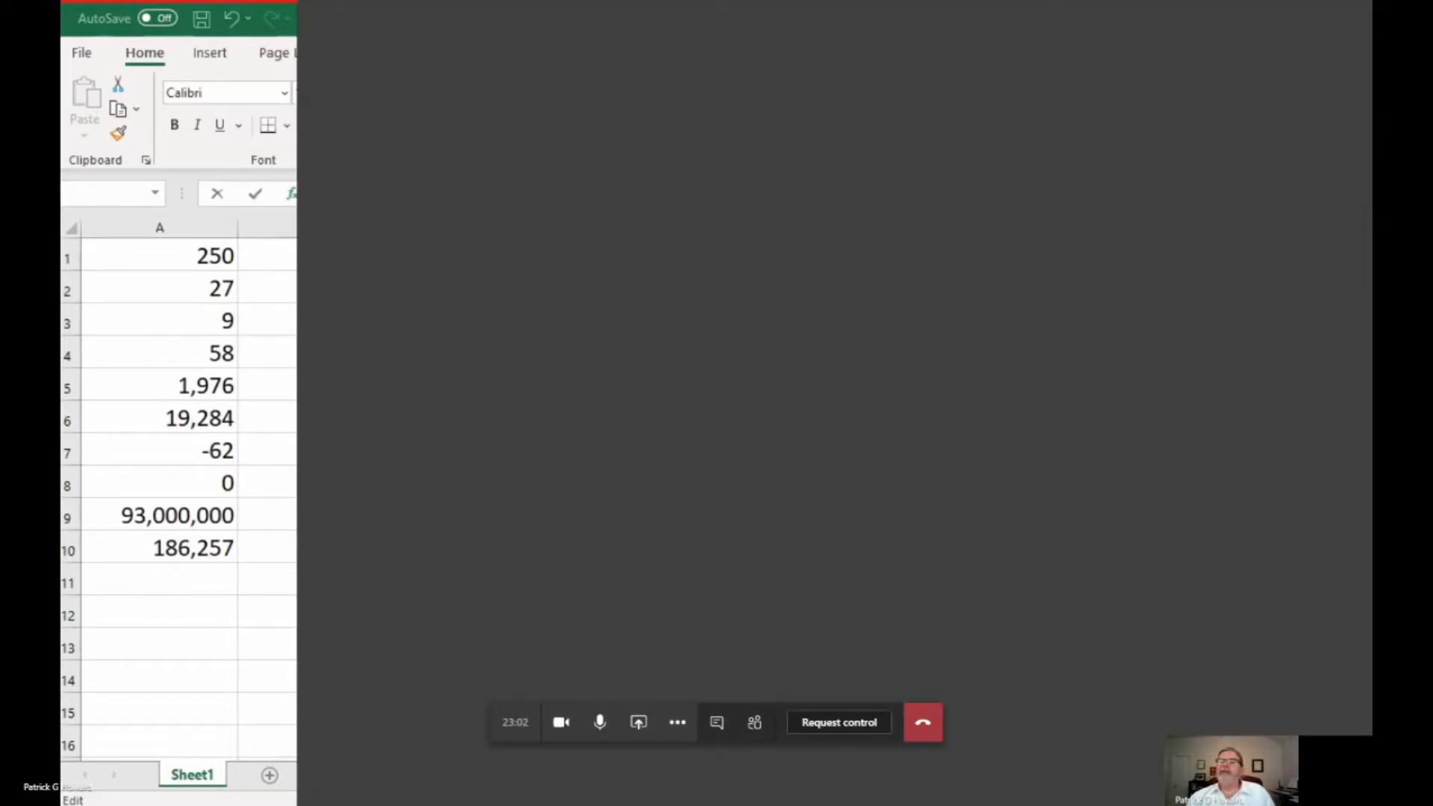
{"action": "left_click", "coordinate": [291, 194]}
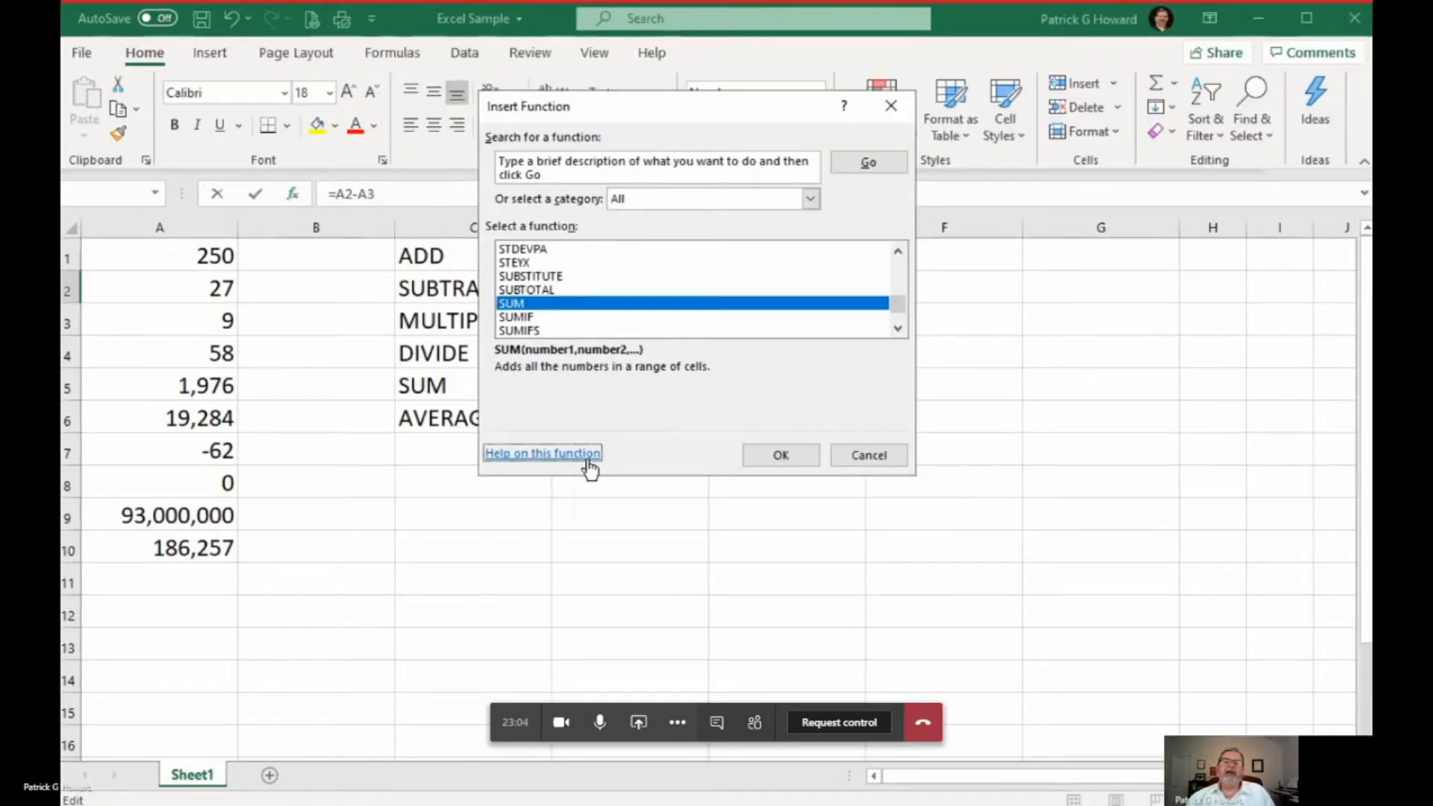
{"action": "mouse_move", "coordinate": [672, 396]}
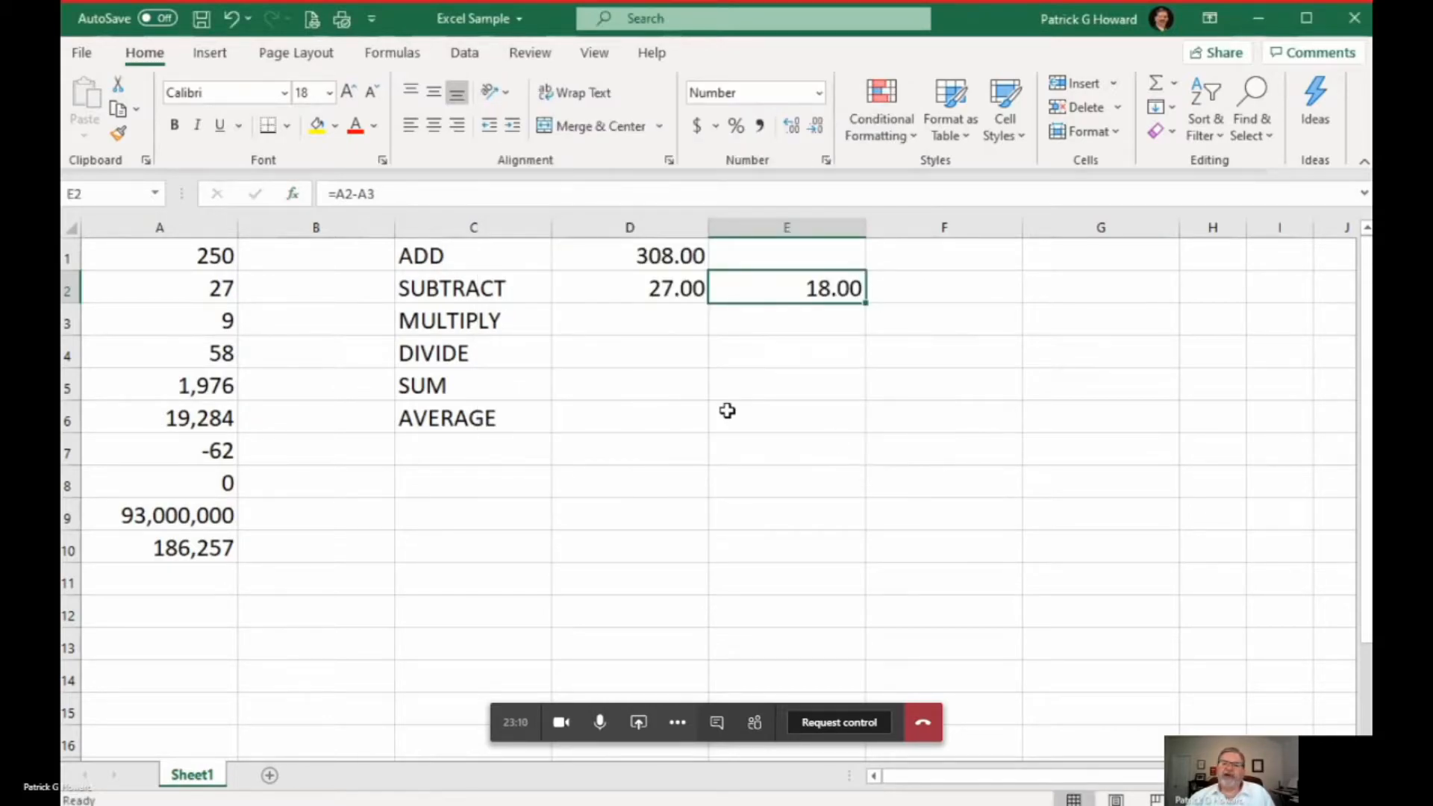
{"action": "mouse_move", "coordinate": [761, 410]}
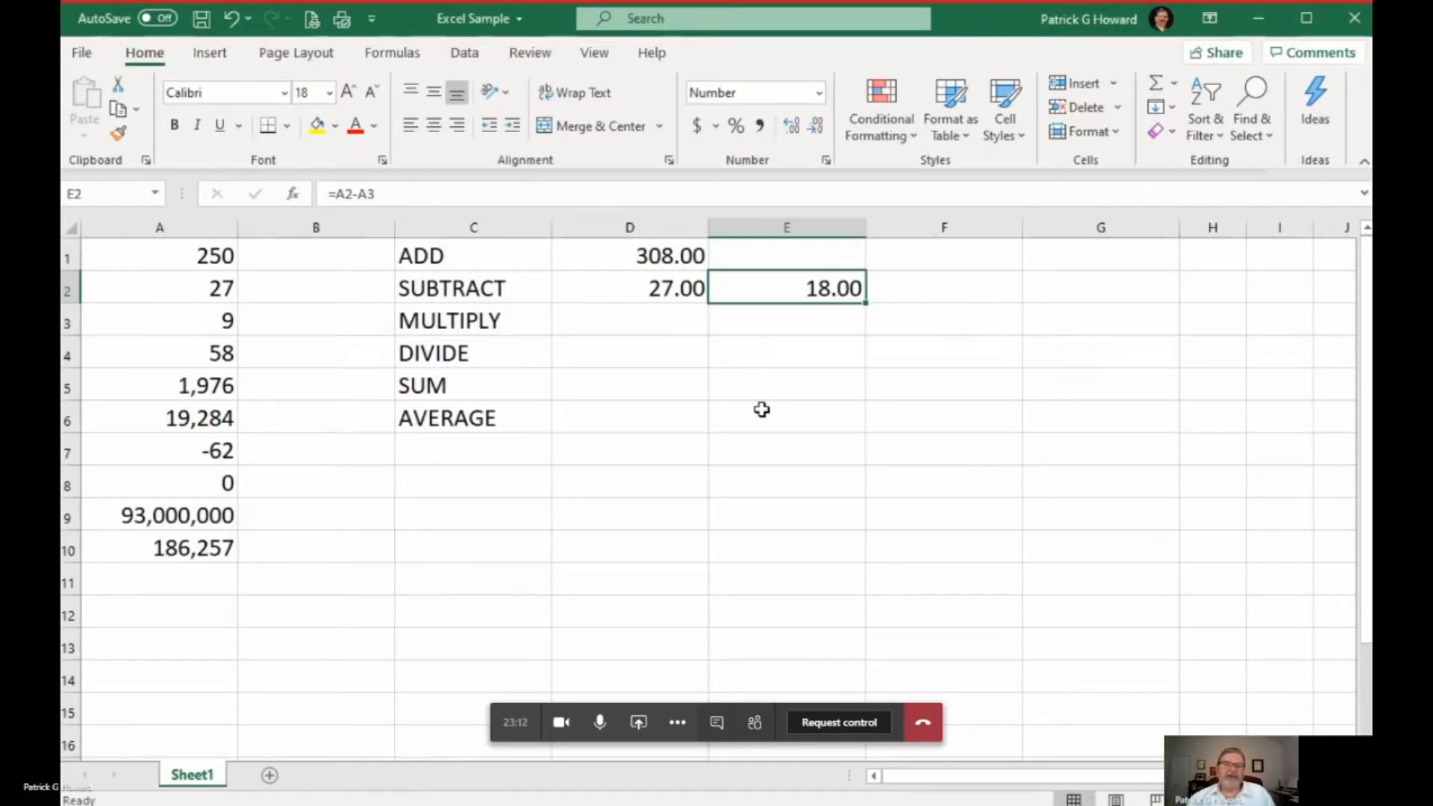
{"action": "mouse_move", "coordinate": [794, 391]}
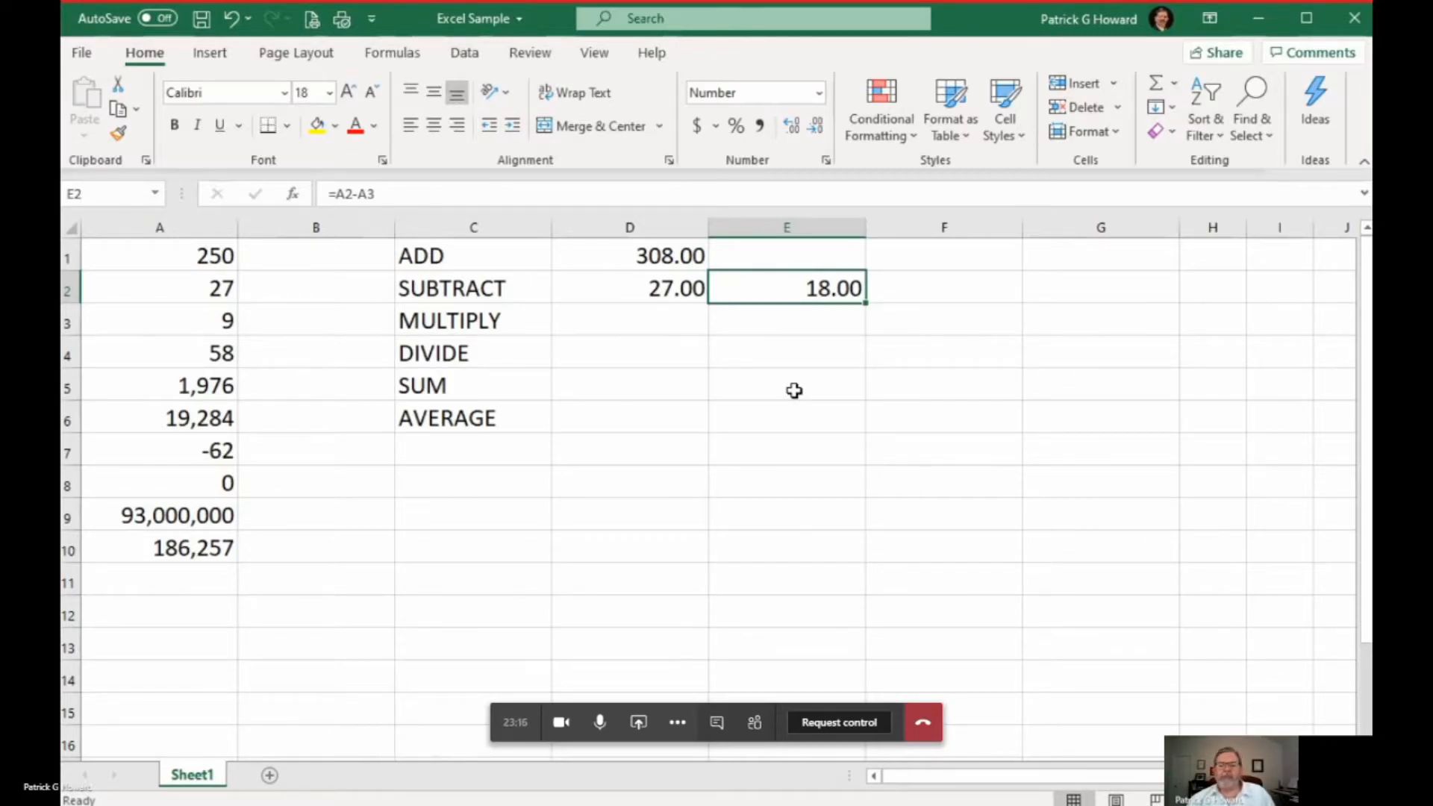
{"action": "mouse_move", "coordinate": [801, 440]}
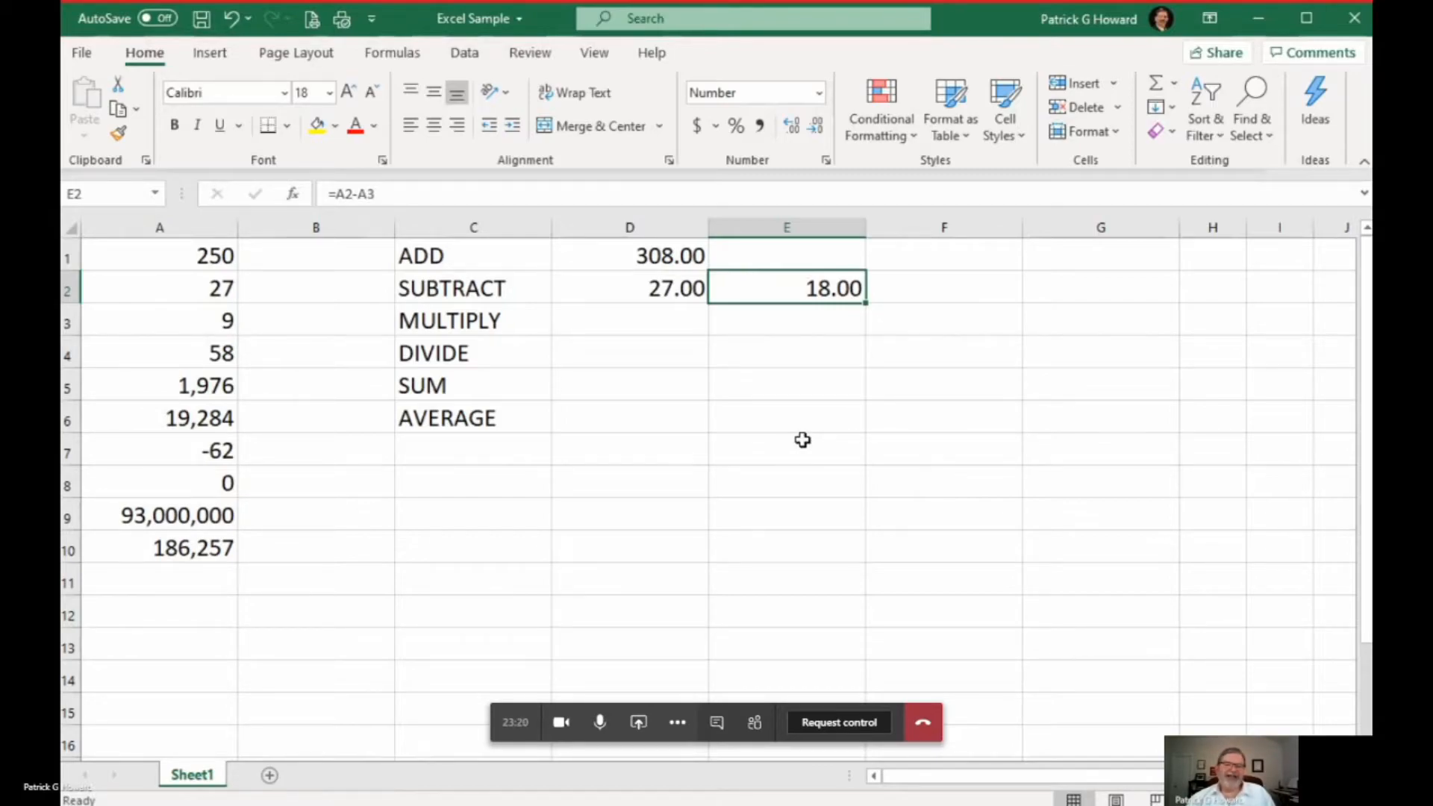
{"action": "mouse_move", "coordinate": [652, 317]}
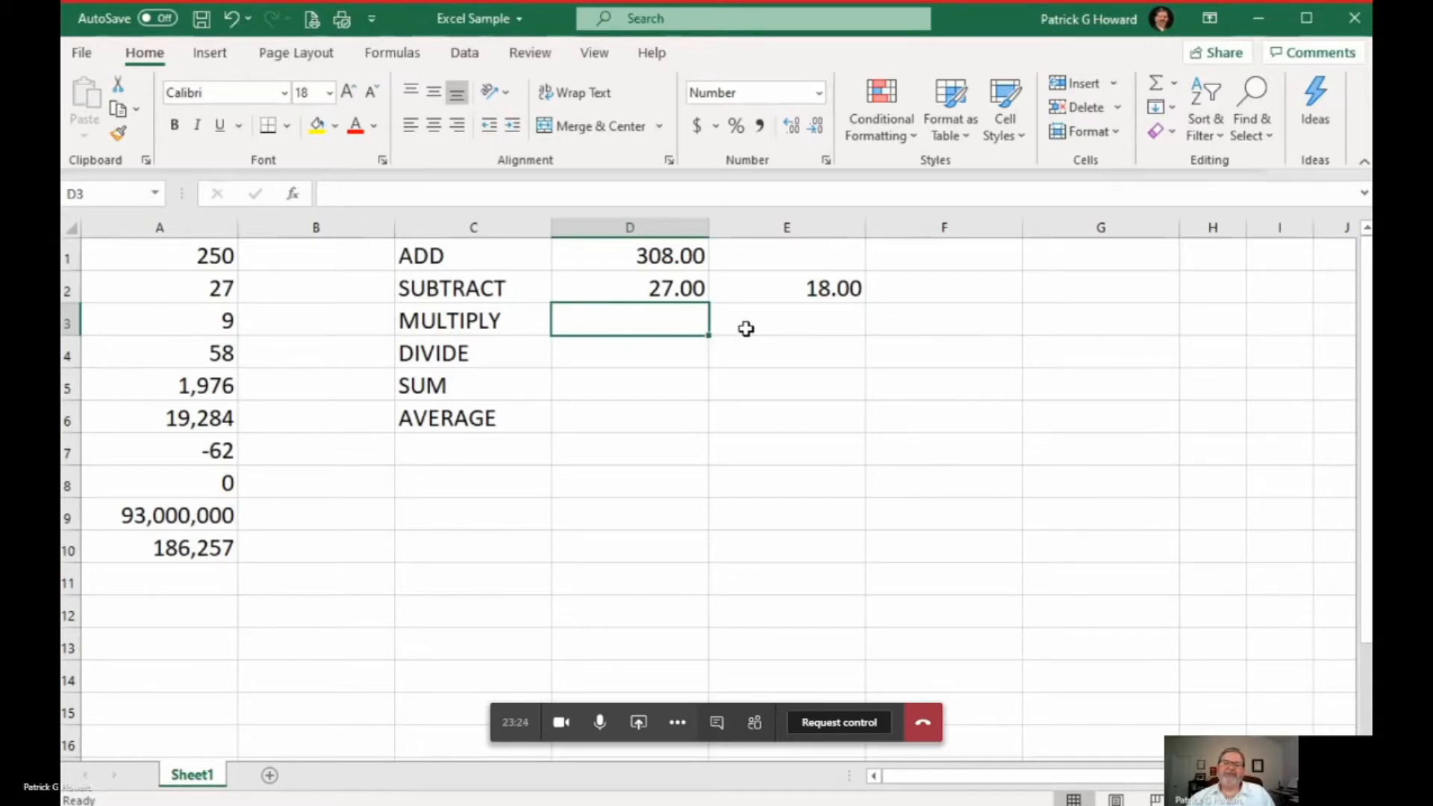
{"action": "mouse_move", "coordinate": [756, 317]}
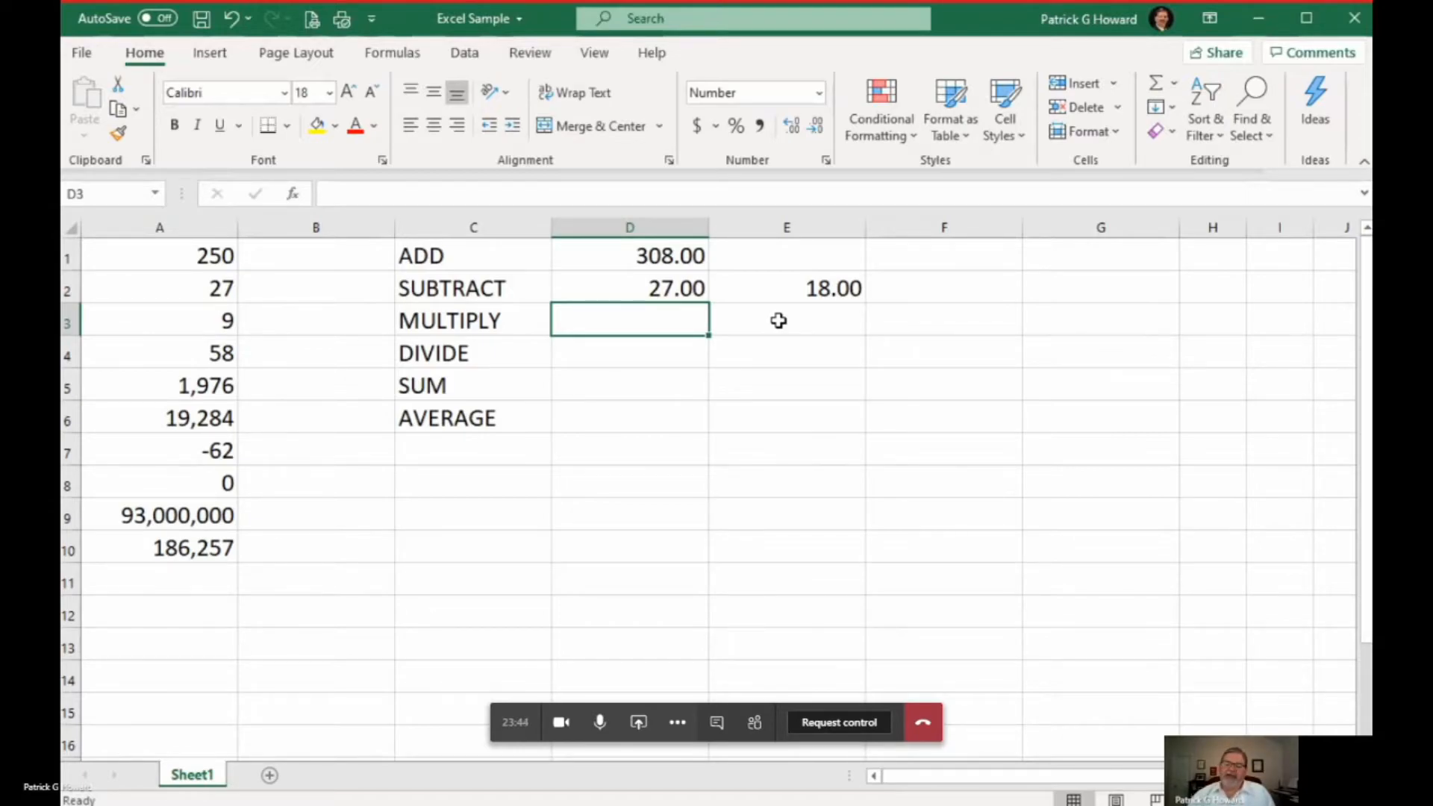
Multiply A2 by A3 in D3 and E3, both showing 243.00
{"action": "type", "text": "="}
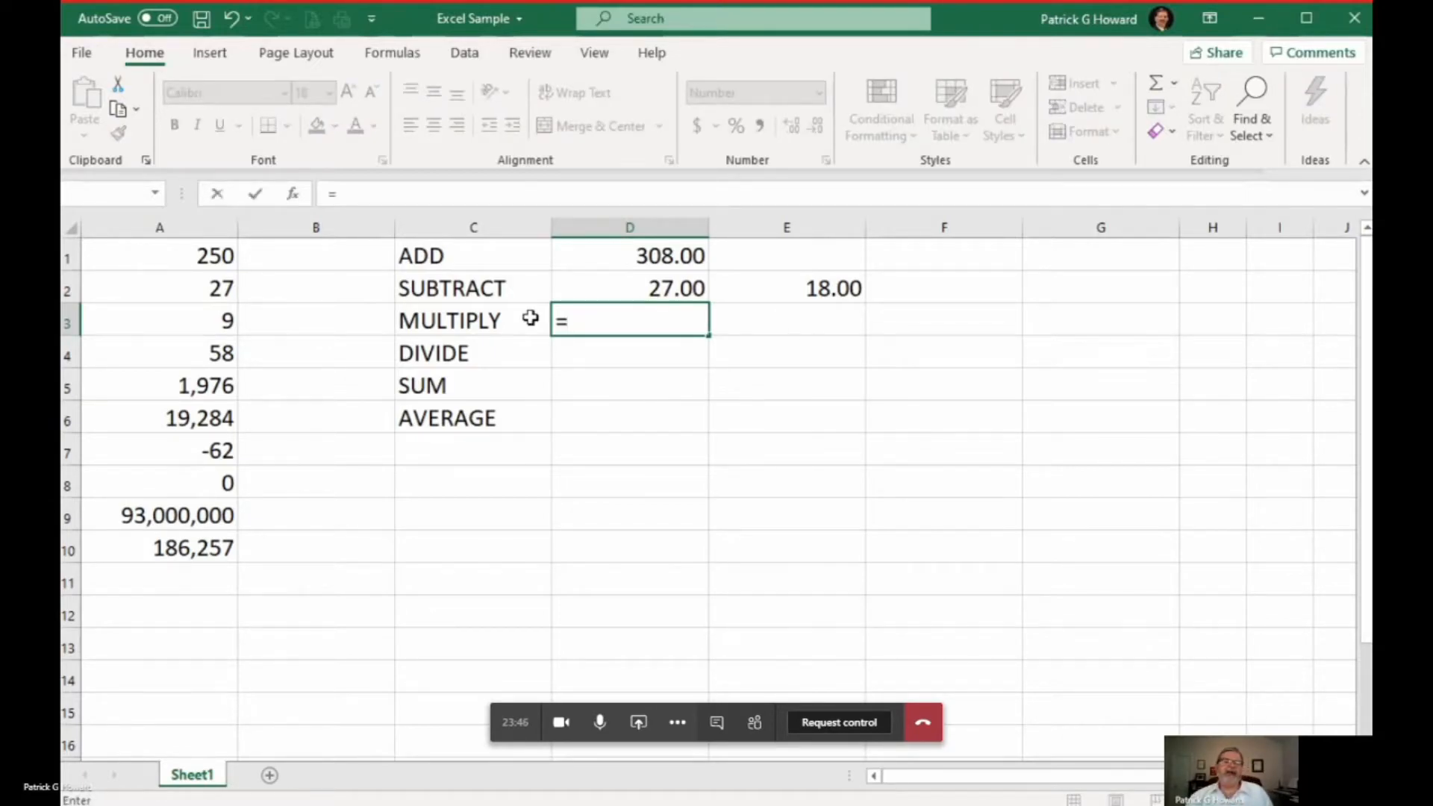
{"action": "left_click", "coordinate": [159, 288]}
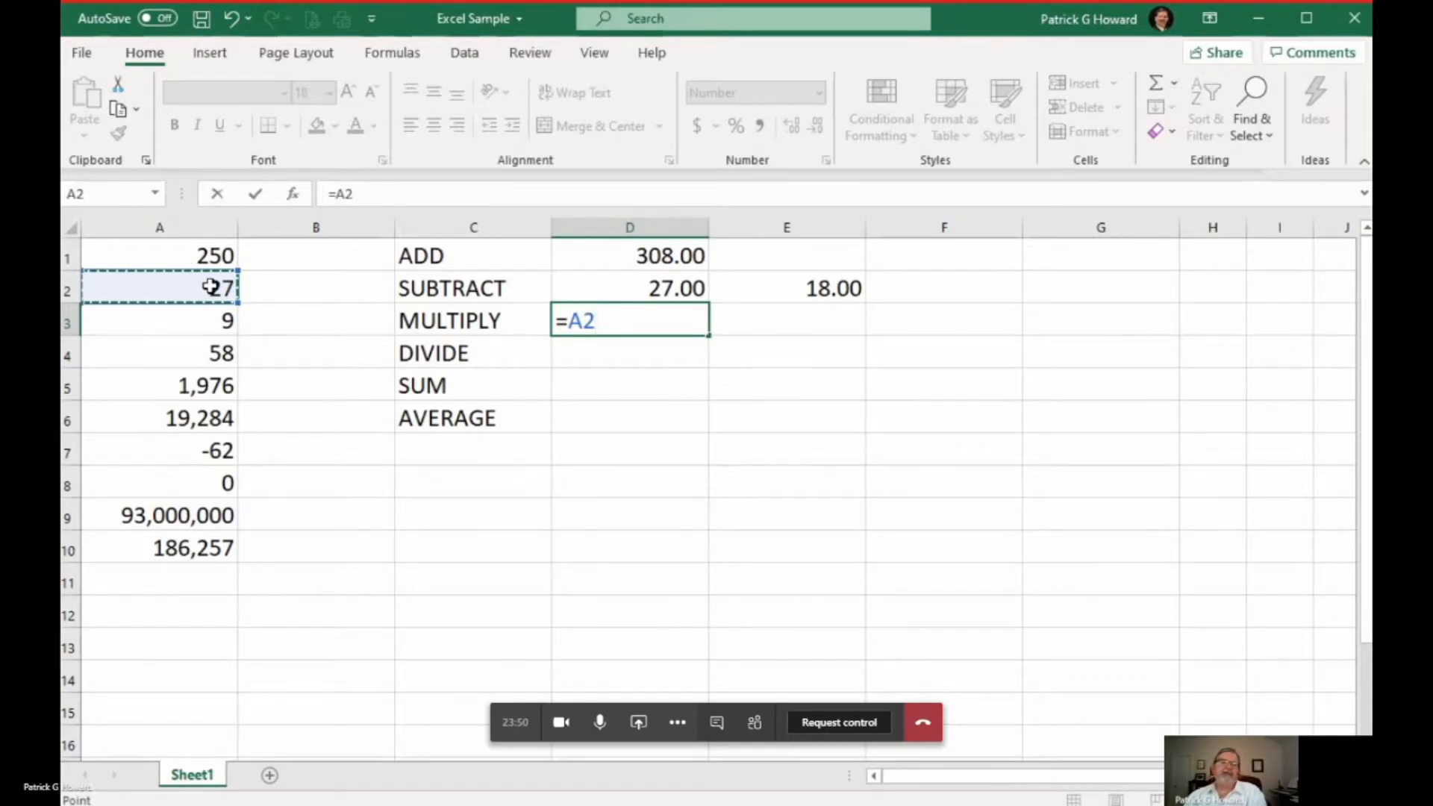
{"action": "left_click", "coordinate": [160, 320]}
{"action": "type", "text": "="}
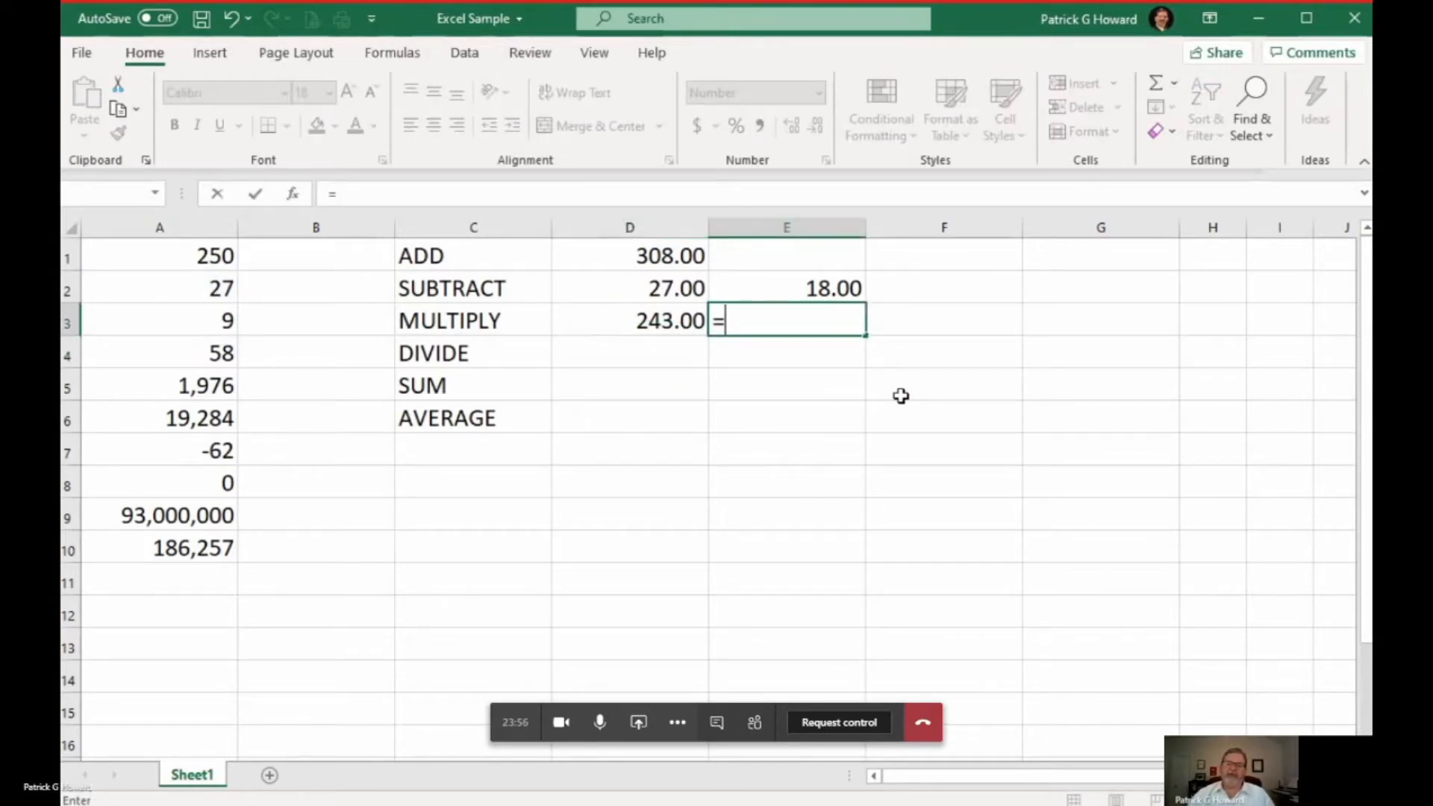
{"action": "type", "text": "("}
{"action": "left_click", "coordinate": [630, 353]}
{"action": "type", "text": "="}
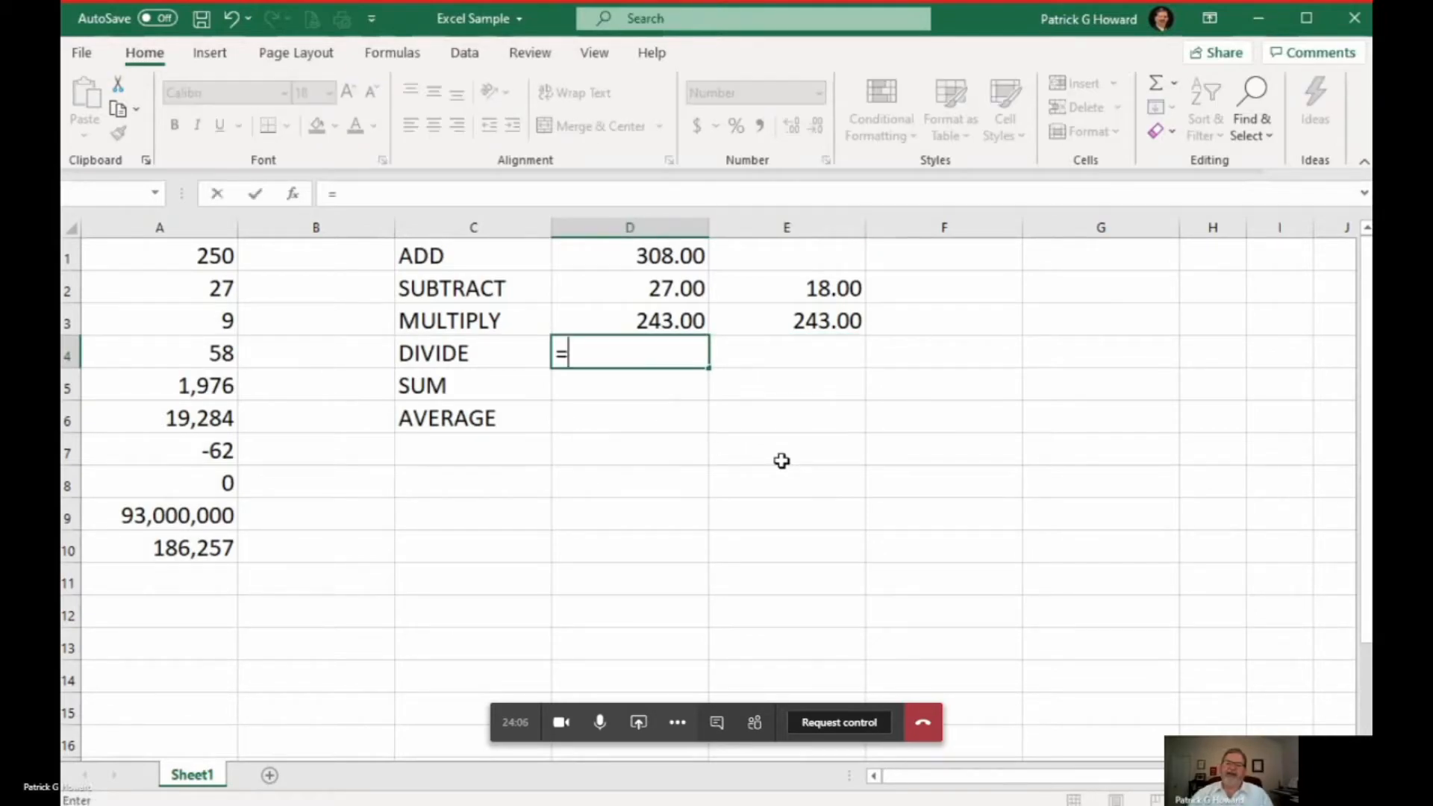
{"action": "mouse_move", "coordinate": [331, 362]}
{"action": "type", "text": "="}
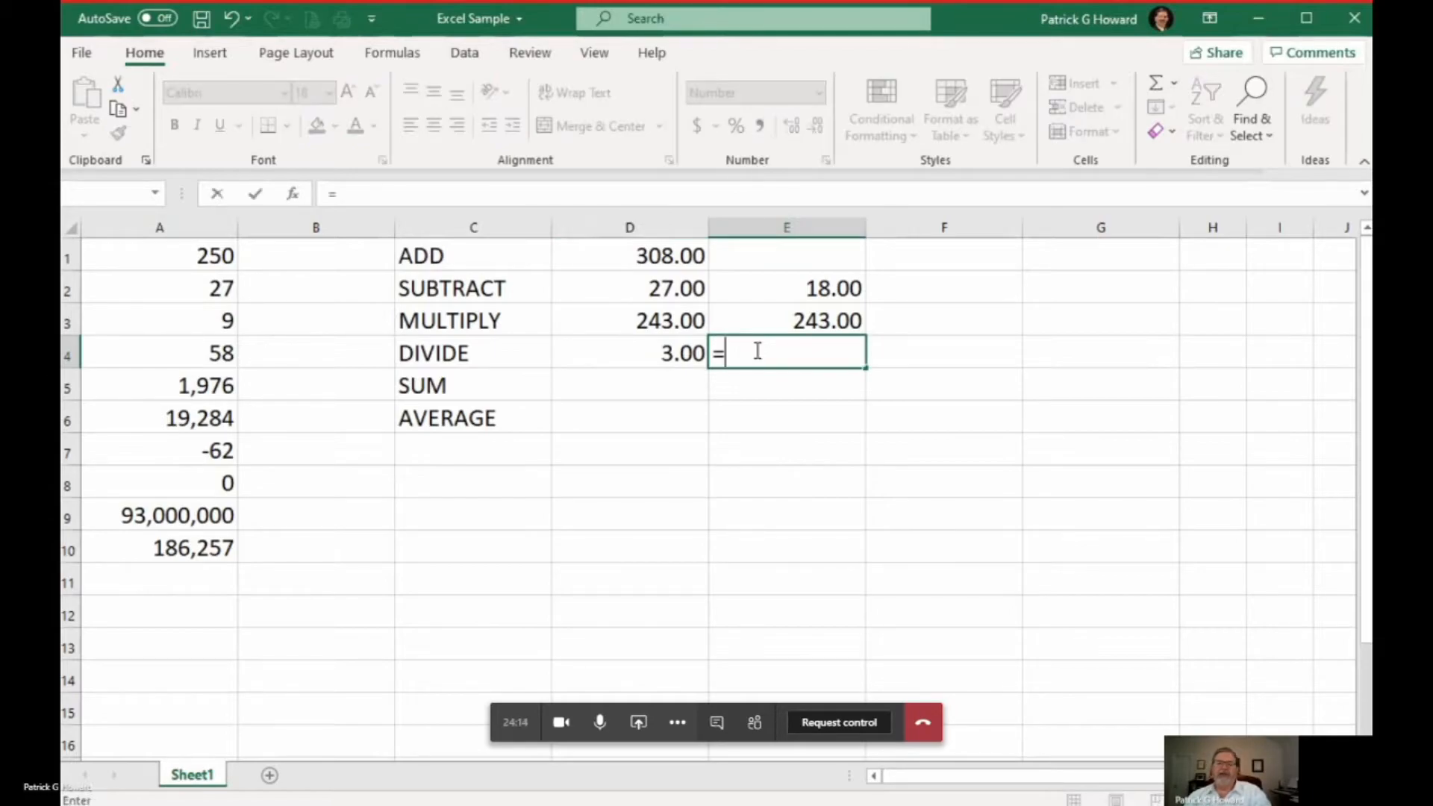
Enter the A2/A3 division in E4, so D4 and E4 show 3.00
{"action": "type", "text": "("}
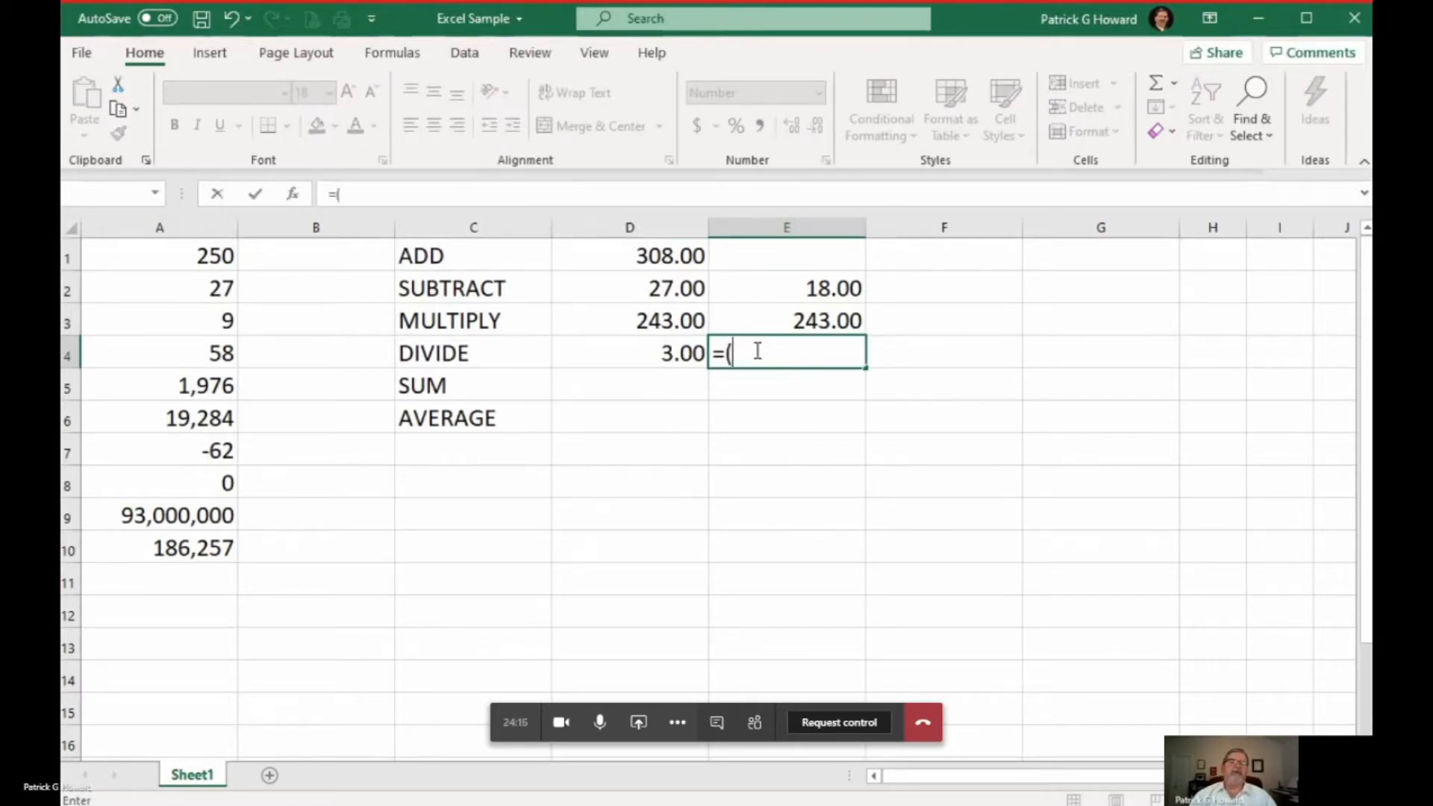
{"action": "left_click", "coordinate": [160, 288]}
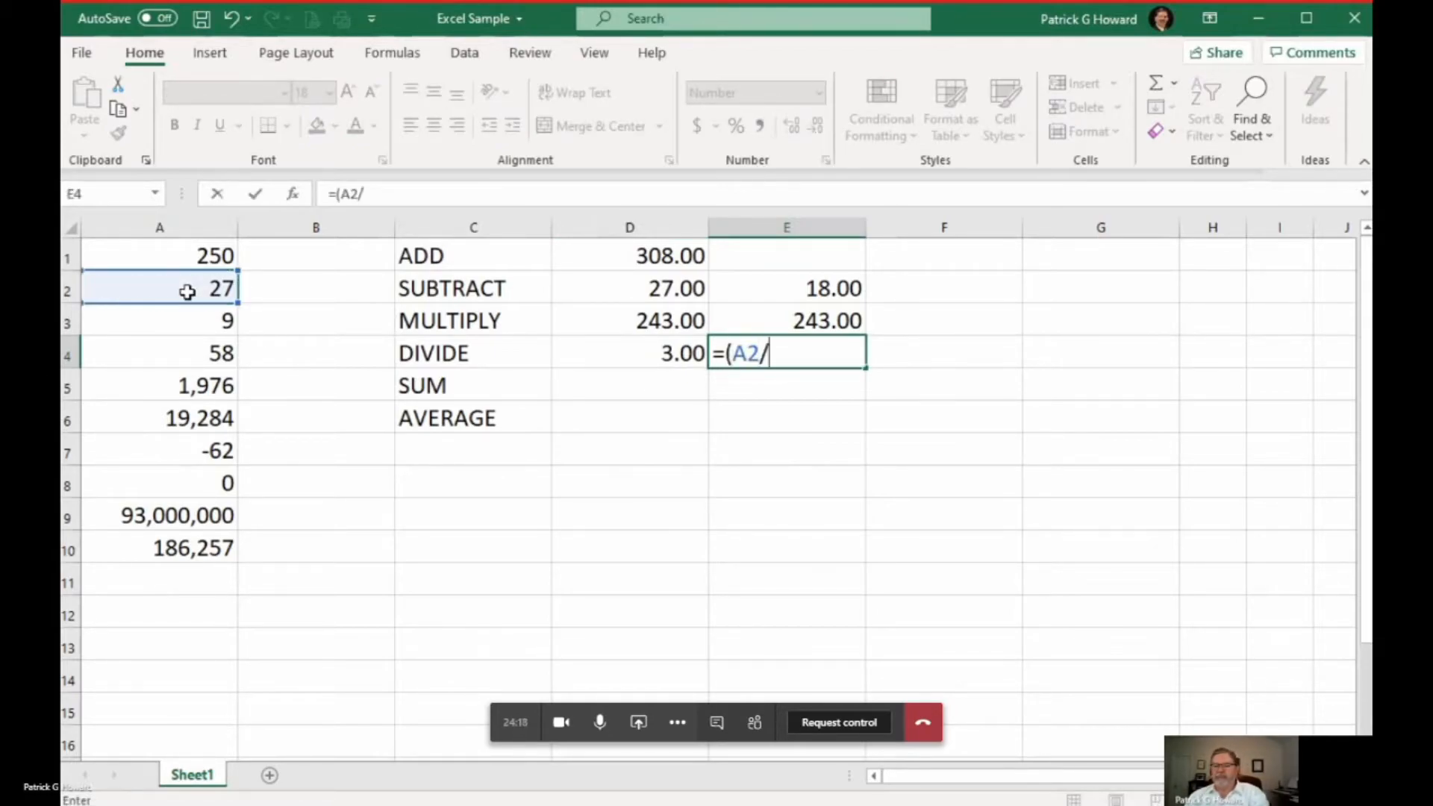
{"action": "left_click", "coordinate": [159, 320]}
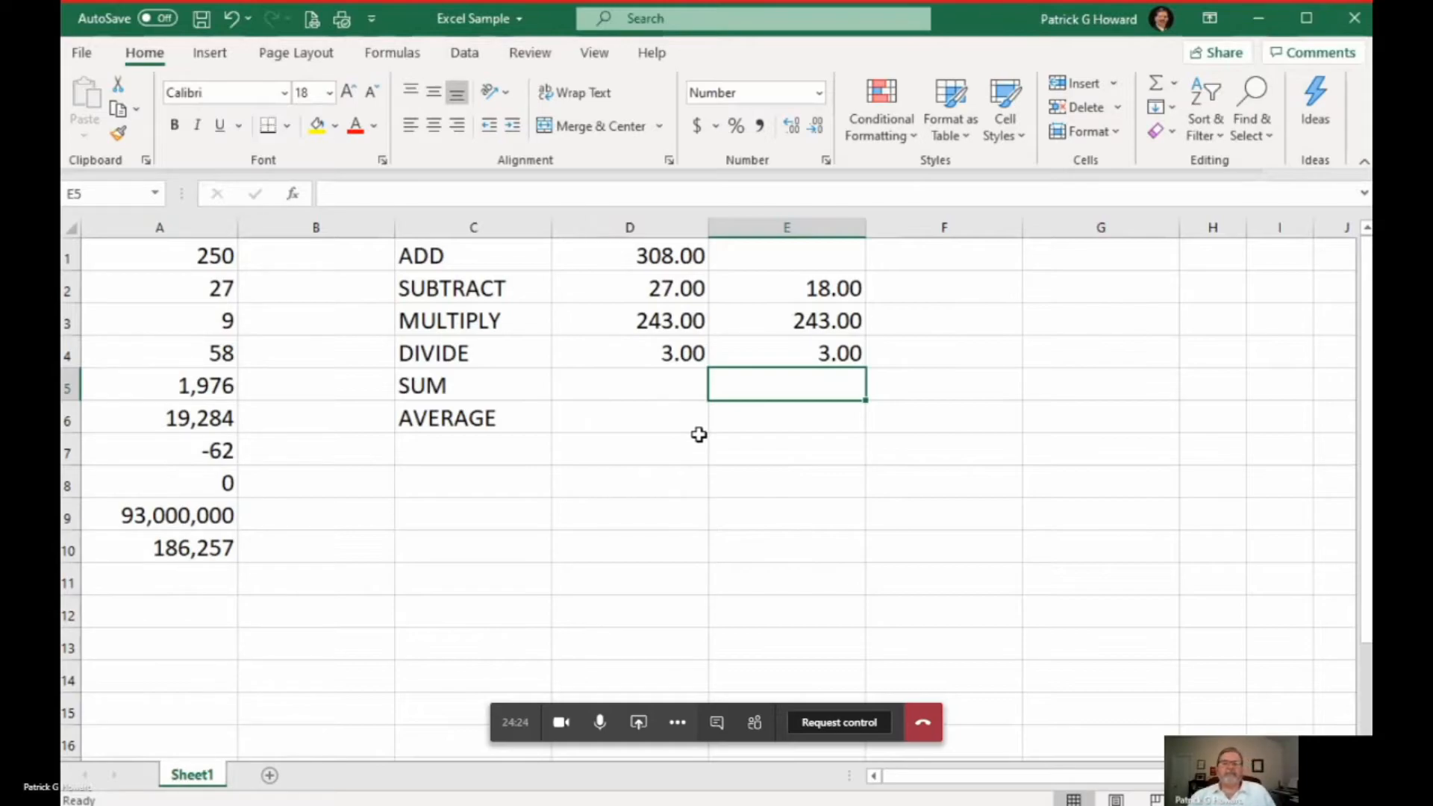
{"action": "mouse_move", "coordinate": [521, 465]}
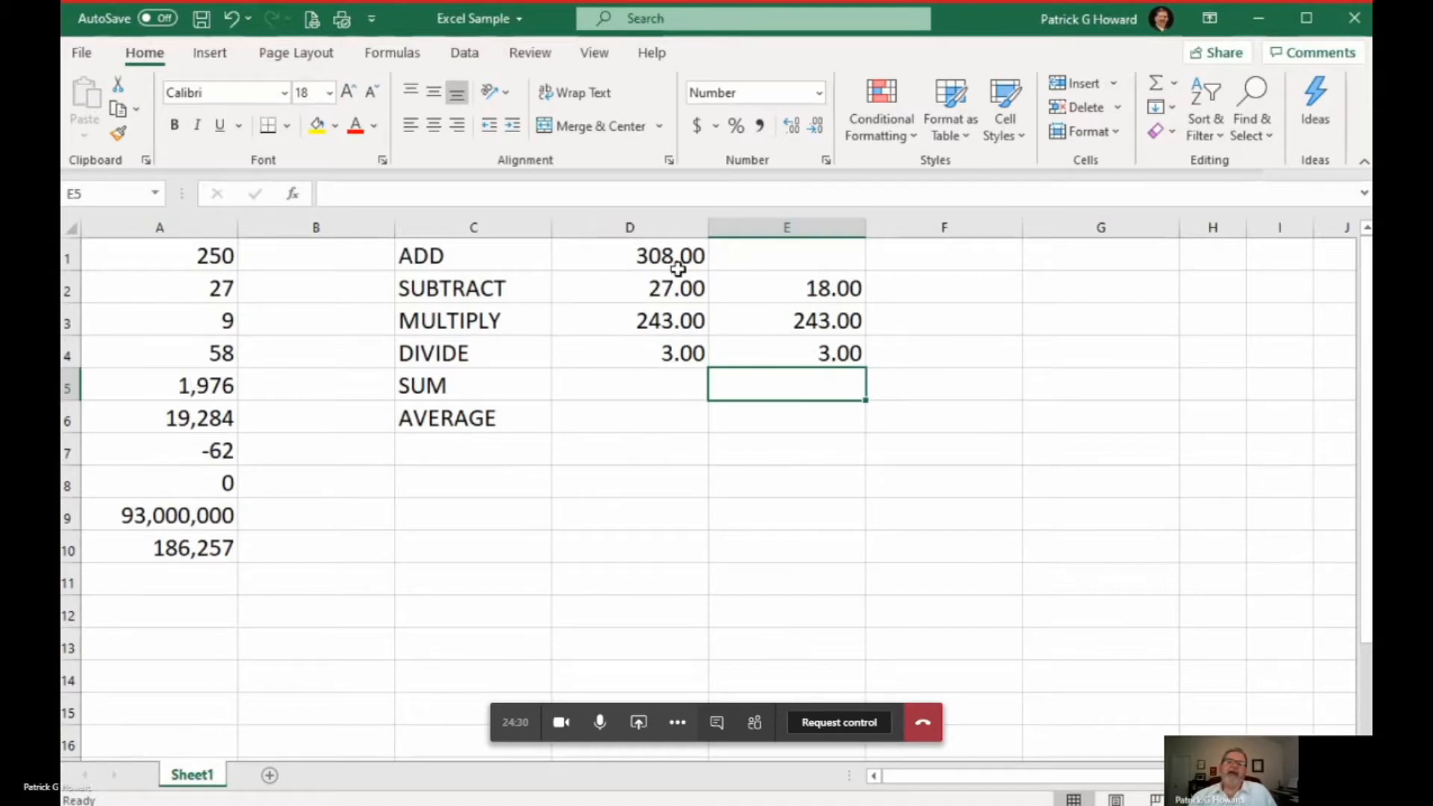
{"action": "mouse_move", "coordinate": [712, 335]}
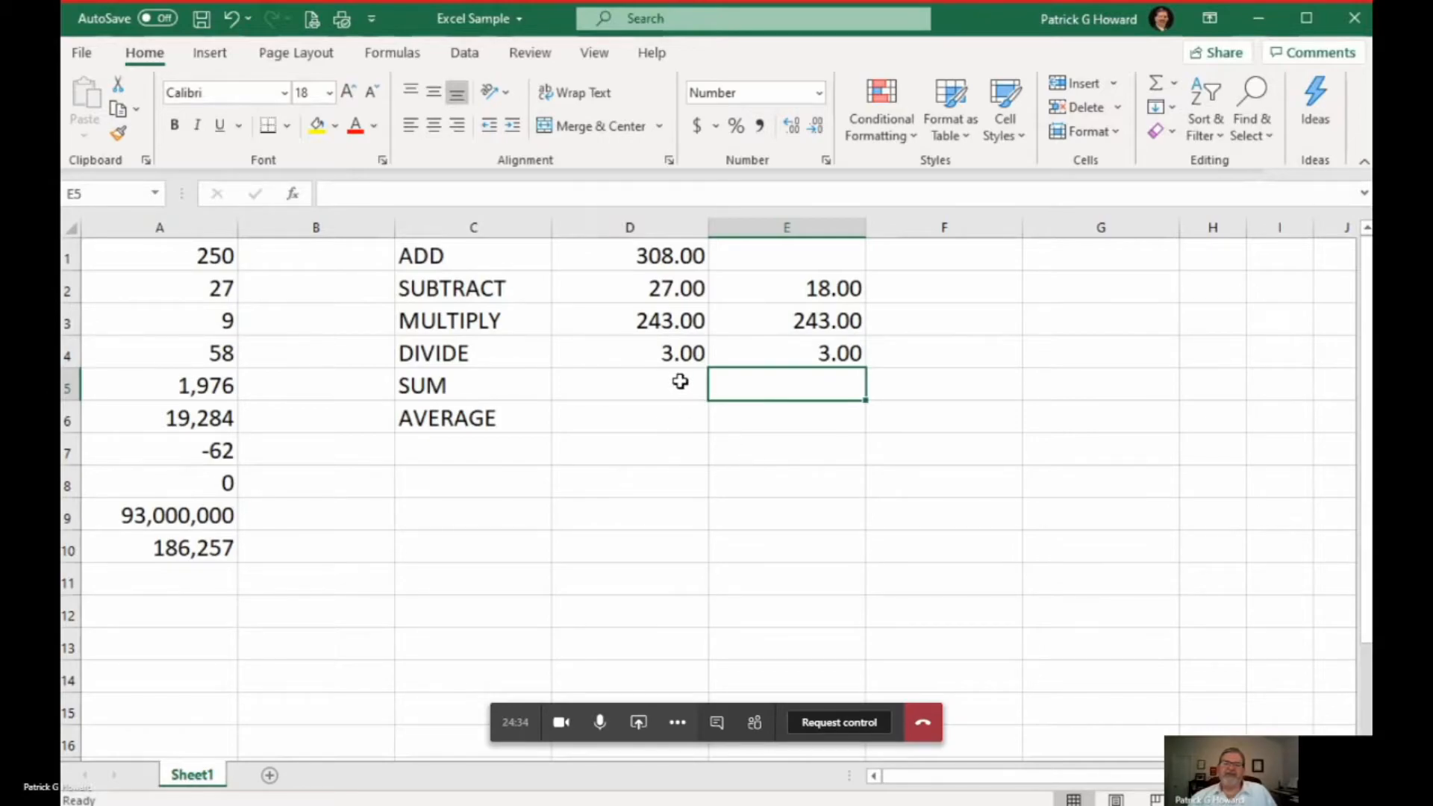
{"action": "left_click", "coordinate": [629, 385]}
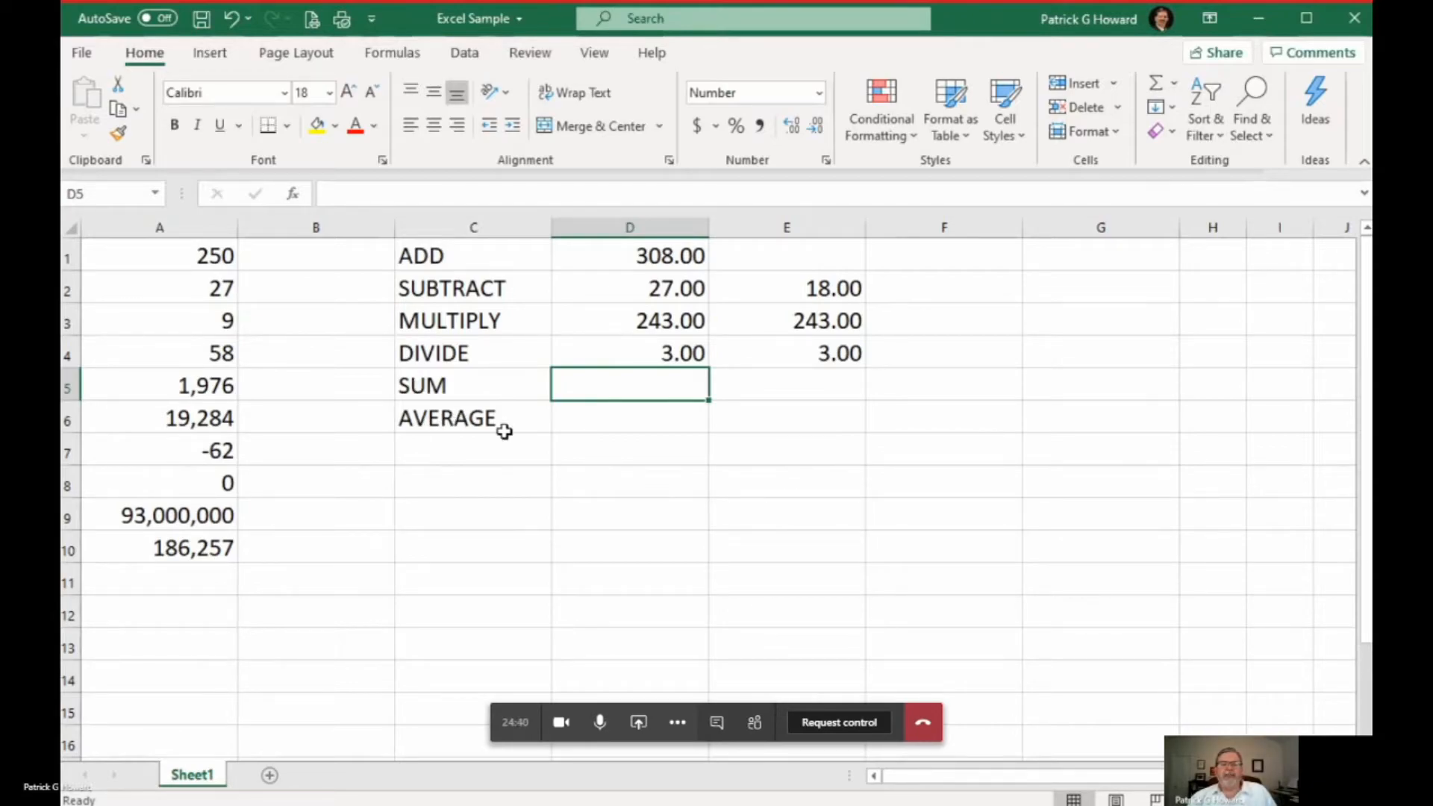
{"action": "mouse_move", "coordinate": [575, 426]}
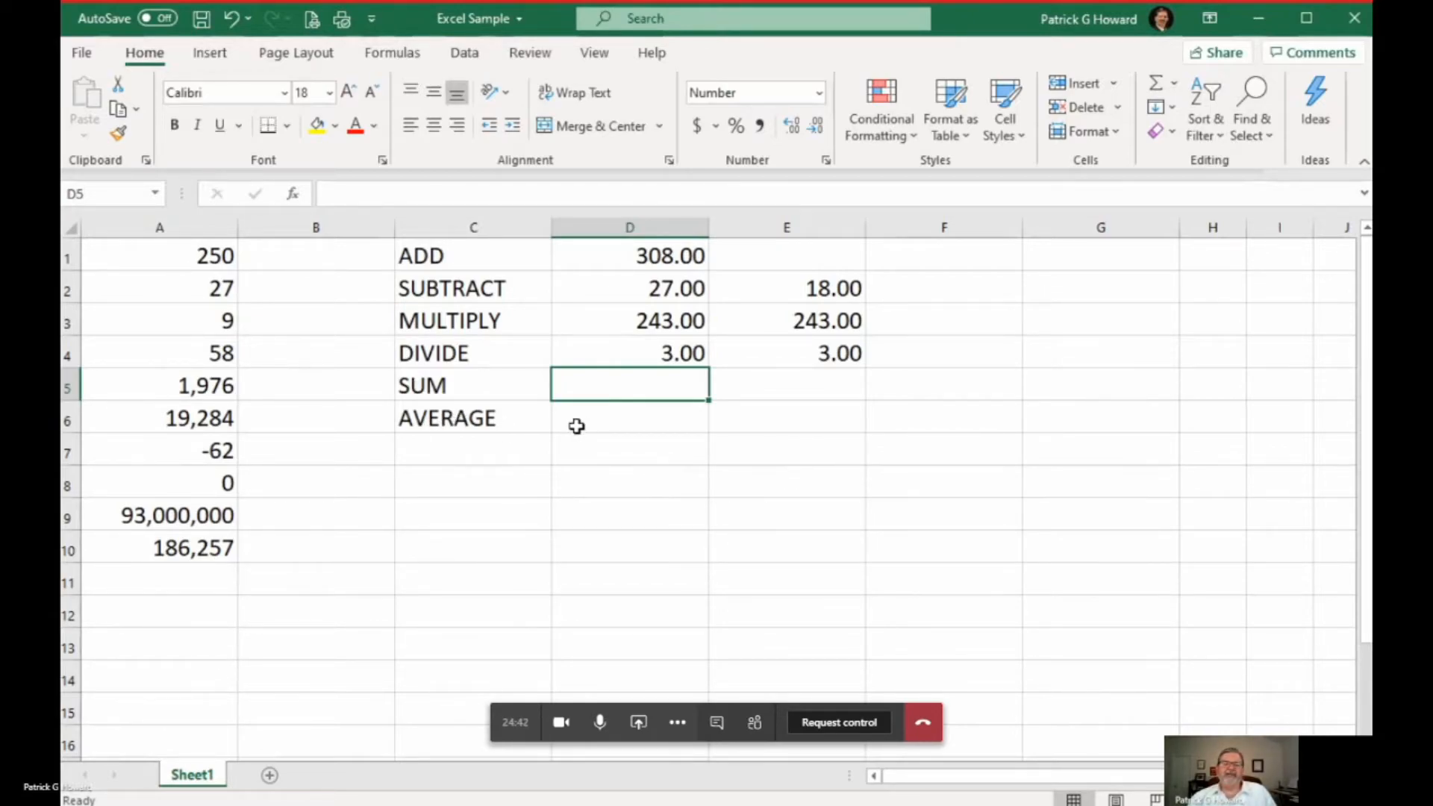
{"action": "mouse_move", "coordinate": [457, 418]}
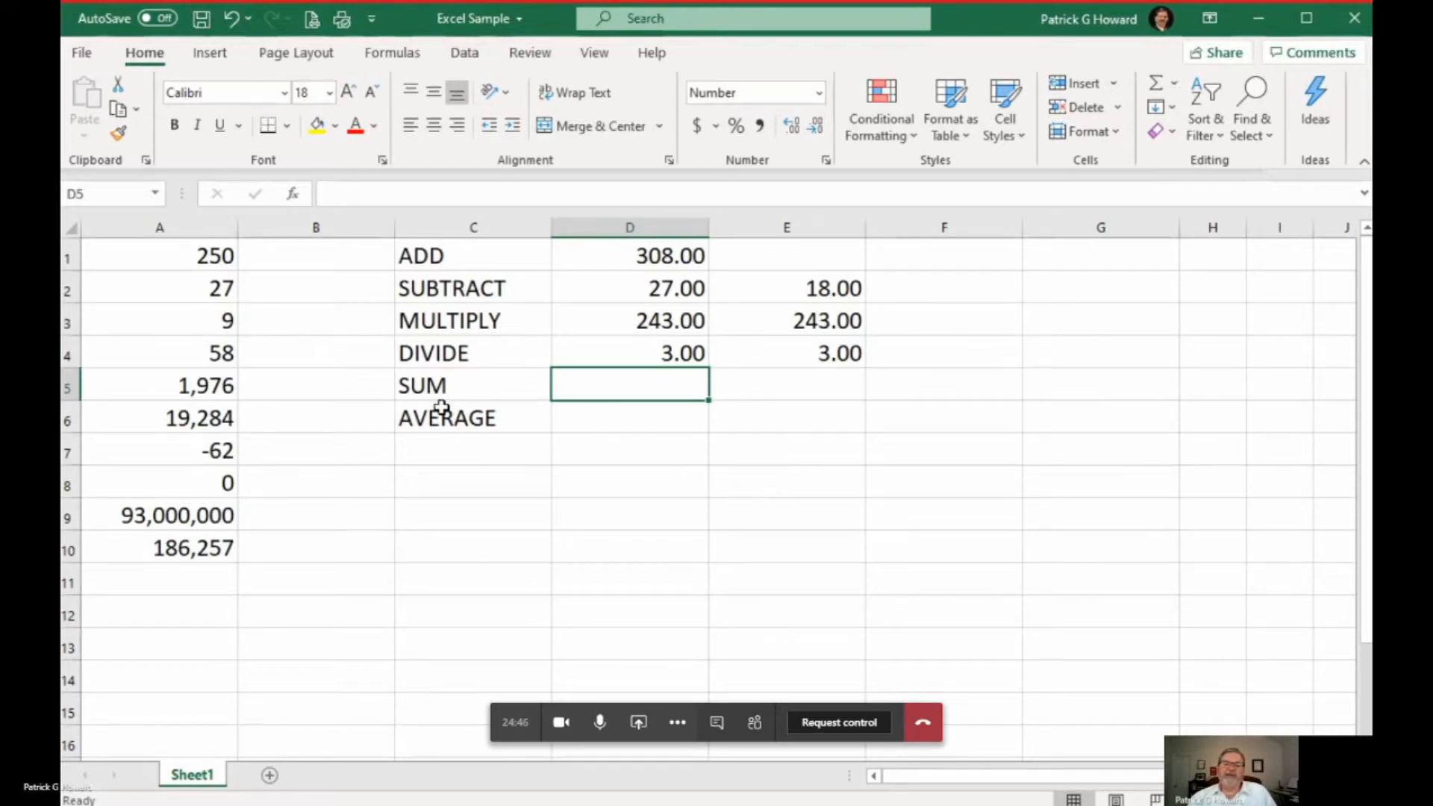
{"action": "mouse_move", "coordinate": [659, 512]}
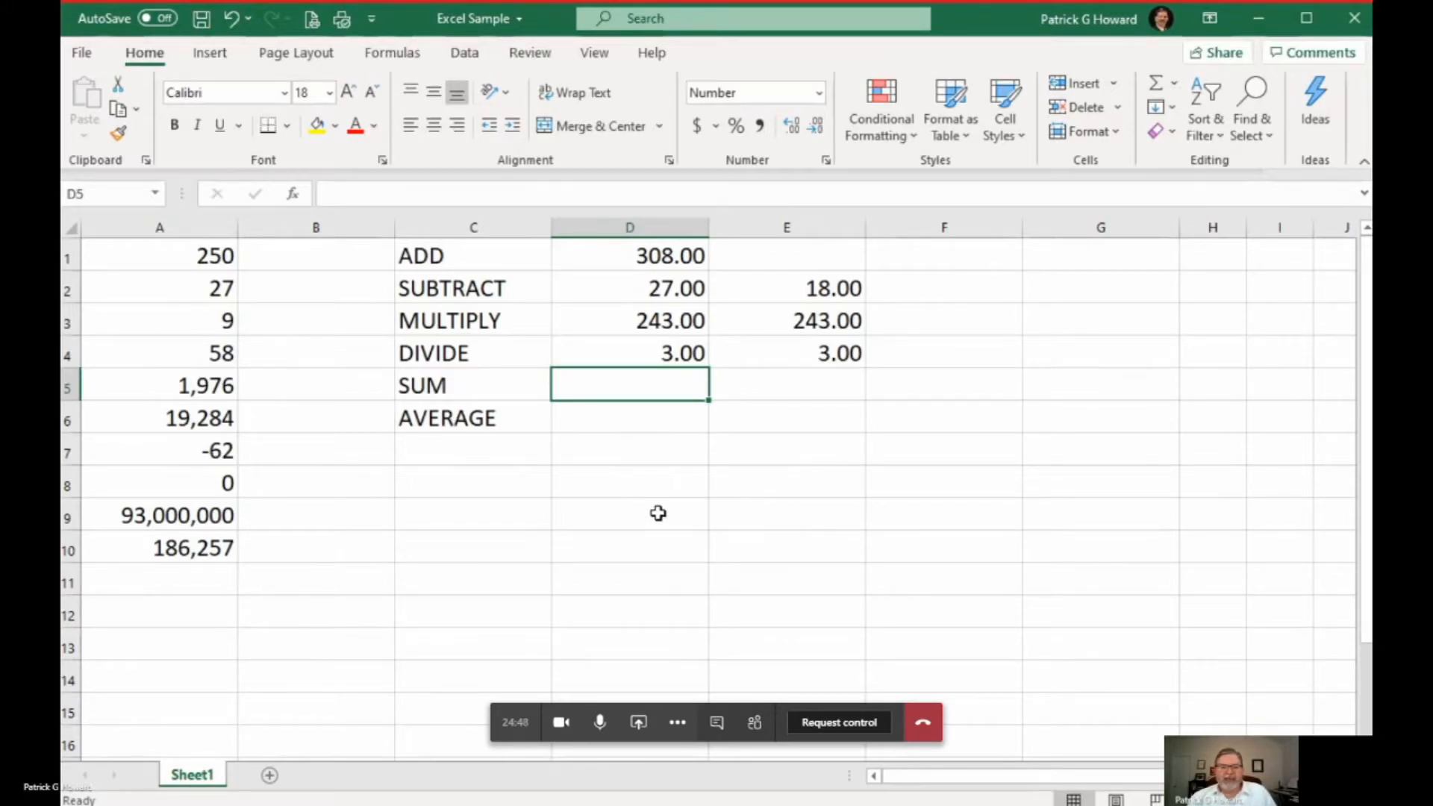
{"action": "mouse_move", "coordinate": [660, 512]}
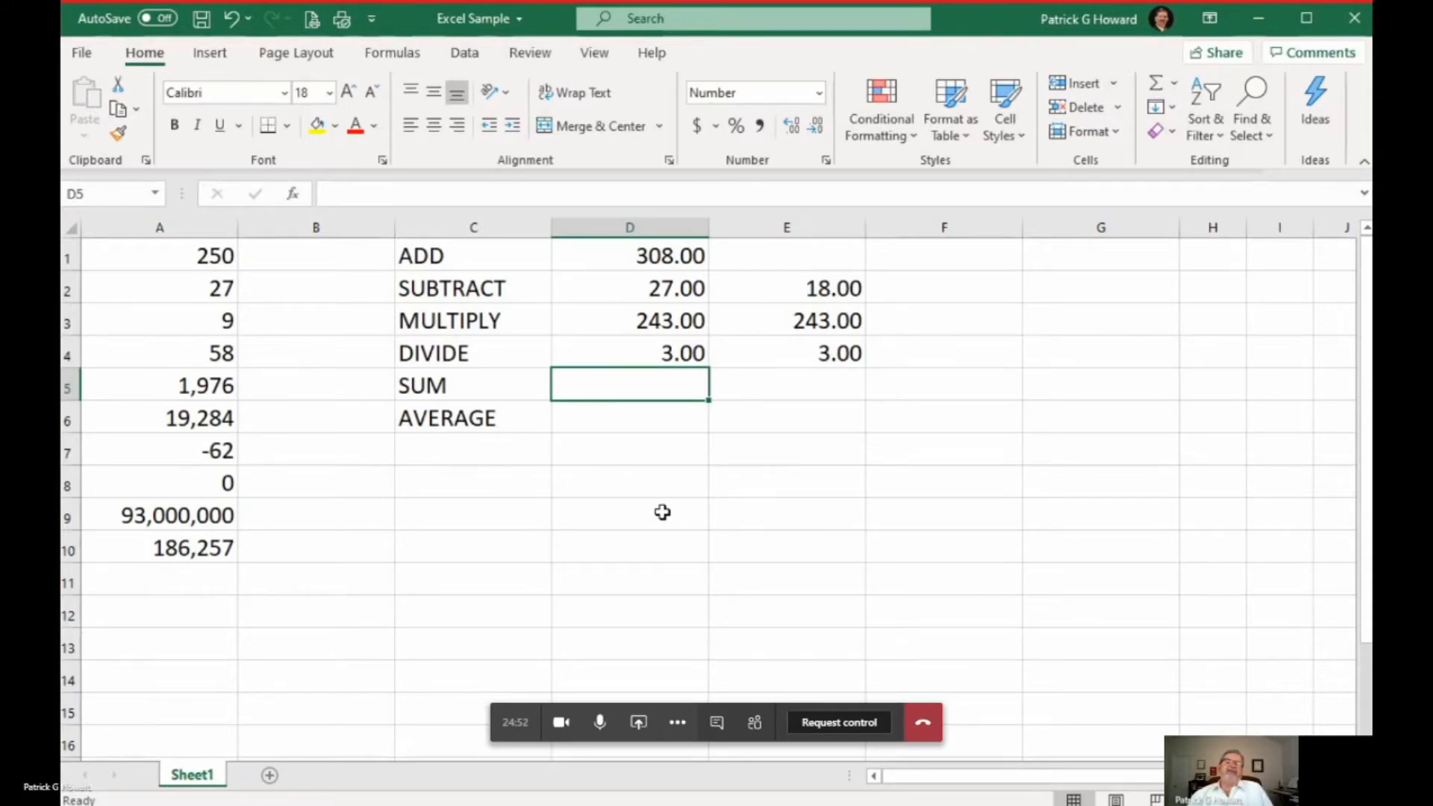
Enter =SUM(A1:A10) in D5 to total column A as 93,207,799.00
{"action": "type", "text": "="}
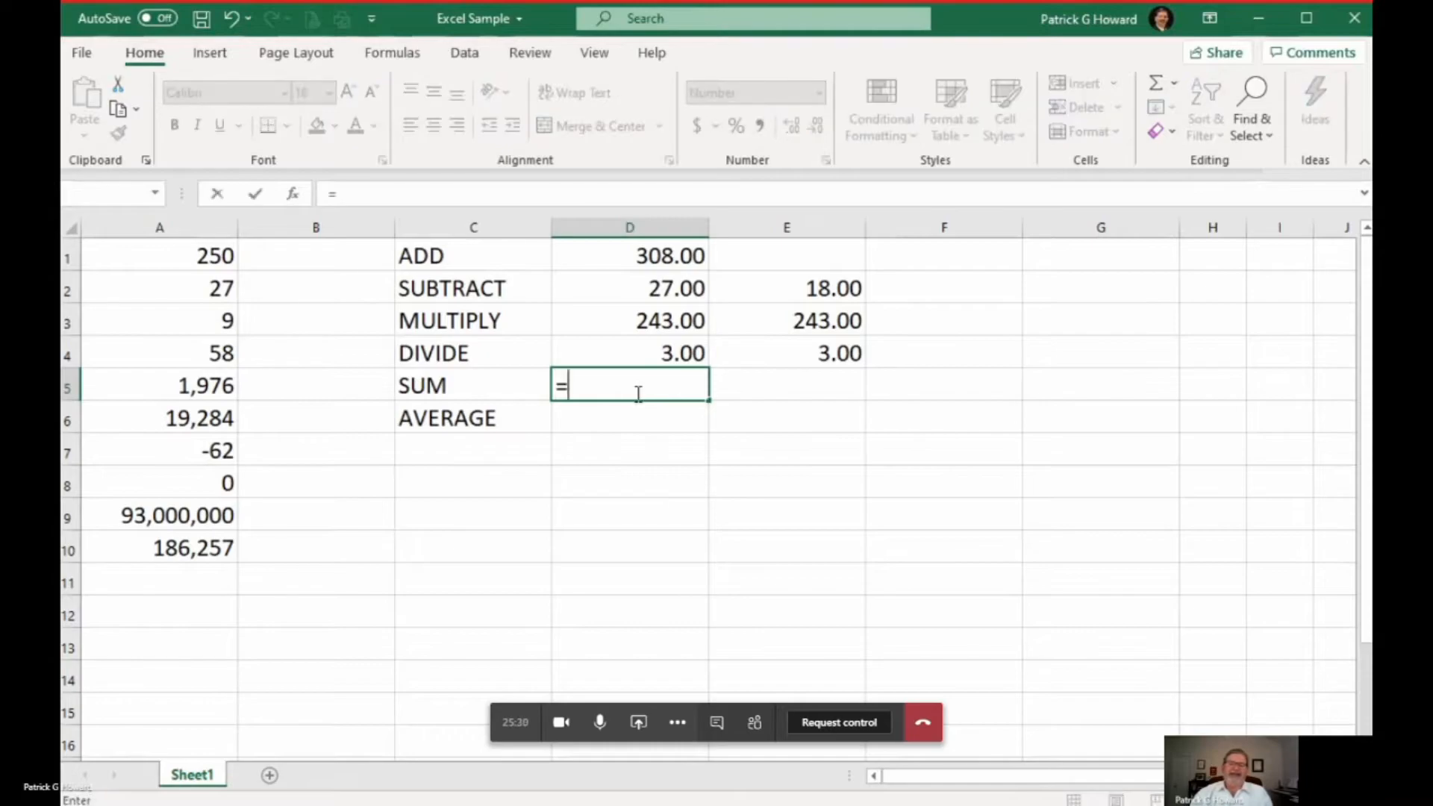
{"action": "type", "text": "sum"}
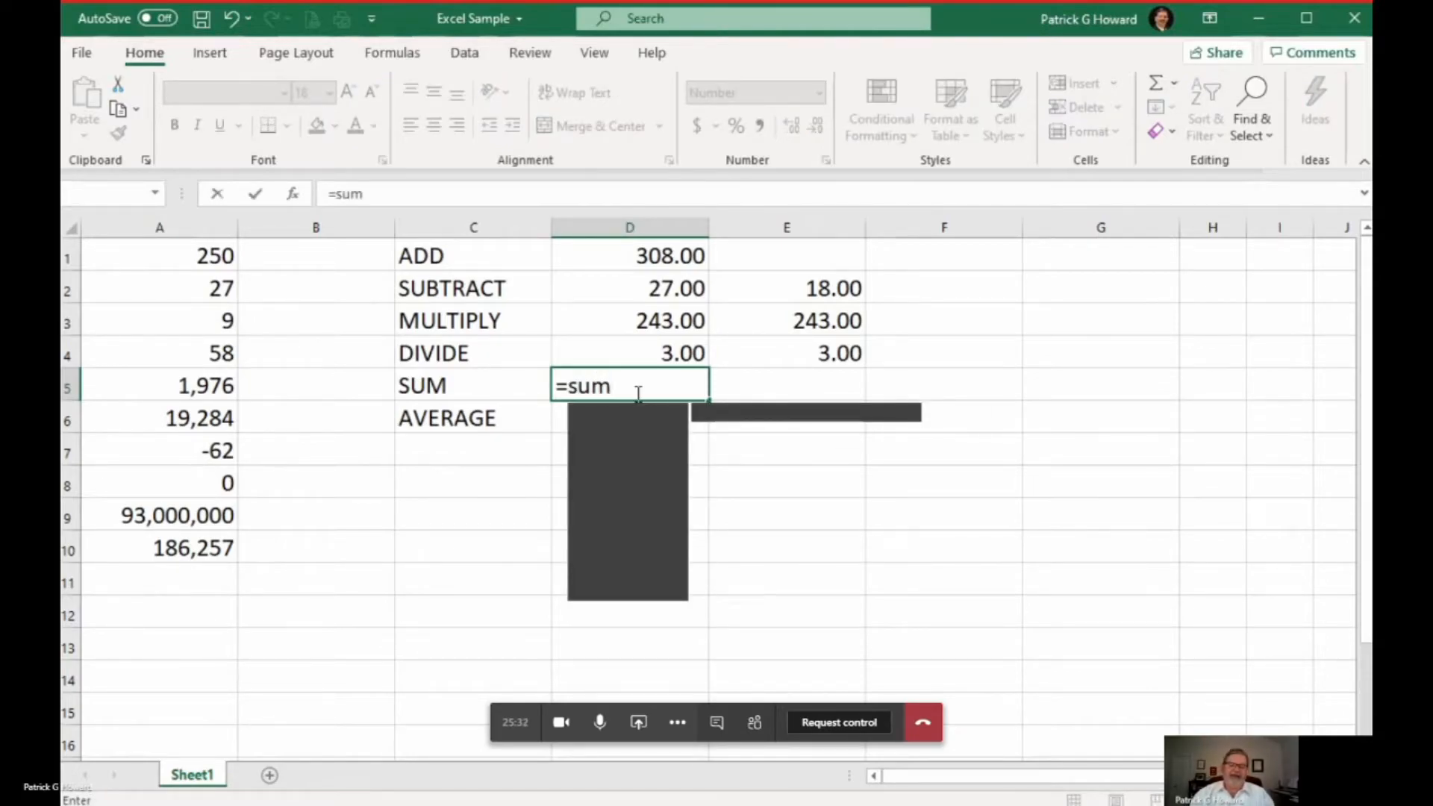
{"action": "type", "text": "("}
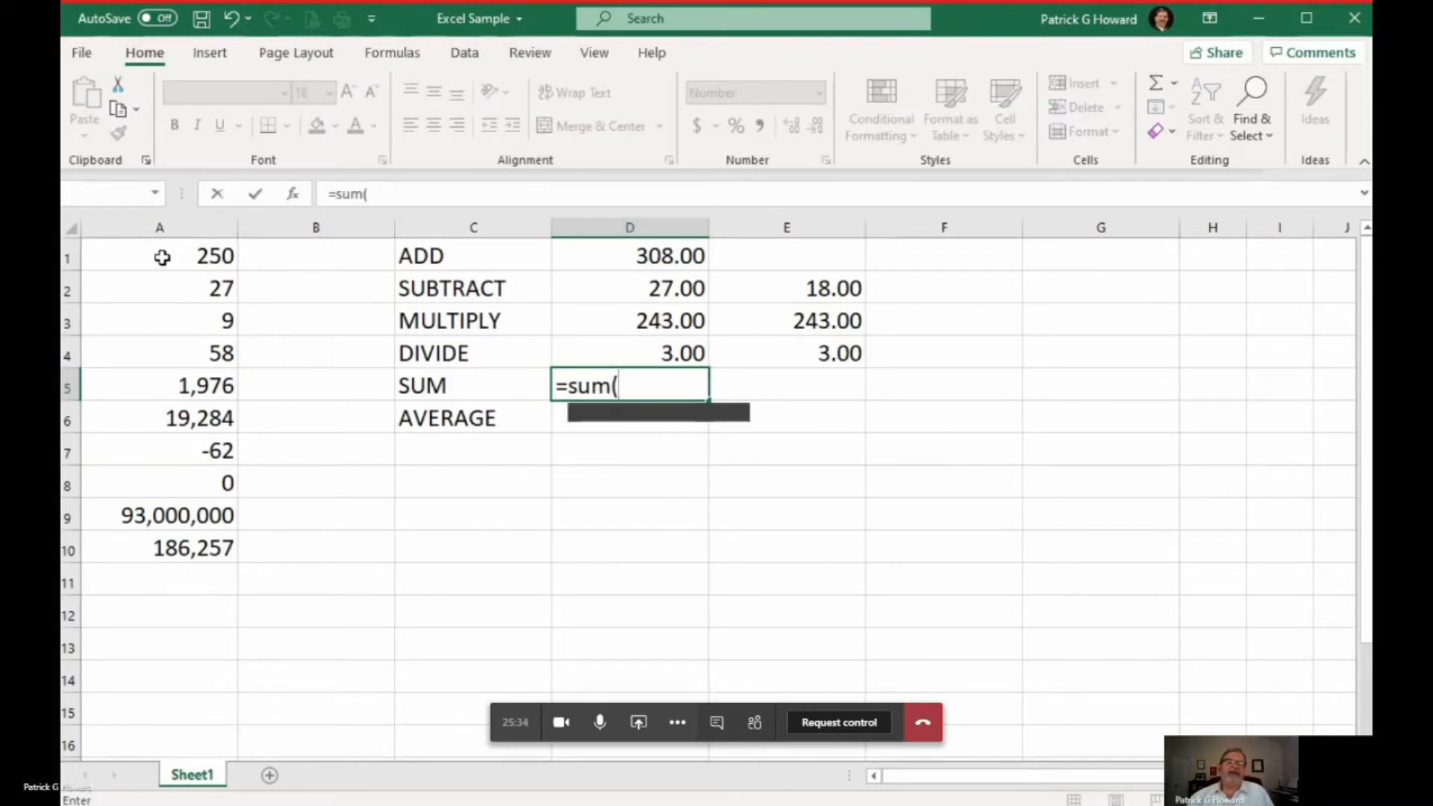
{"action": "left_click_drag", "start_coordinate": [159, 256], "coordinate": [160, 547]}
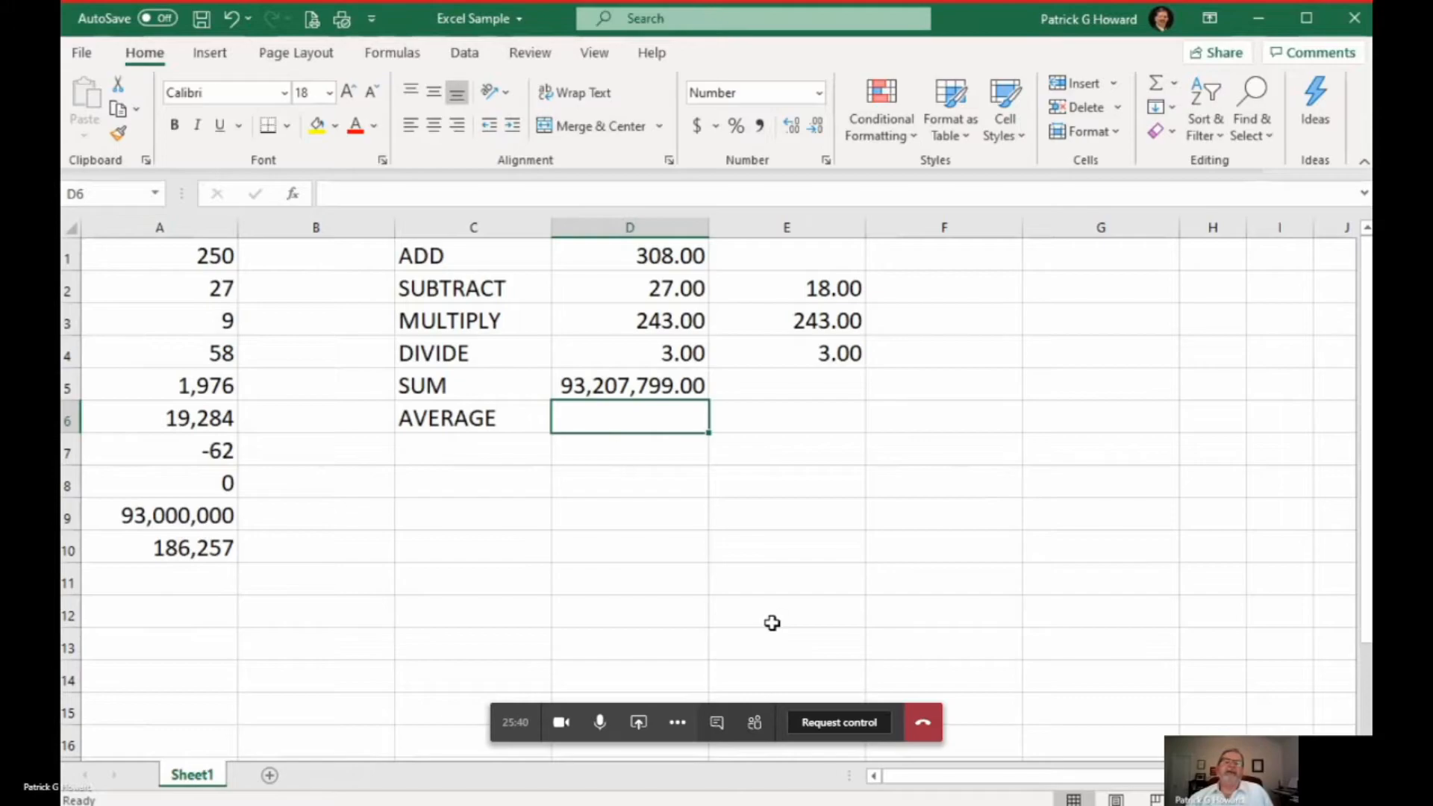
{"action": "mouse_move", "coordinate": [790, 387]}
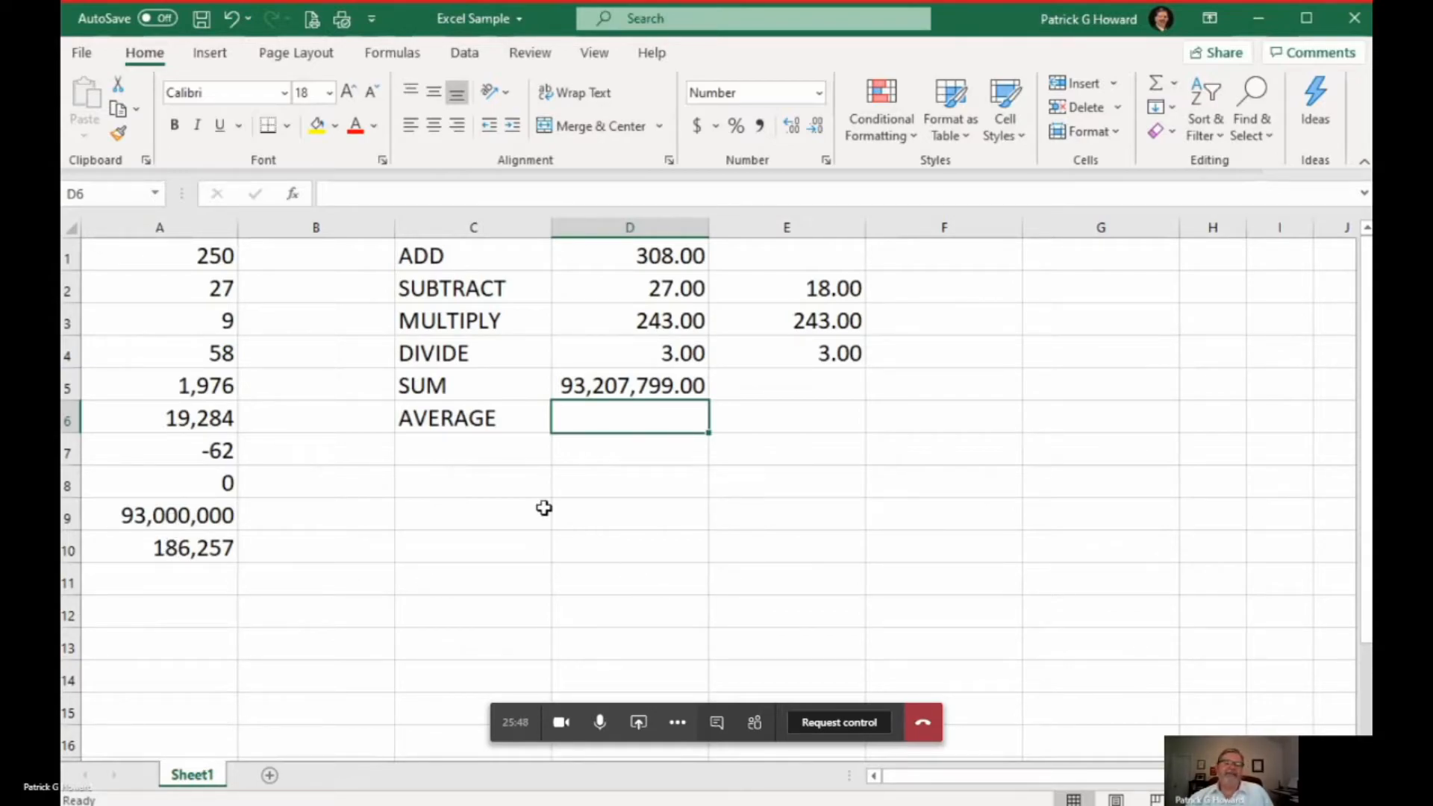
{"action": "mouse_move", "coordinate": [577, 545]}
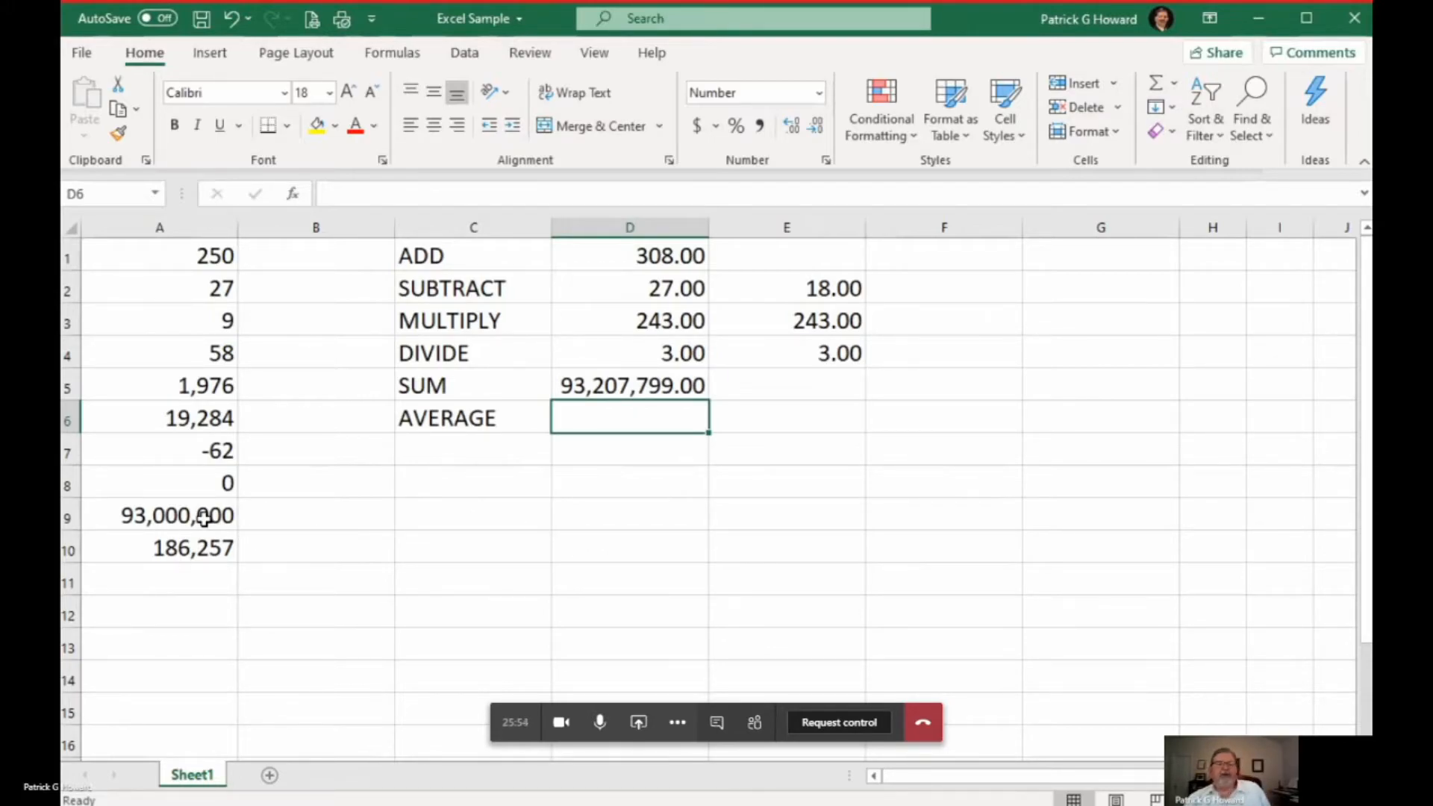
Enter the formula in C9 so it shows 499.310093
{"action": "left_click", "coordinate": [177, 514]}
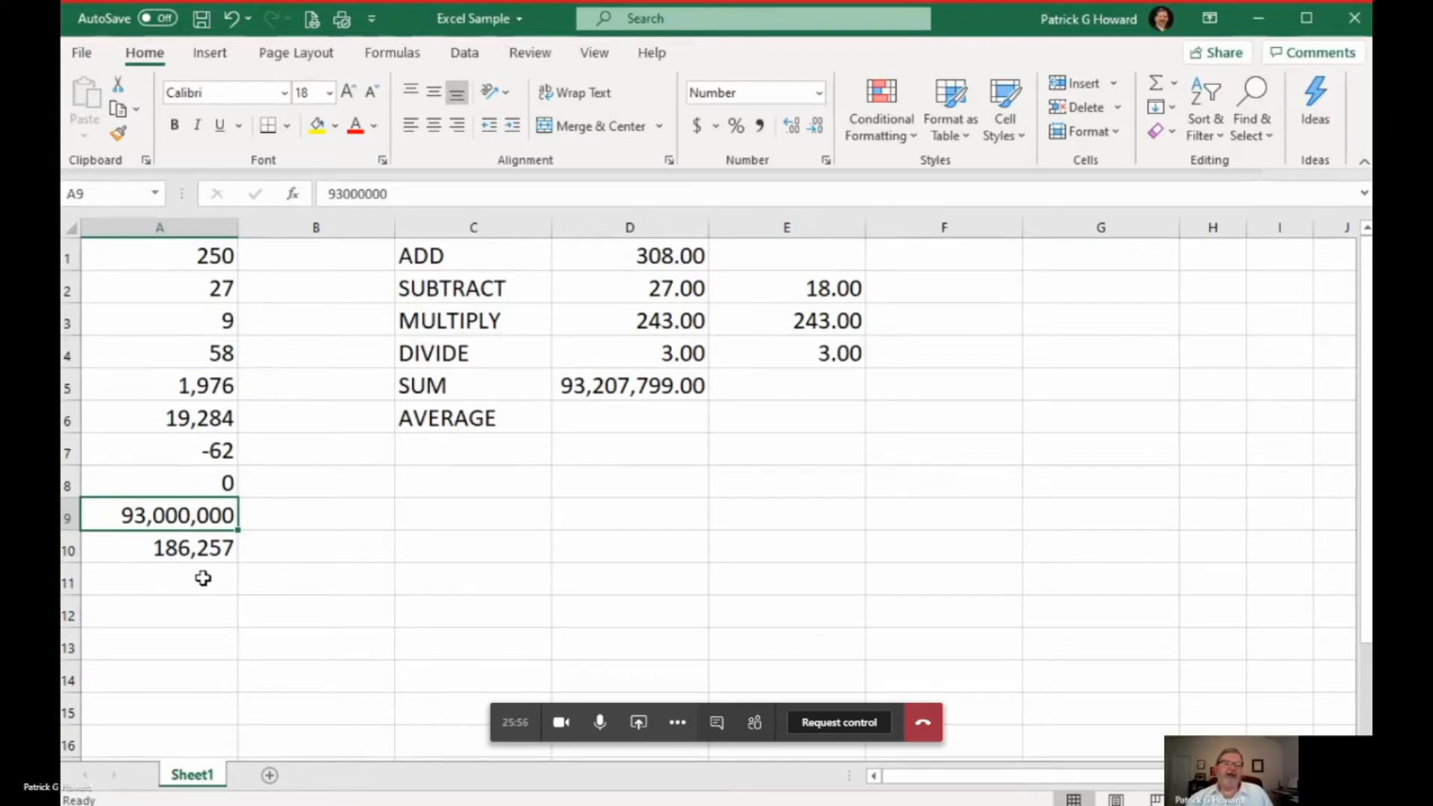
{"action": "left_click", "coordinate": [159, 547]}
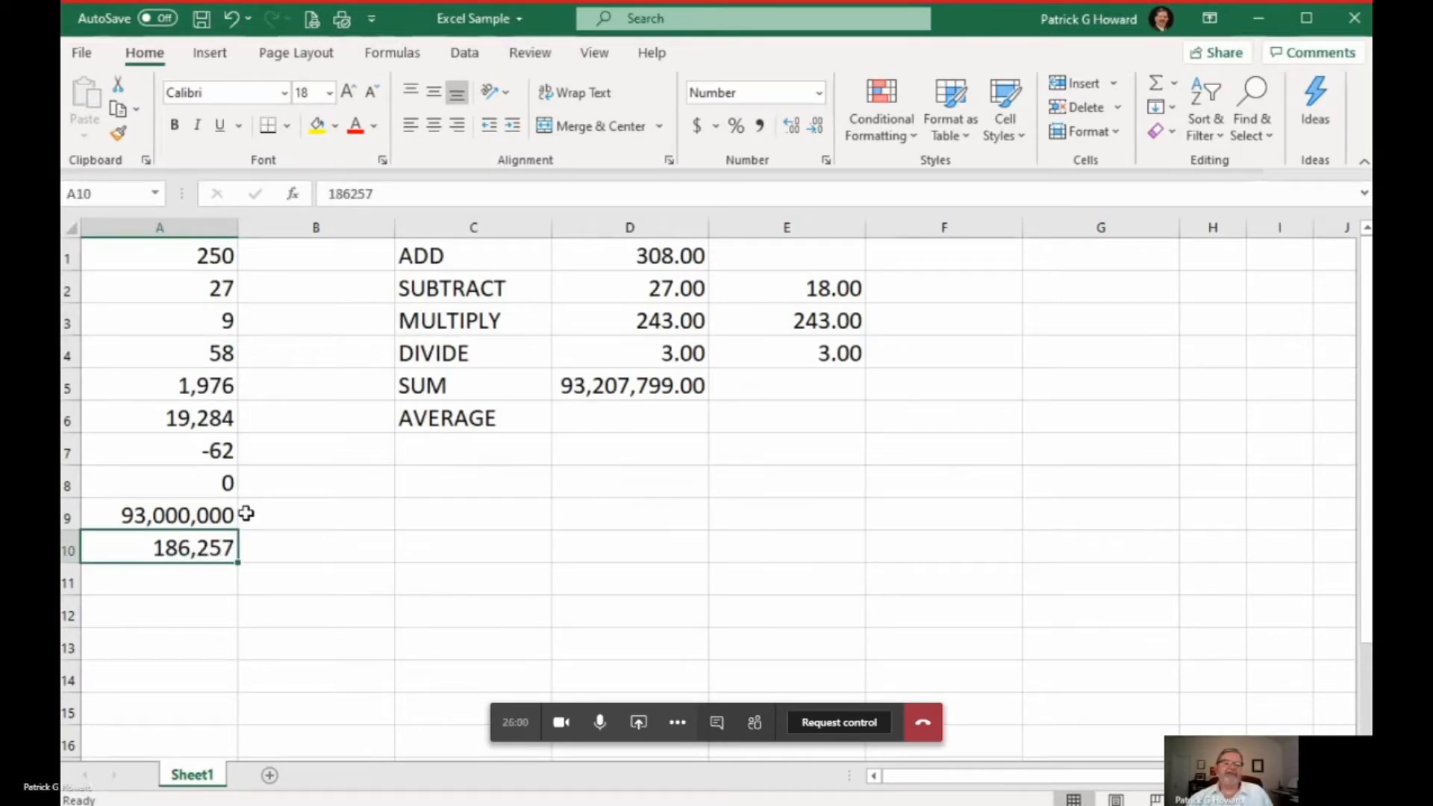
{"action": "left_click", "coordinate": [472, 515]}
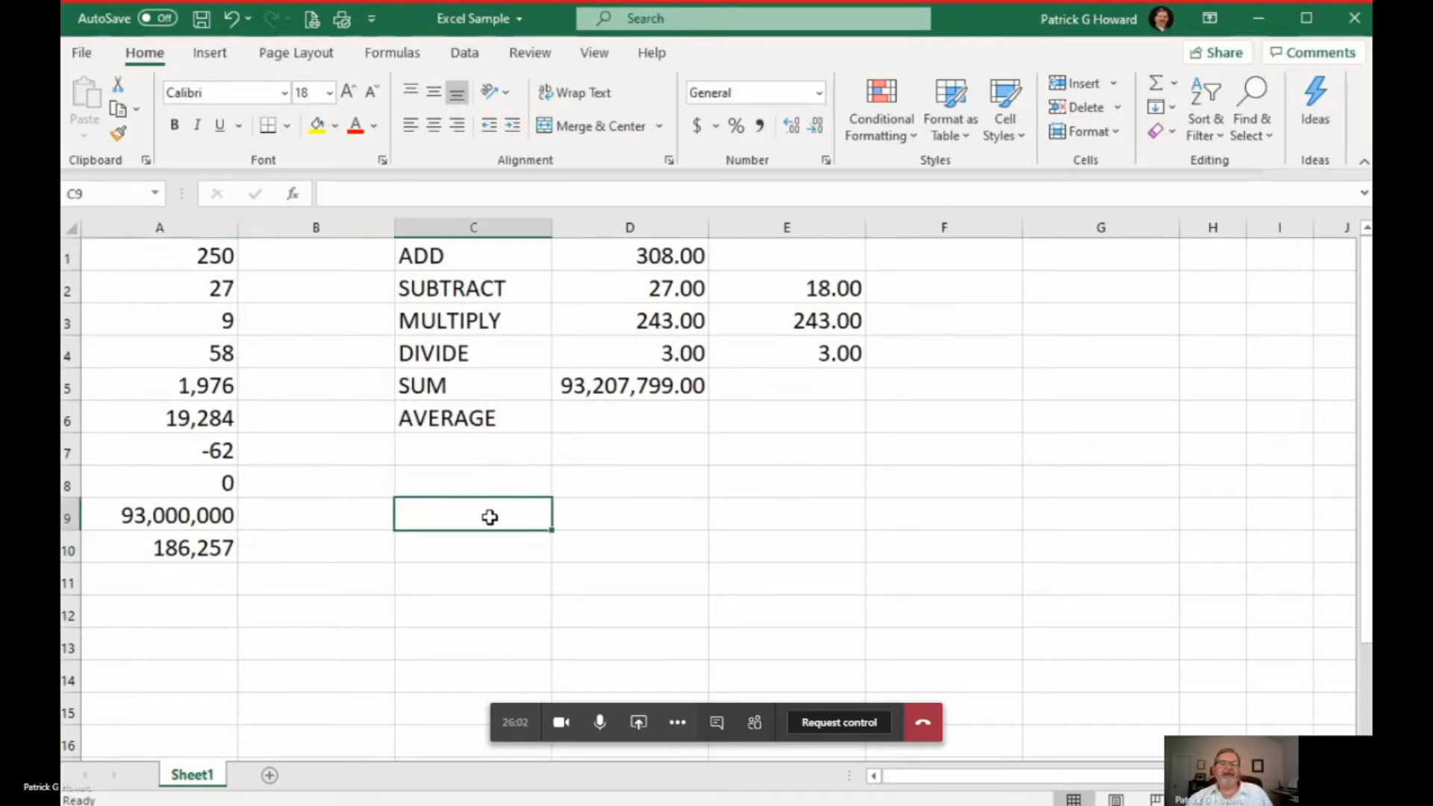
{"action": "type", "text": "="}
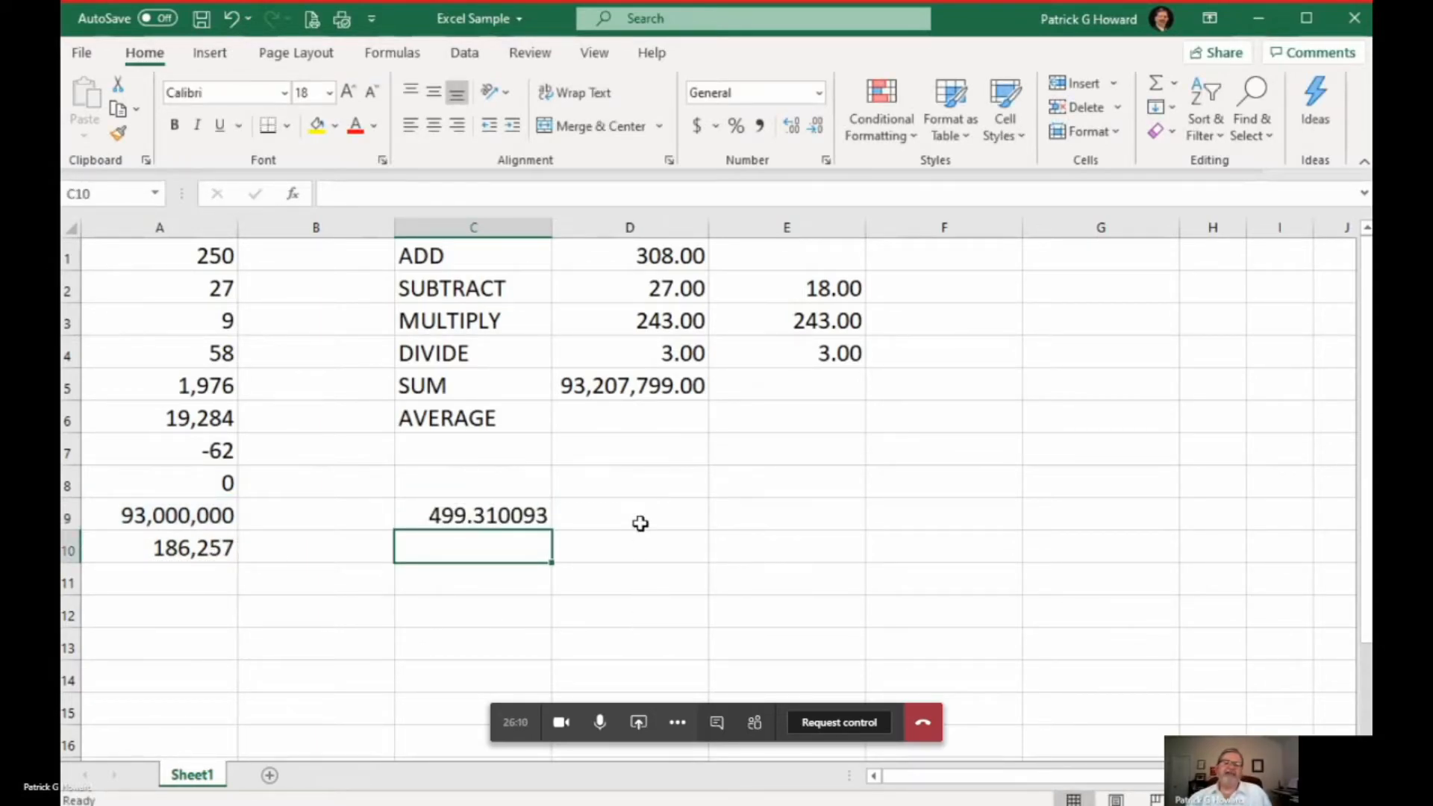
Enter =C9/60 in D9 to show 8.32
{"action": "left_click", "coordinate": [628, 514]}
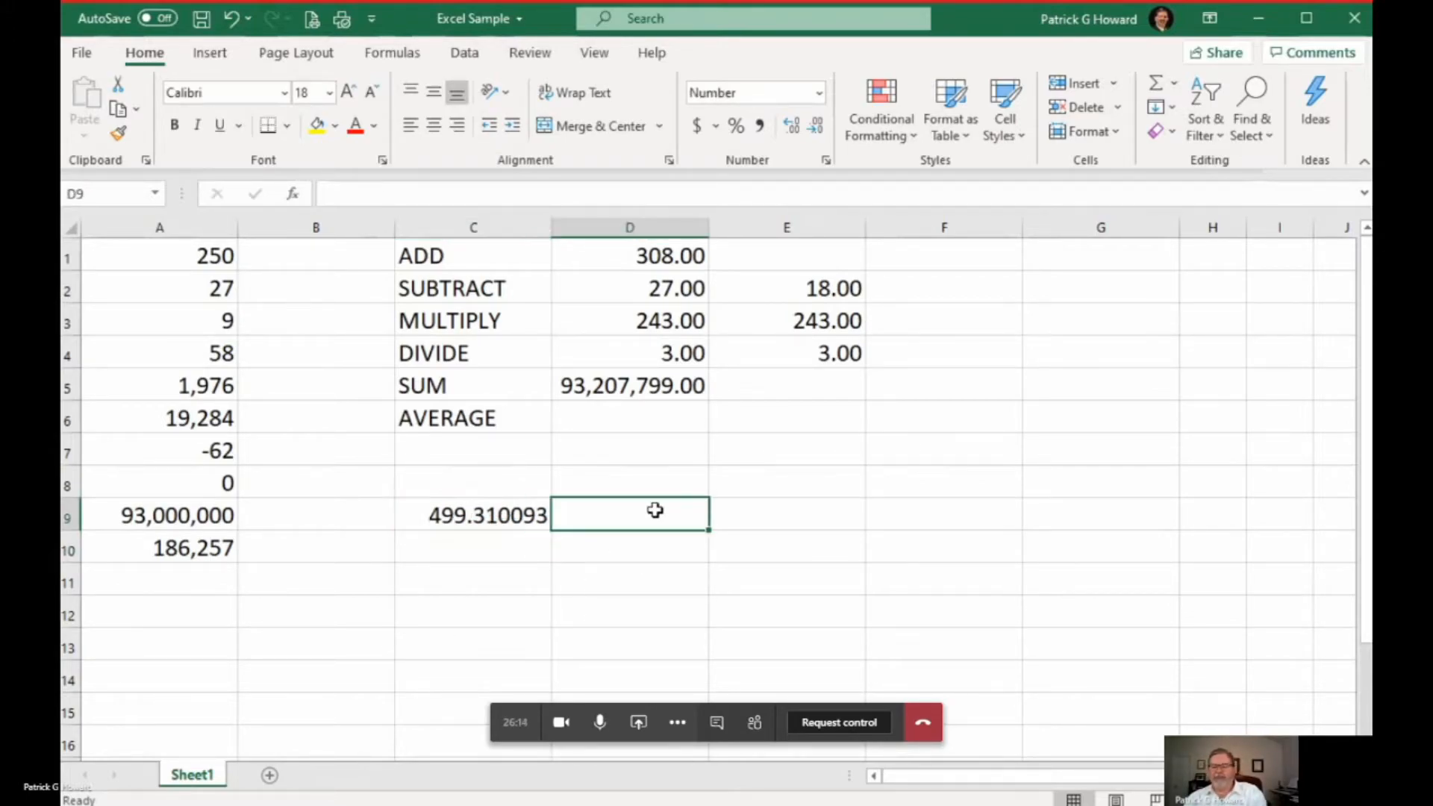
{"action": "left_click", "coordinate": [472, 514]}
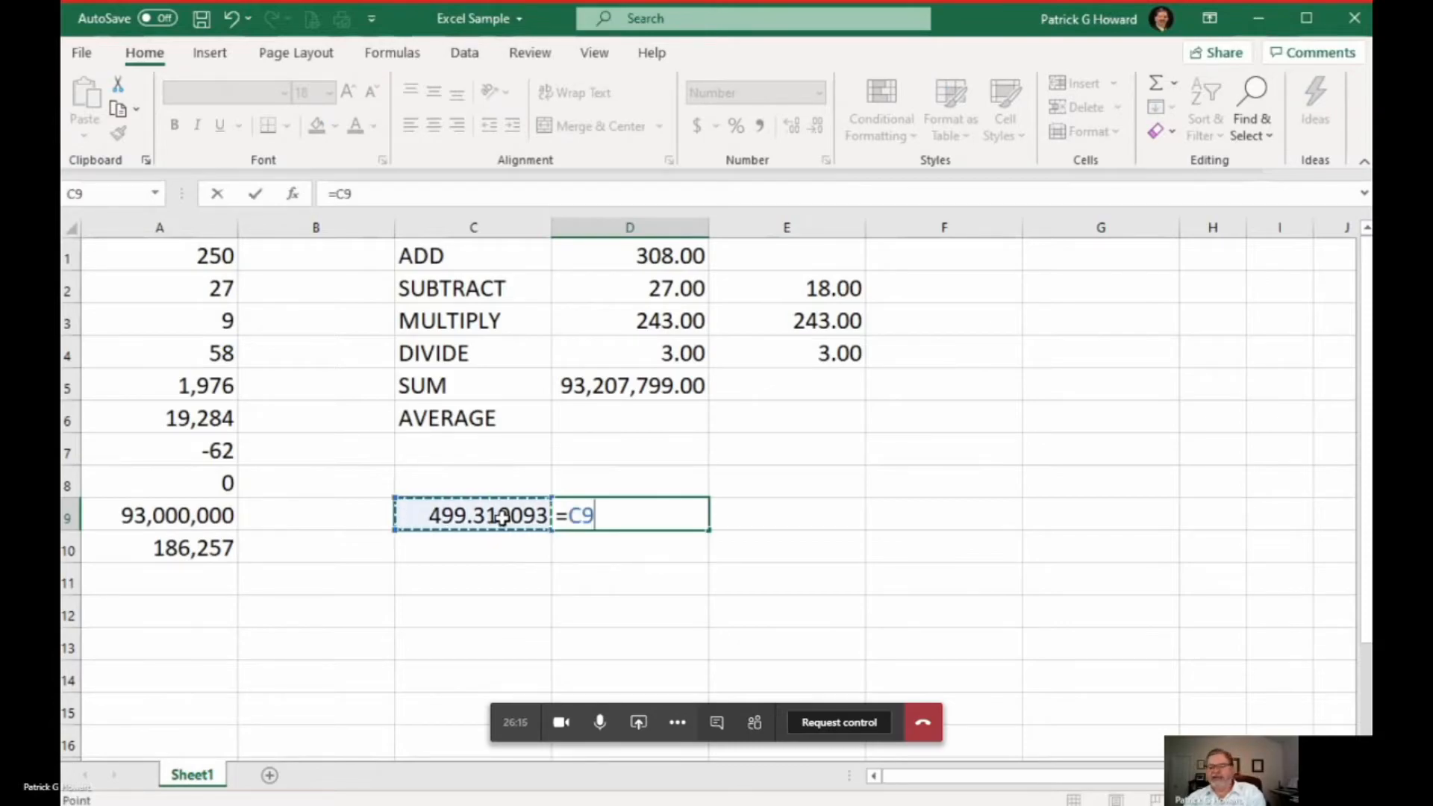
{"action": "type", "text": "/60"}
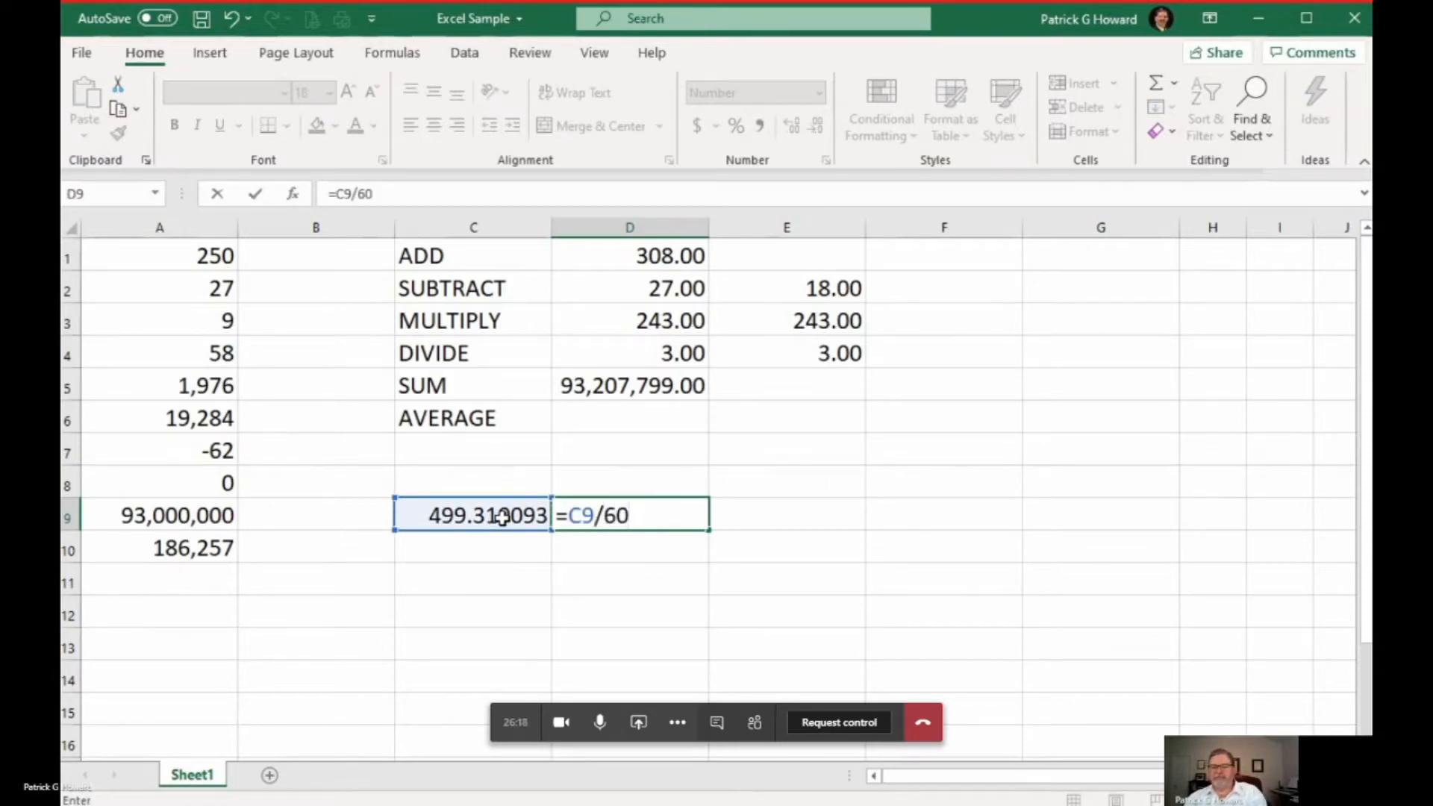
{"action": "key", "text": "enter"}
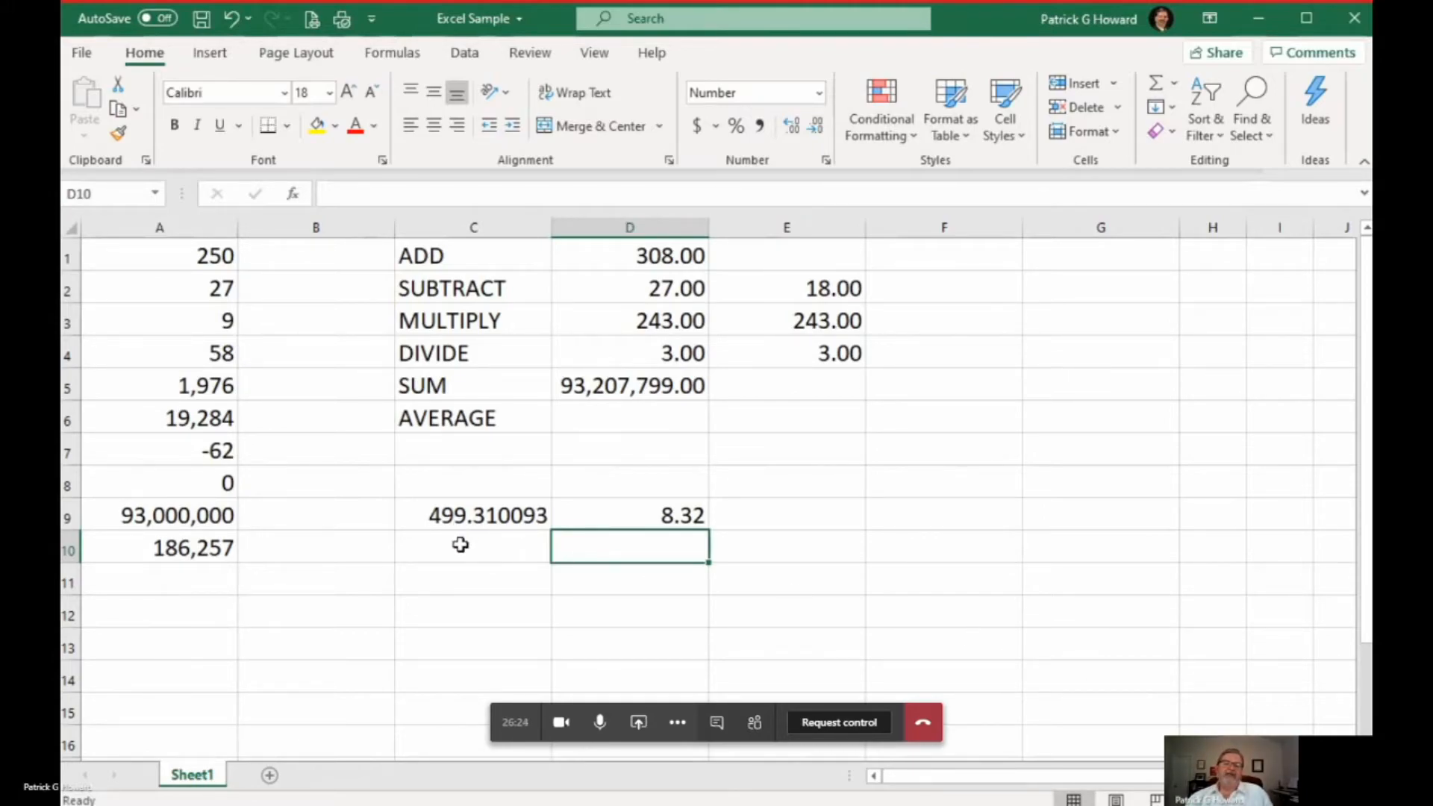
{"action": "left_click", "coordinate": [472, 546]}
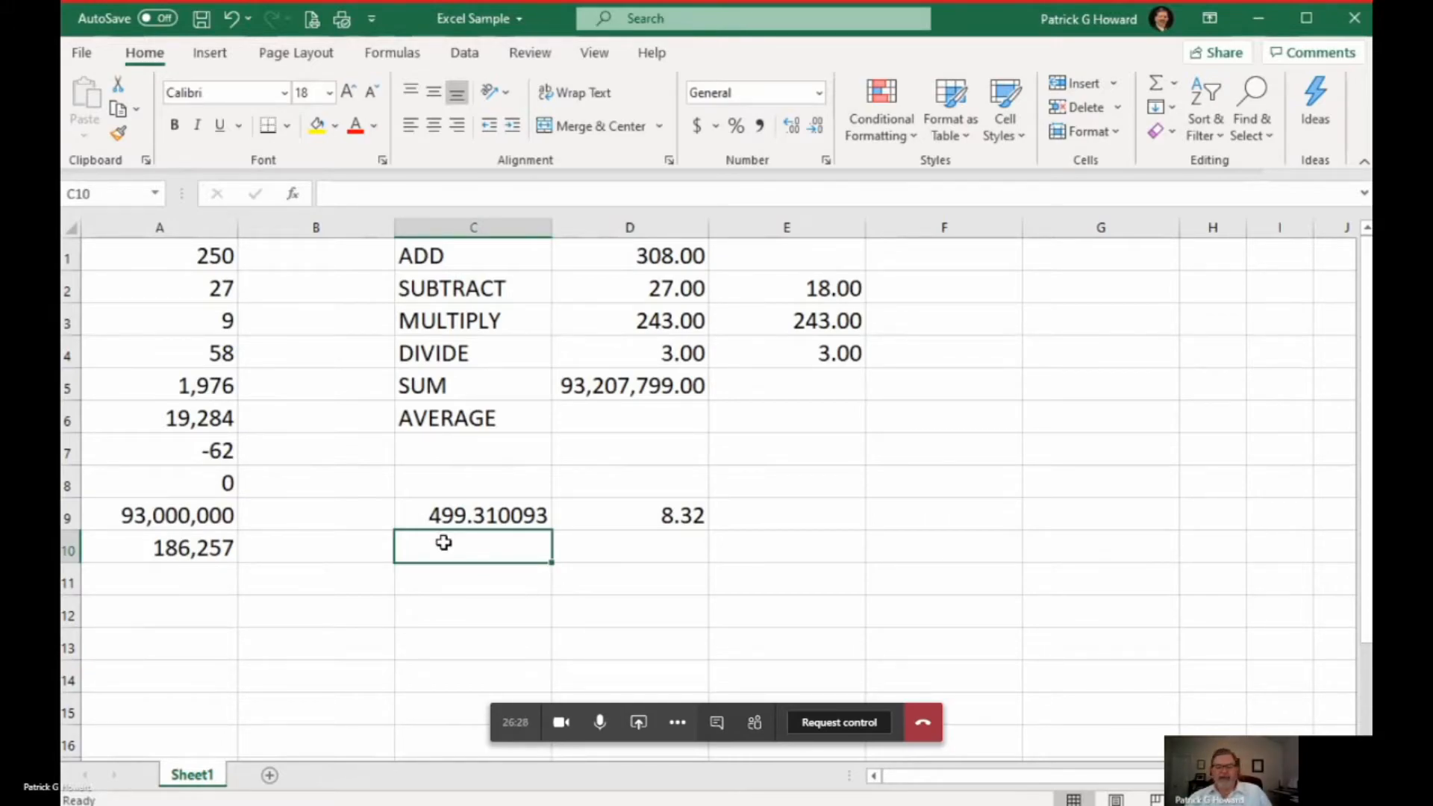
Enter =(A9/A10) in C10, dividing 93,000,000 by 186,257 to get 8.321834884
{"action": "type", "text": "="}
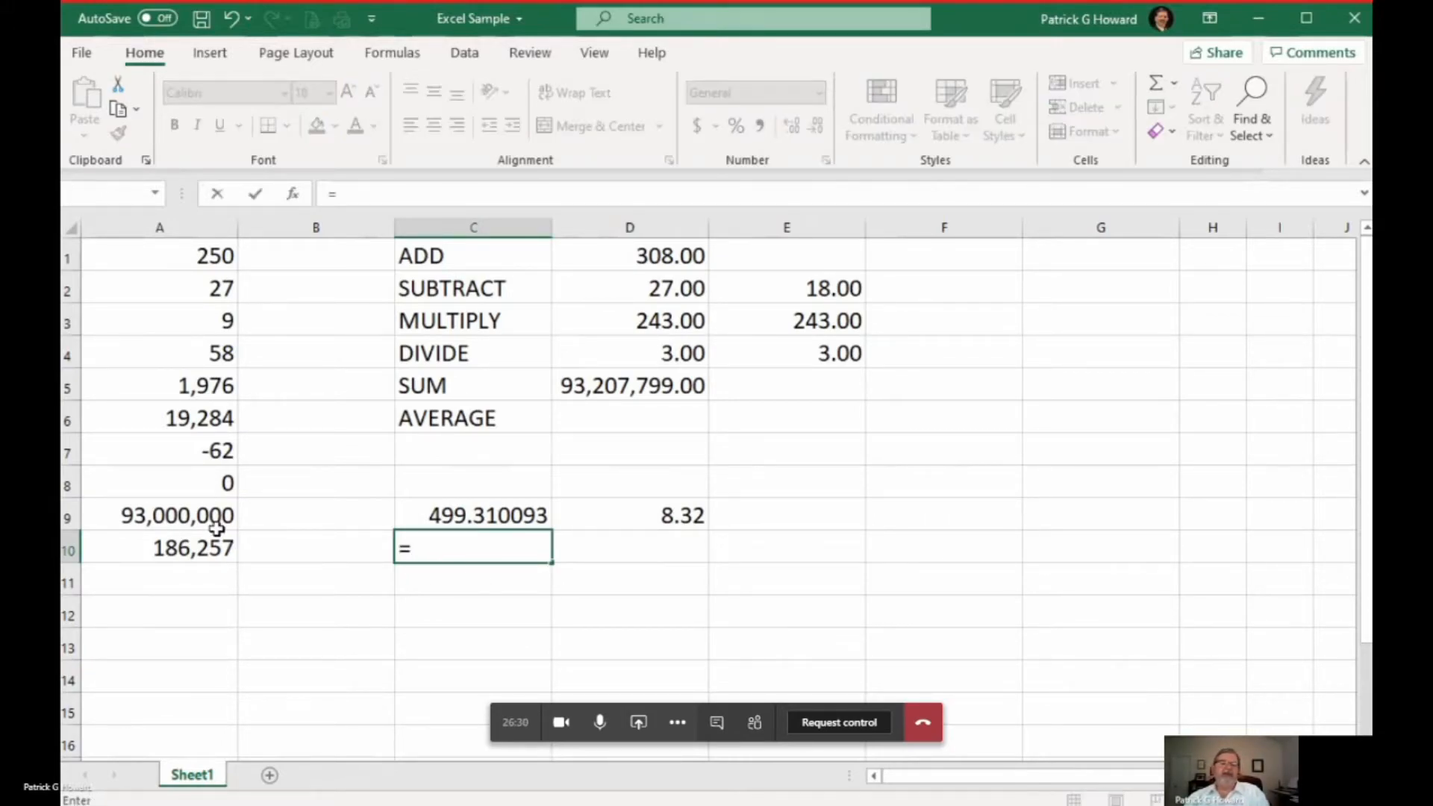
{"action": "type", "text": "("}
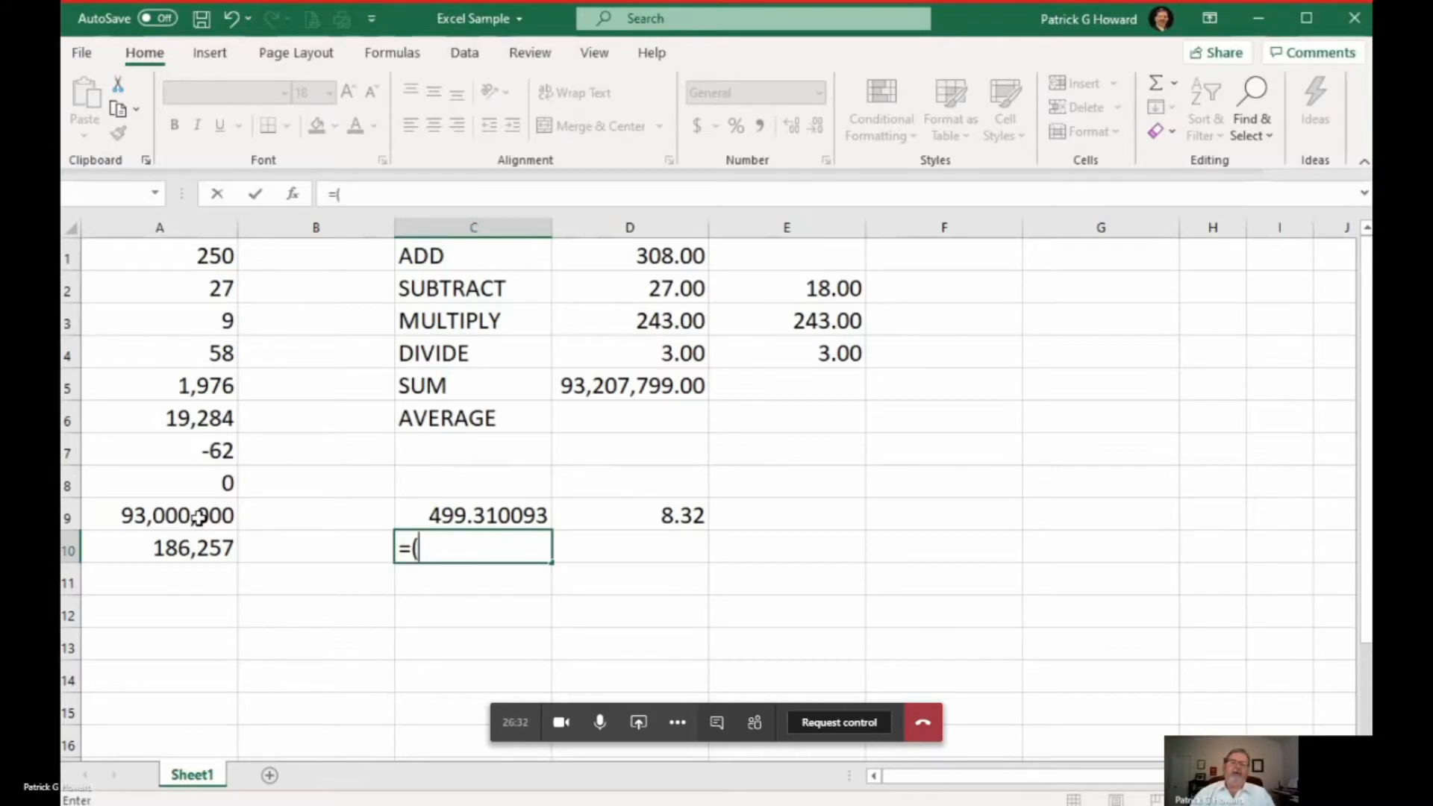
{"action": "left_click", "coordinate": [159, 516]}
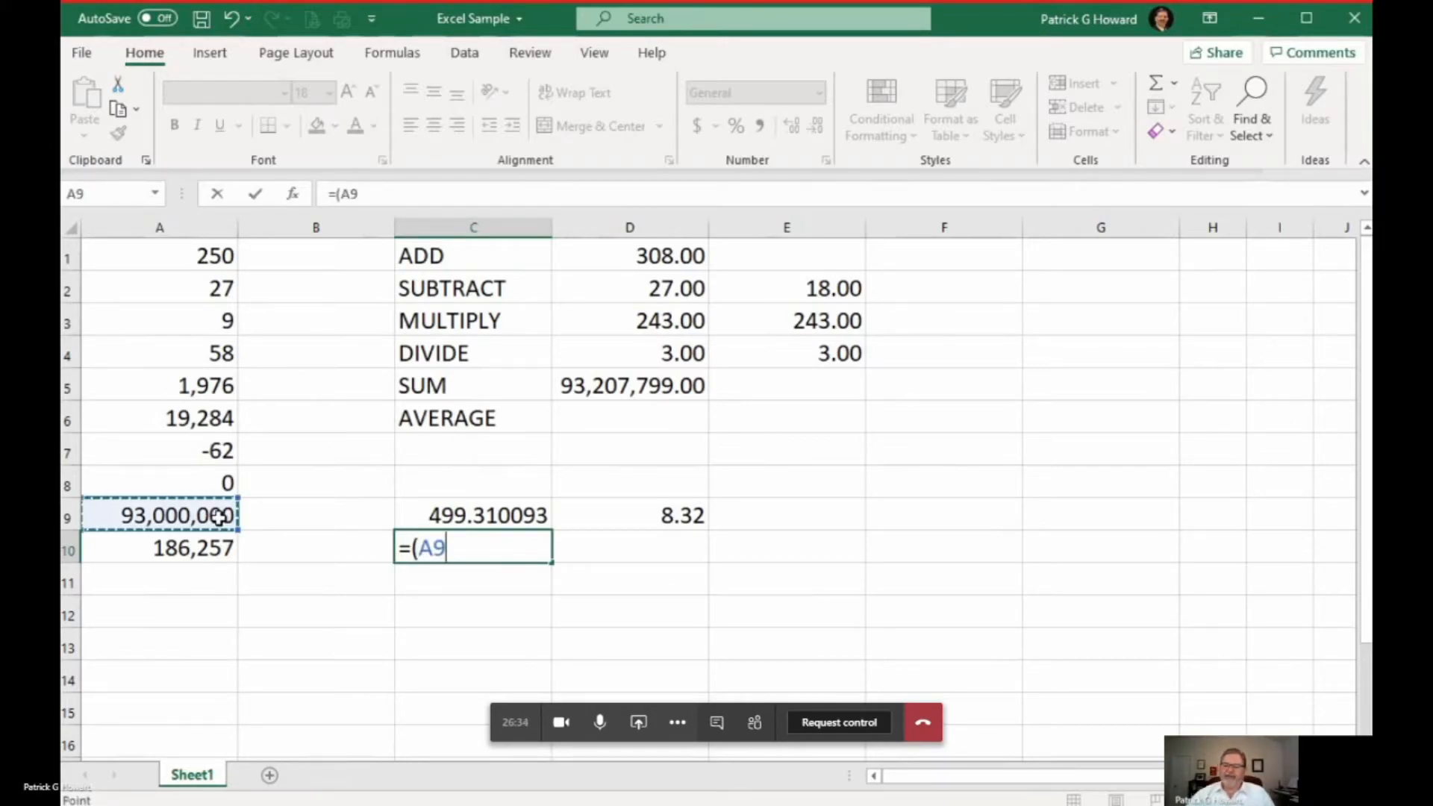
{"action": "type", "text": "/"}
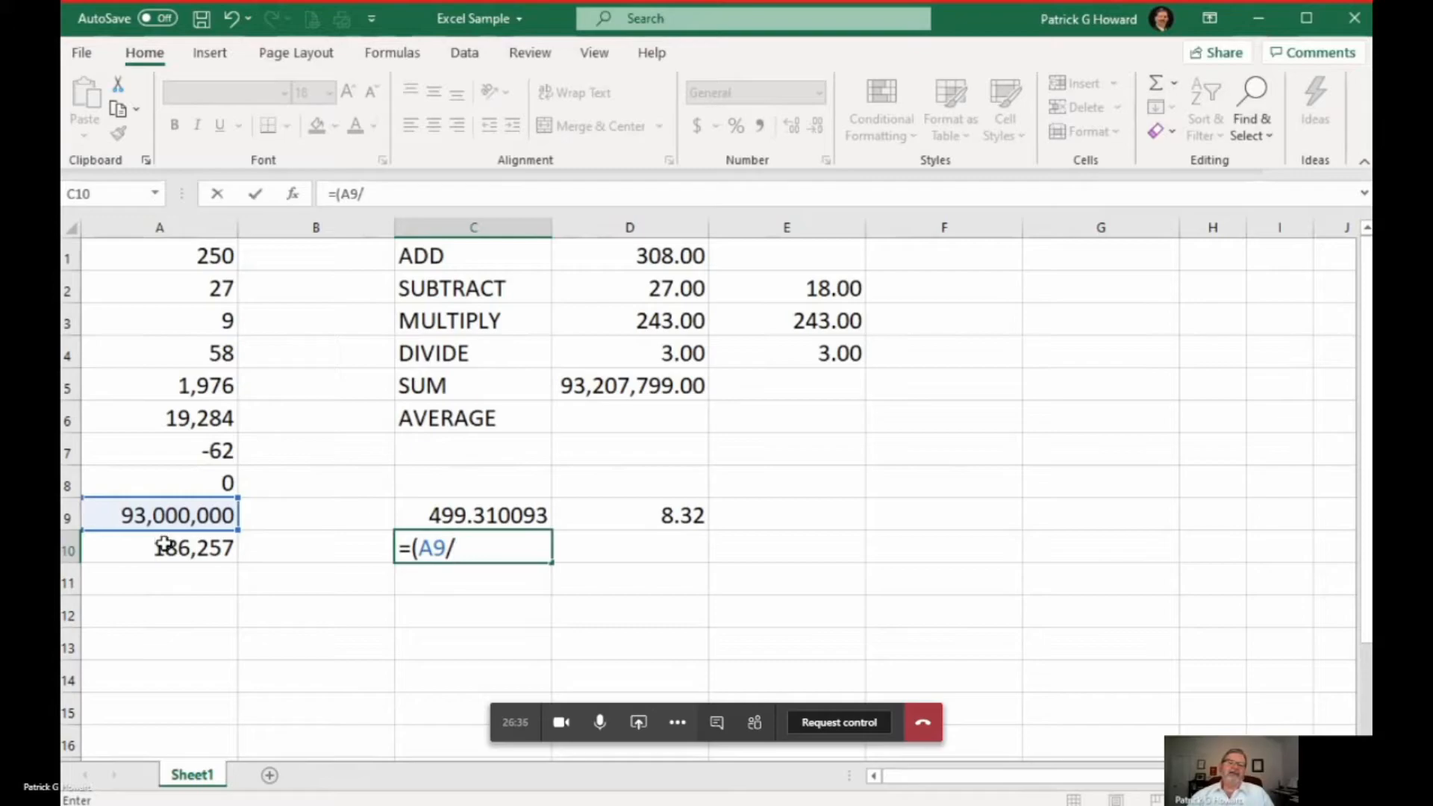
{"action": "left_click", "coordinate": [159, 547]}
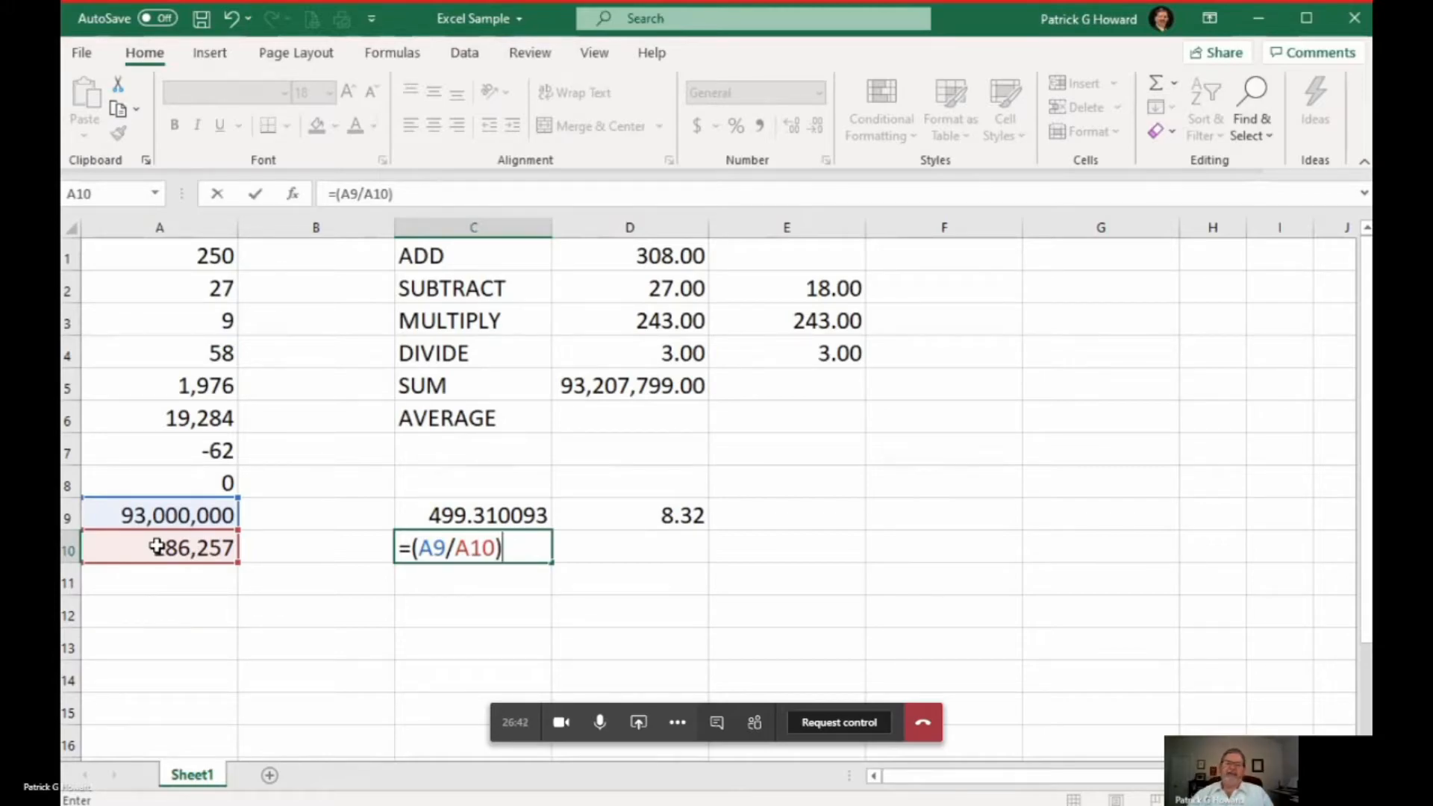
{"action": "key", "text": "enter"}
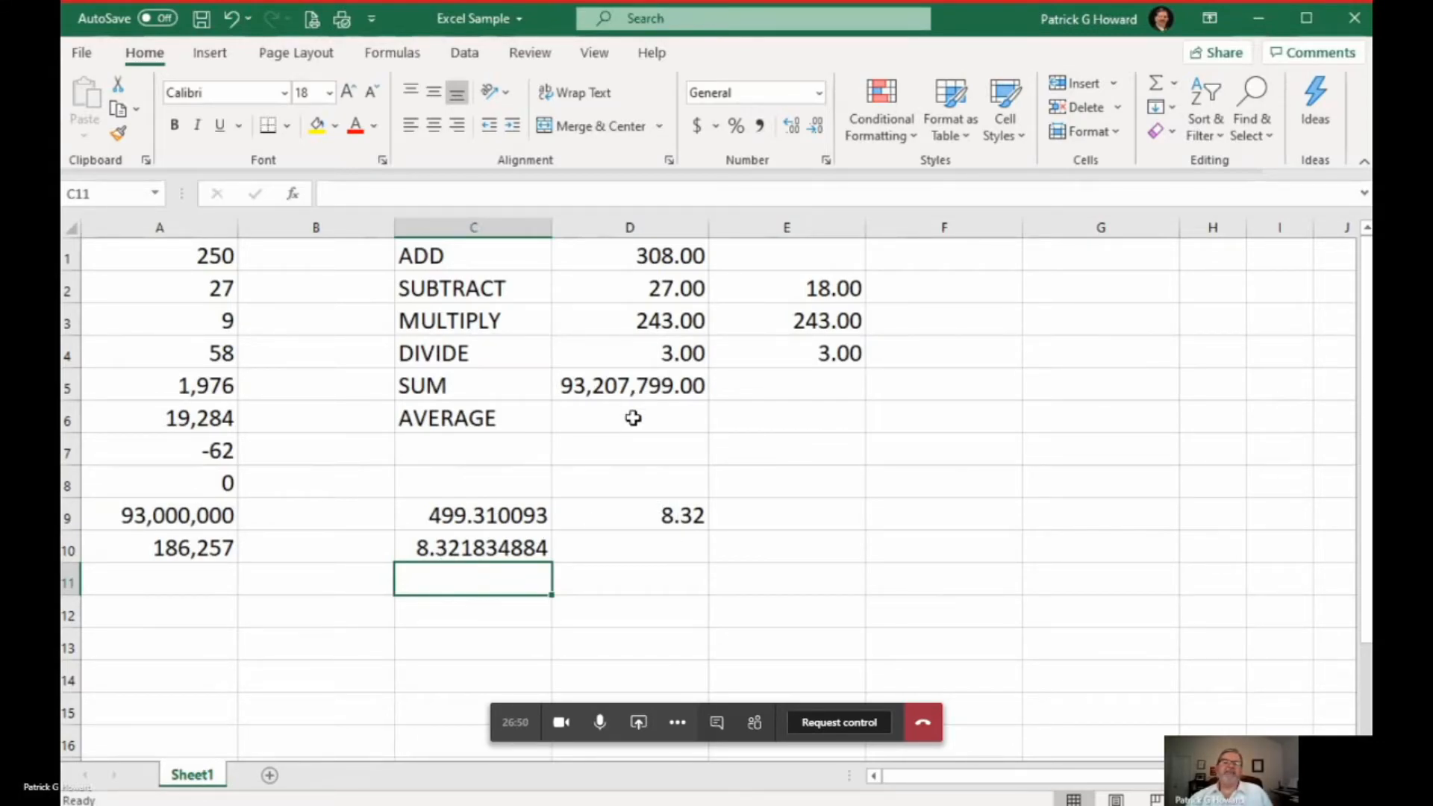
Enter an AVERAGE formula over A1:A8 in D6, showing 2,692.75
{"action": "left_click", "coordinate": [628, 418]}
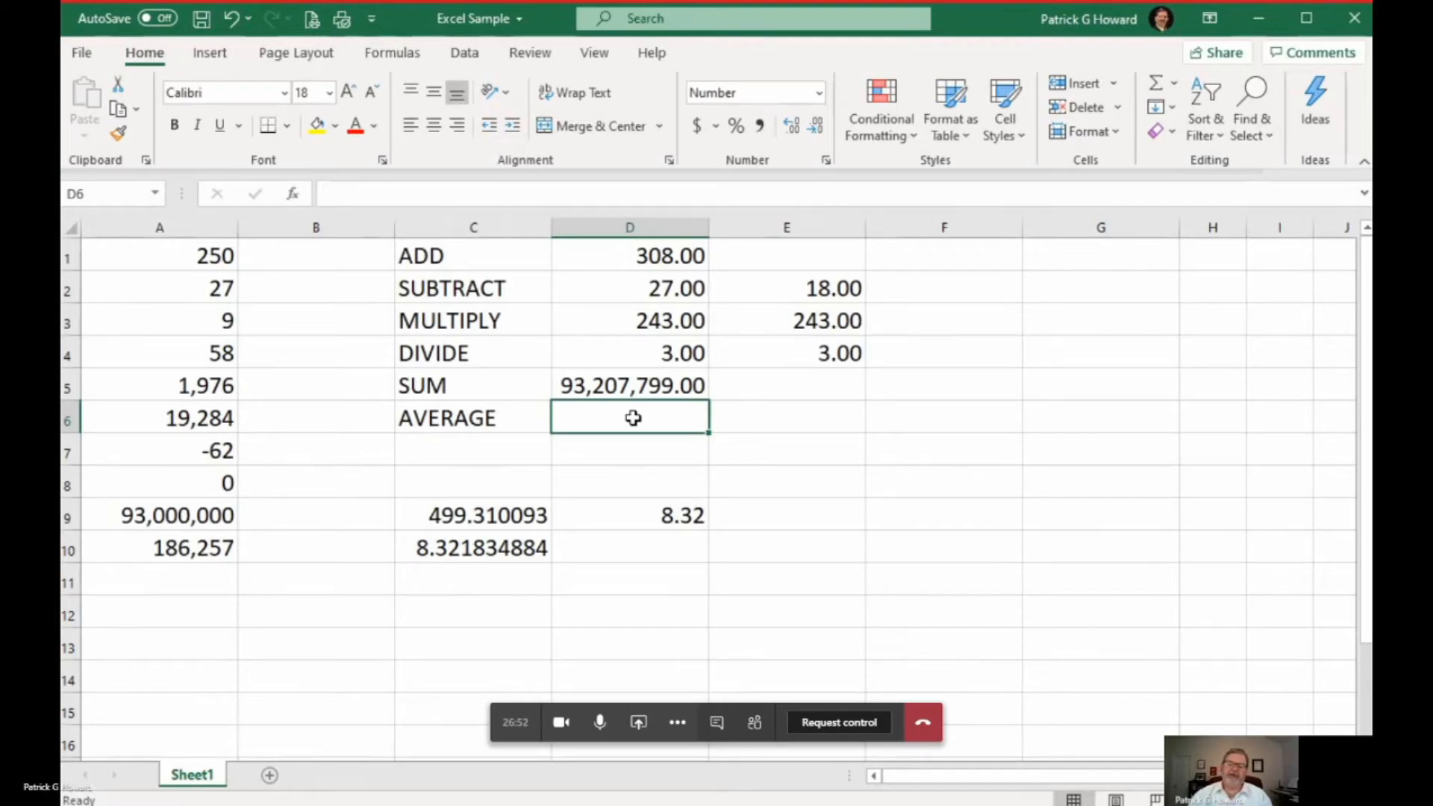
{"action": "type", "text": "="}
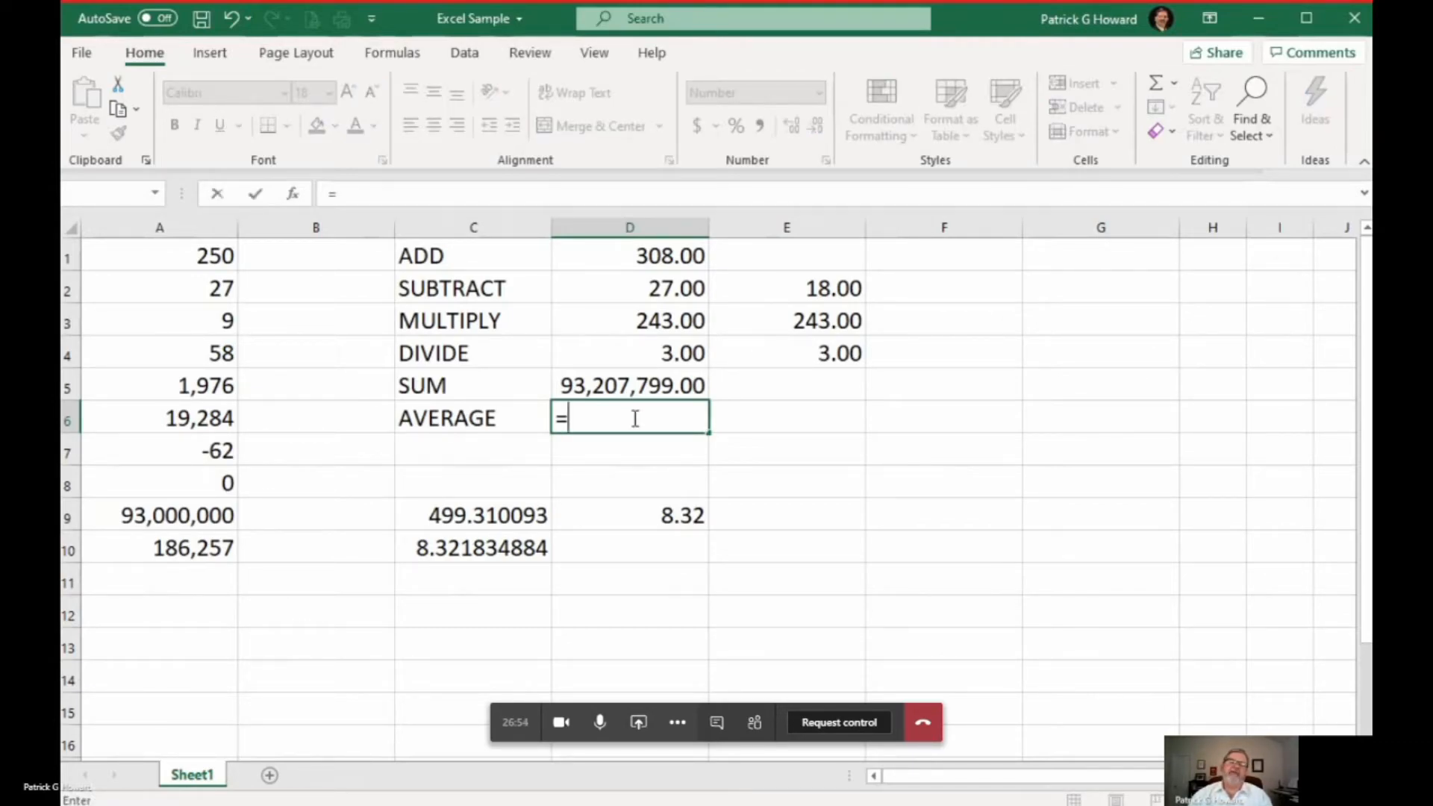
{"action": "type", "text": "ave"}
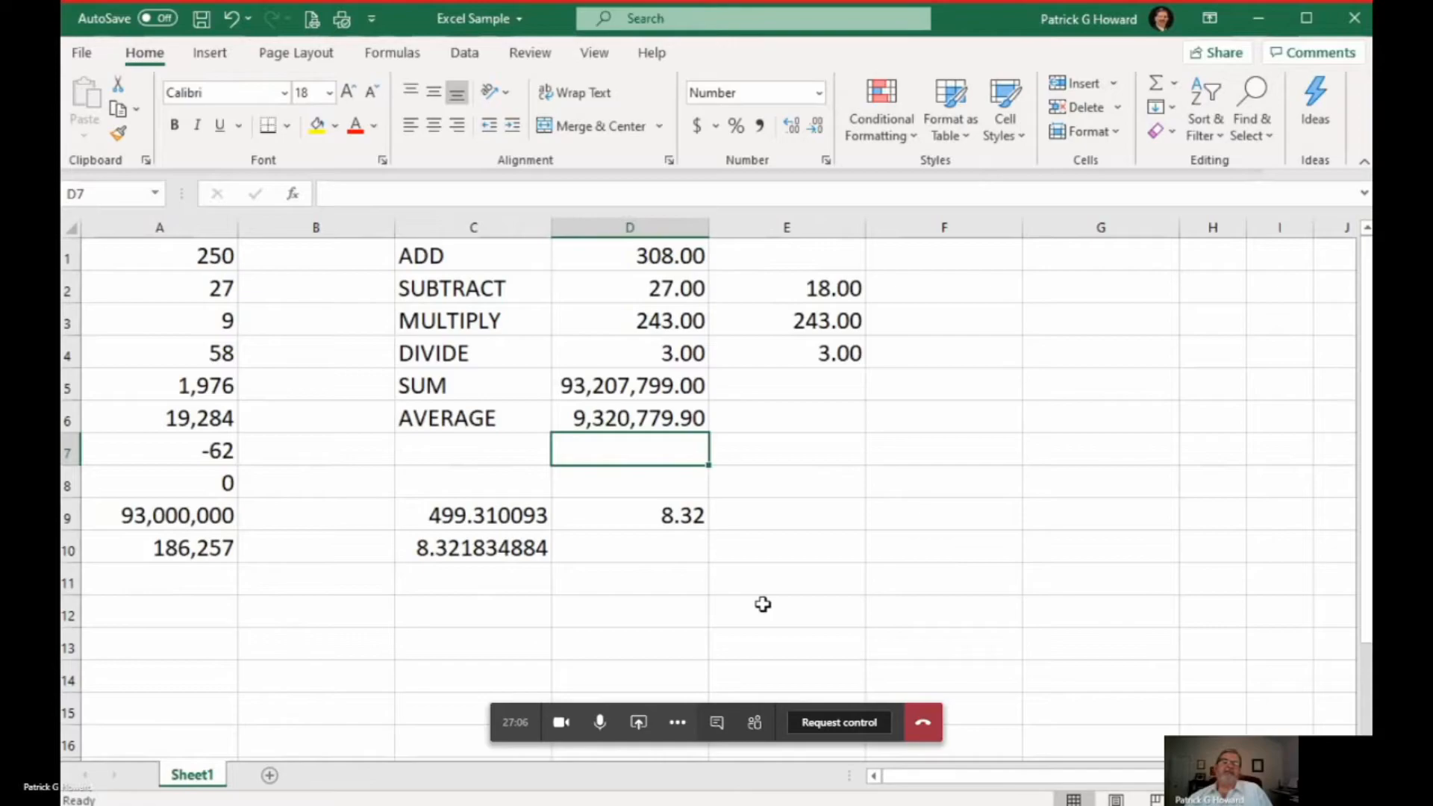
{"action": "left_click", "coordinate": [628, 418]}
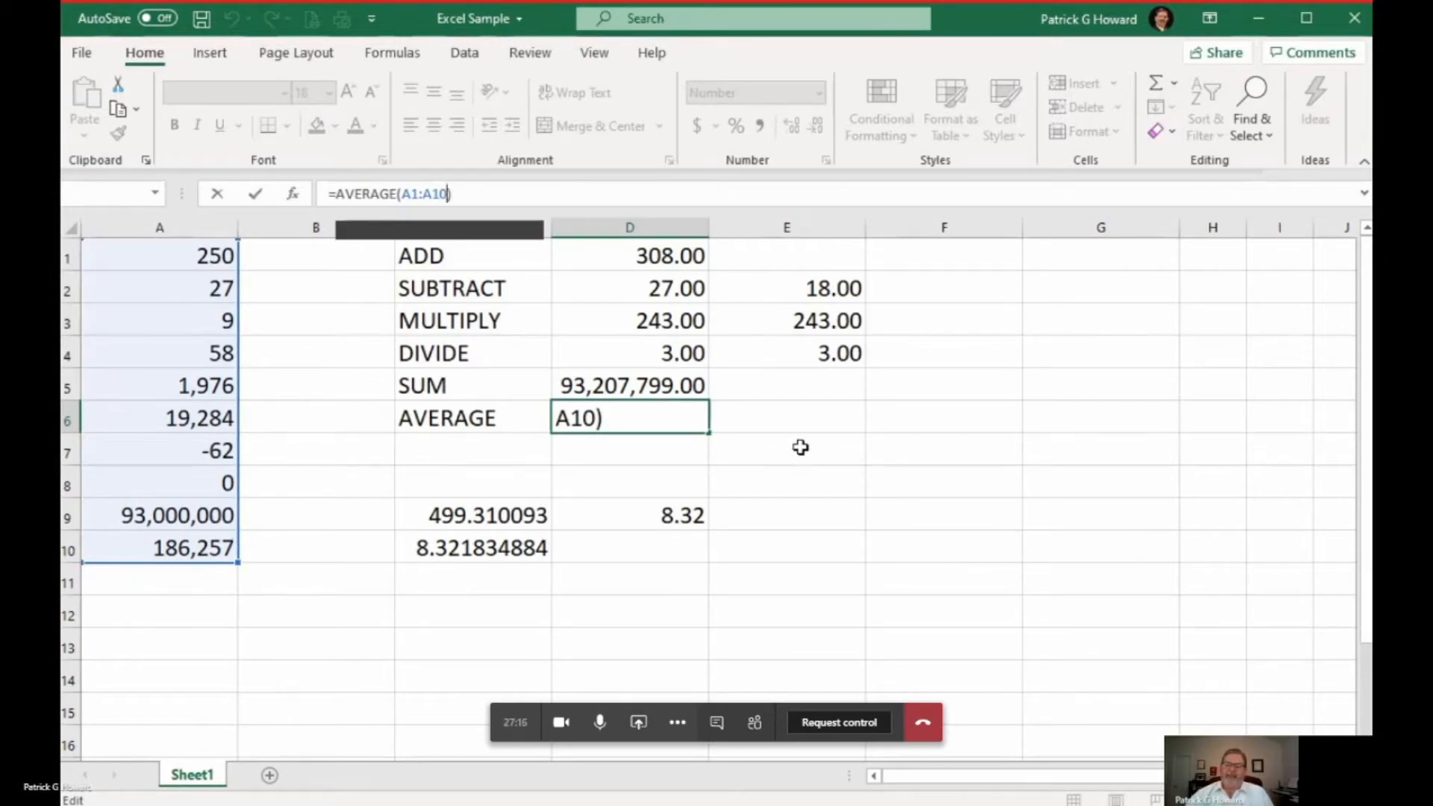
{"action": "key", "text": "Enter"}
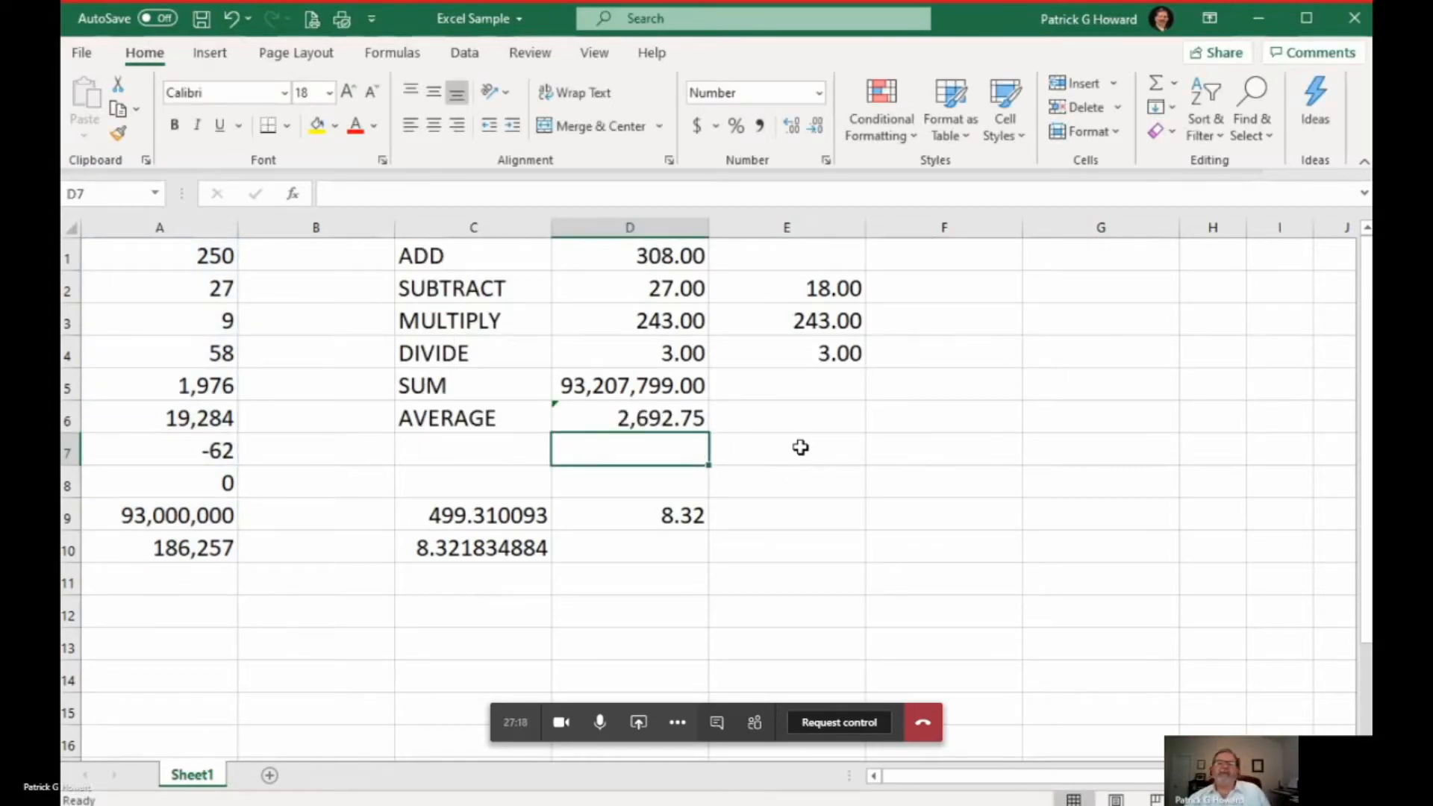
{"action": "mouse_move", "coordinate": [908, 446]}
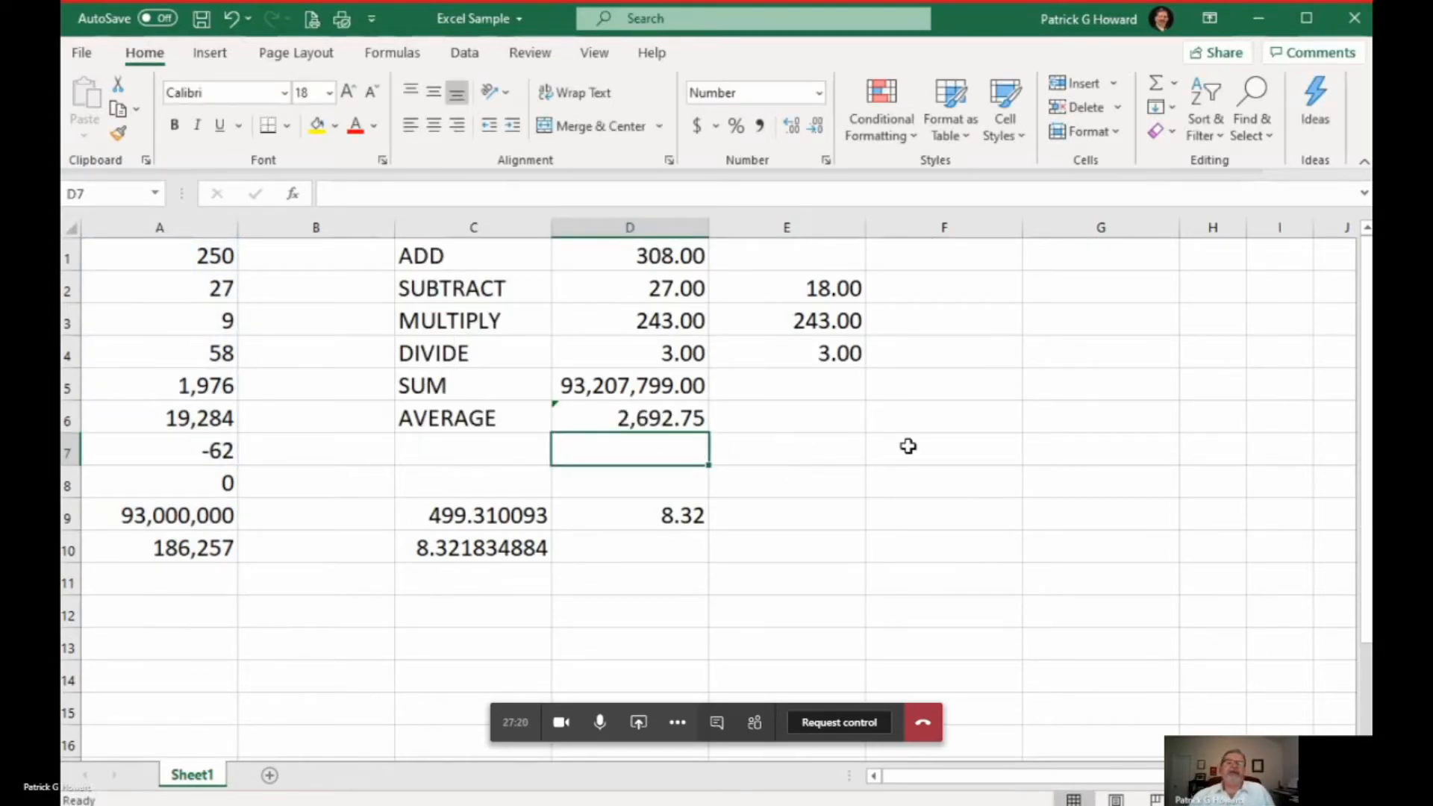
{"action": "left_click_drag", "start_coordinate": [628, 385], "coordinate": [629, 418]}
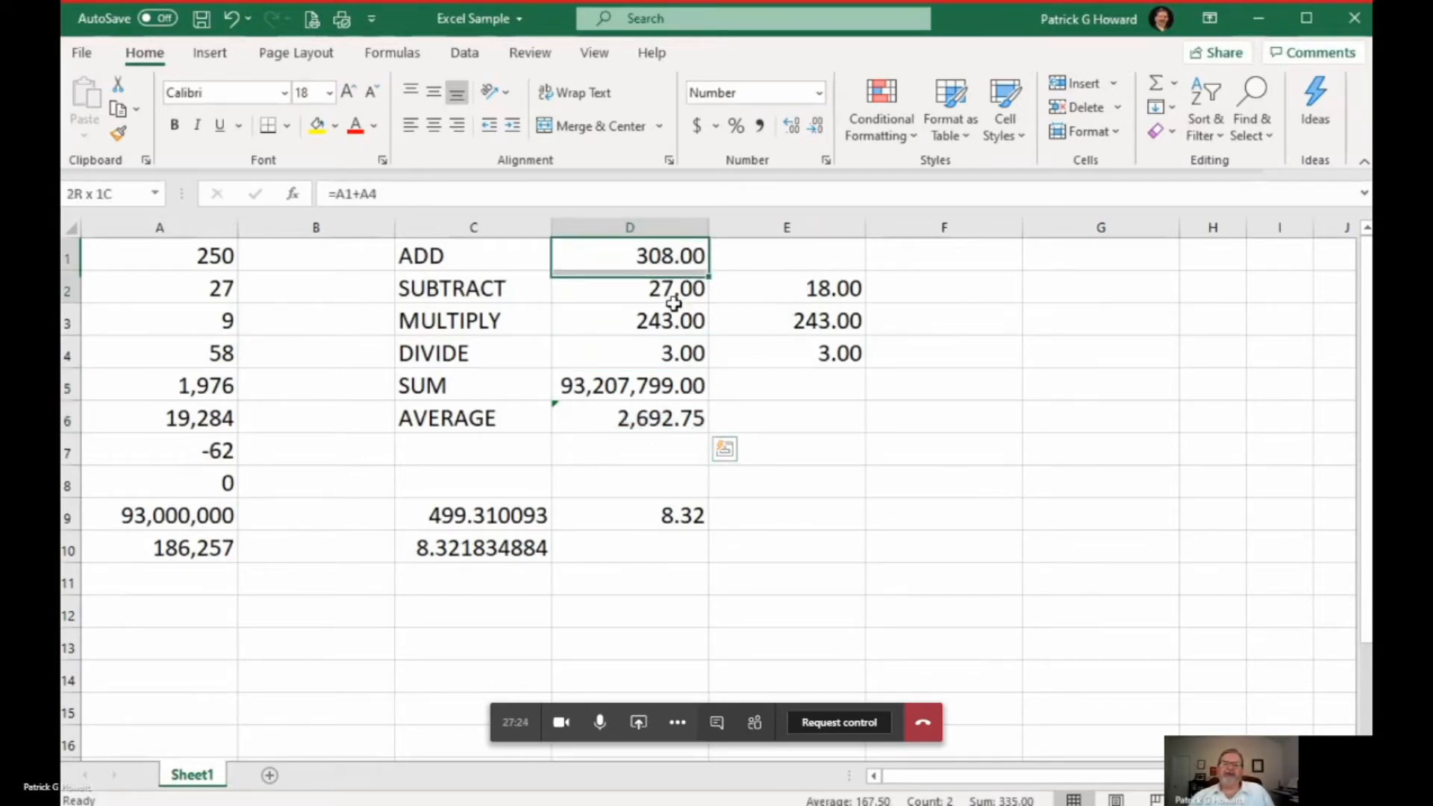
{"action": "left_click_drag", "start_coordinate": [628, 255], "coordinate": [629, 353]}
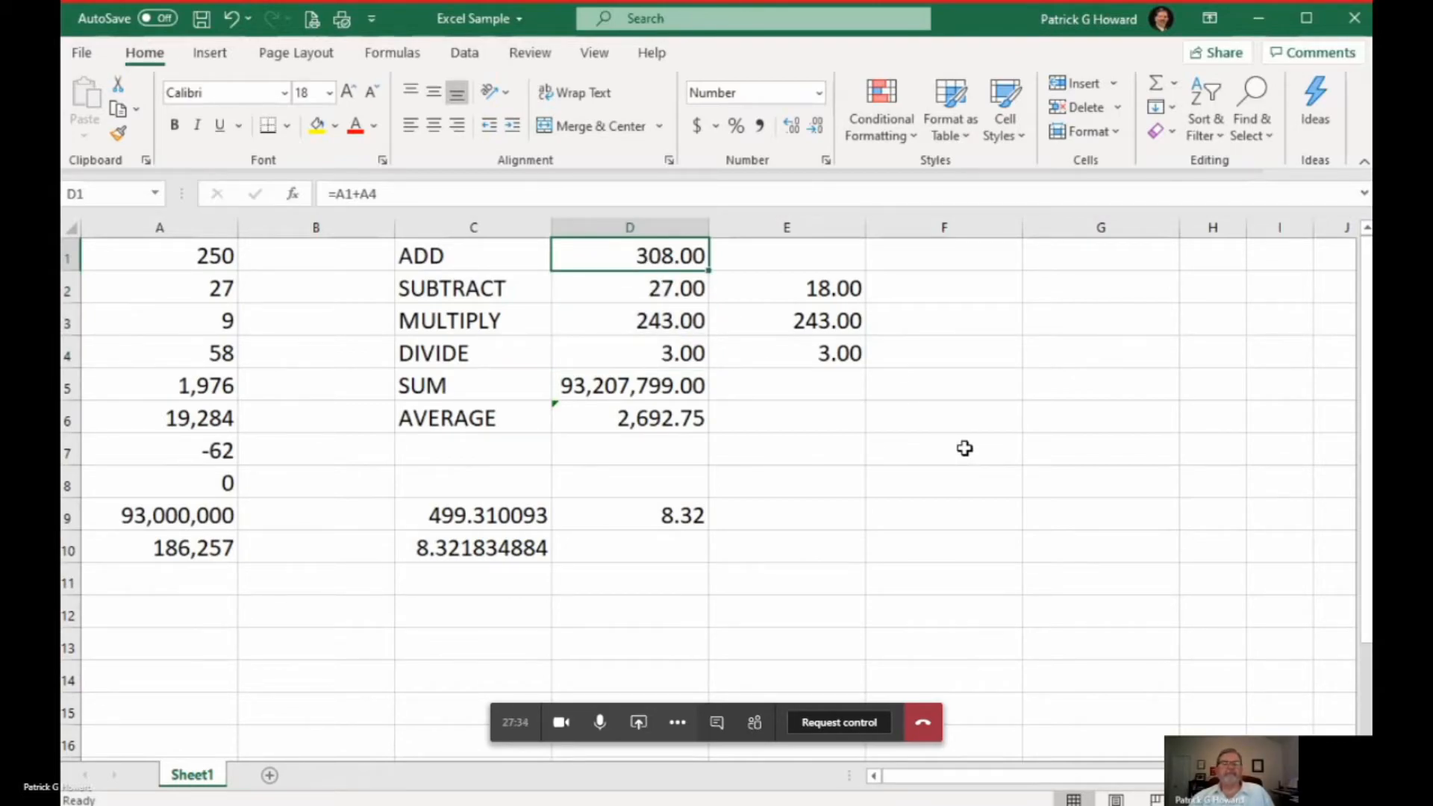
{"action": "mouse_move", "coordinate": [969, 440]}
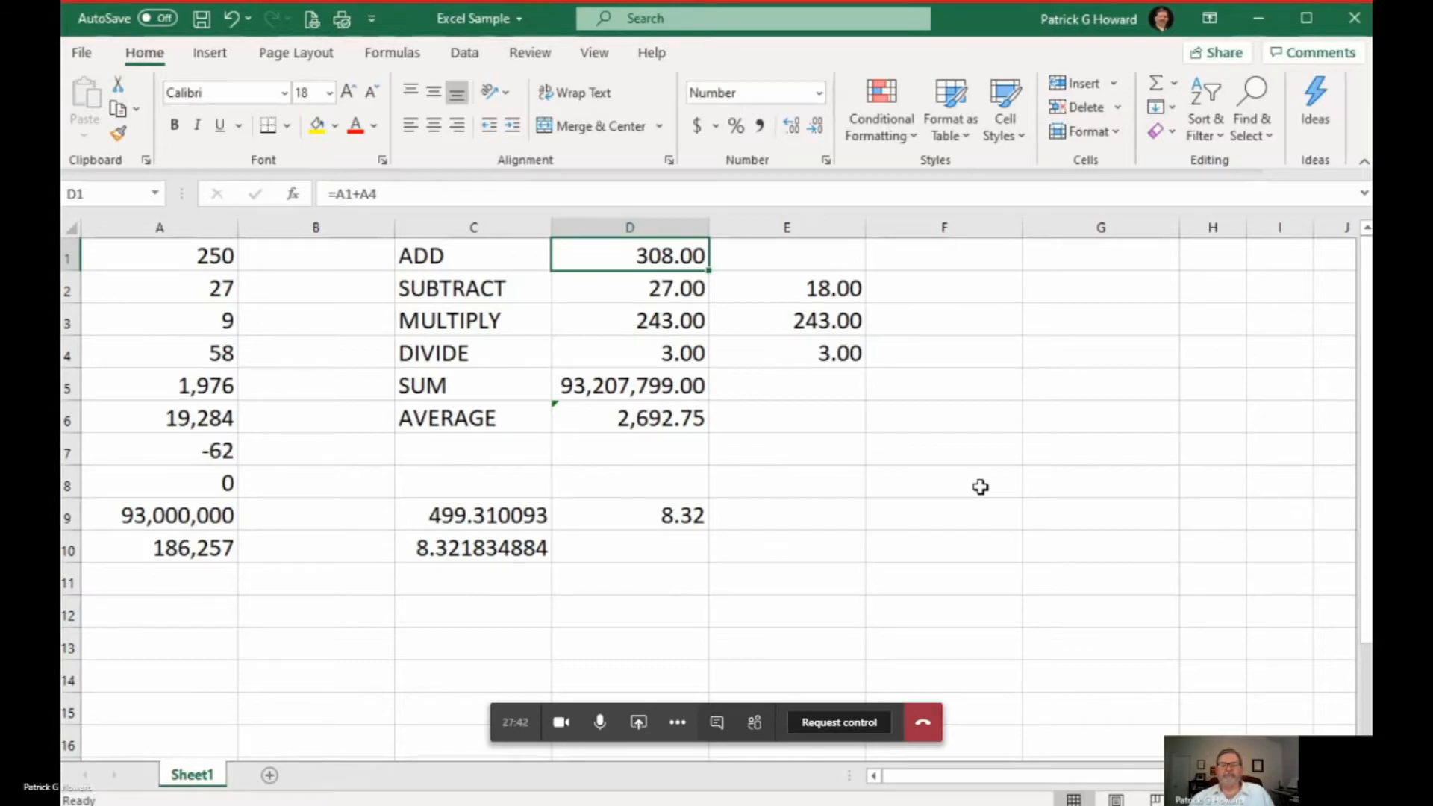
{"action": "mouse_move", "coordinate": [1011, 509]}
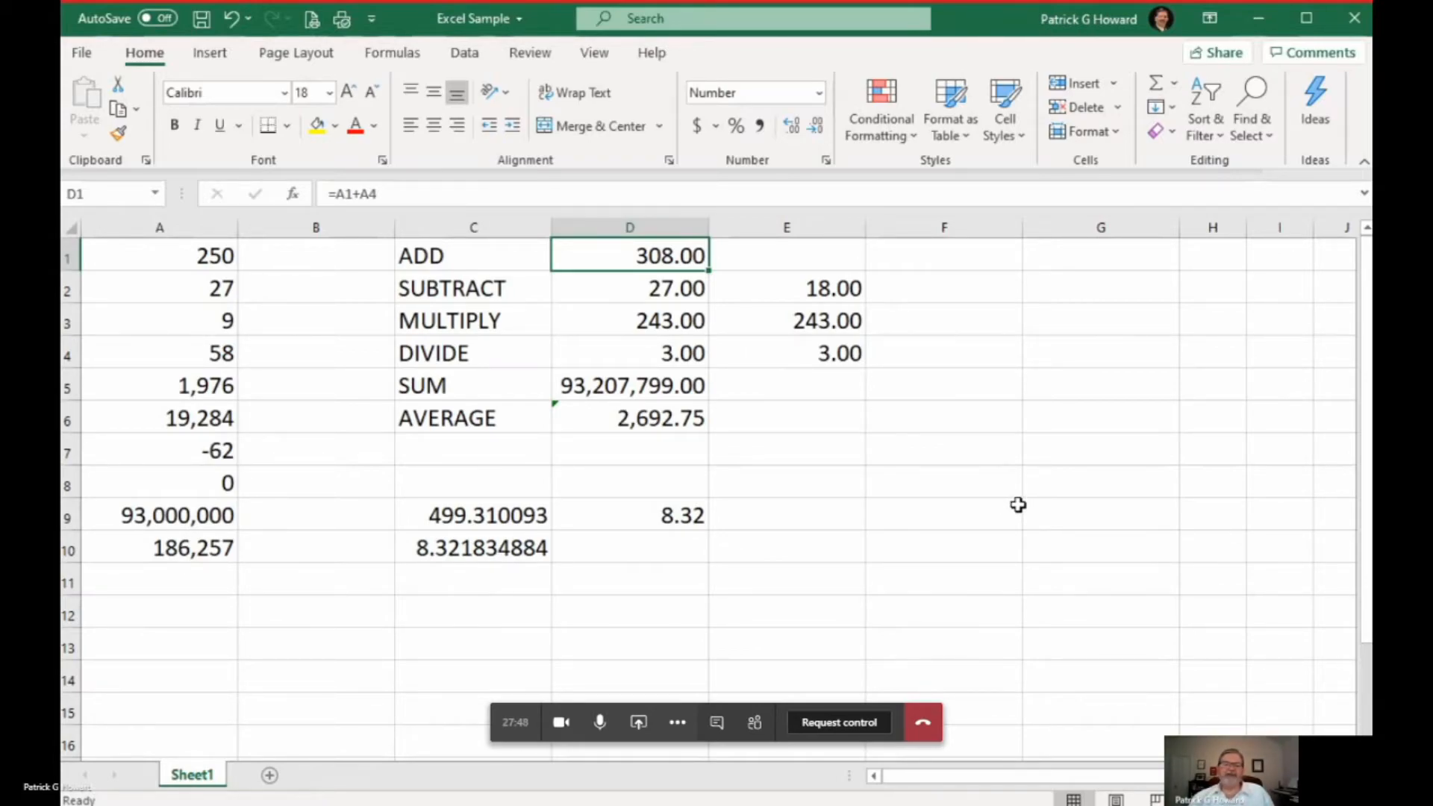
{"action": "mouse_move", "coordinate": [1030, 549]}
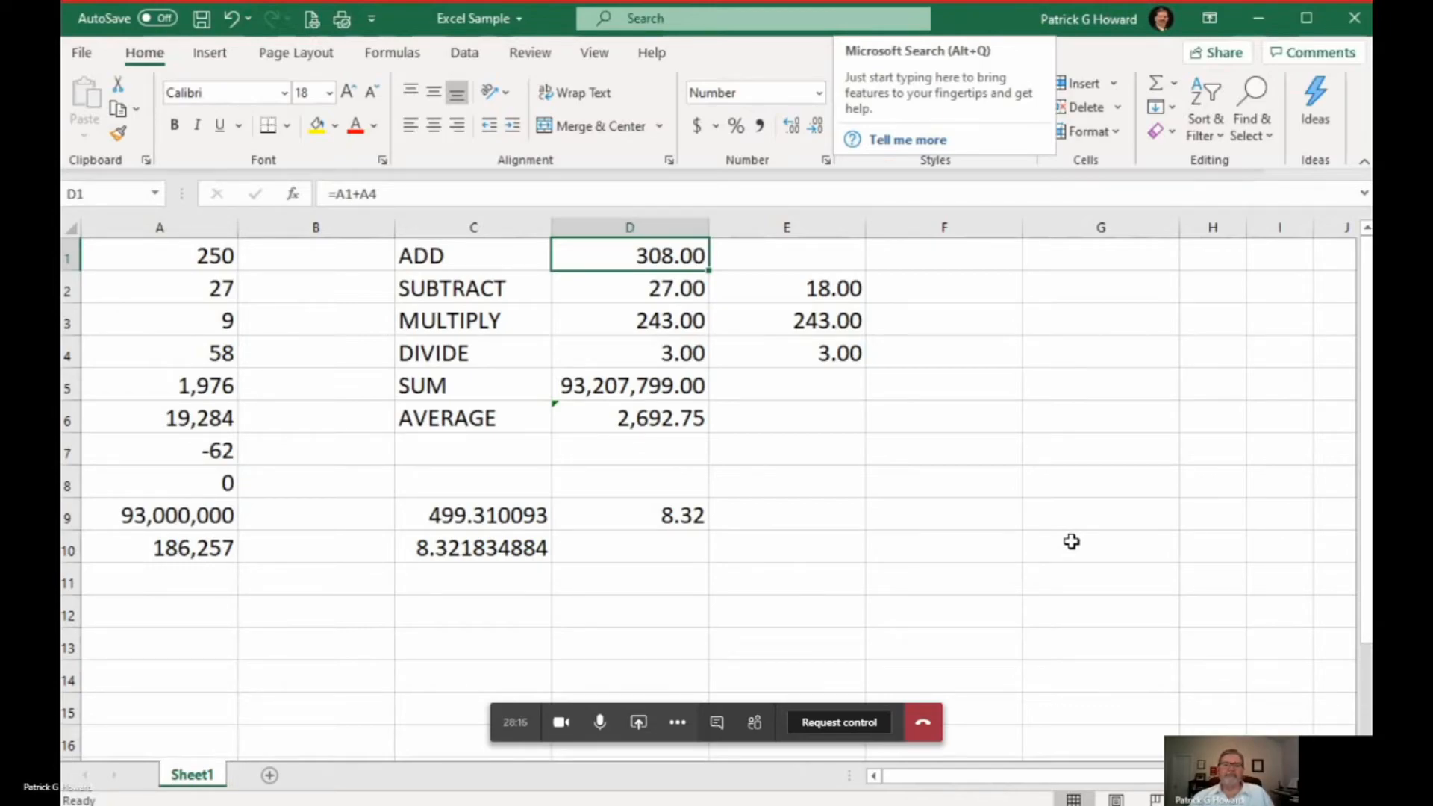
{"action": "mouse_move", "coordinate": [1073, 549]}
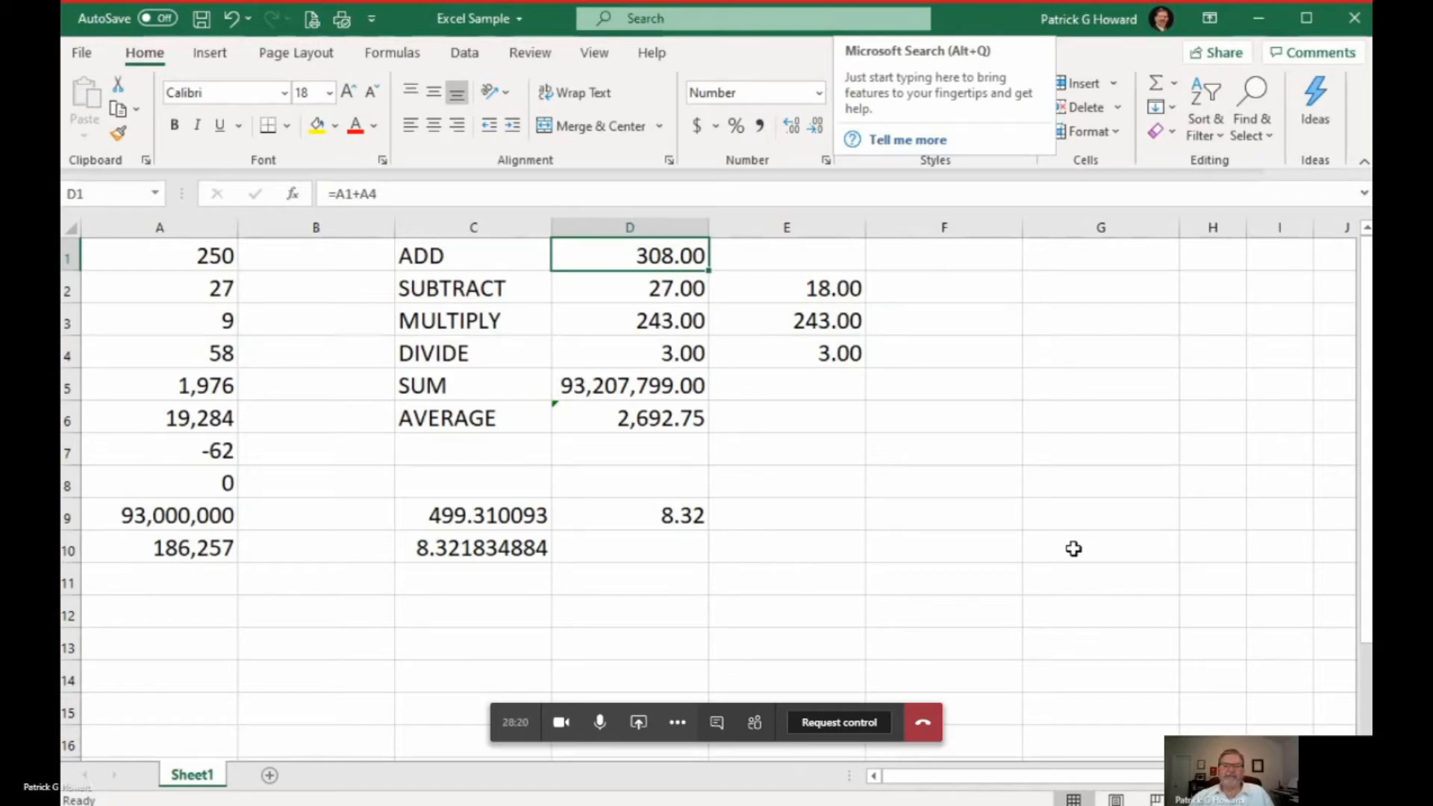
{"action": "mouse_move", "coordinate": [331, 338]}
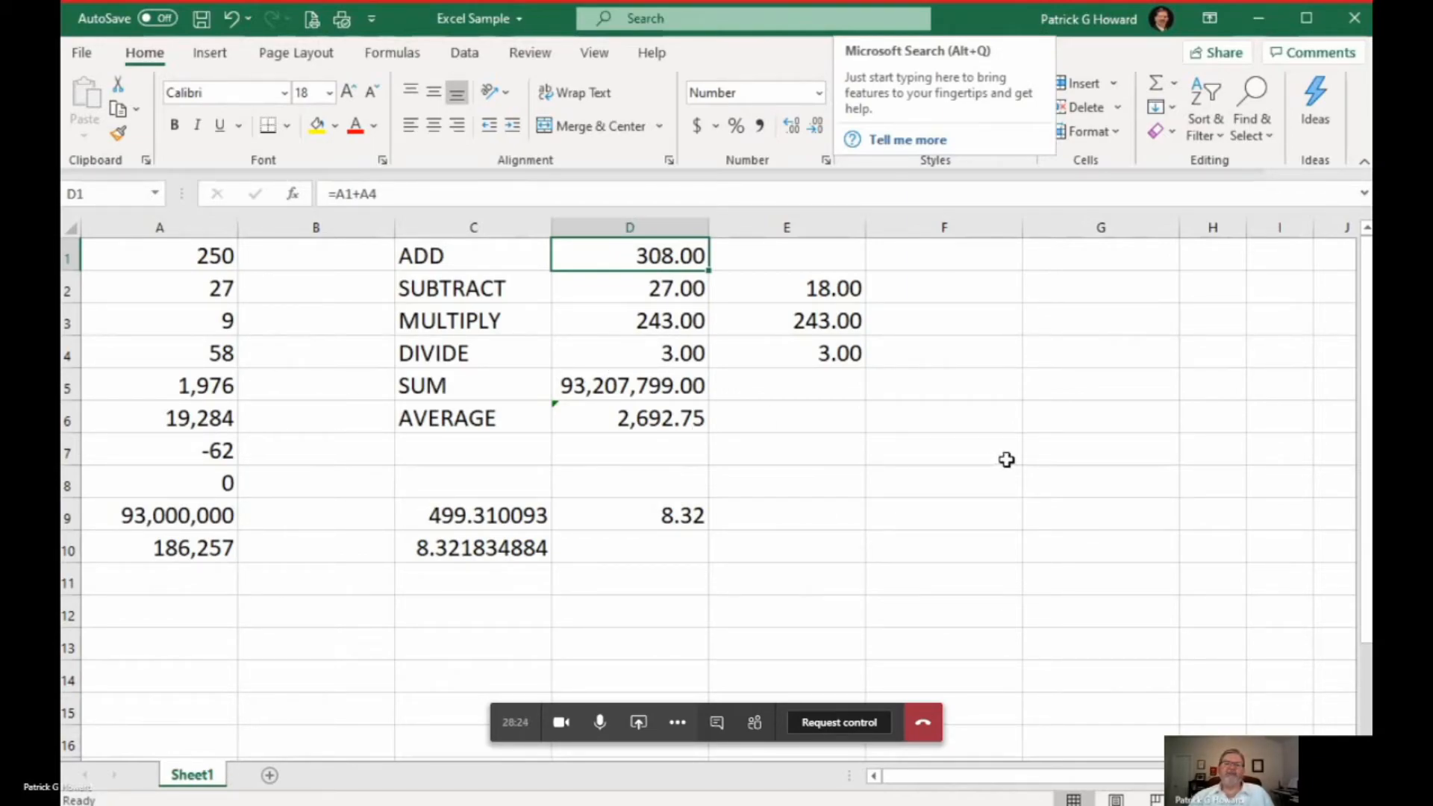
{"action": "mouse_move", "coordinate": [1013, 456]}
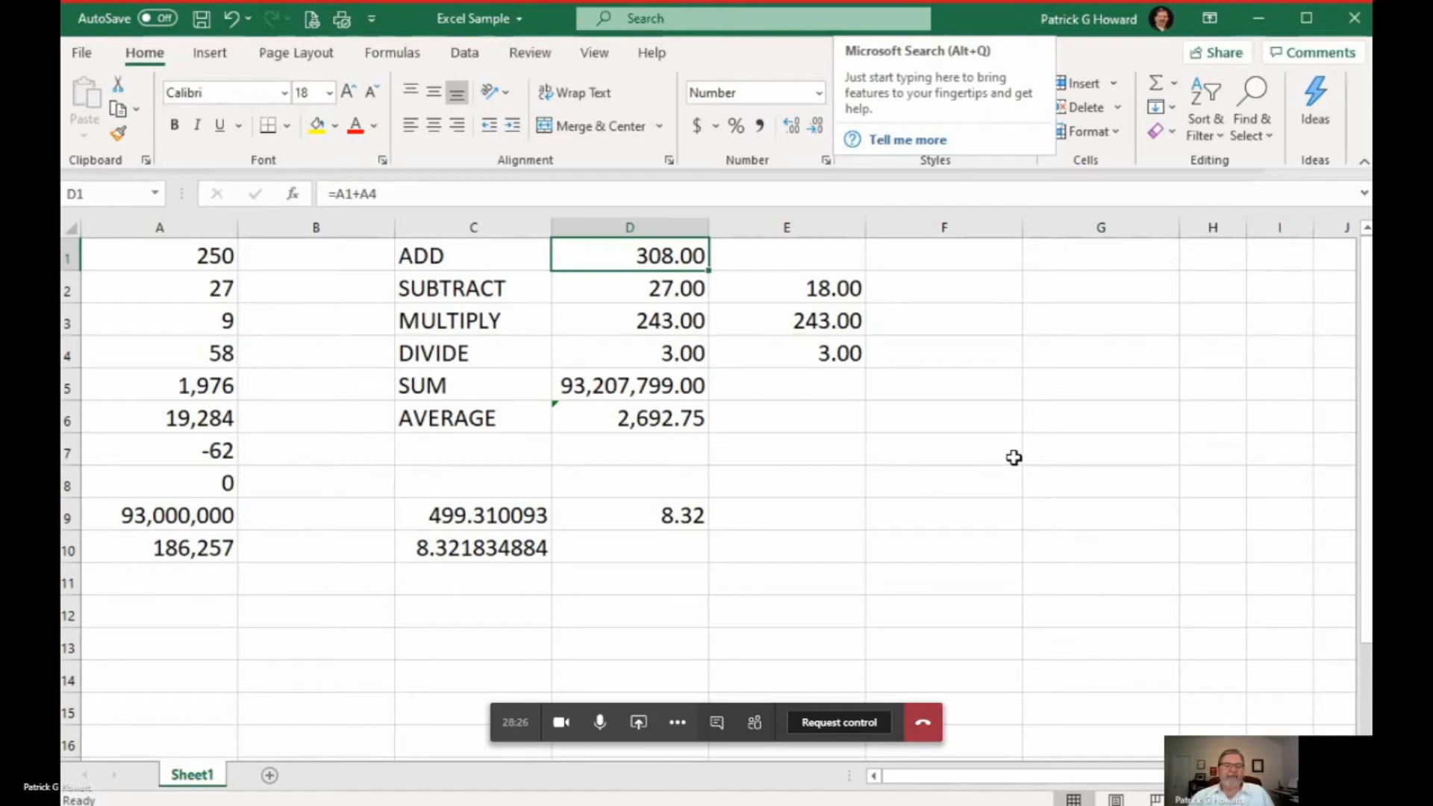
{"action": "mouse_move", "coordinate": [292, 798]}
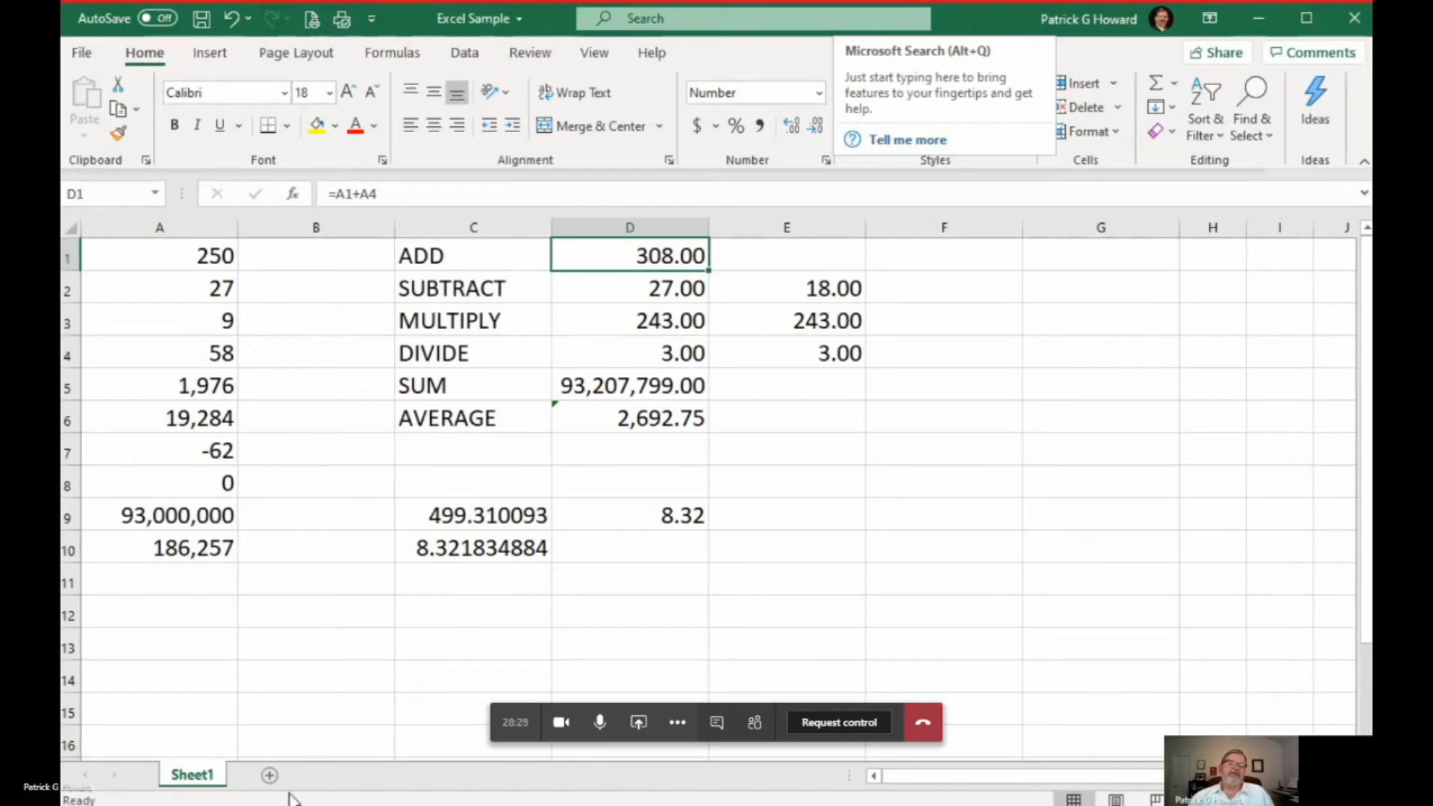
{"action": "mouse_move", "coordinate": [327, 781]}
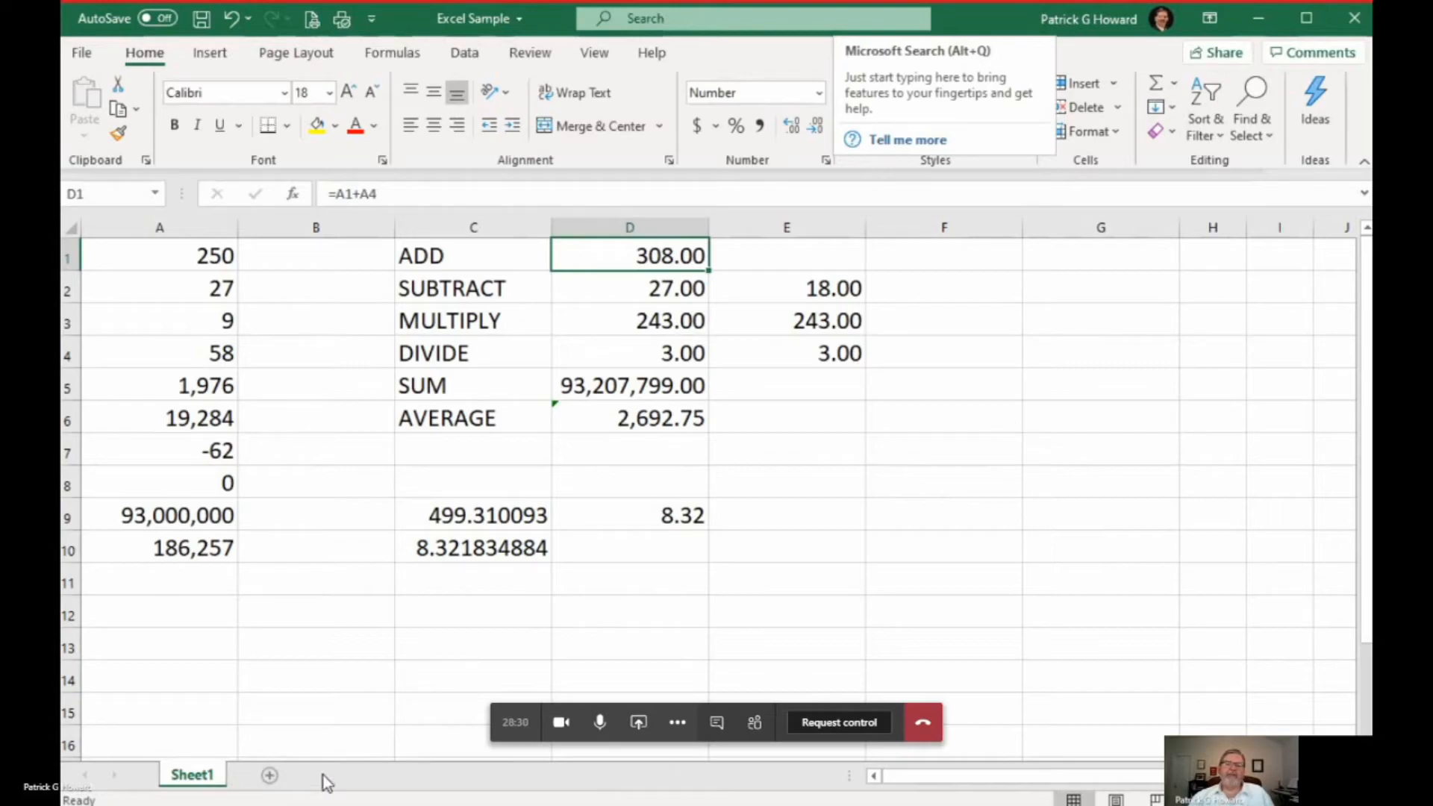
Add a new worksheet, Sheet2, beside the Sheet1 tab
{"action": "left_click", "coordinate": [269, 774]}
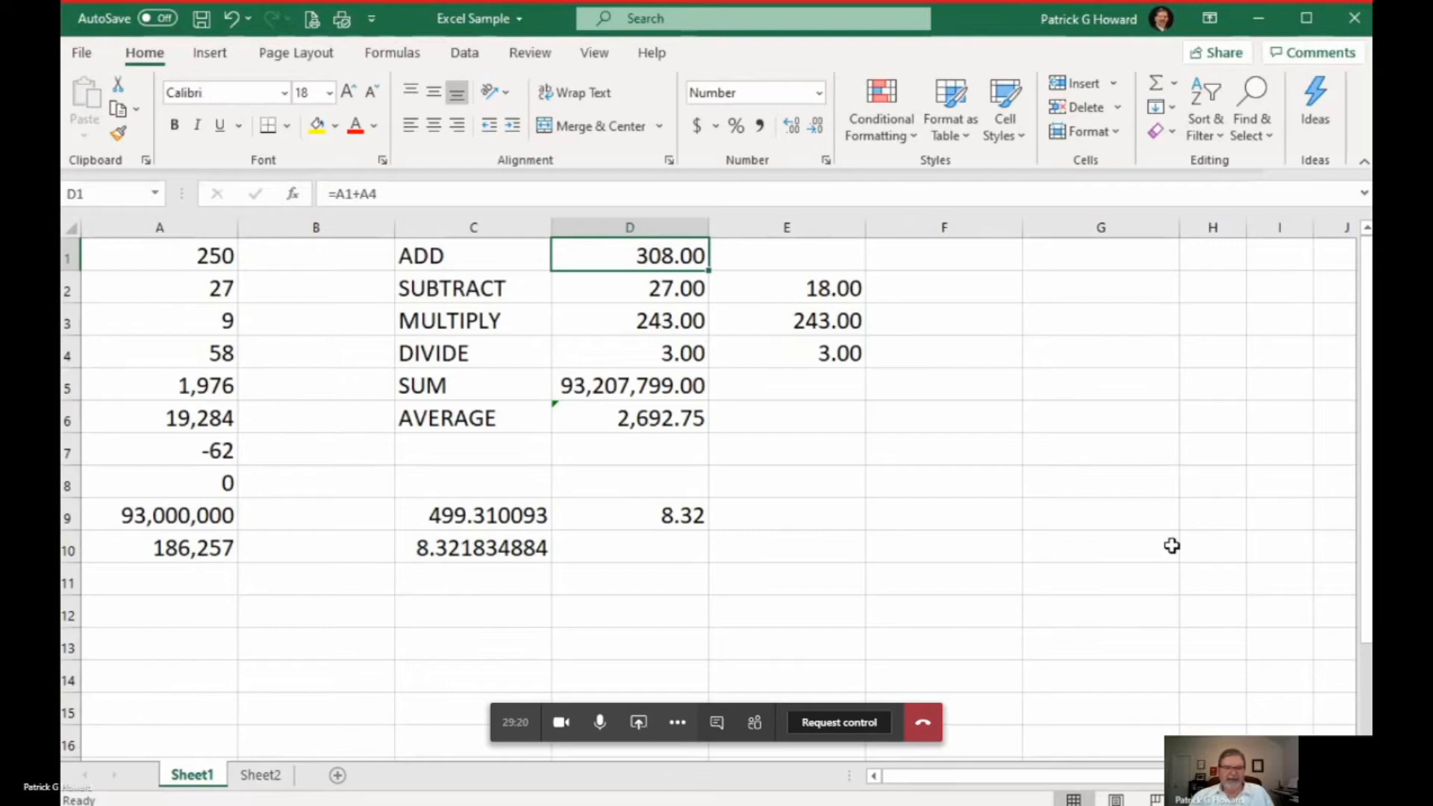
{"action": "mouse_move", "coordinate": [1179, 536]}
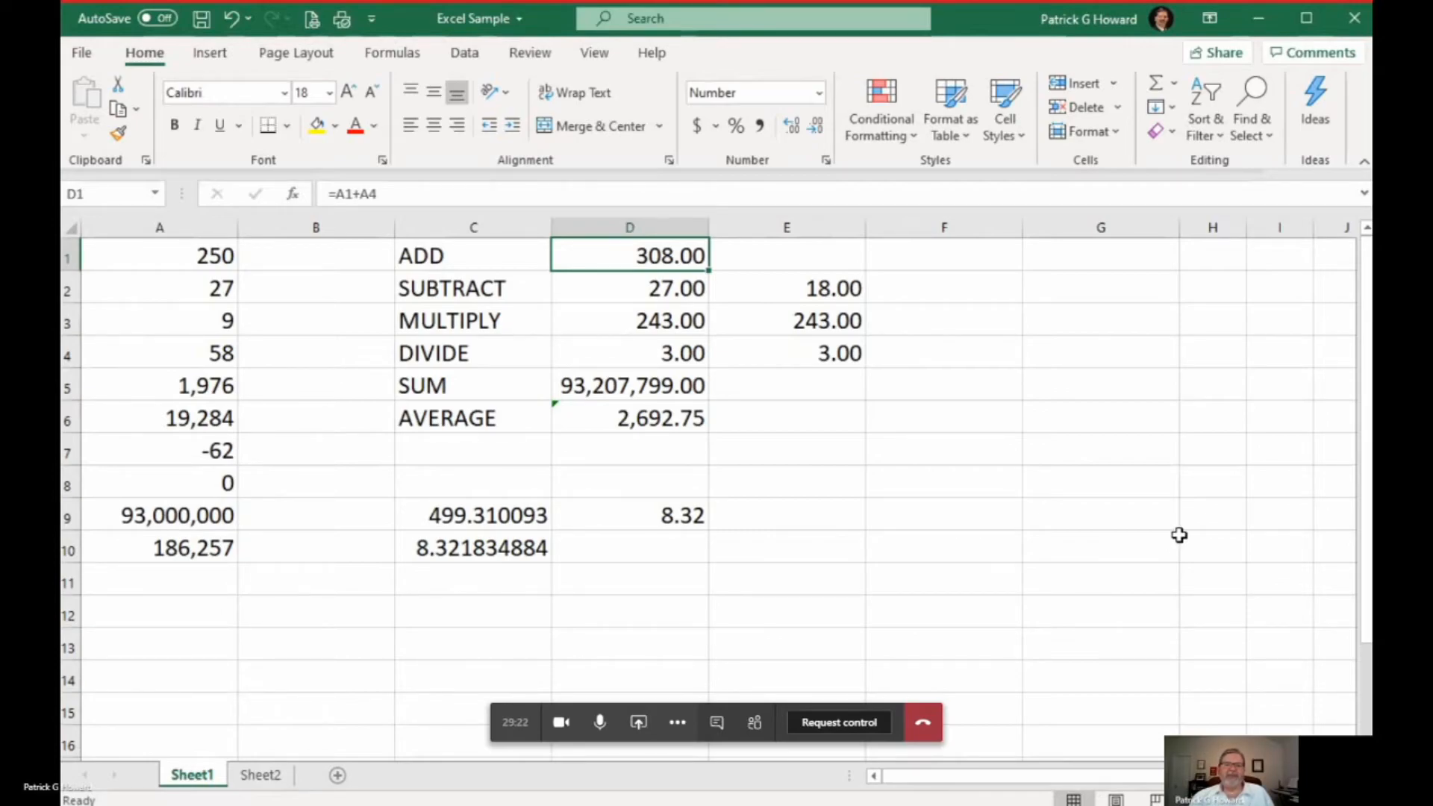